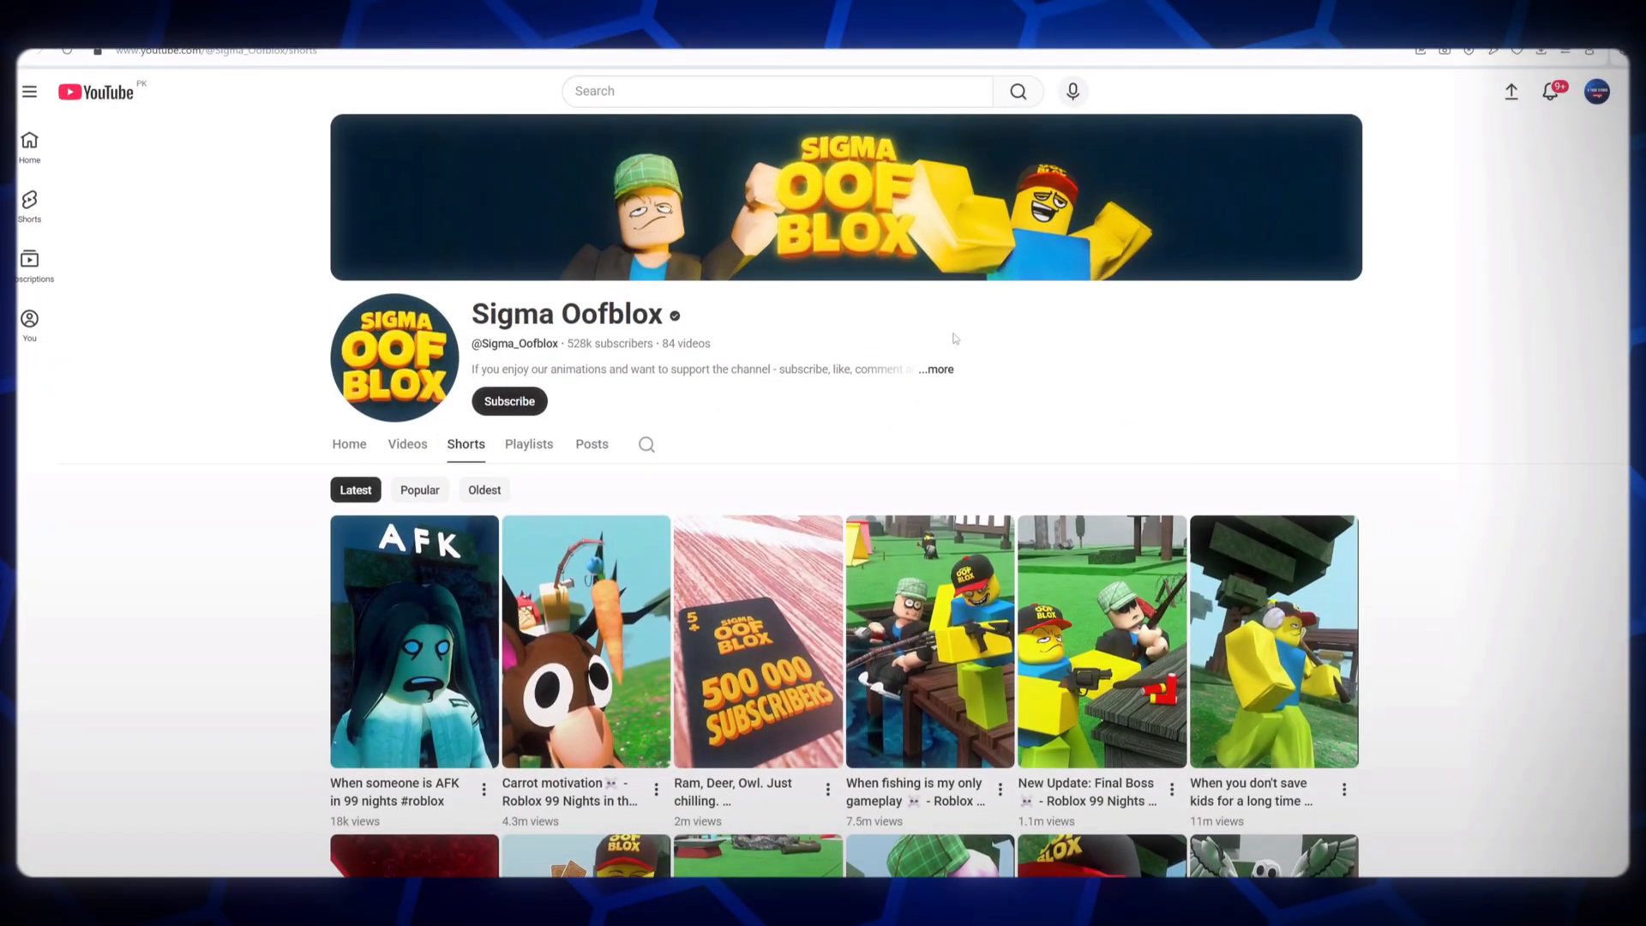
mouse_move(460, 291)
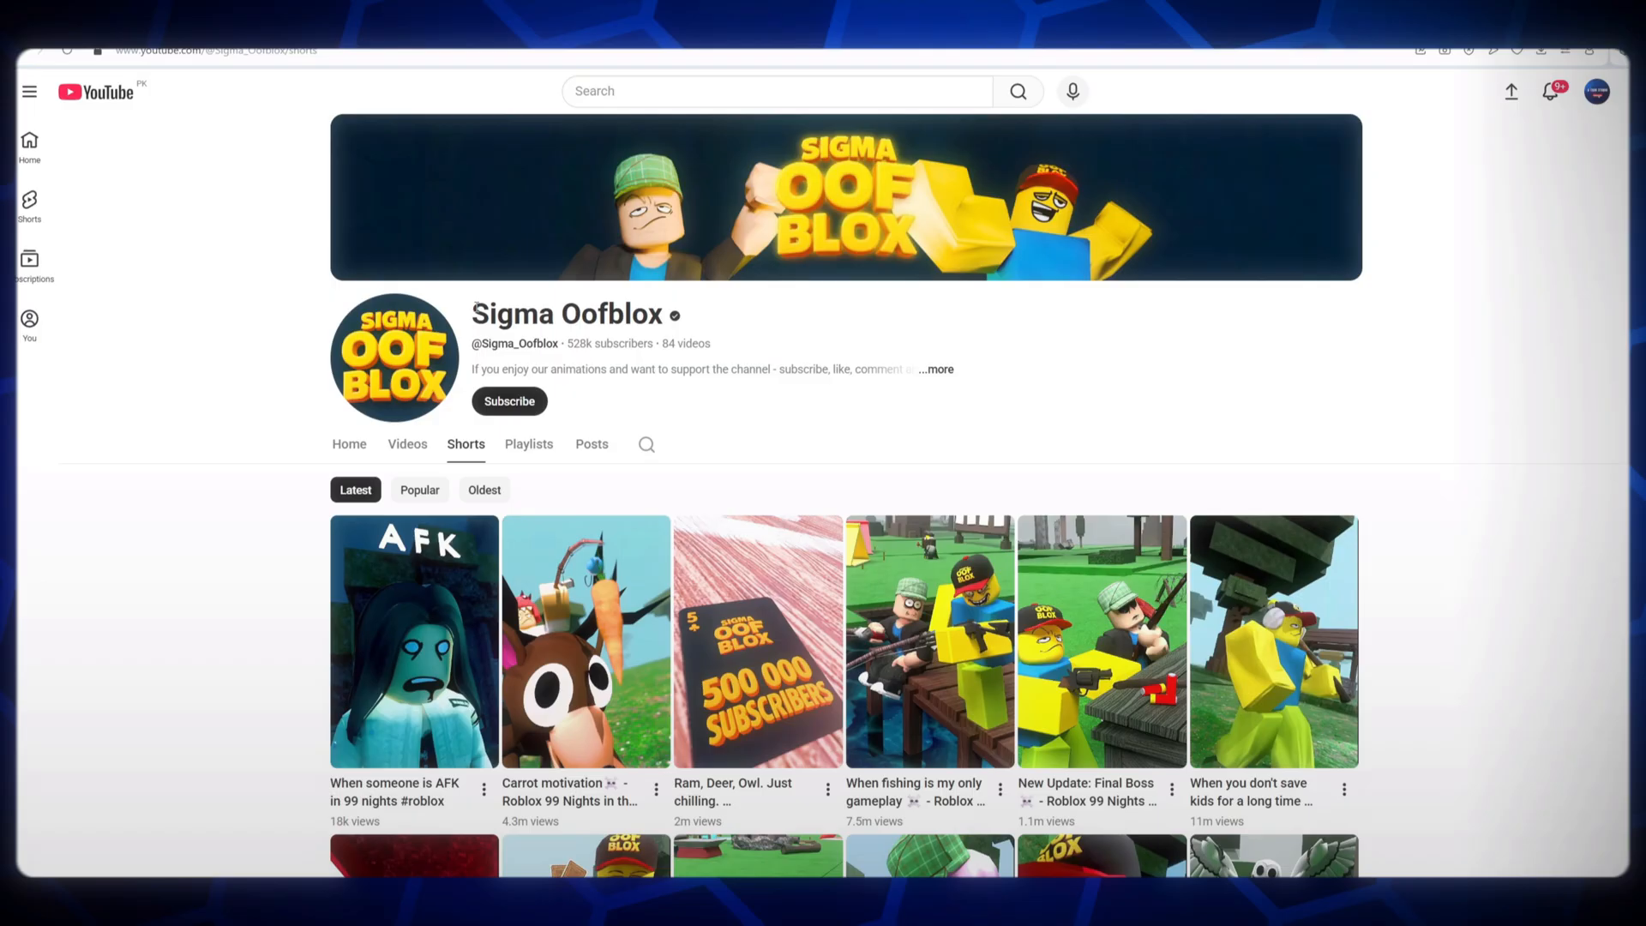
Step: Expand the Sigma Oofblox channel's About details showing 84 videos and 315,867,118 views
double_click(569, 314)
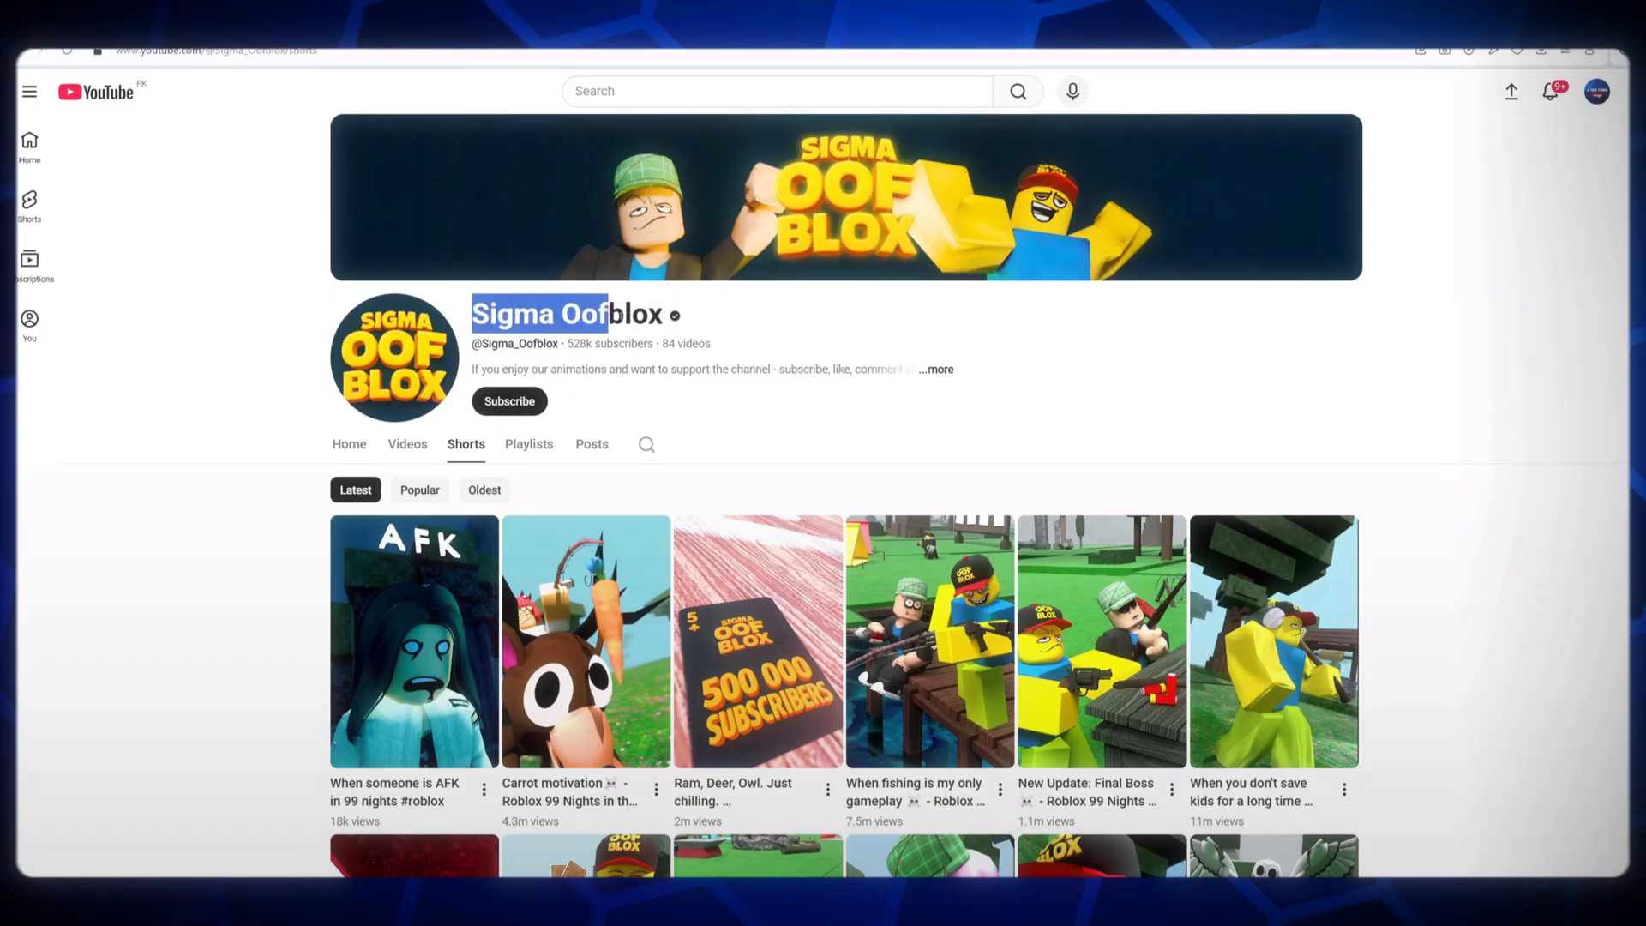
click(1062, 354)
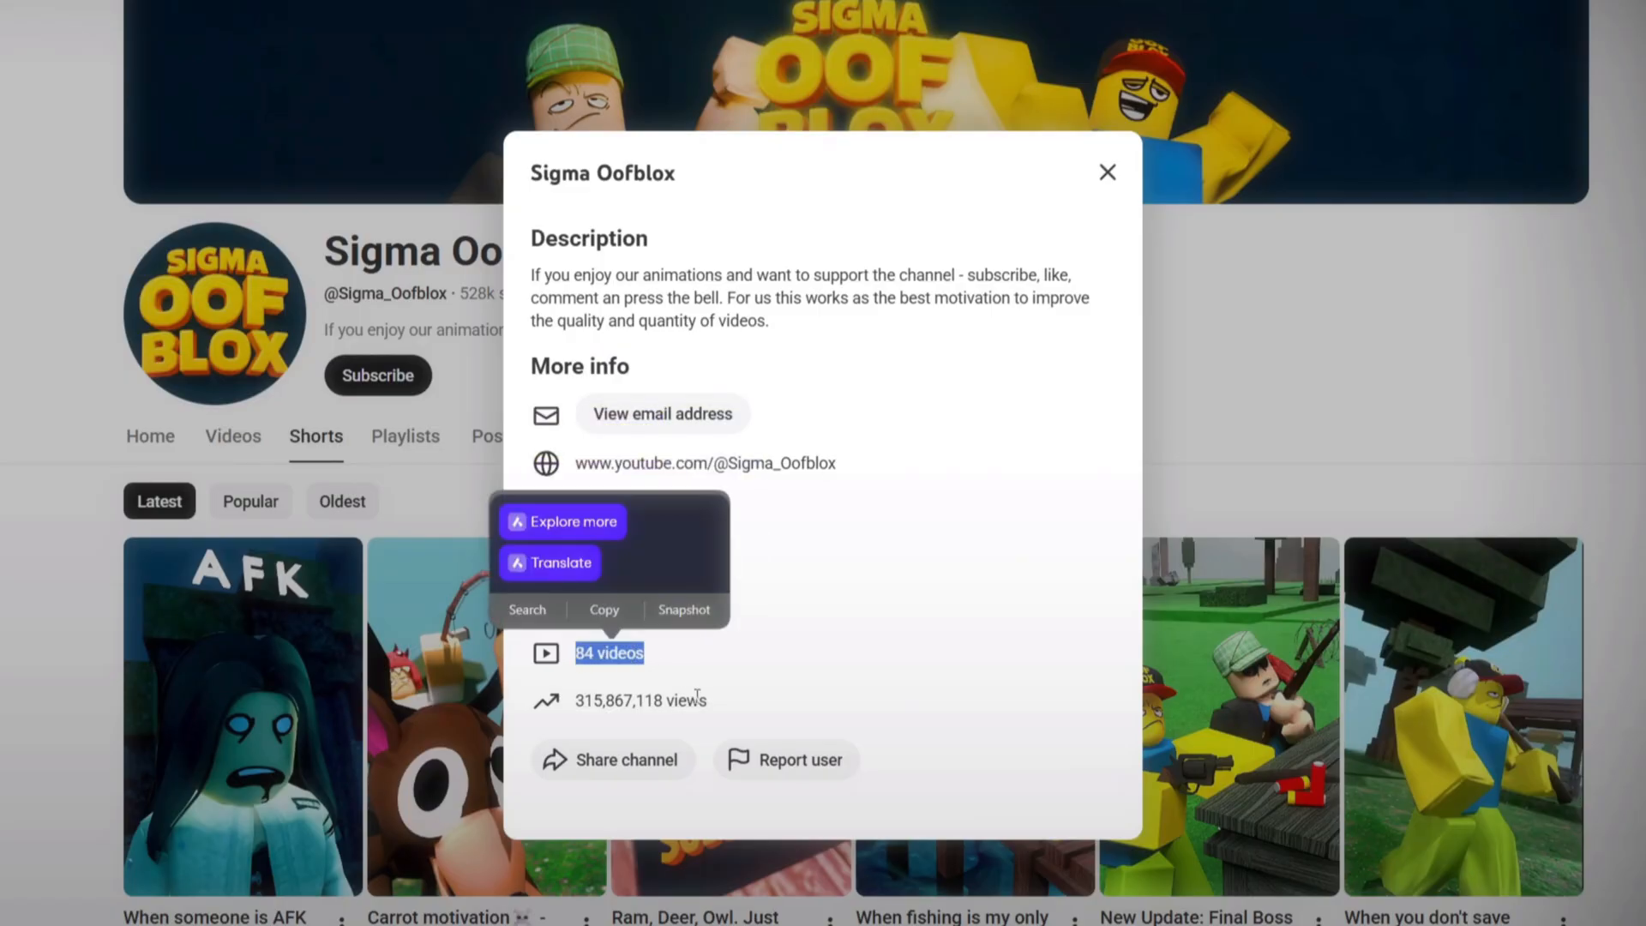
Step: Dismiss the text selection and close the About panel, returning to the Videos list
click(834, 662)
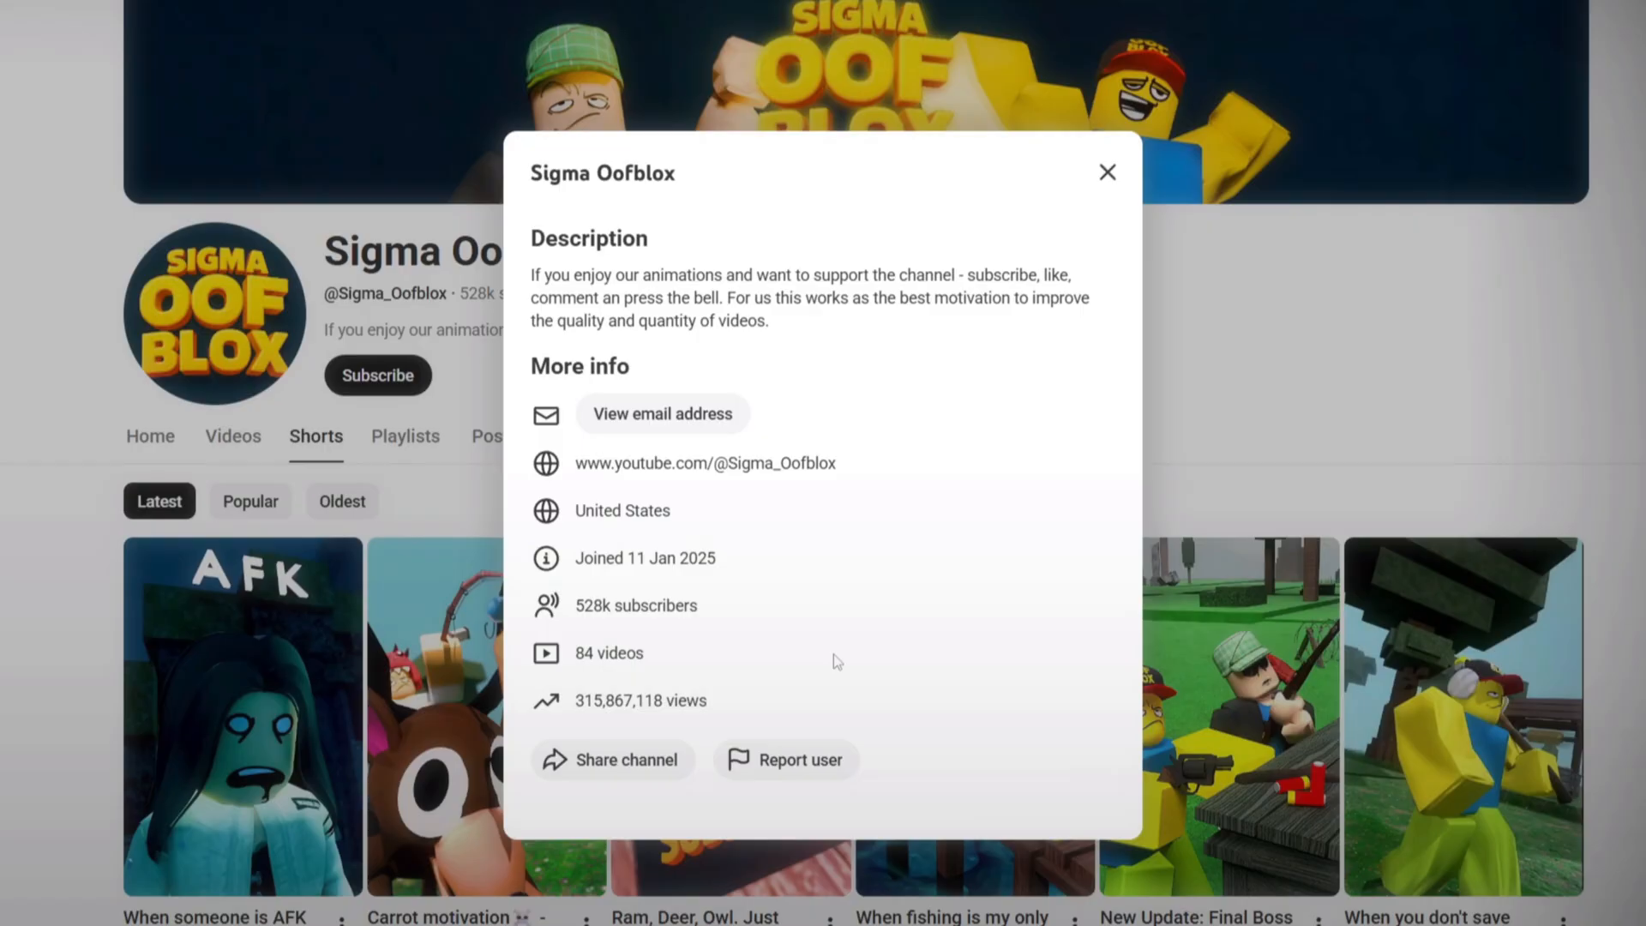
mouse_move(1006, 361)
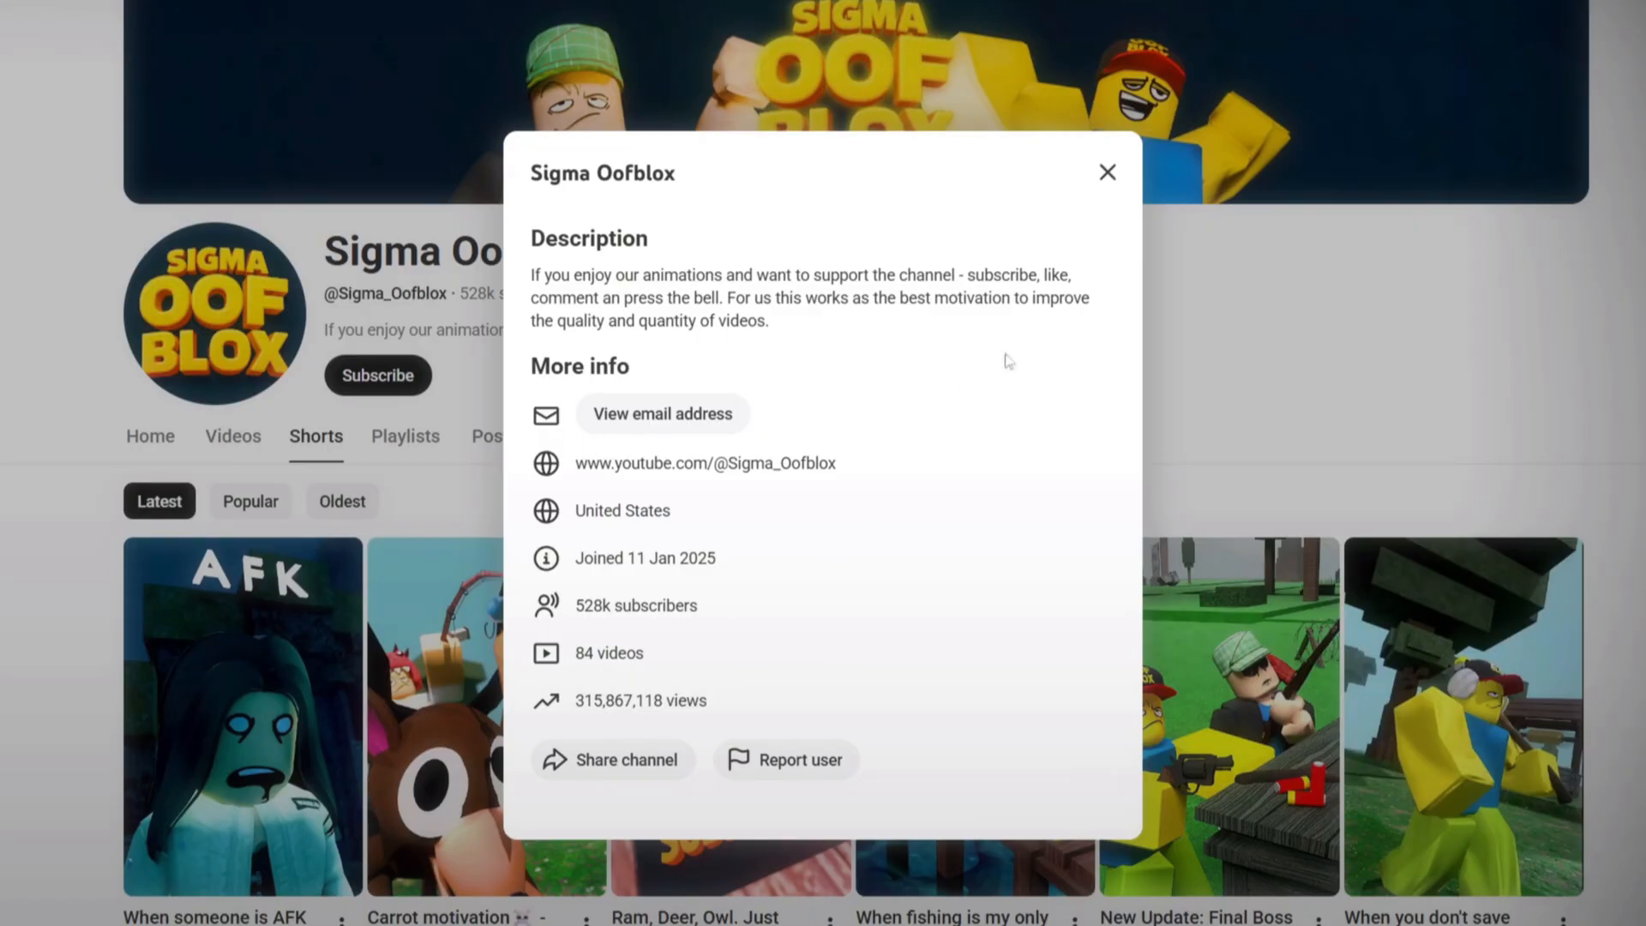
click(1107, 172)
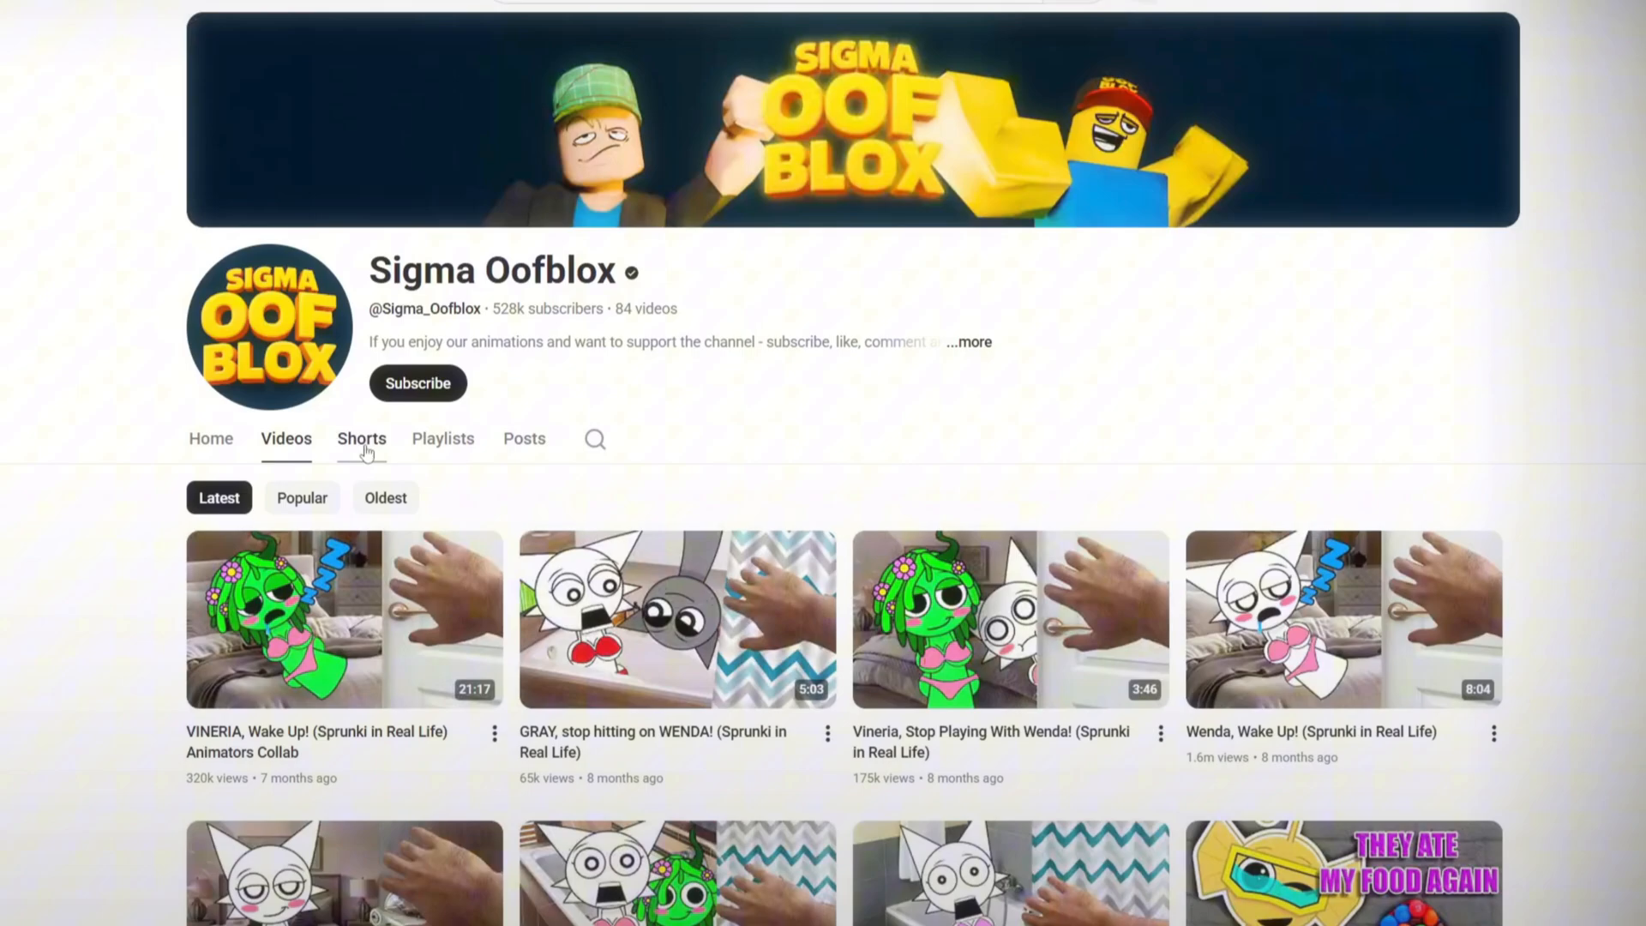
Step: Sort the channel's Shorts by Popular and review the top 47m- and 42m-view clips
click(361, 439)
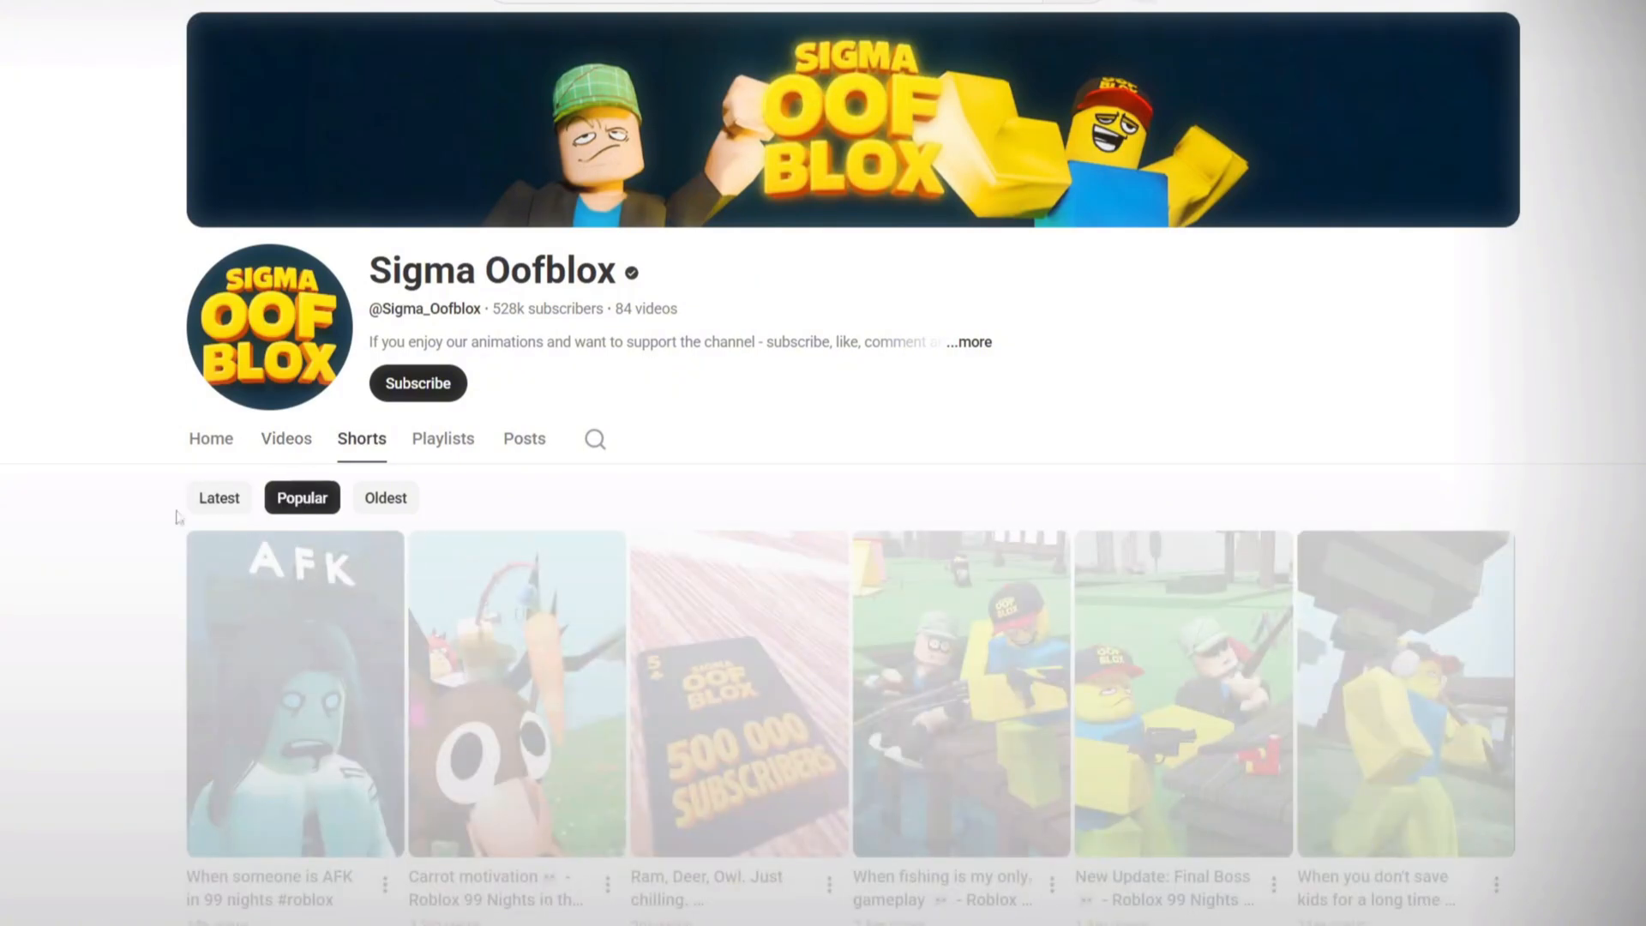
scroll(down, 3)
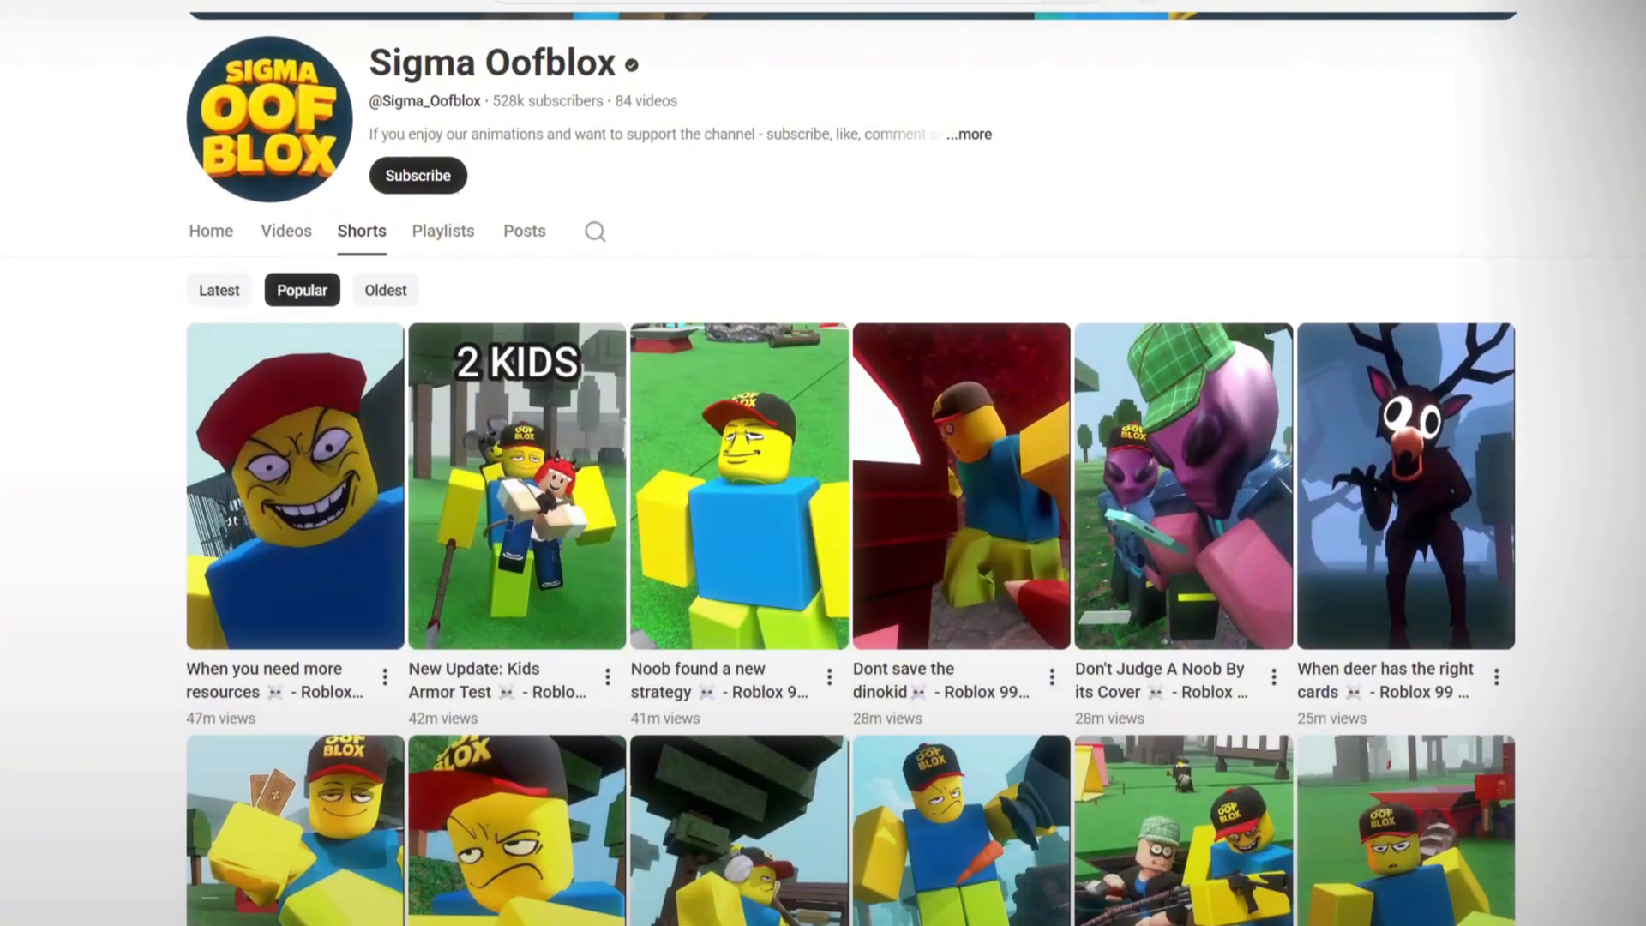
scroll(down, 3)
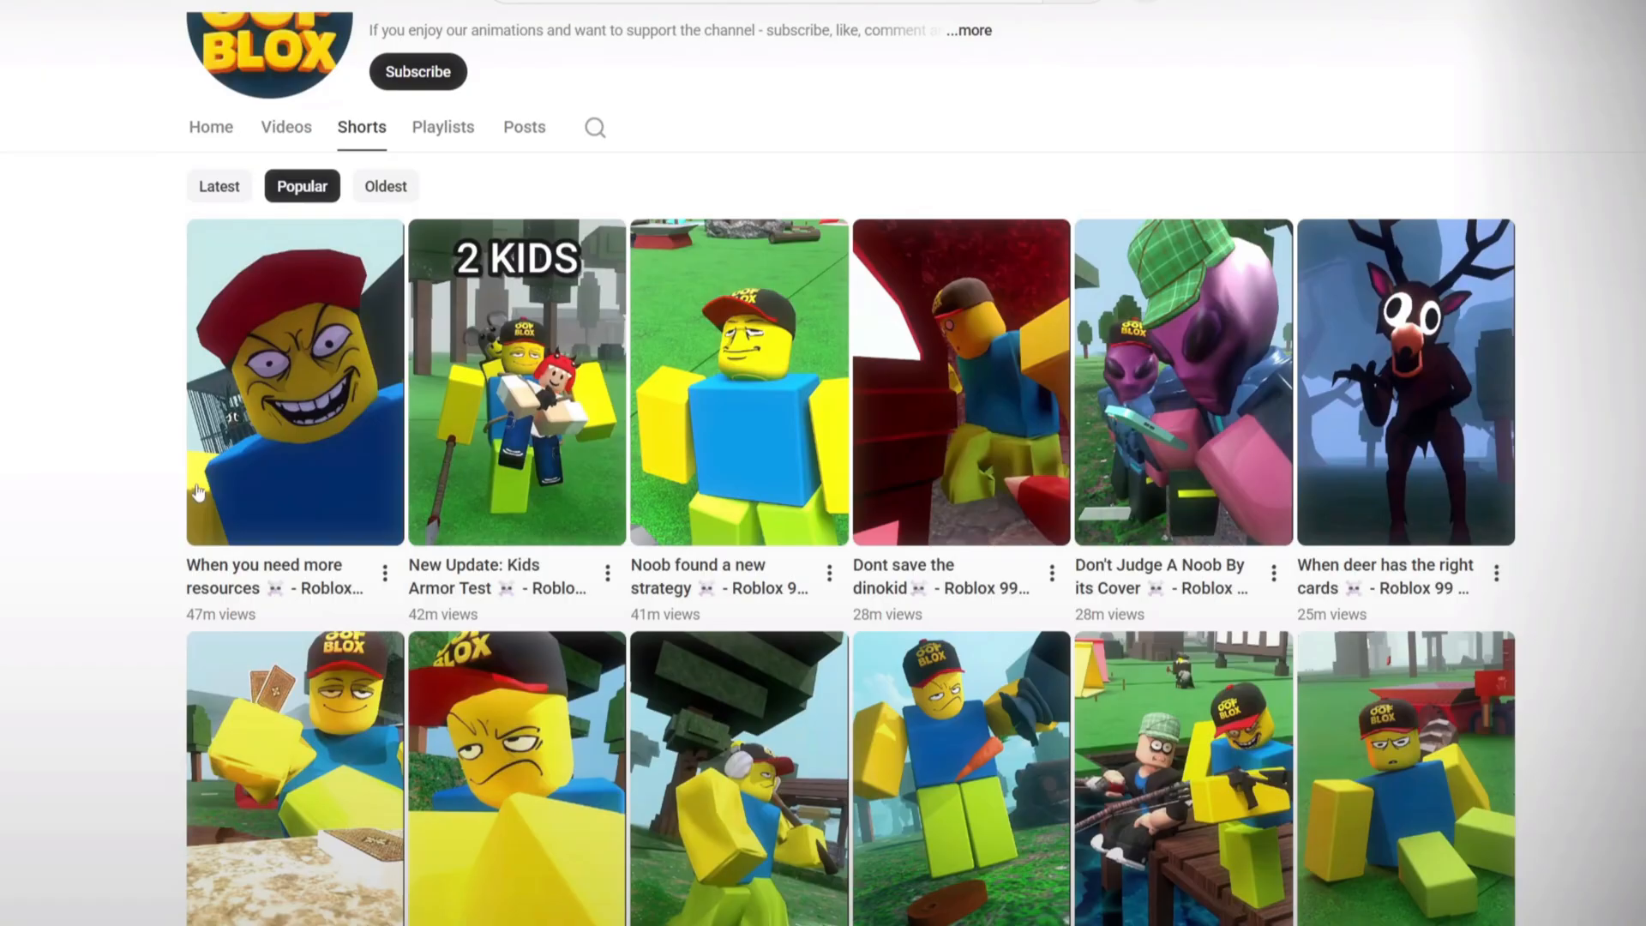
mouse_move(214, 626)
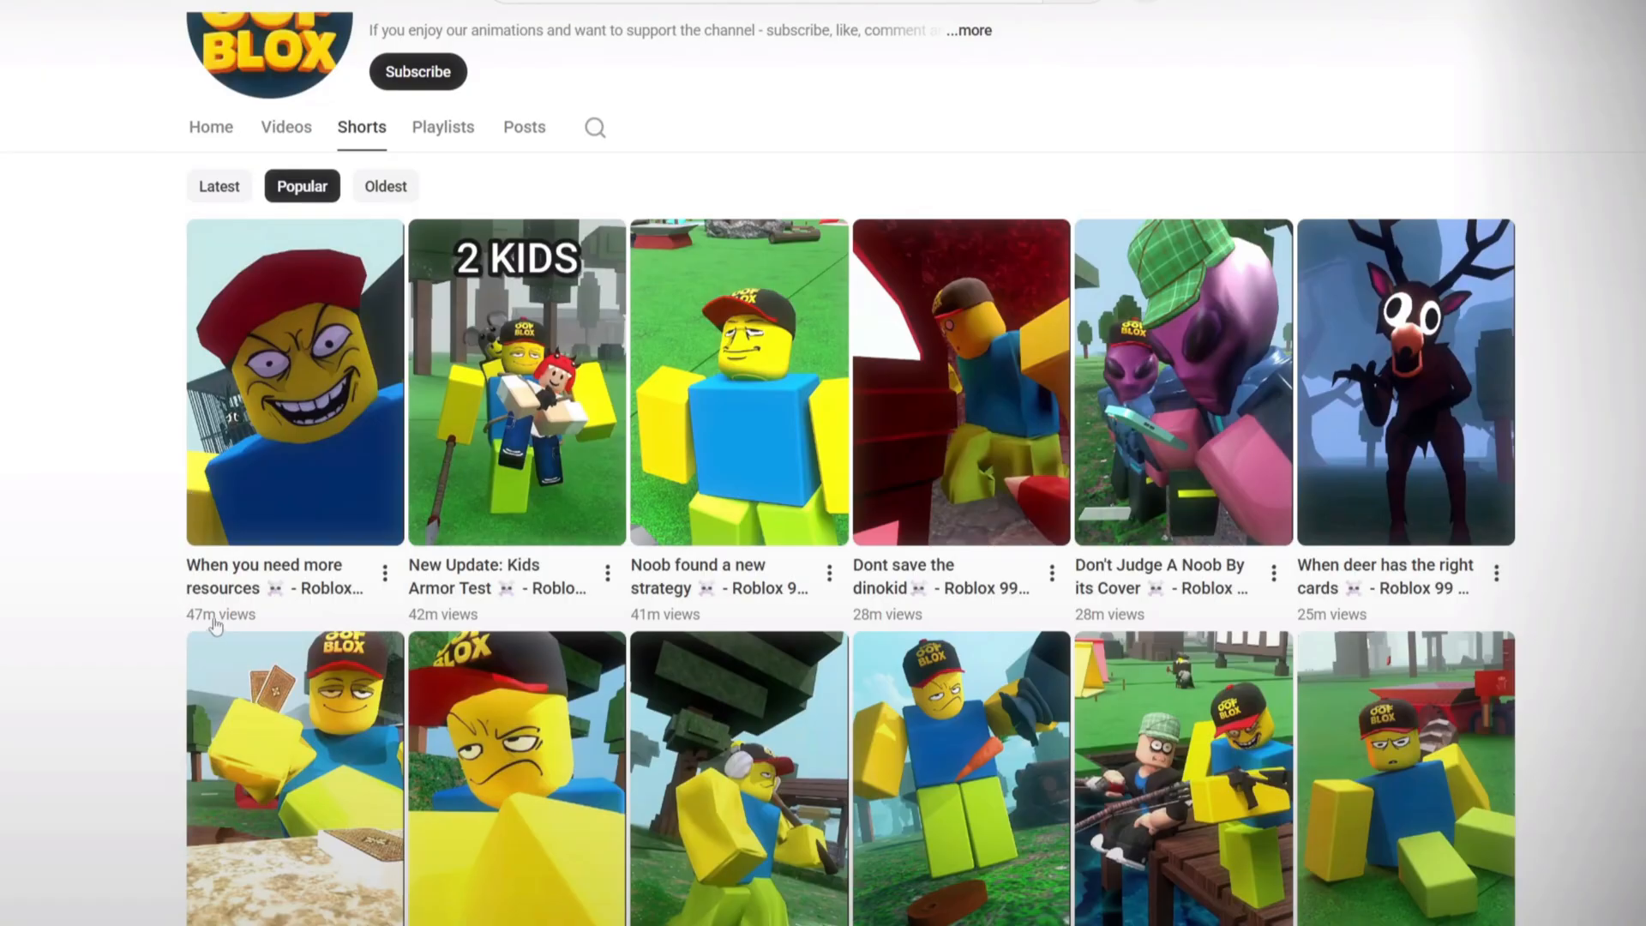
mouse_move(646, 628)
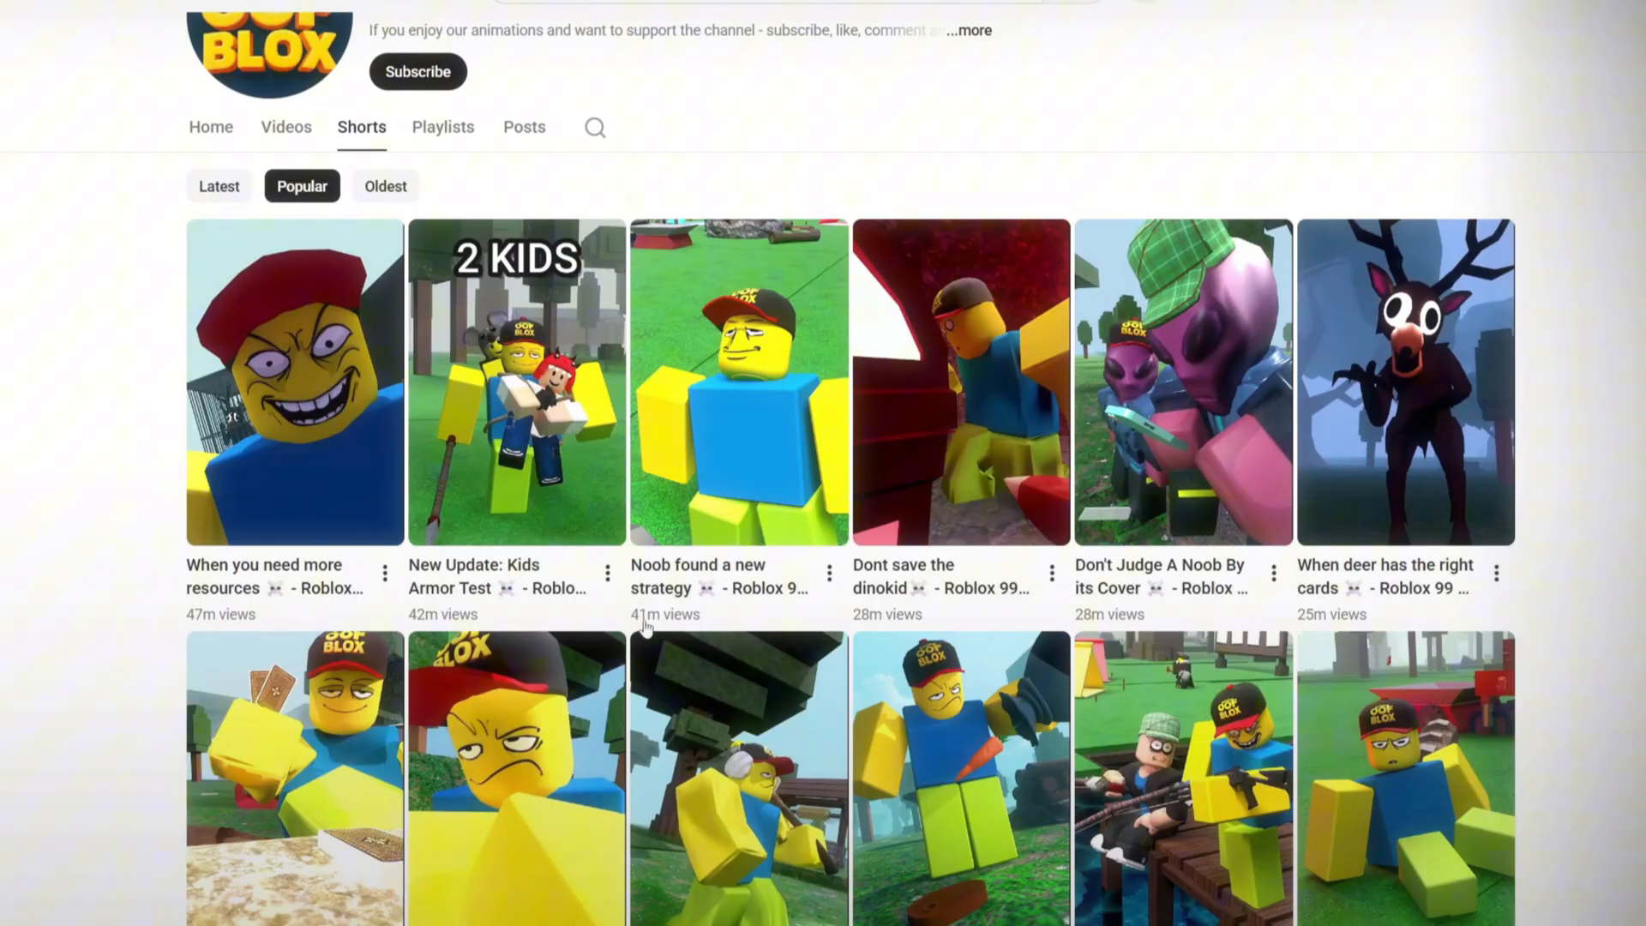
mouse_move(1485, 657)
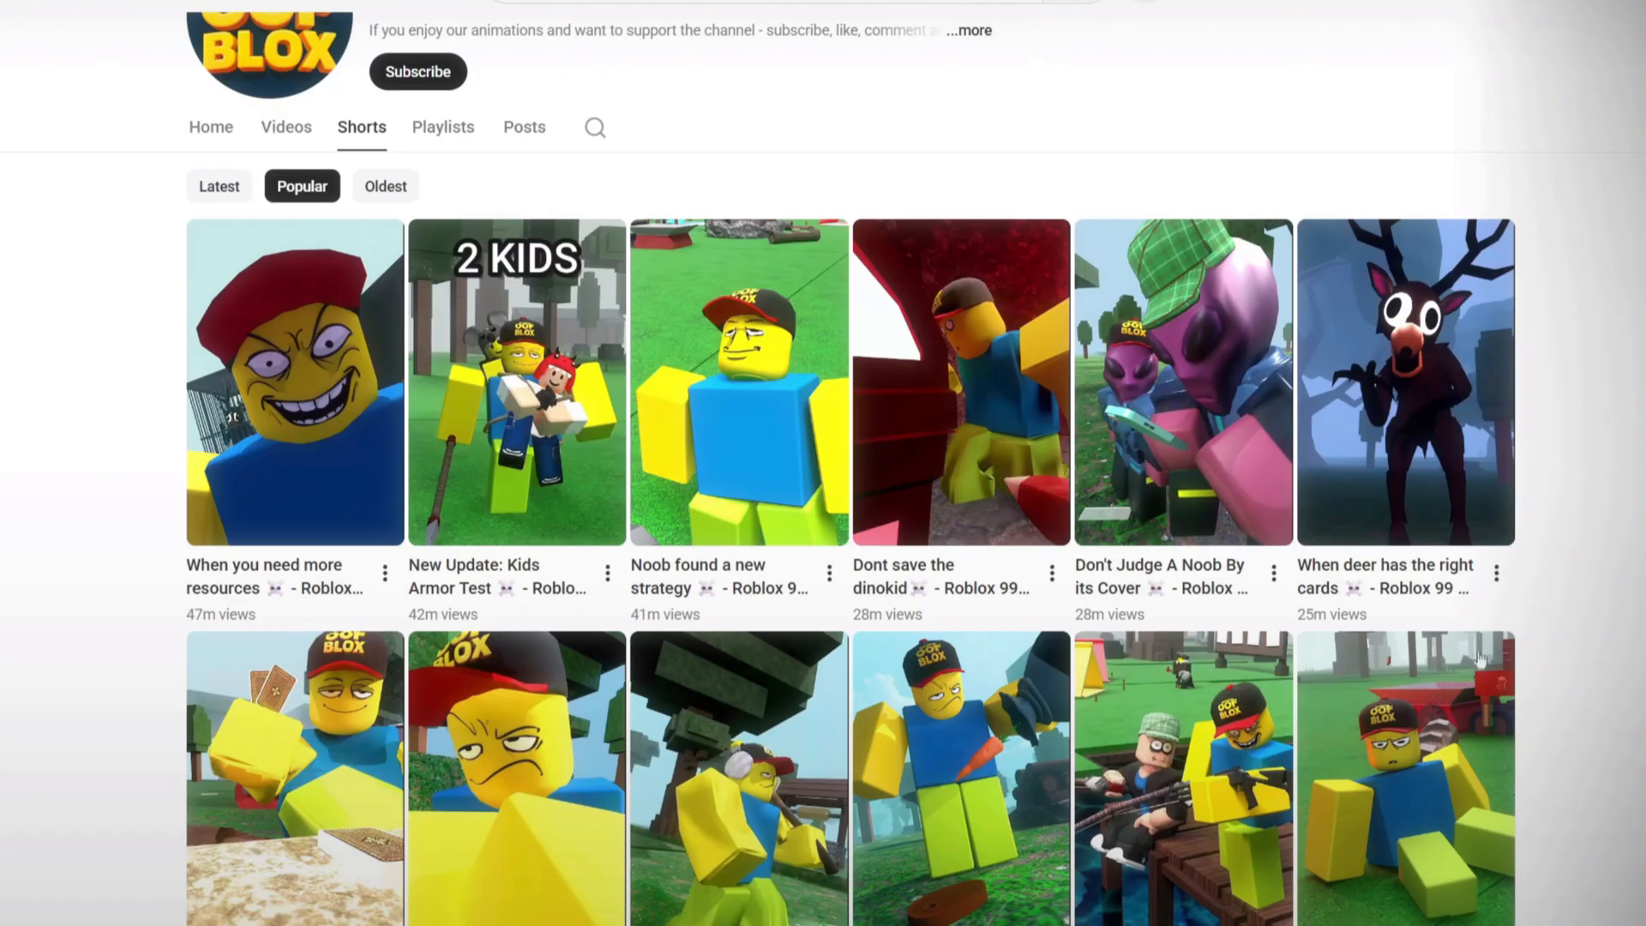
scroll(down, 3)
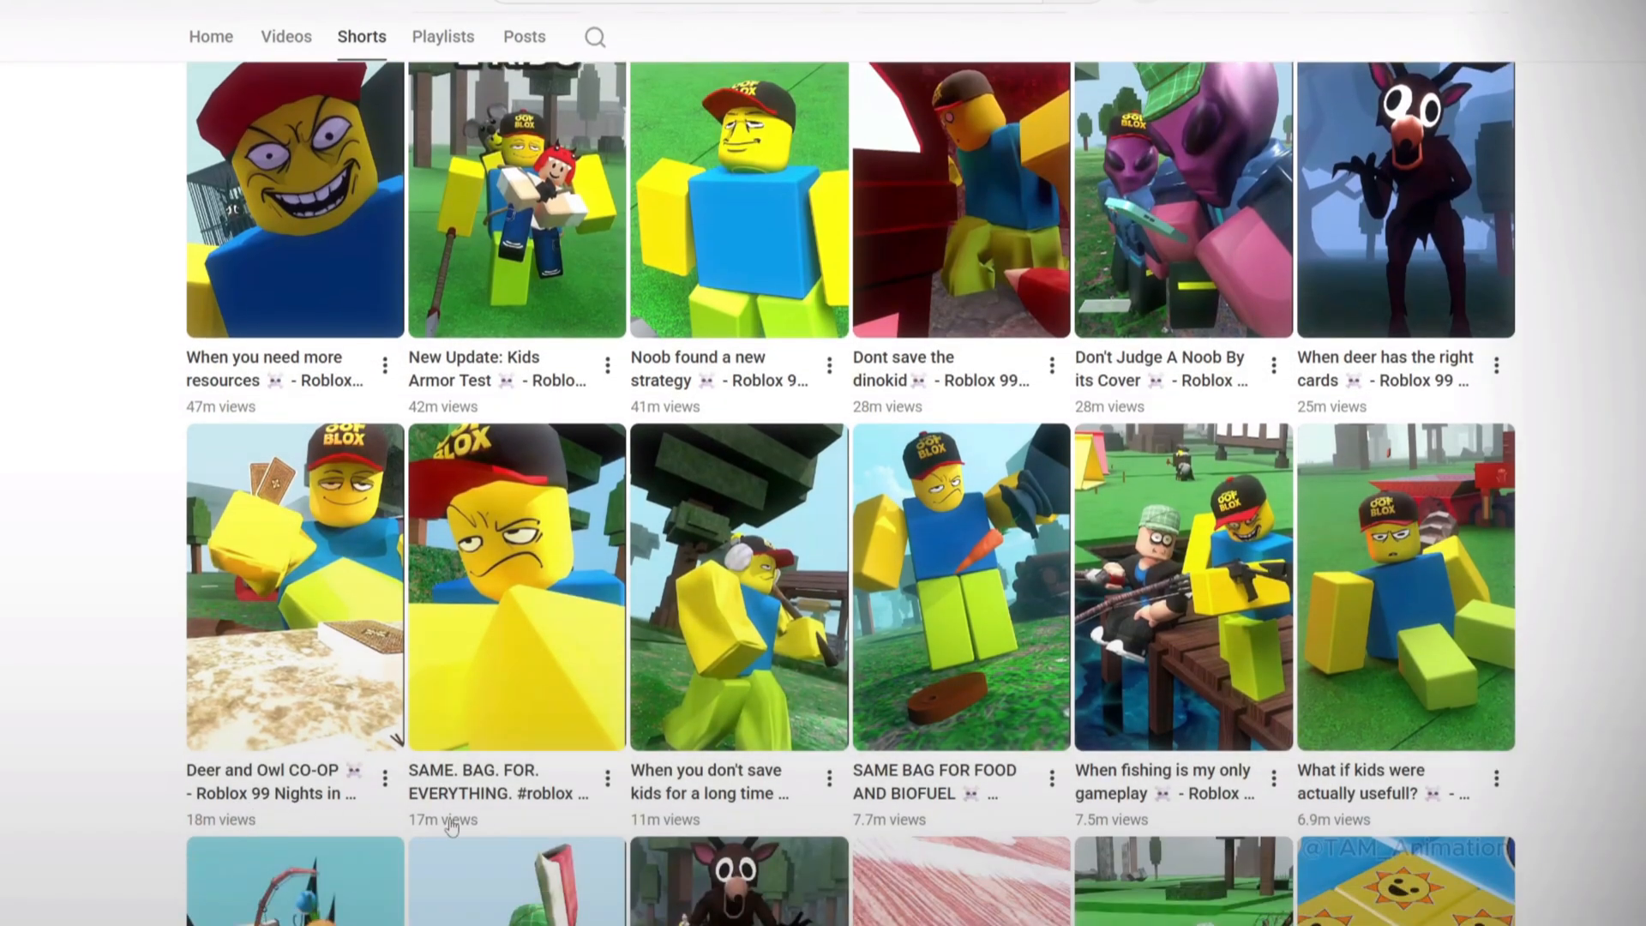
mouse_move(1407, 876)
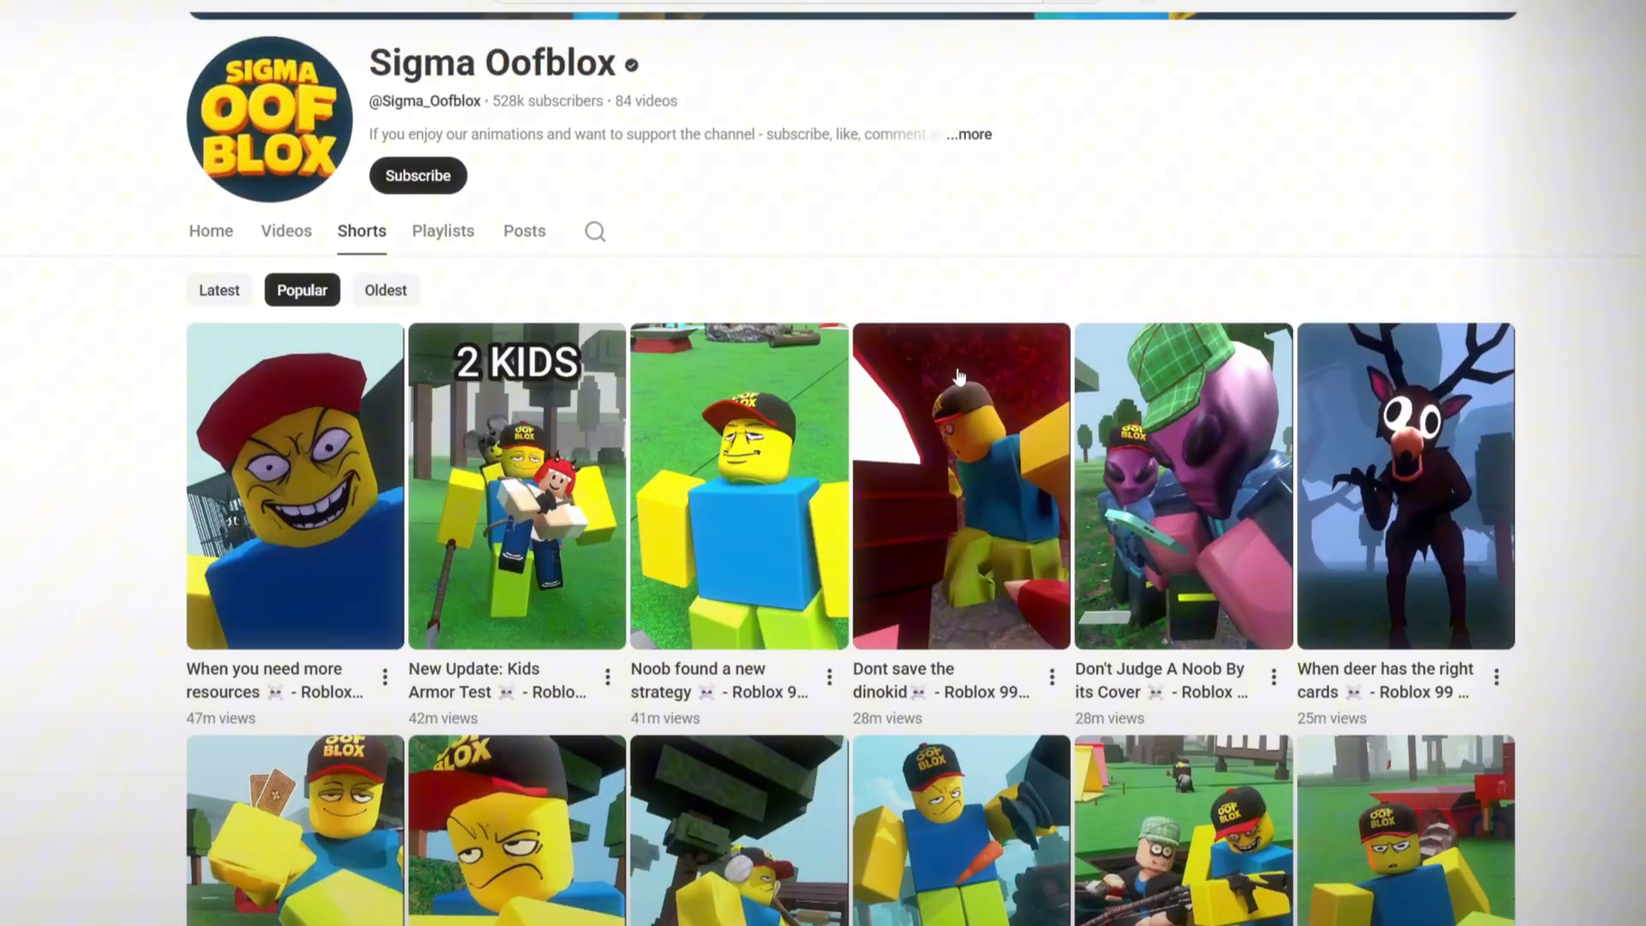
mouse_move(584, 510)
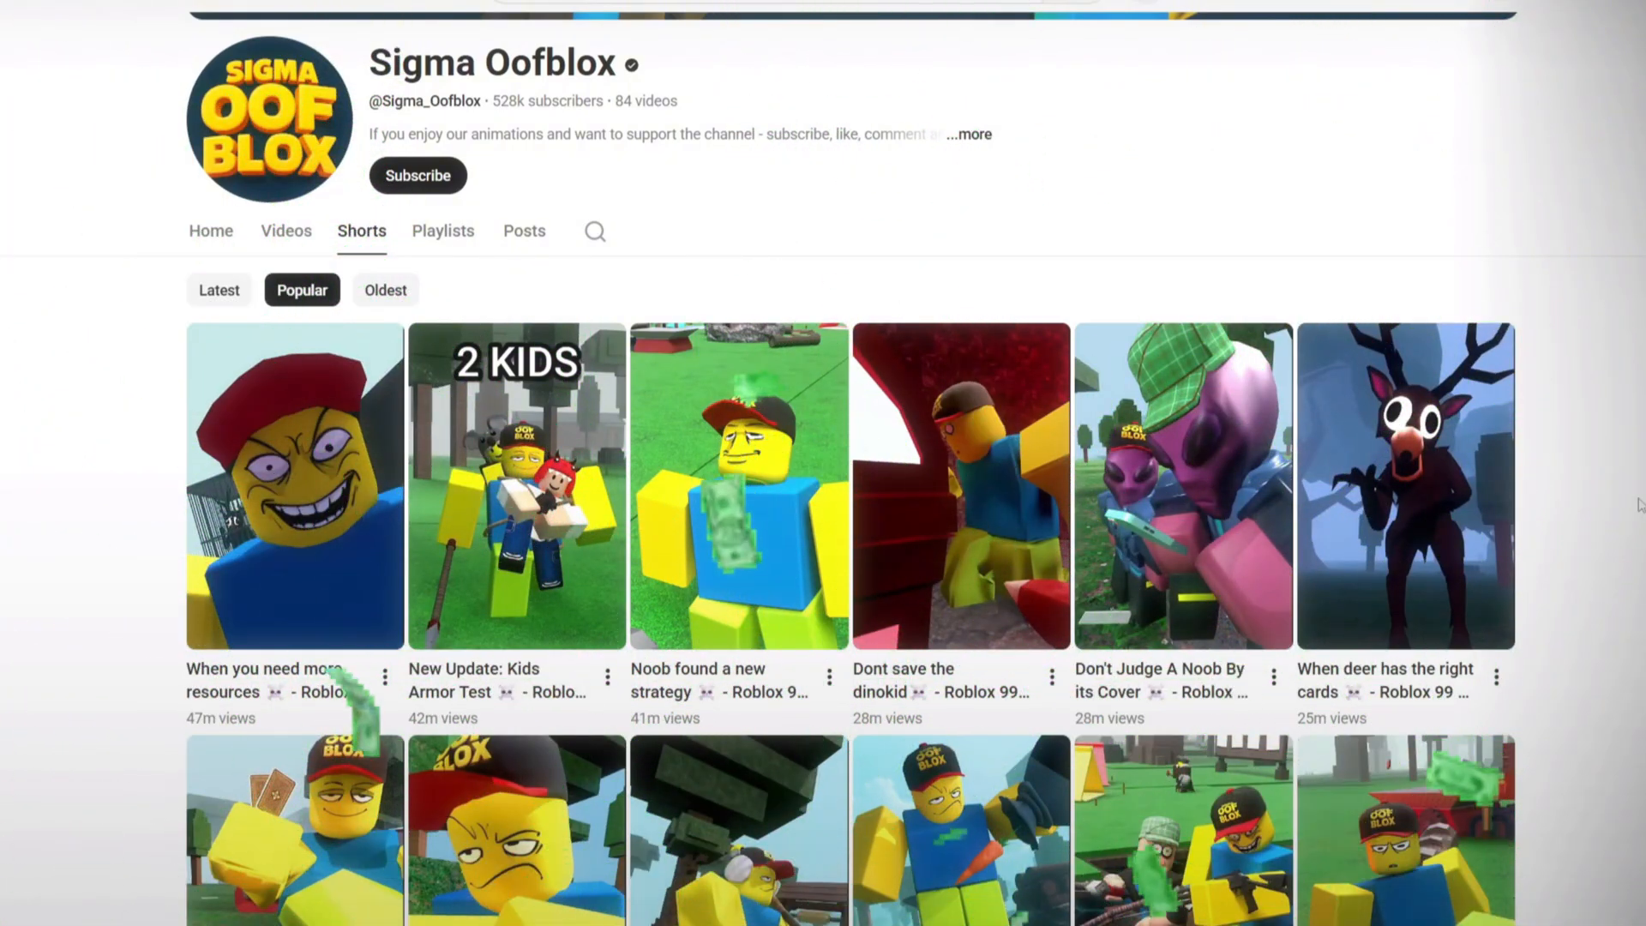
Step: Scroll down through the full list of Sigma Oofblox's popular blocky-animation Shorts
scroll(down, 3)
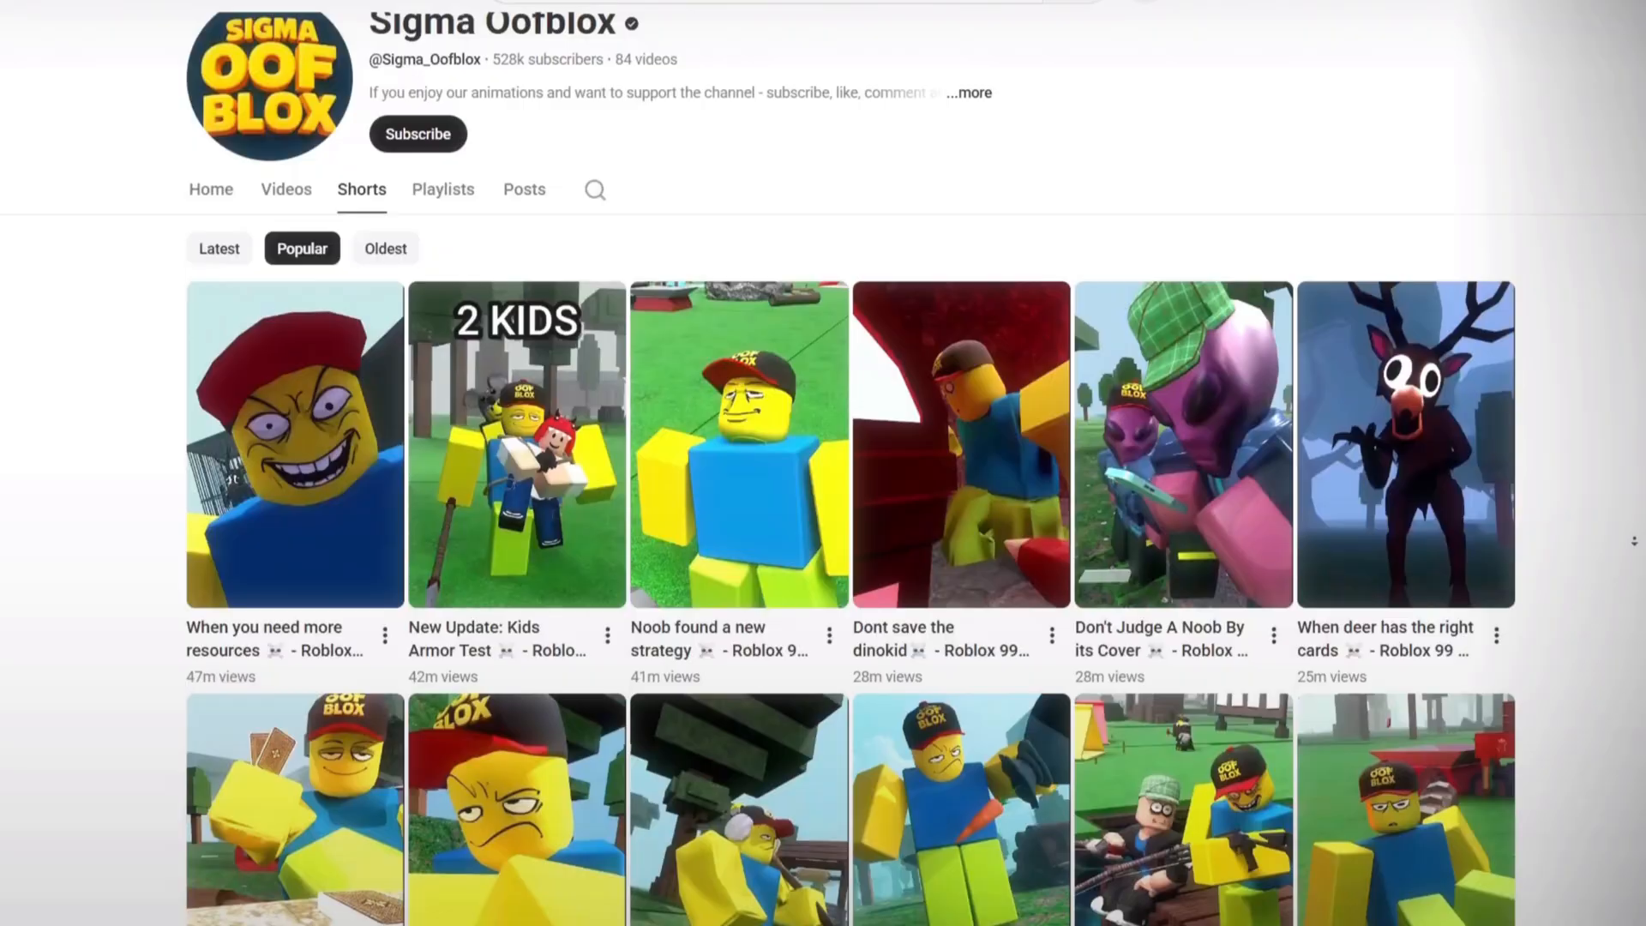
scroll(down, 3)
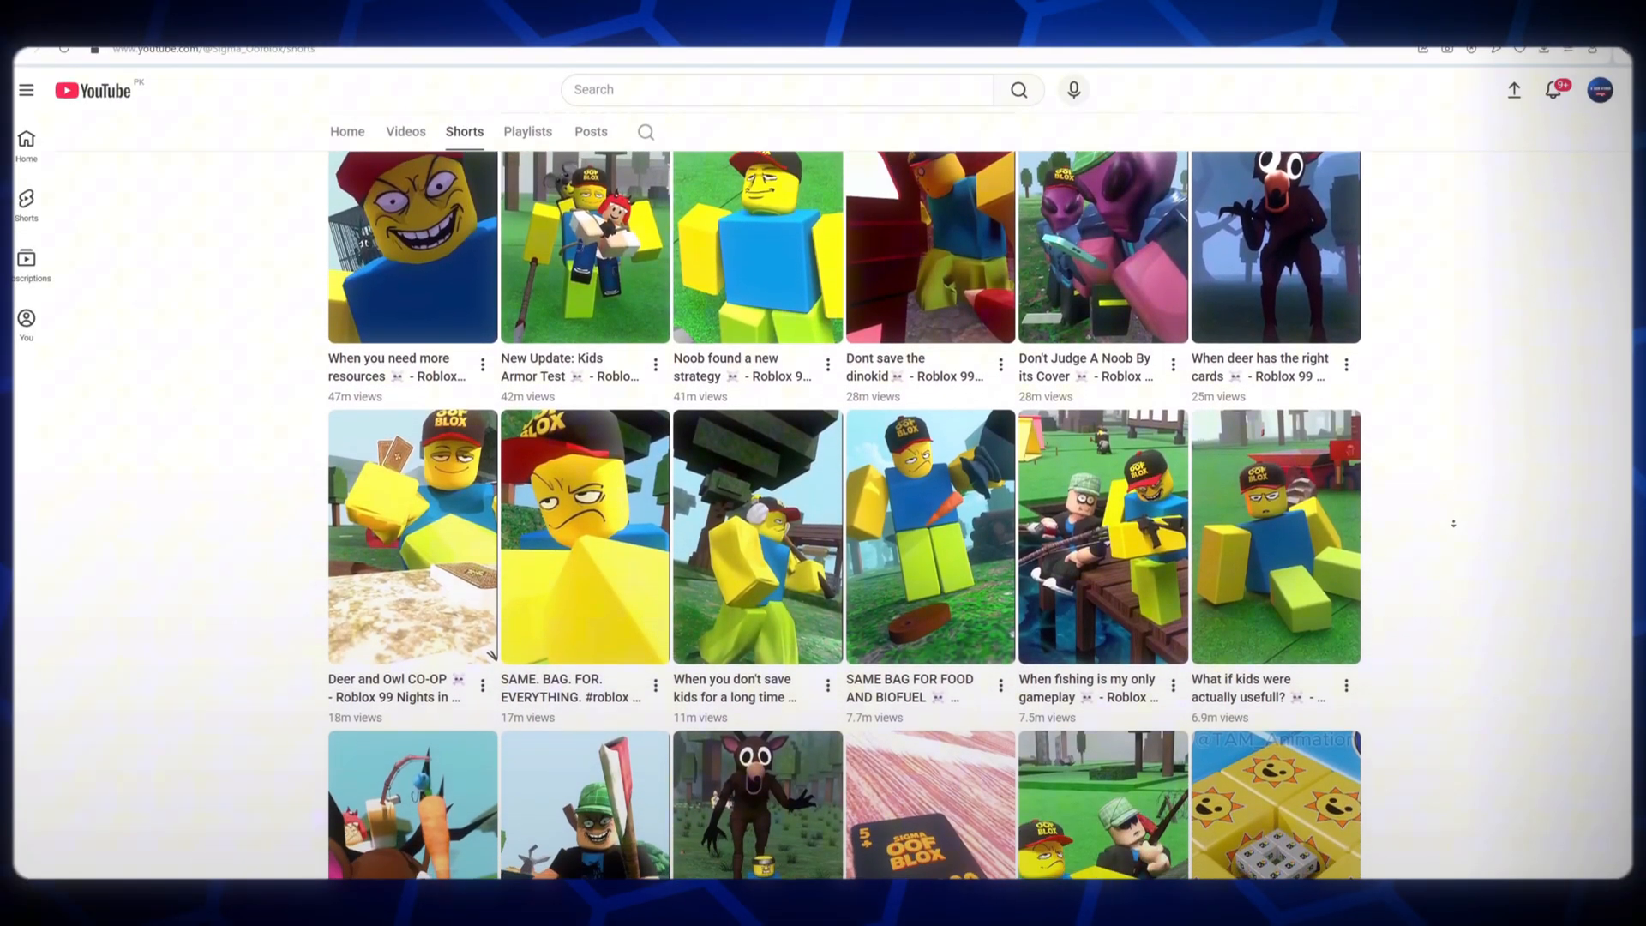
scroll(down, 3)
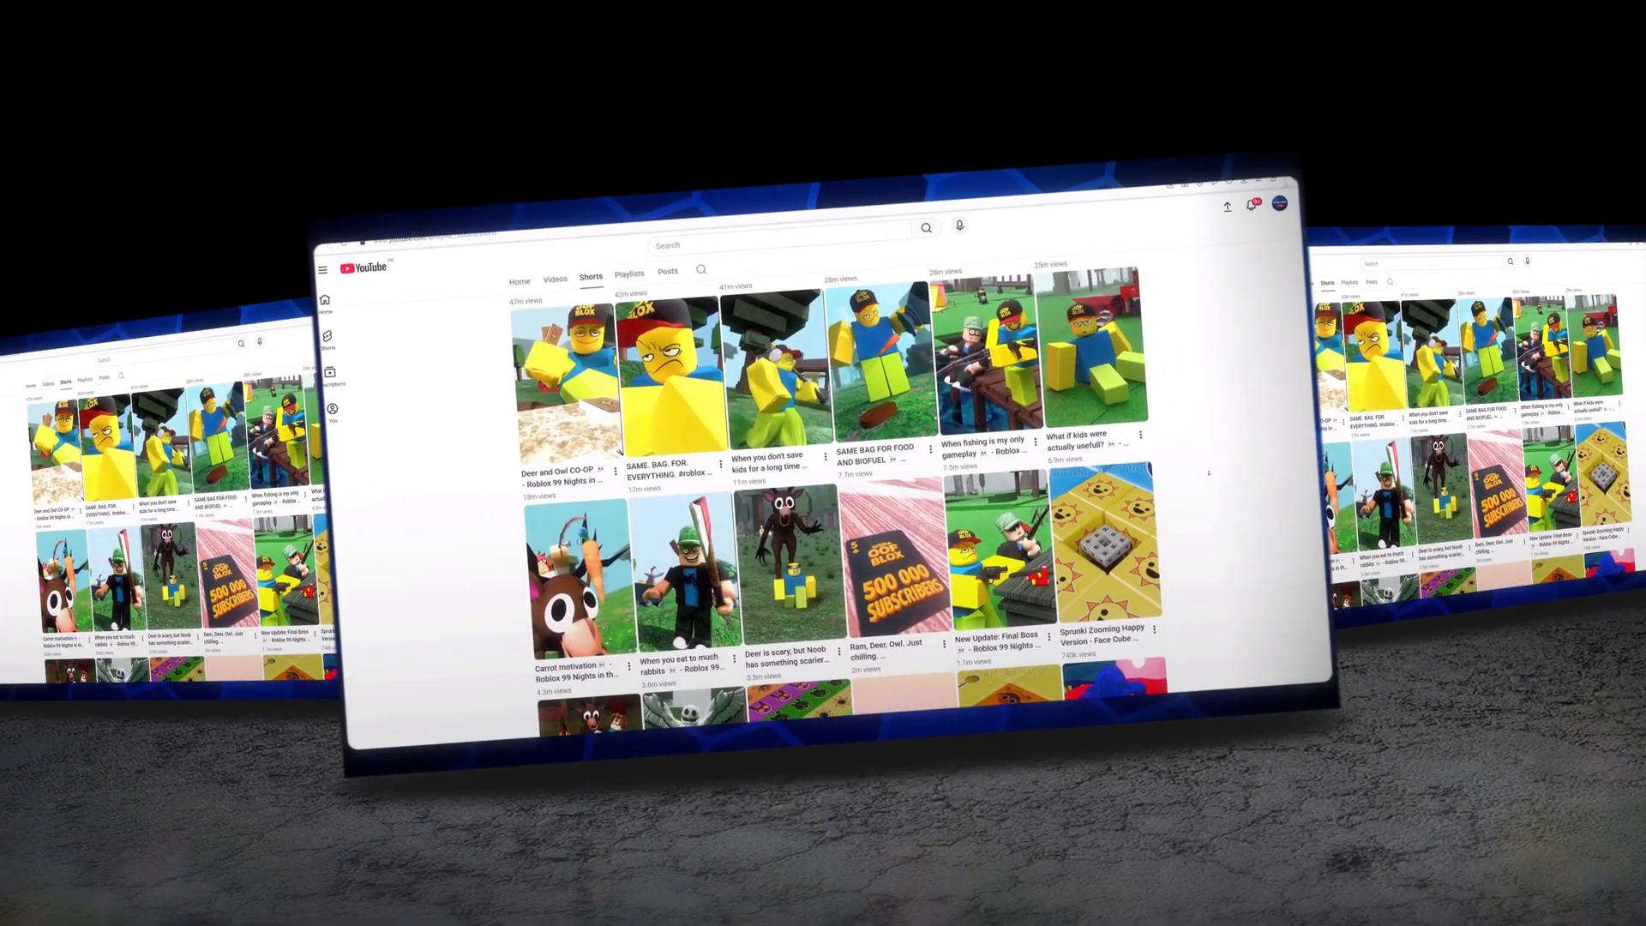
scroll(down, 3)
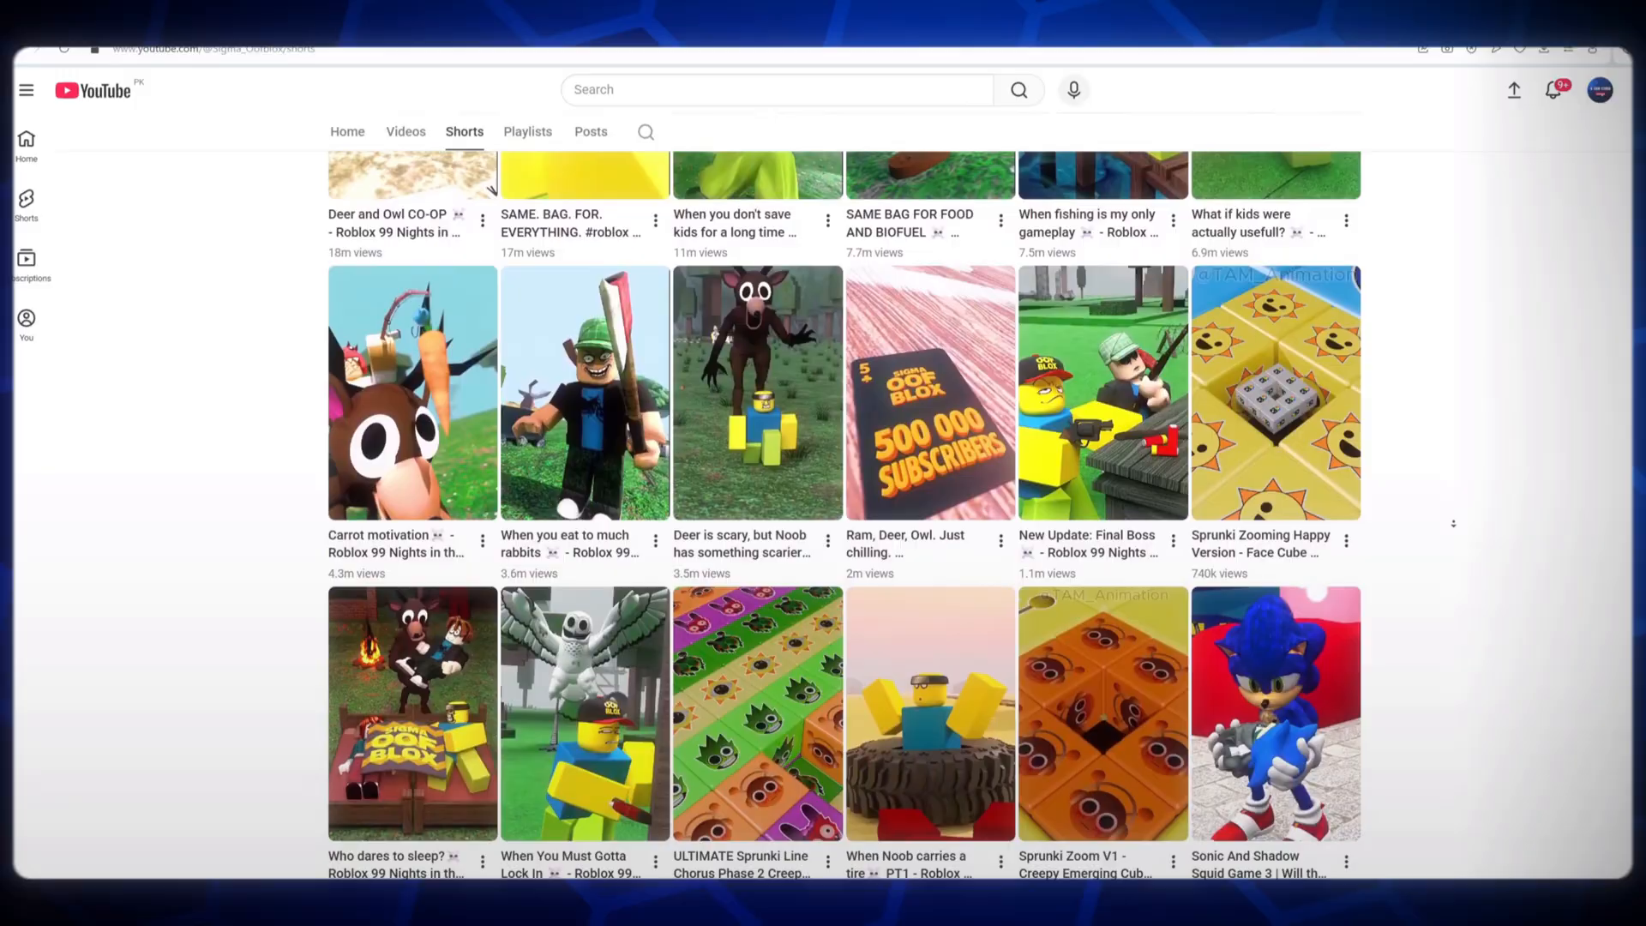
scroll(down, 3)
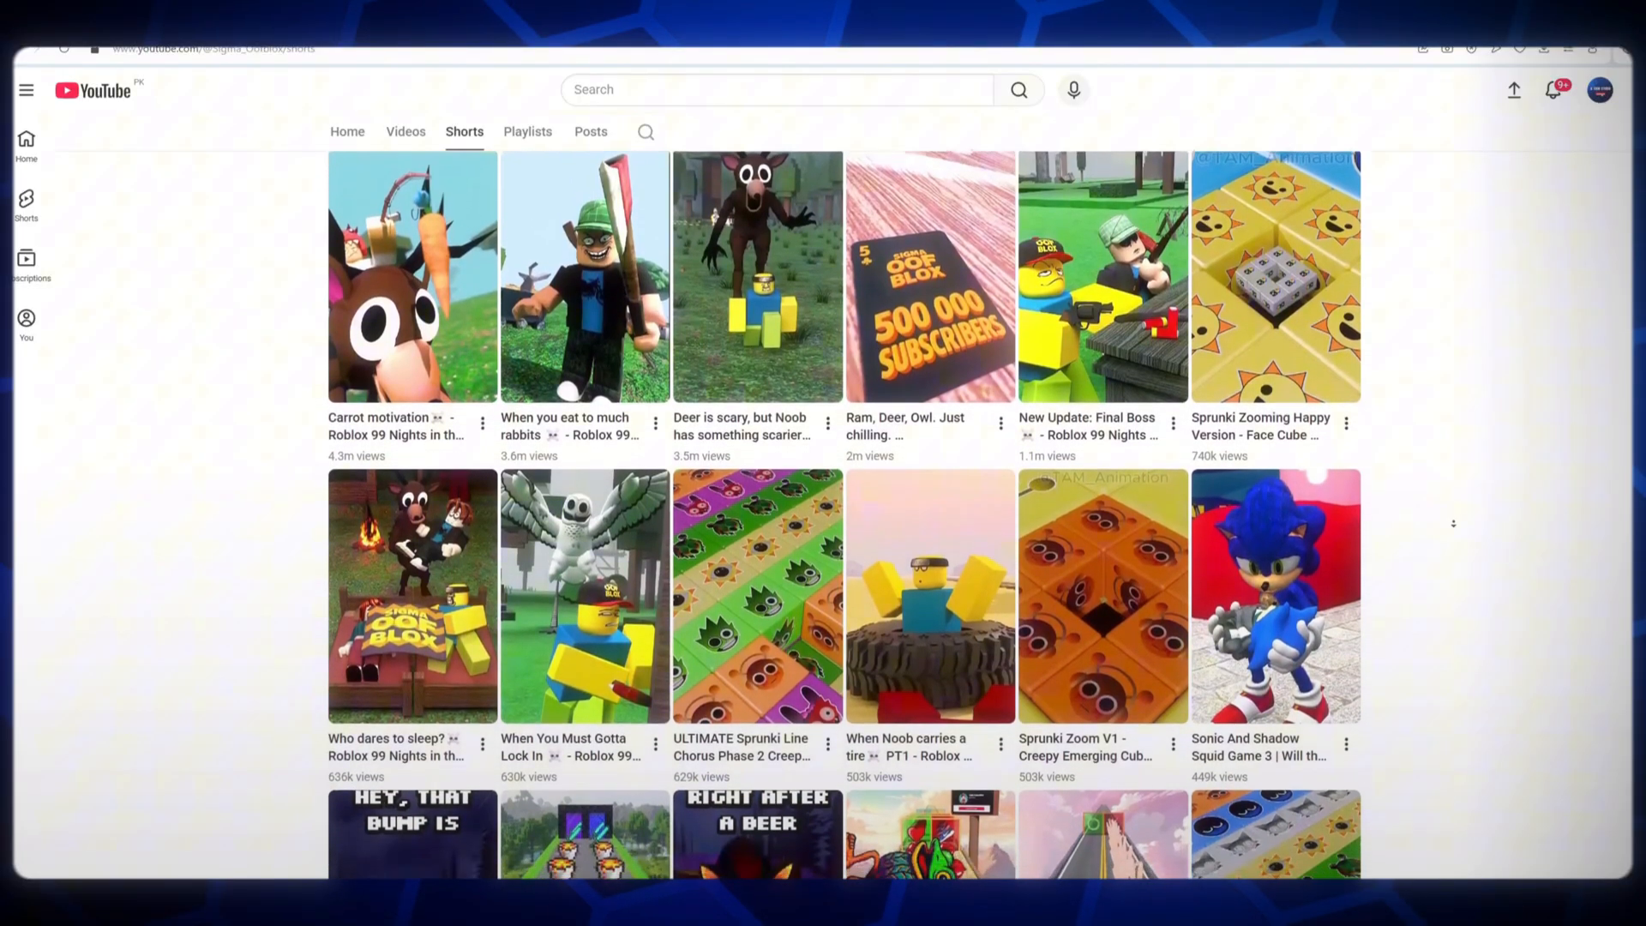
scroll(down, 3)
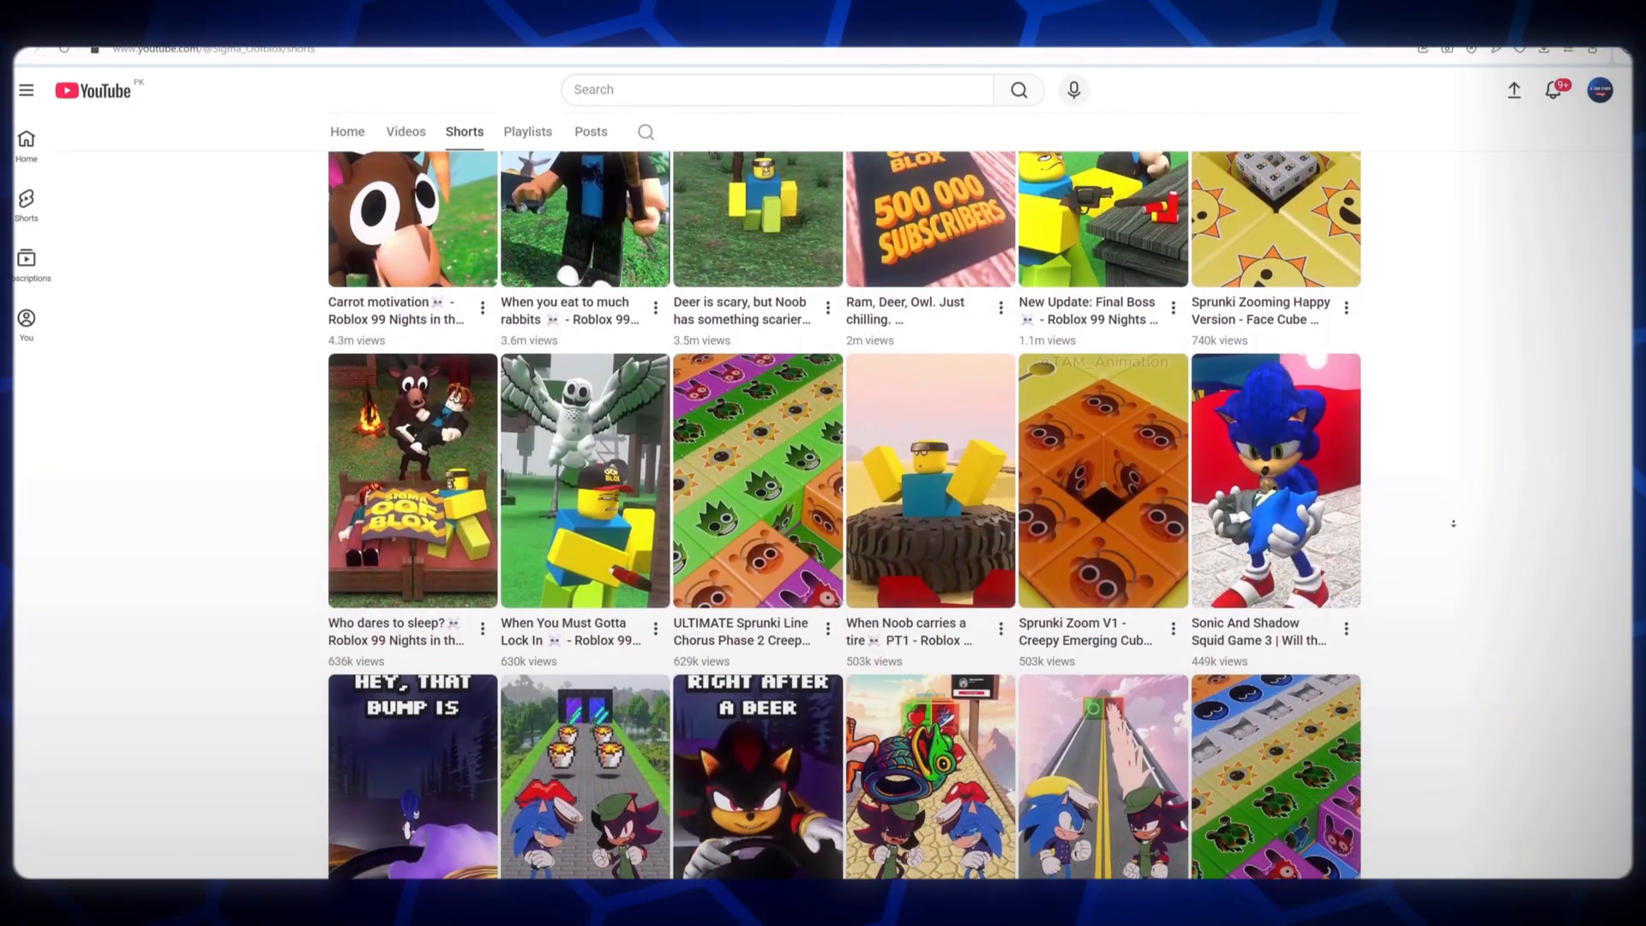
scroll(down, 3)
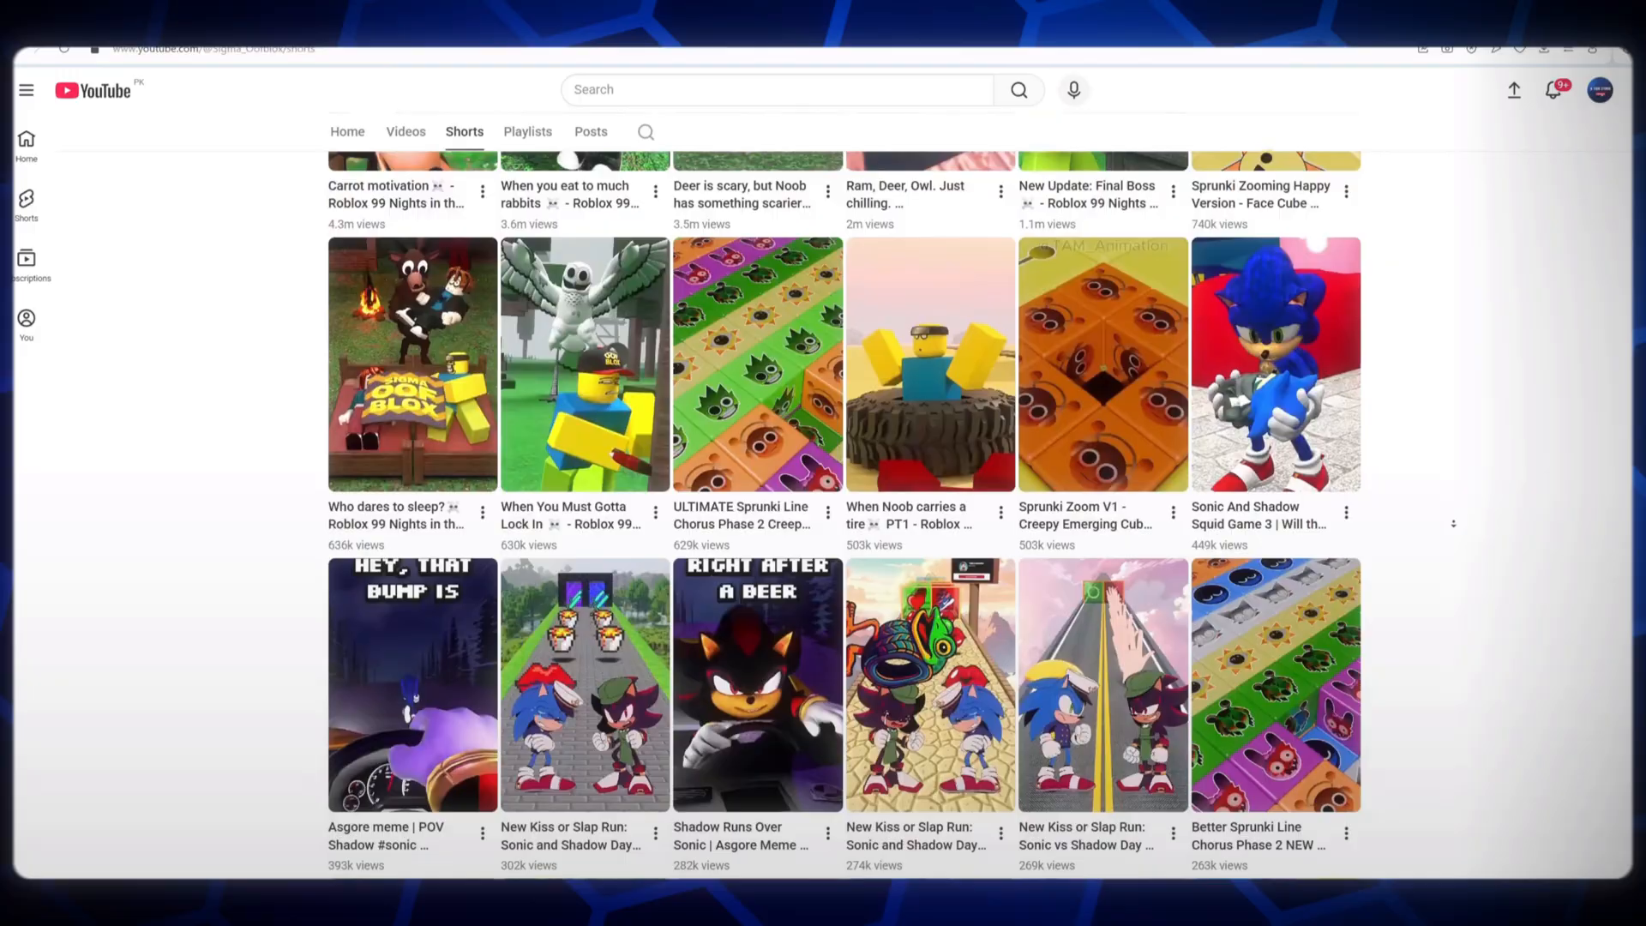
scroll(down, 3)
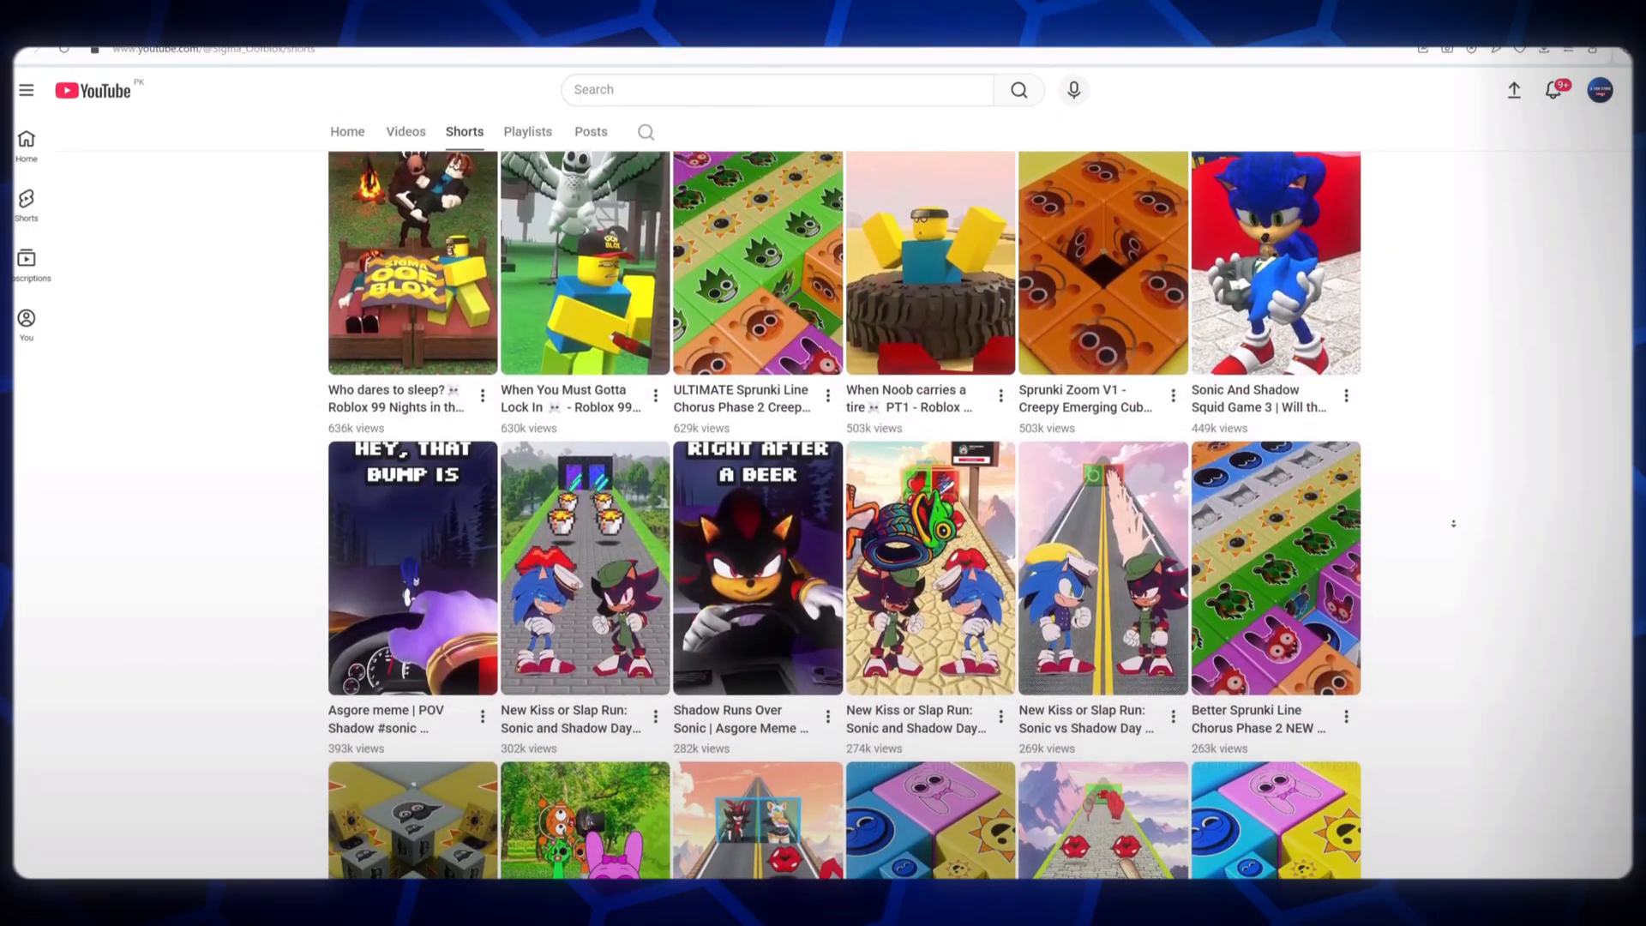
scroll(down, 3)
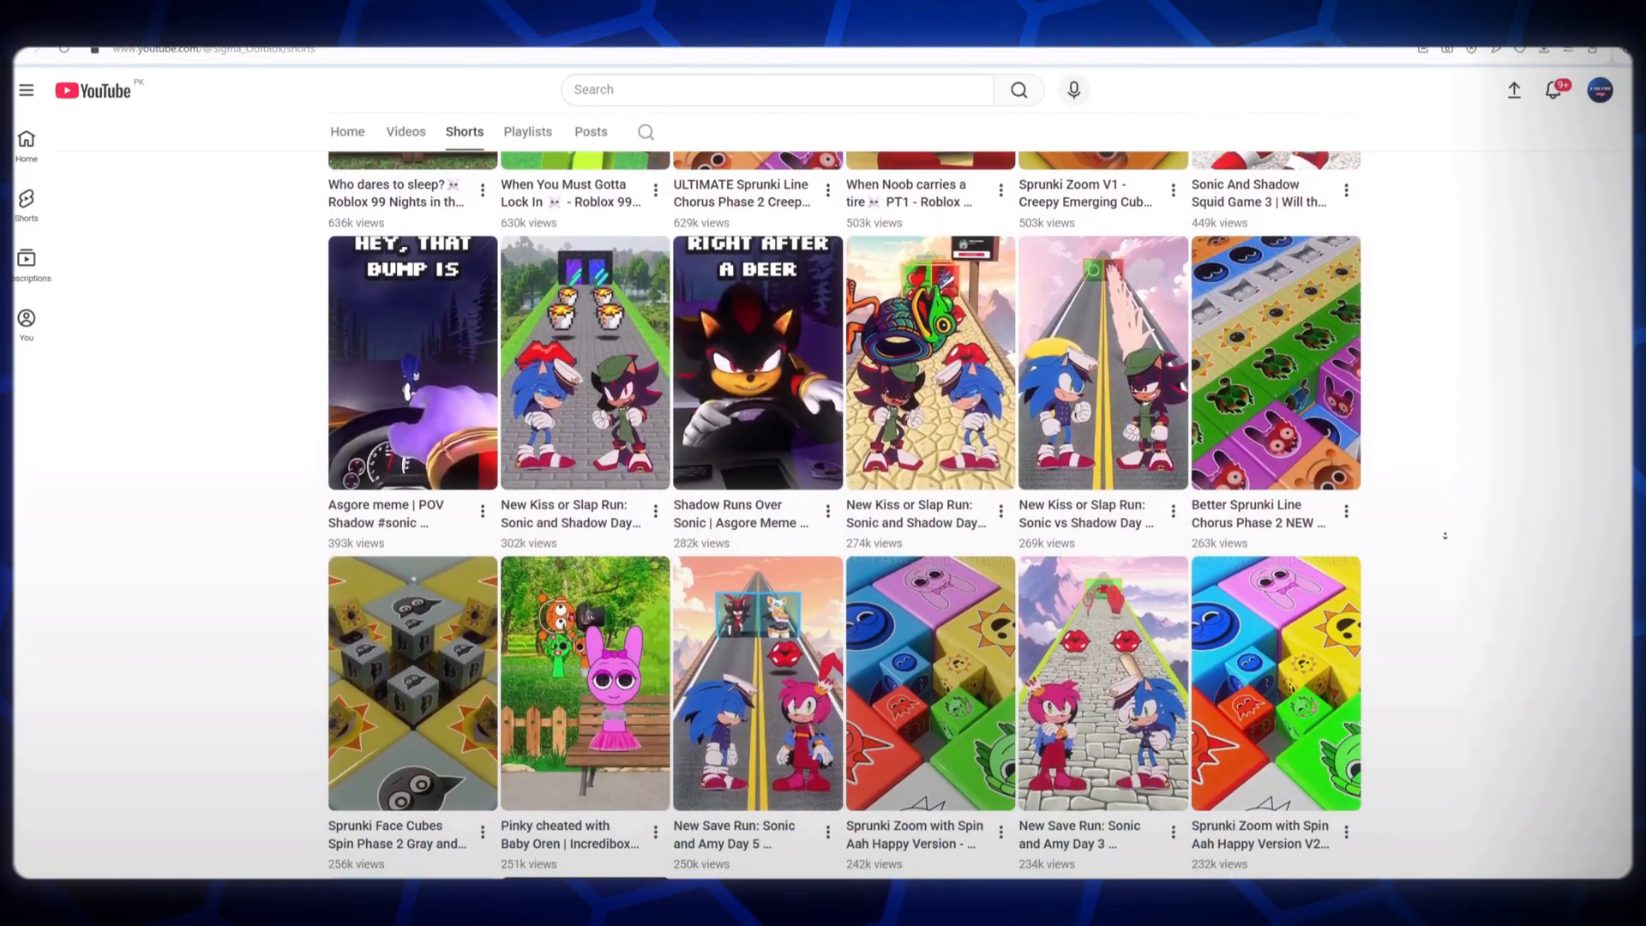
scroll(down, 3)
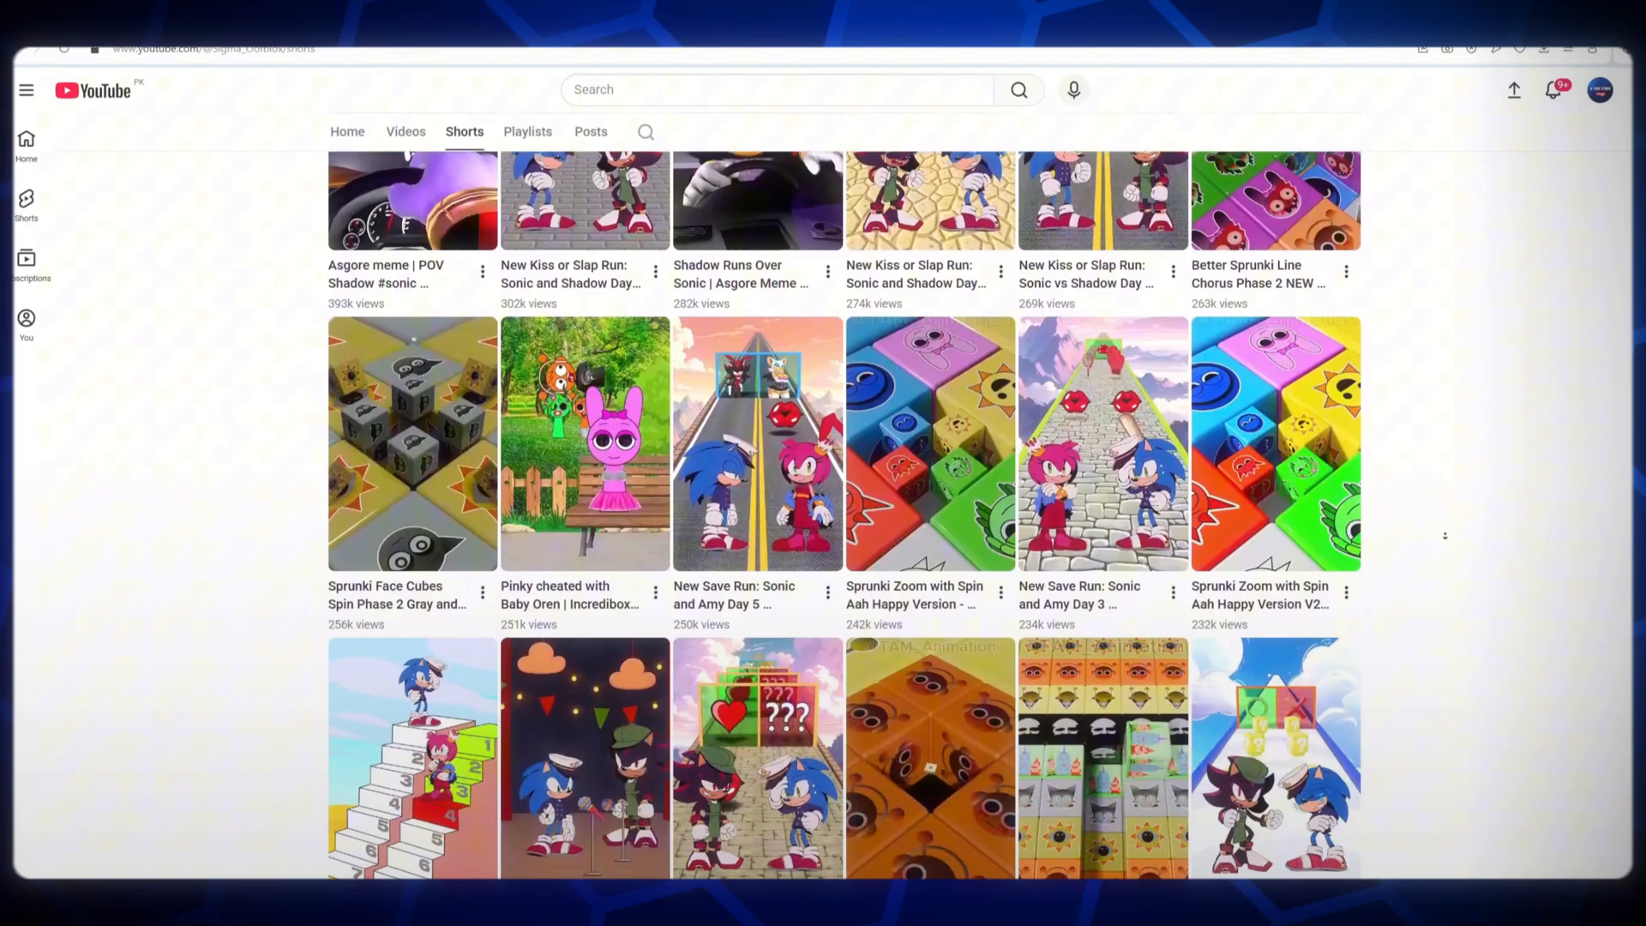
scroll(down, 3)
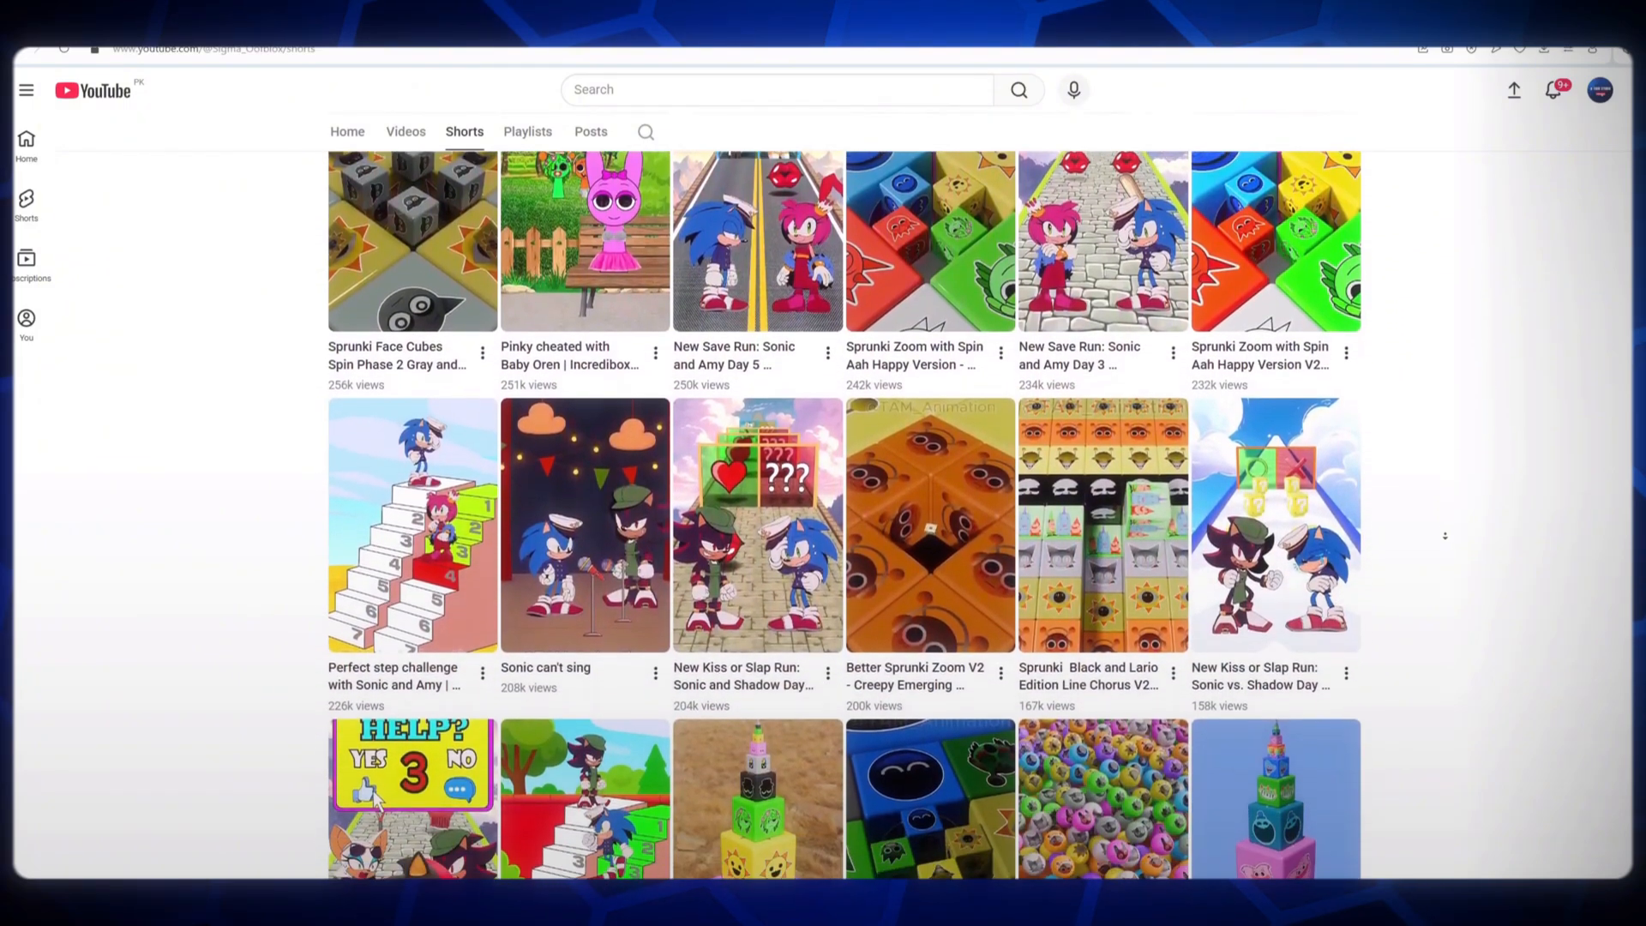
scroll(down, 3)
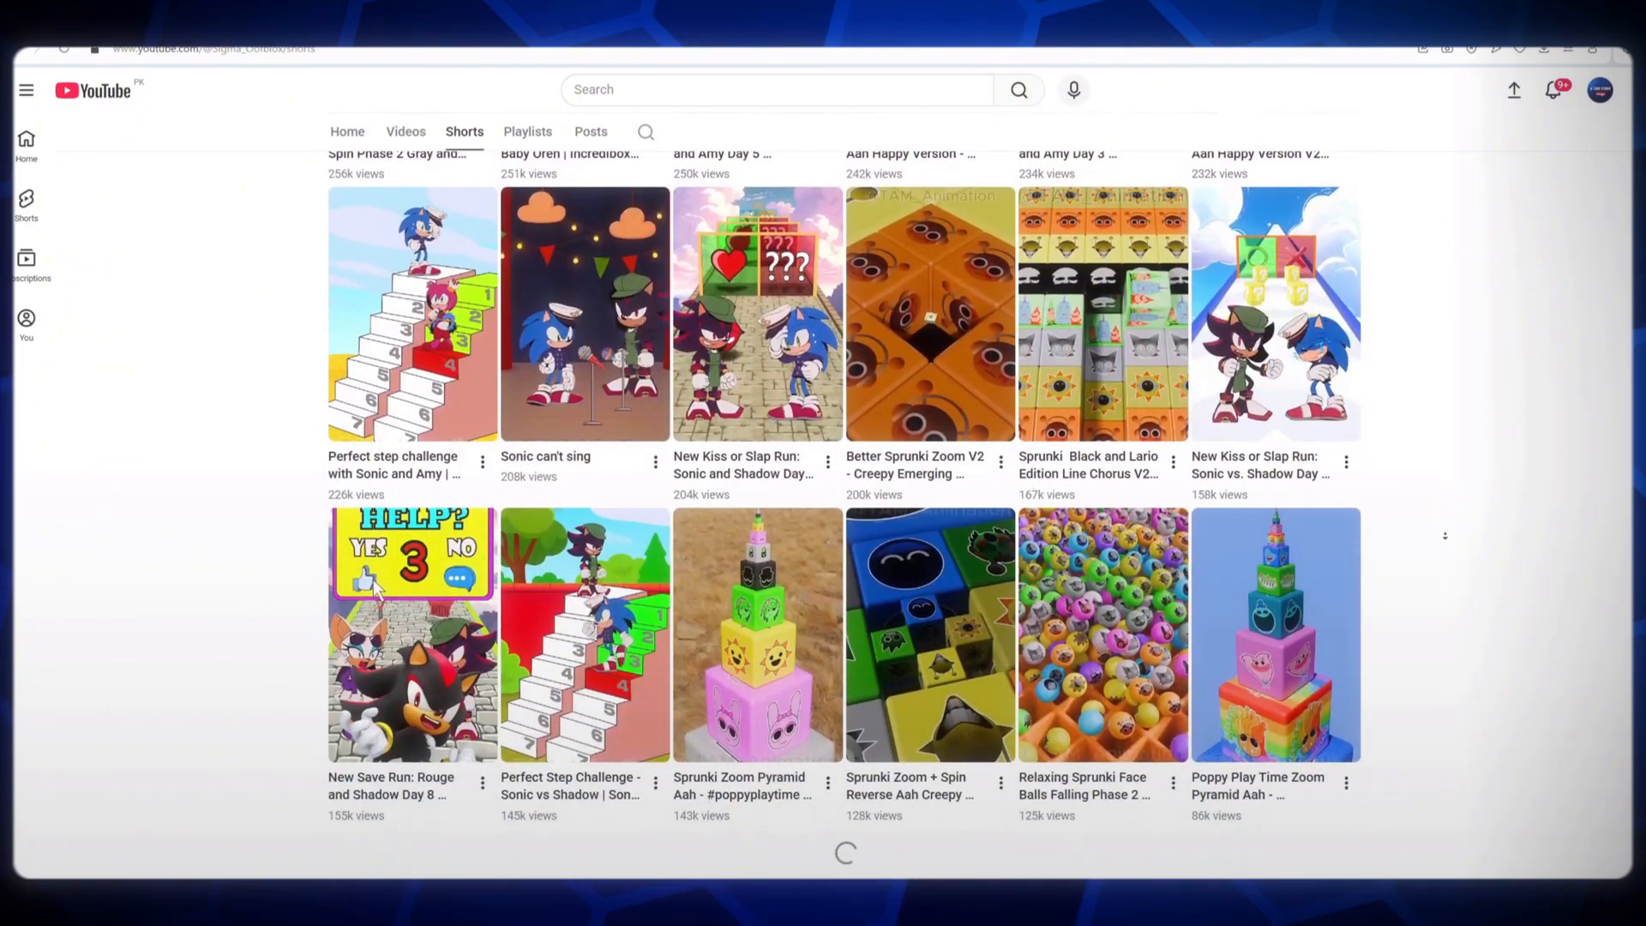
scroll(down, 3)
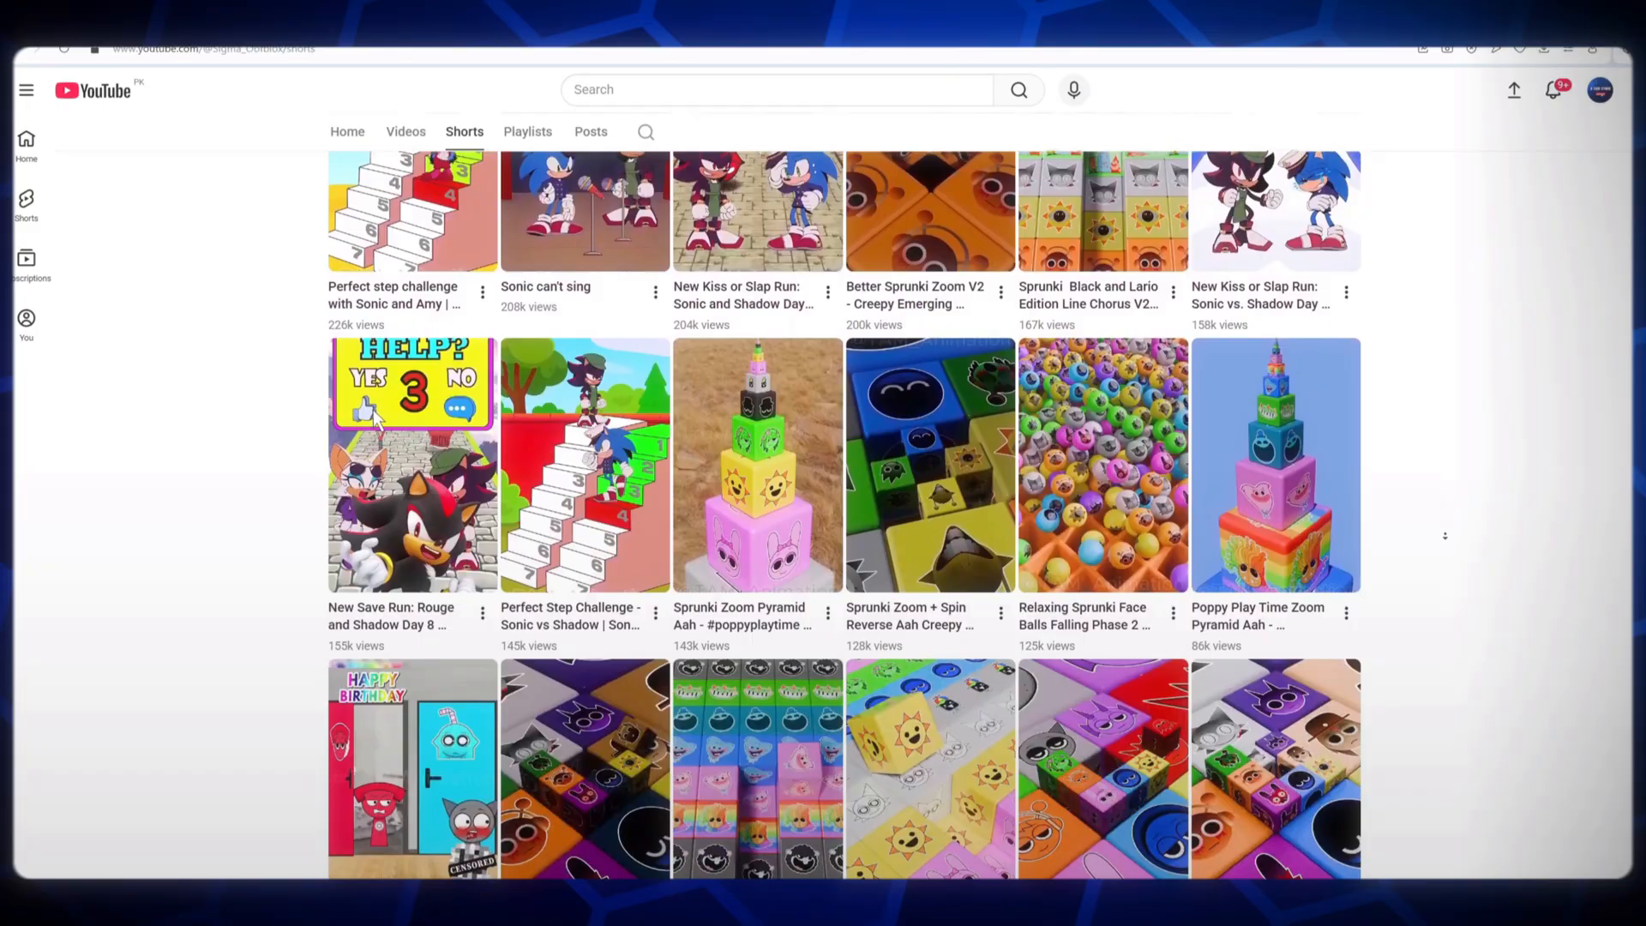
scroll(down, 3)
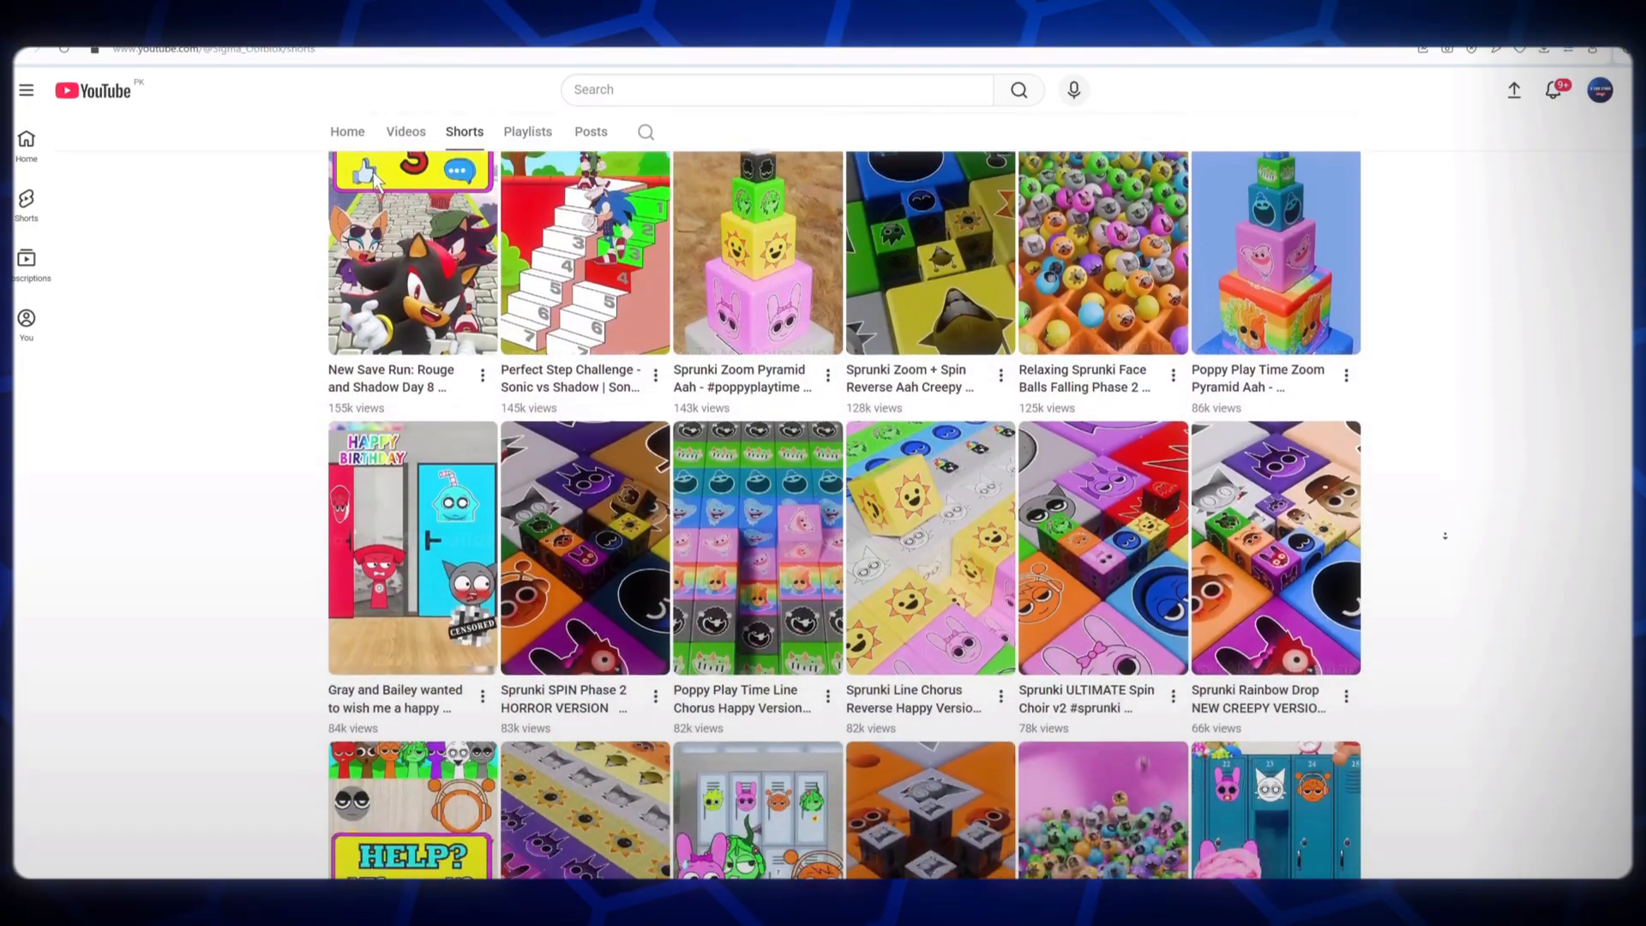
scroll(down, 3)
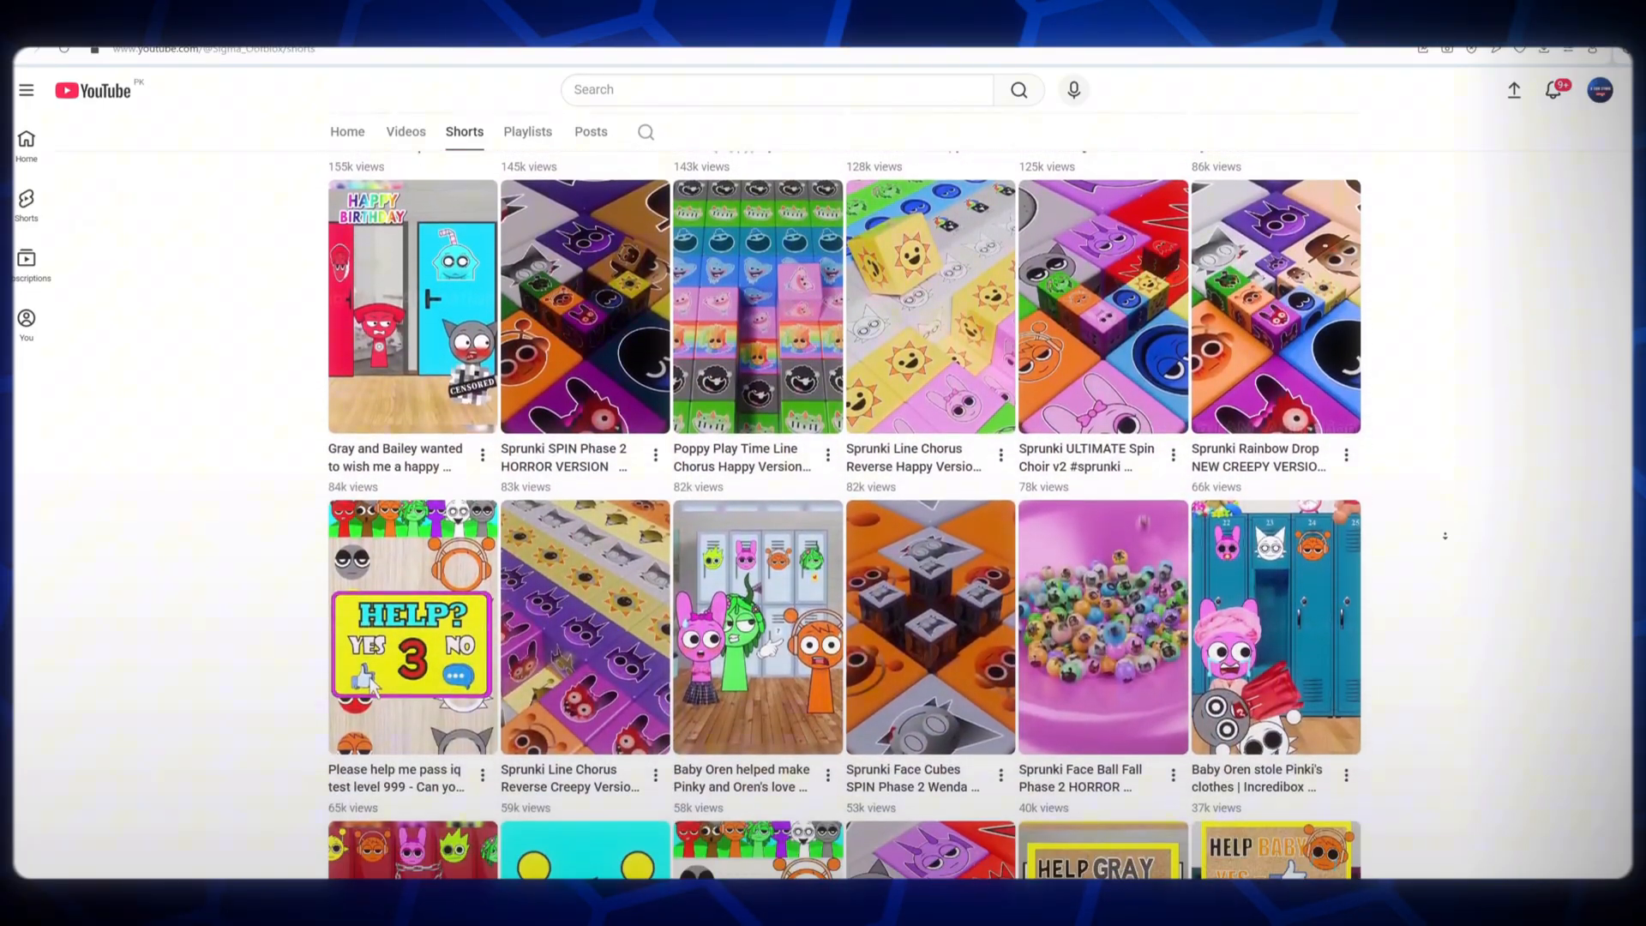
scroll(down, 3)
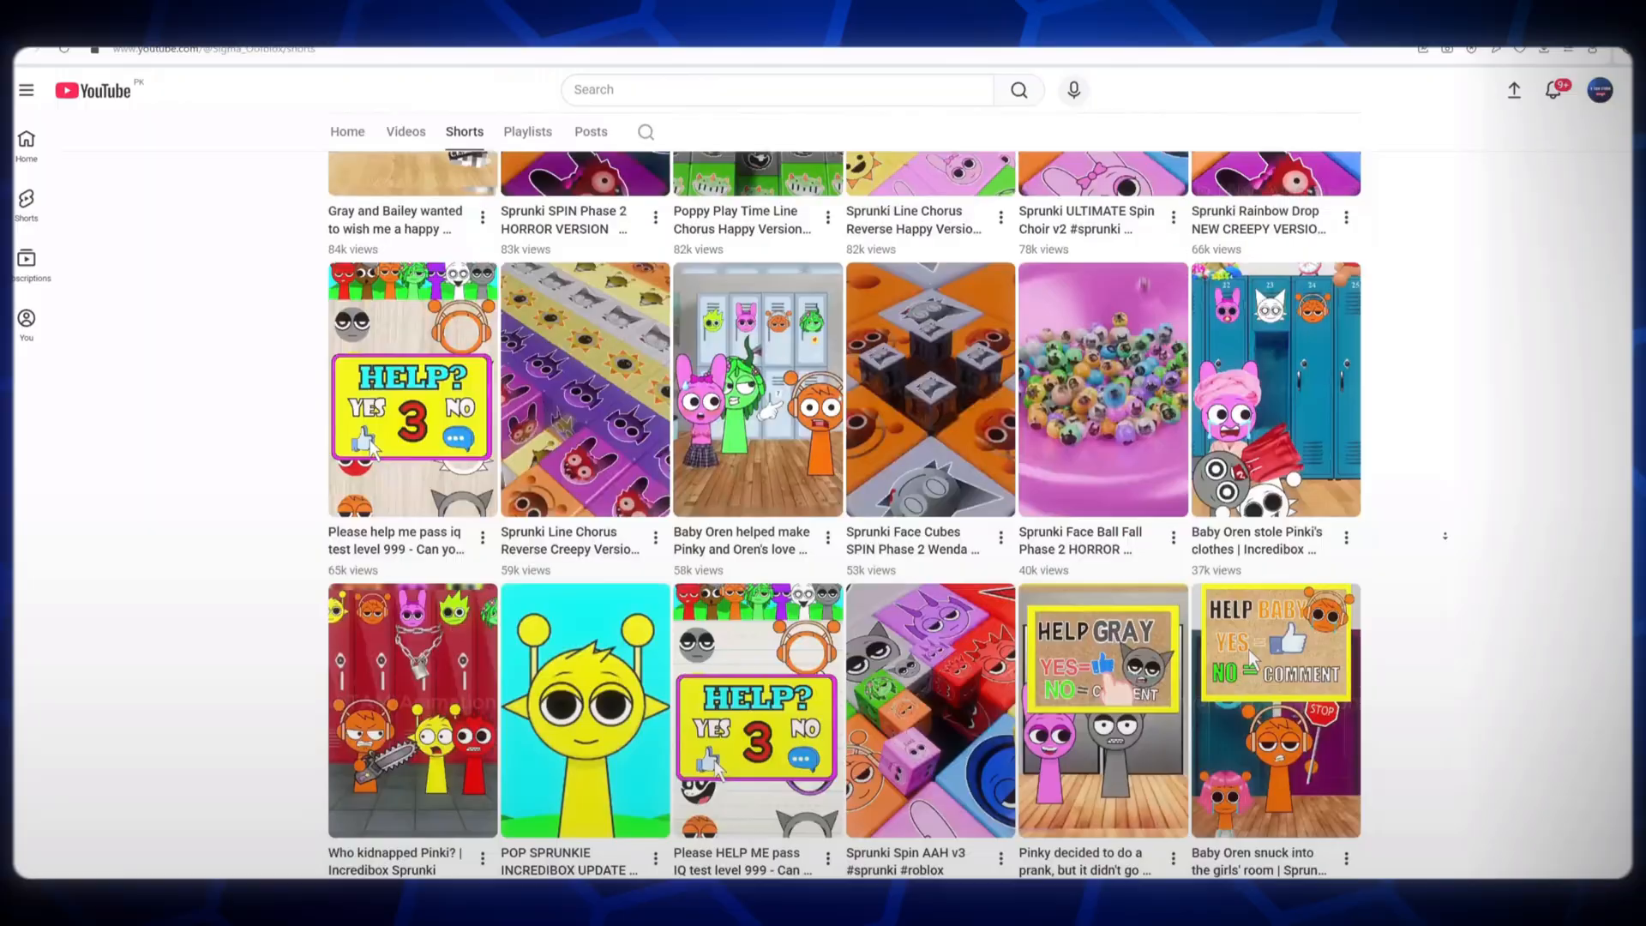
scroll(down, 3)
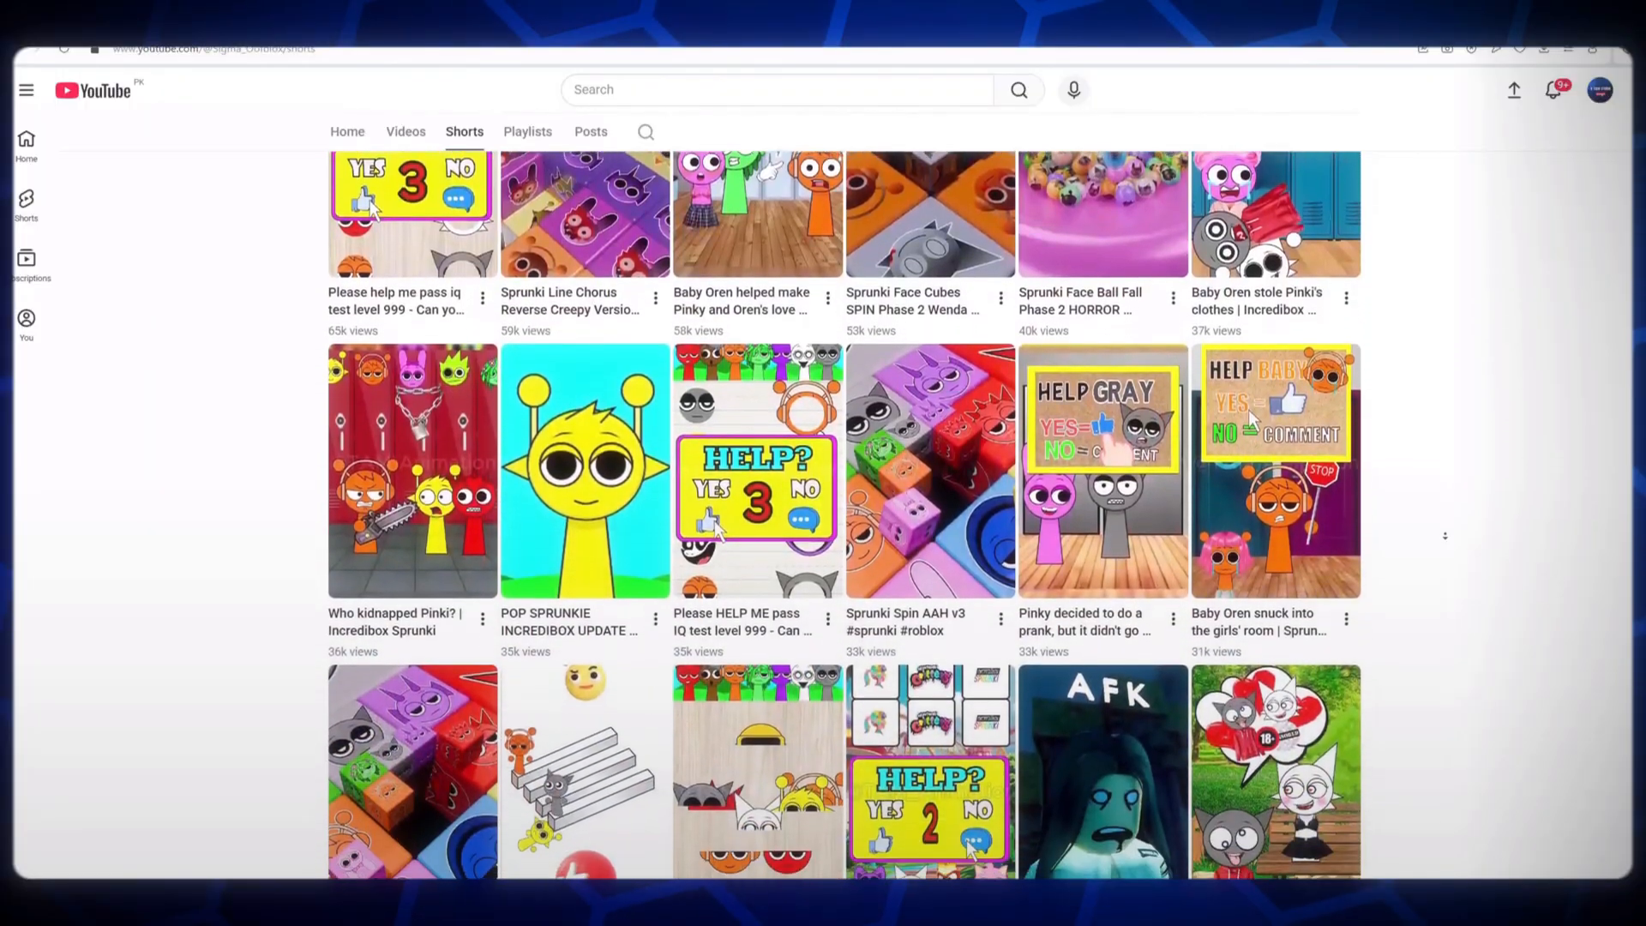
scroll(down, 3)
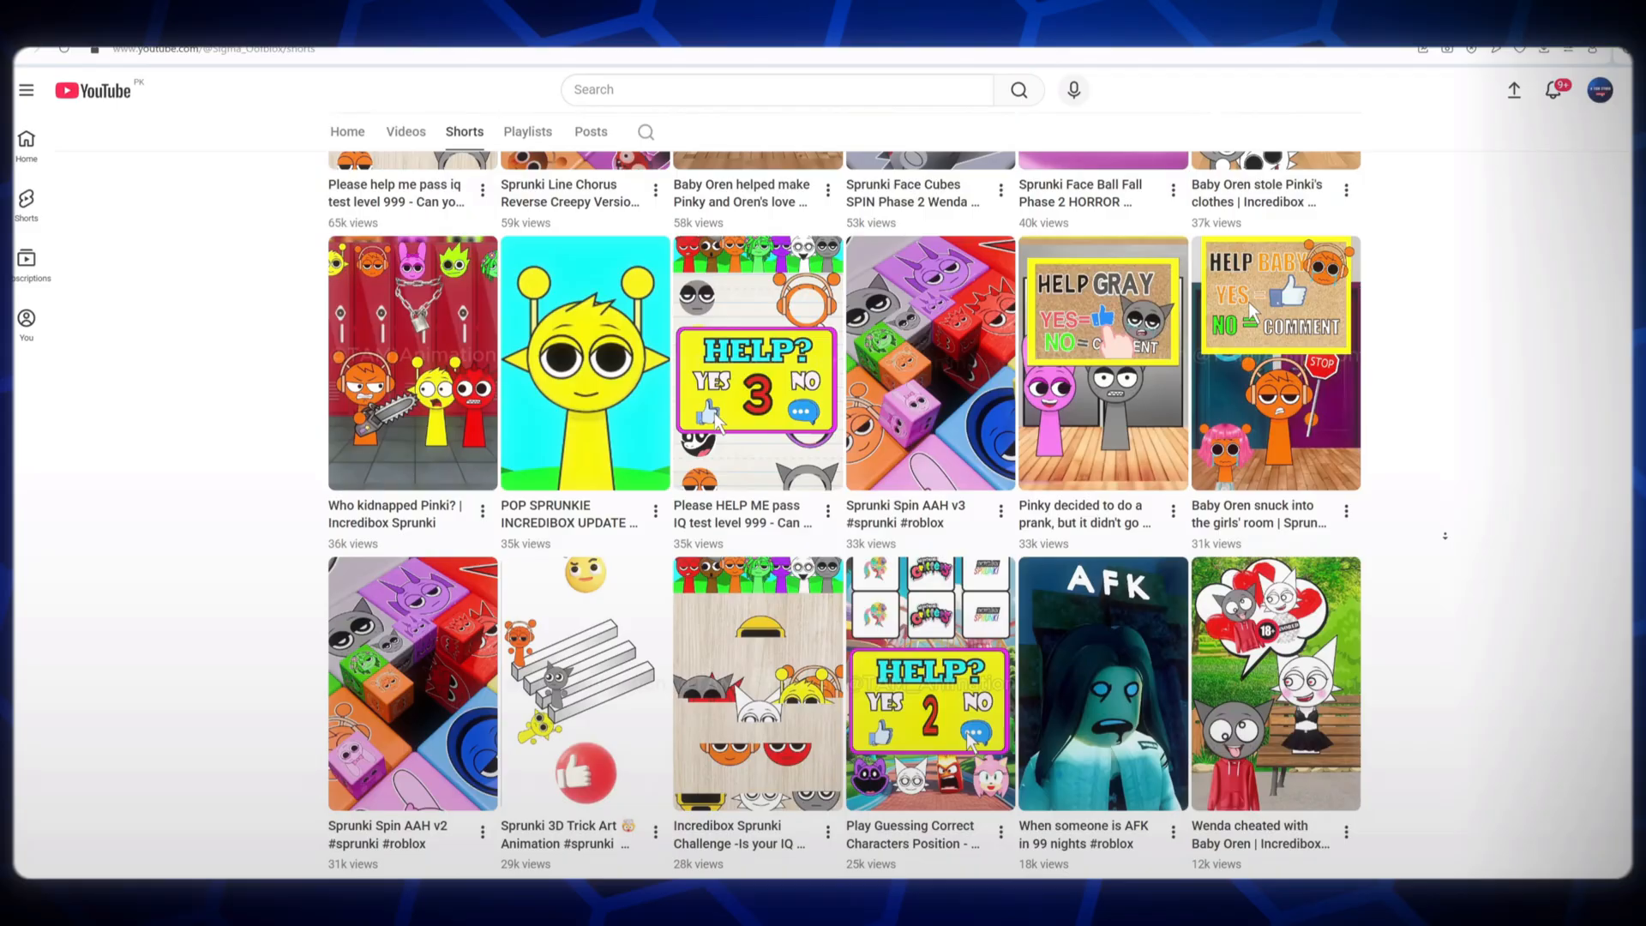
scroll(down, 3)
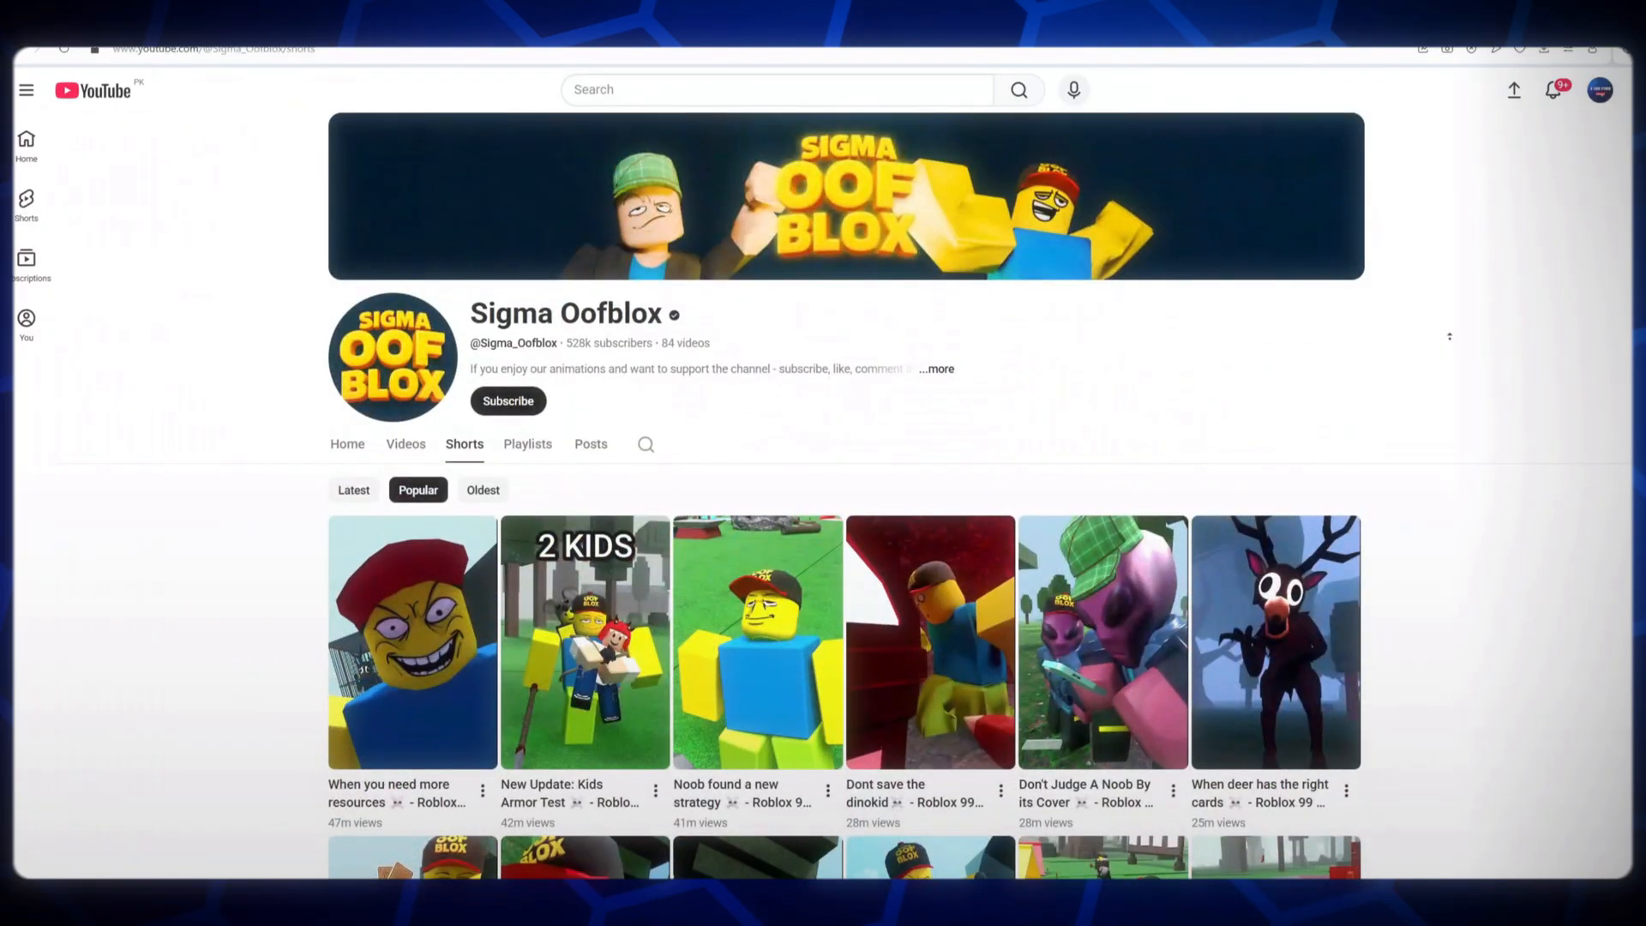
scroll(down, 3)
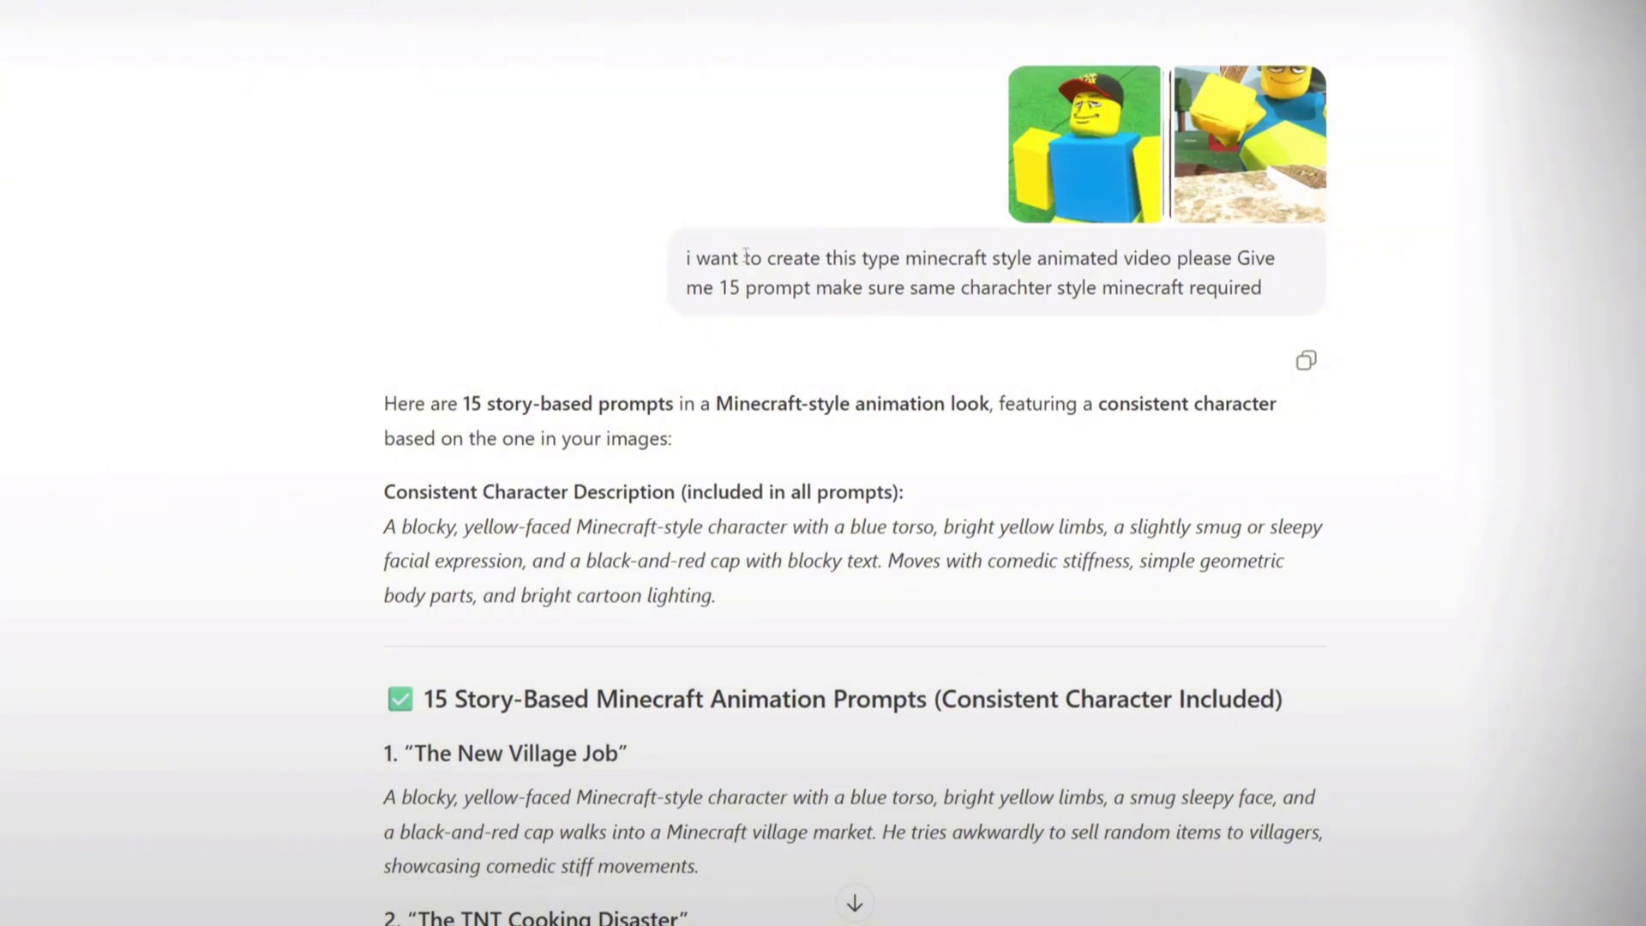
mouse_move(1087, 161)
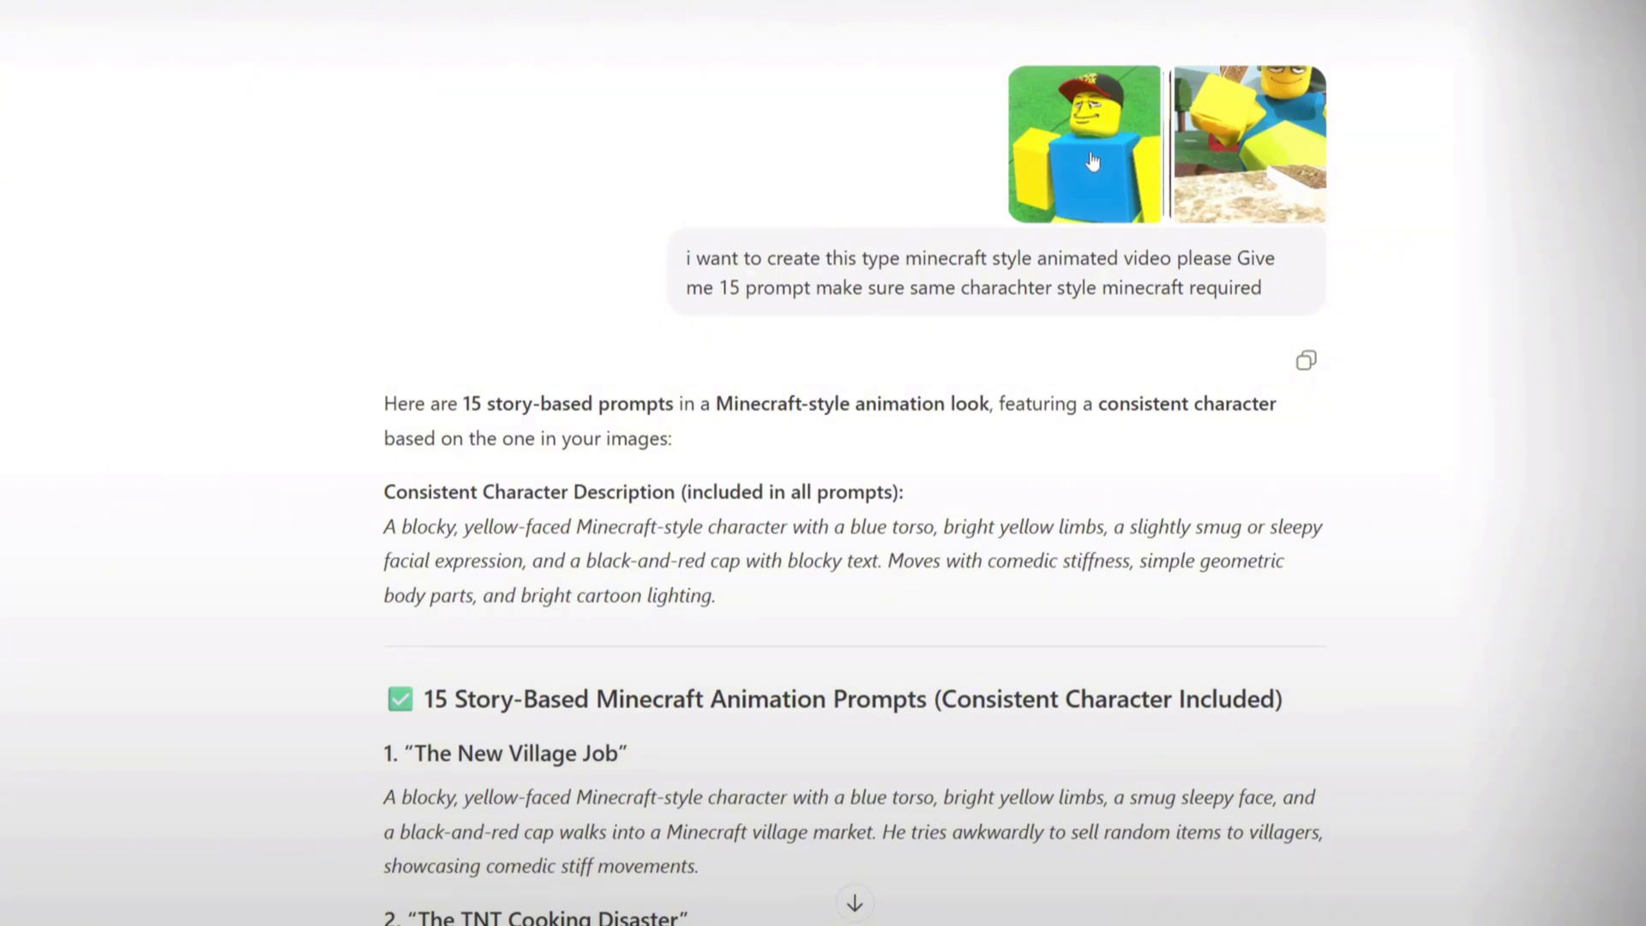
mouse_move(1040, 78)
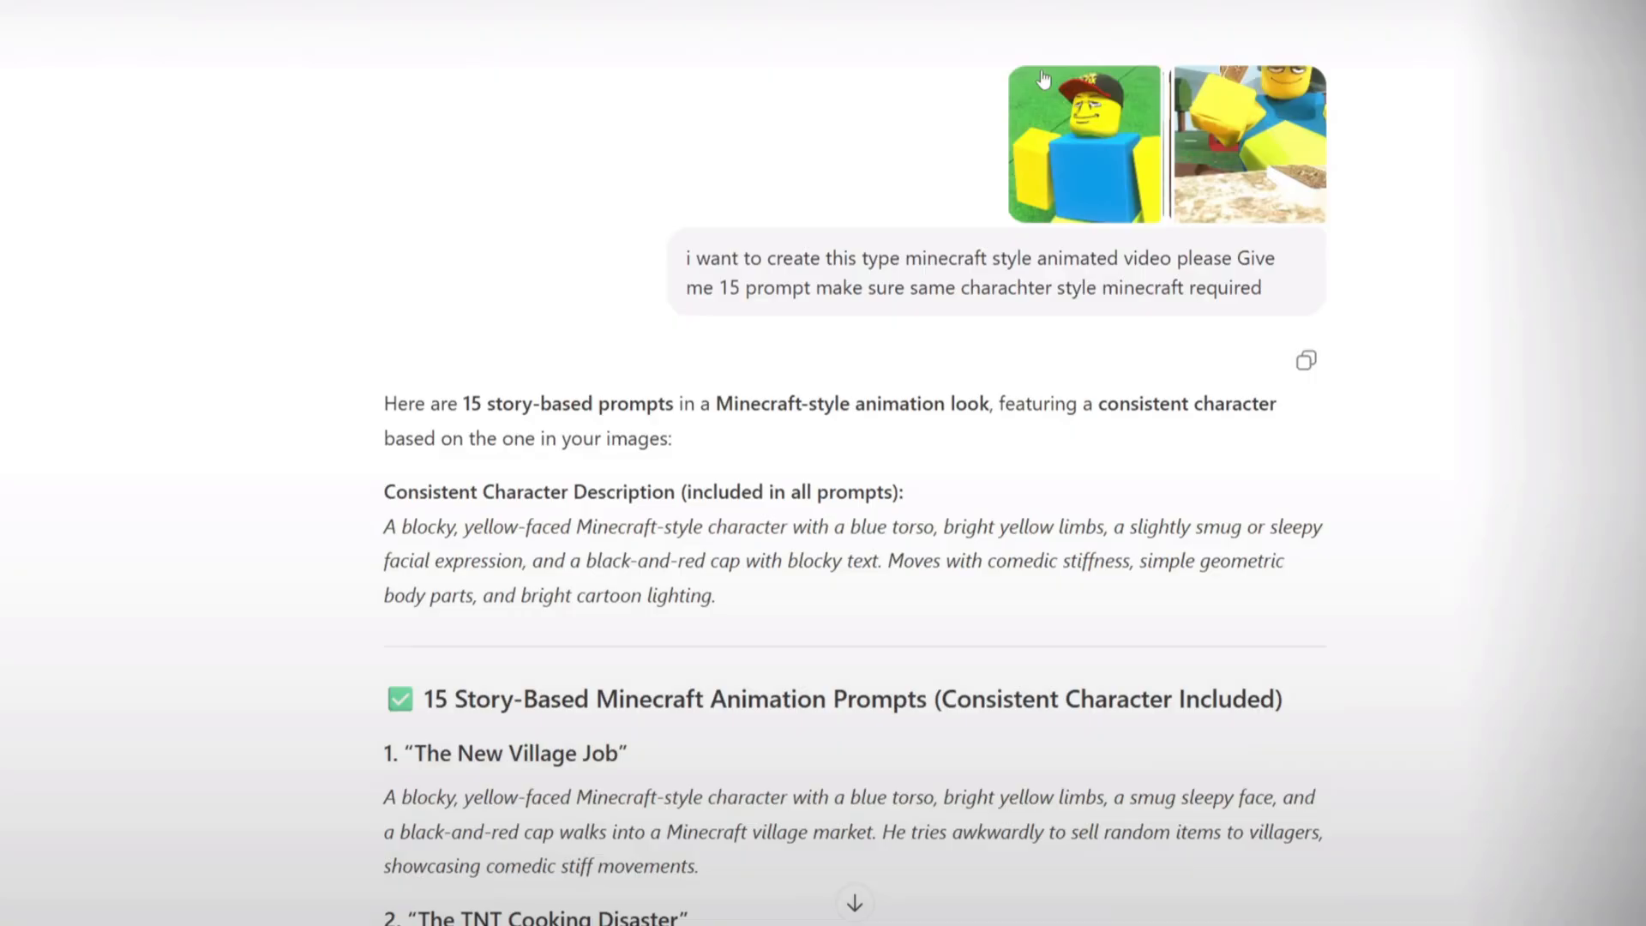
mouse_move(732, 244)
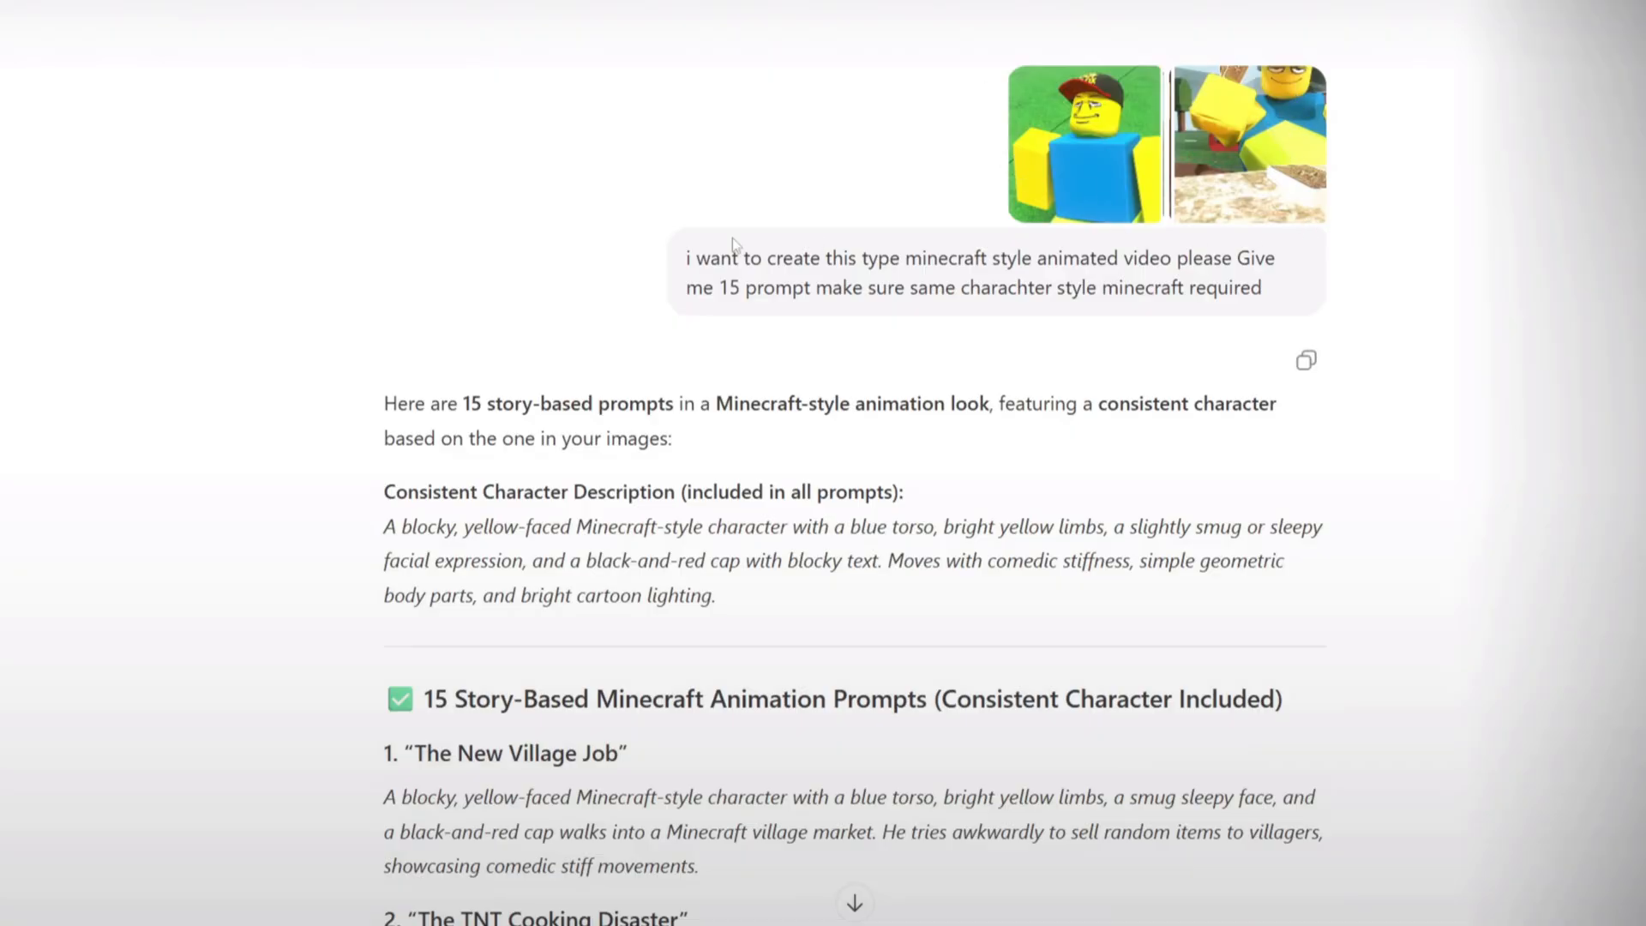
Step: Highlight story prompts 2 through 8 in ChatGPT's reply and review through 'The Redstone Genius'
drag(684, 258, 856, 258)
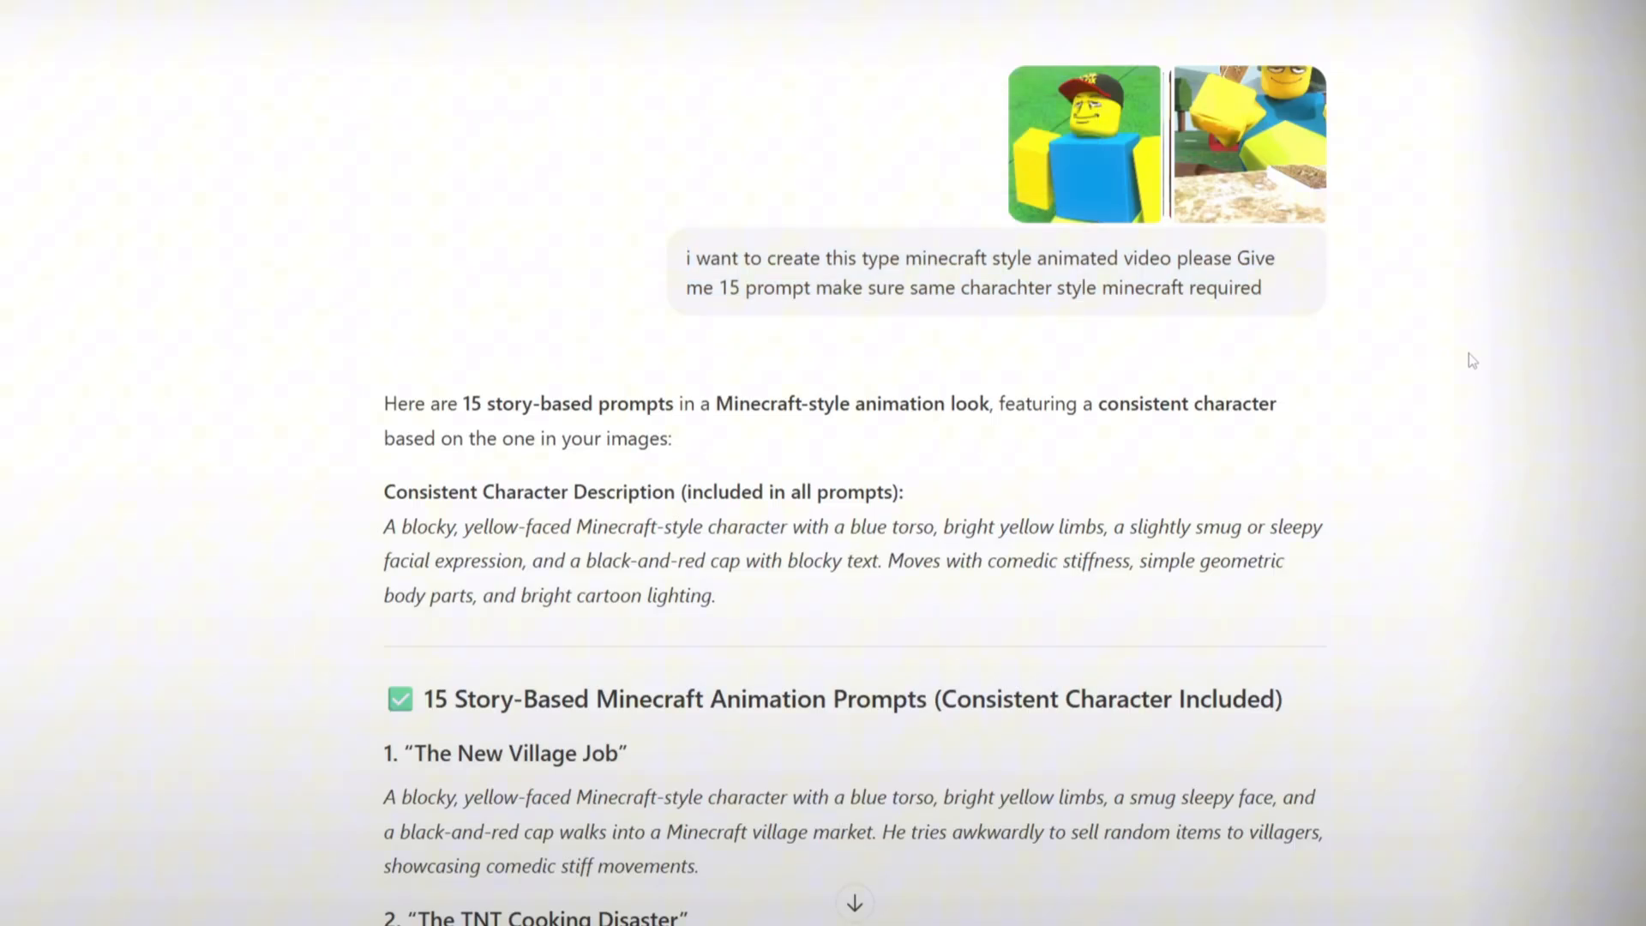
scroll(down, 3)
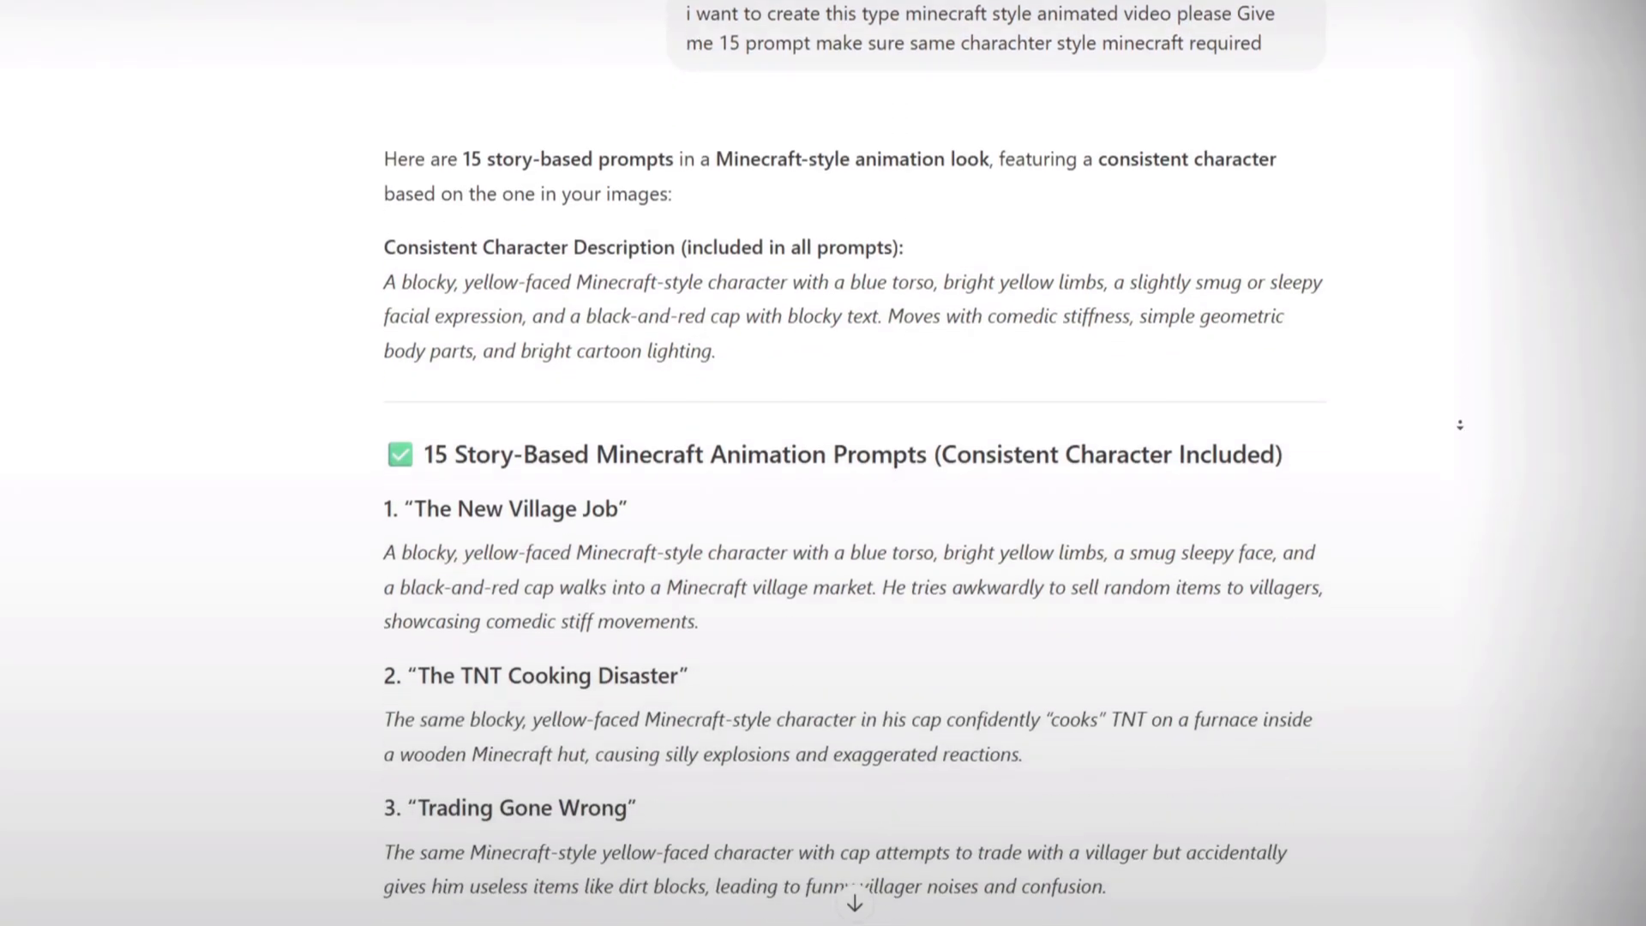
scroll(down, 3)
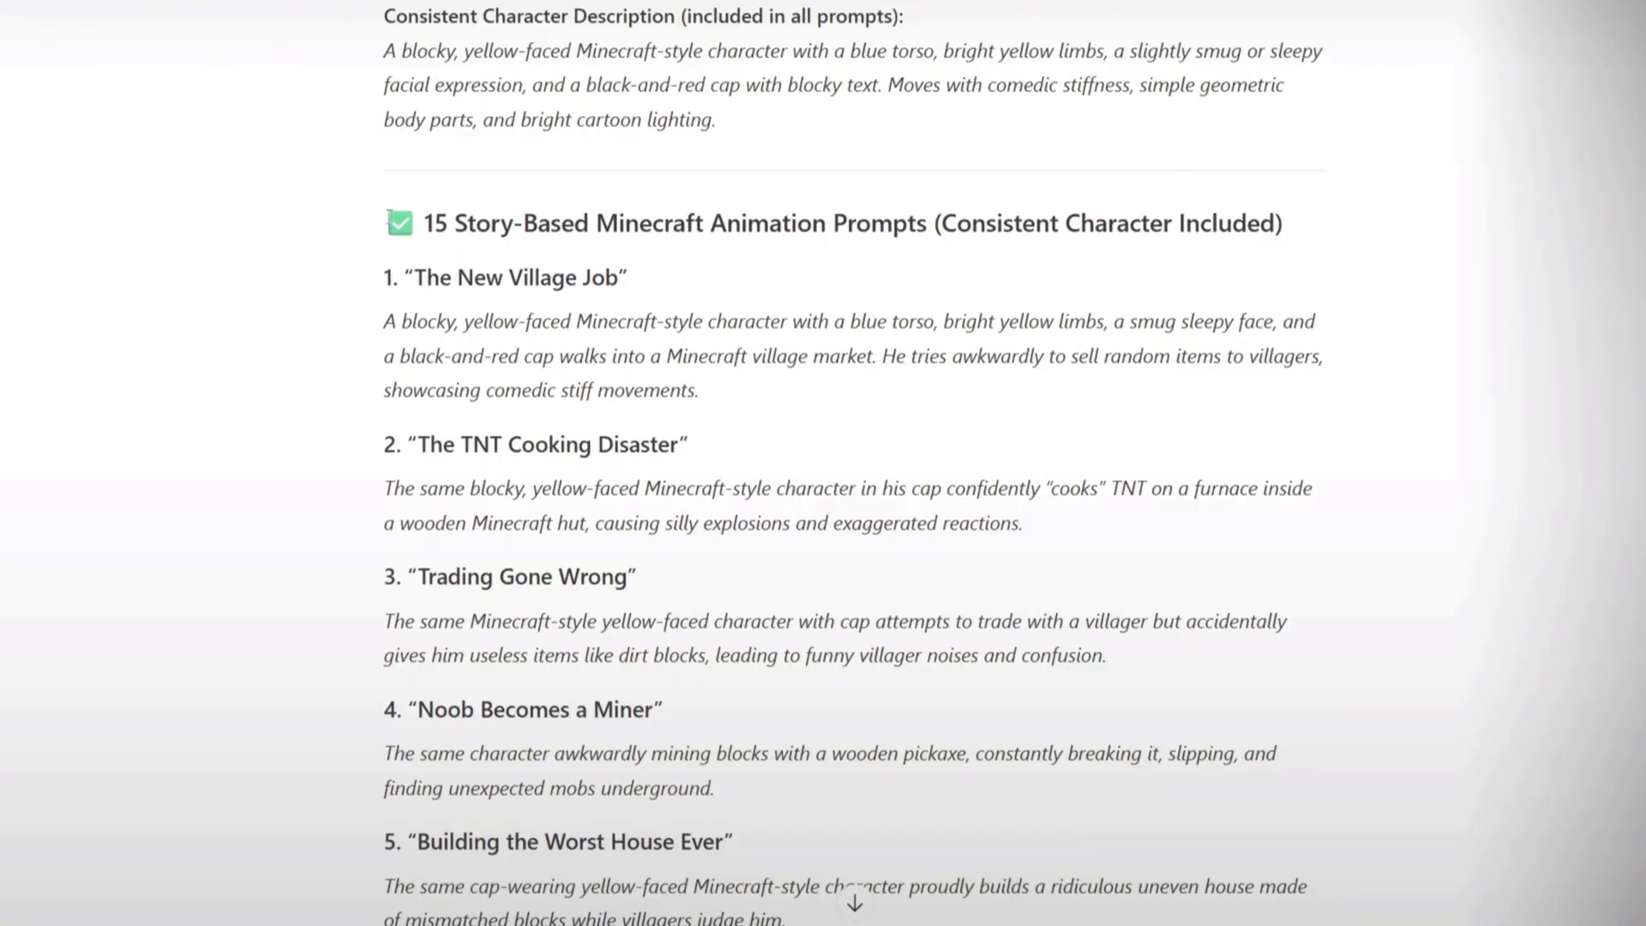
scroll(down, 3)
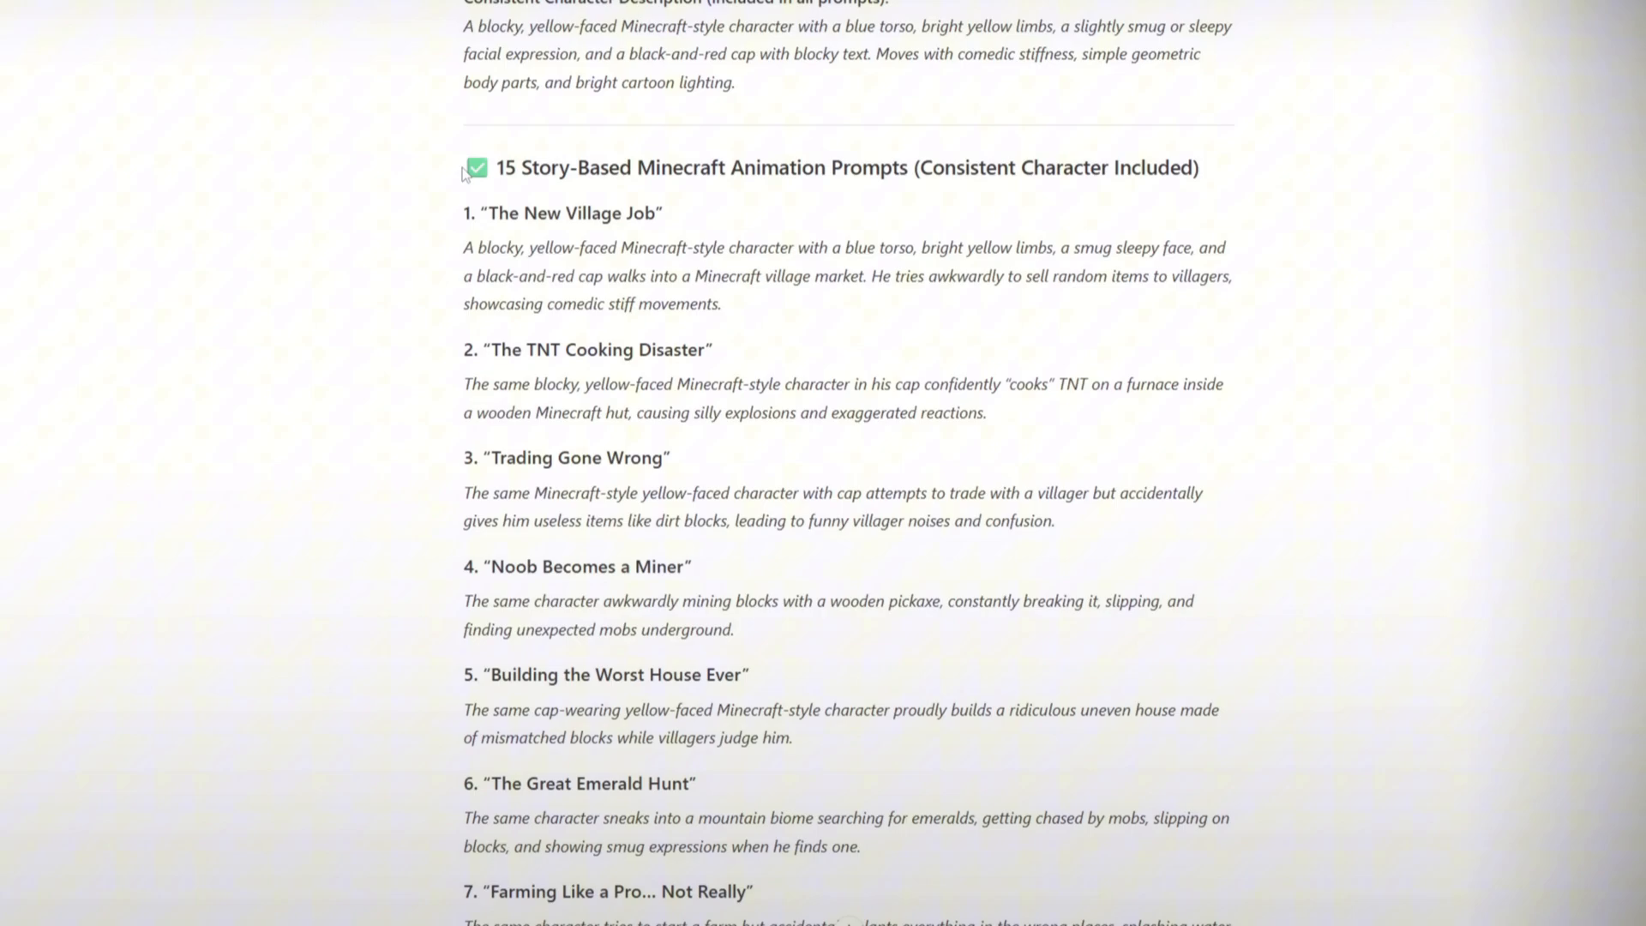
drag(464, 168, 1224, 384)
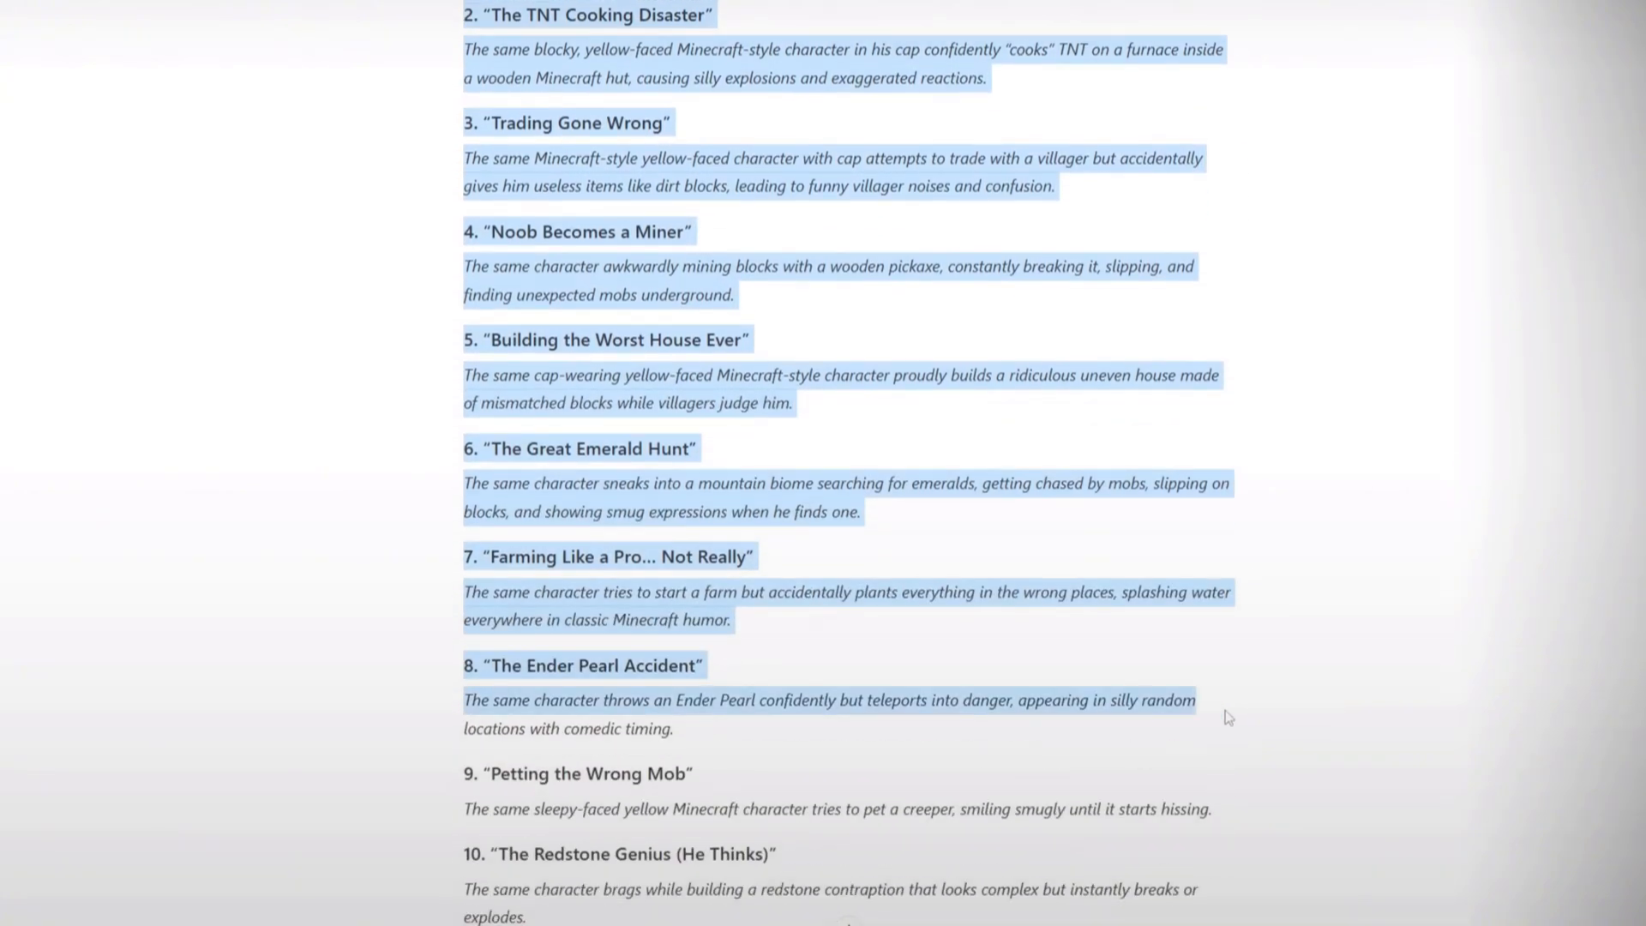
scroll(down, 3)
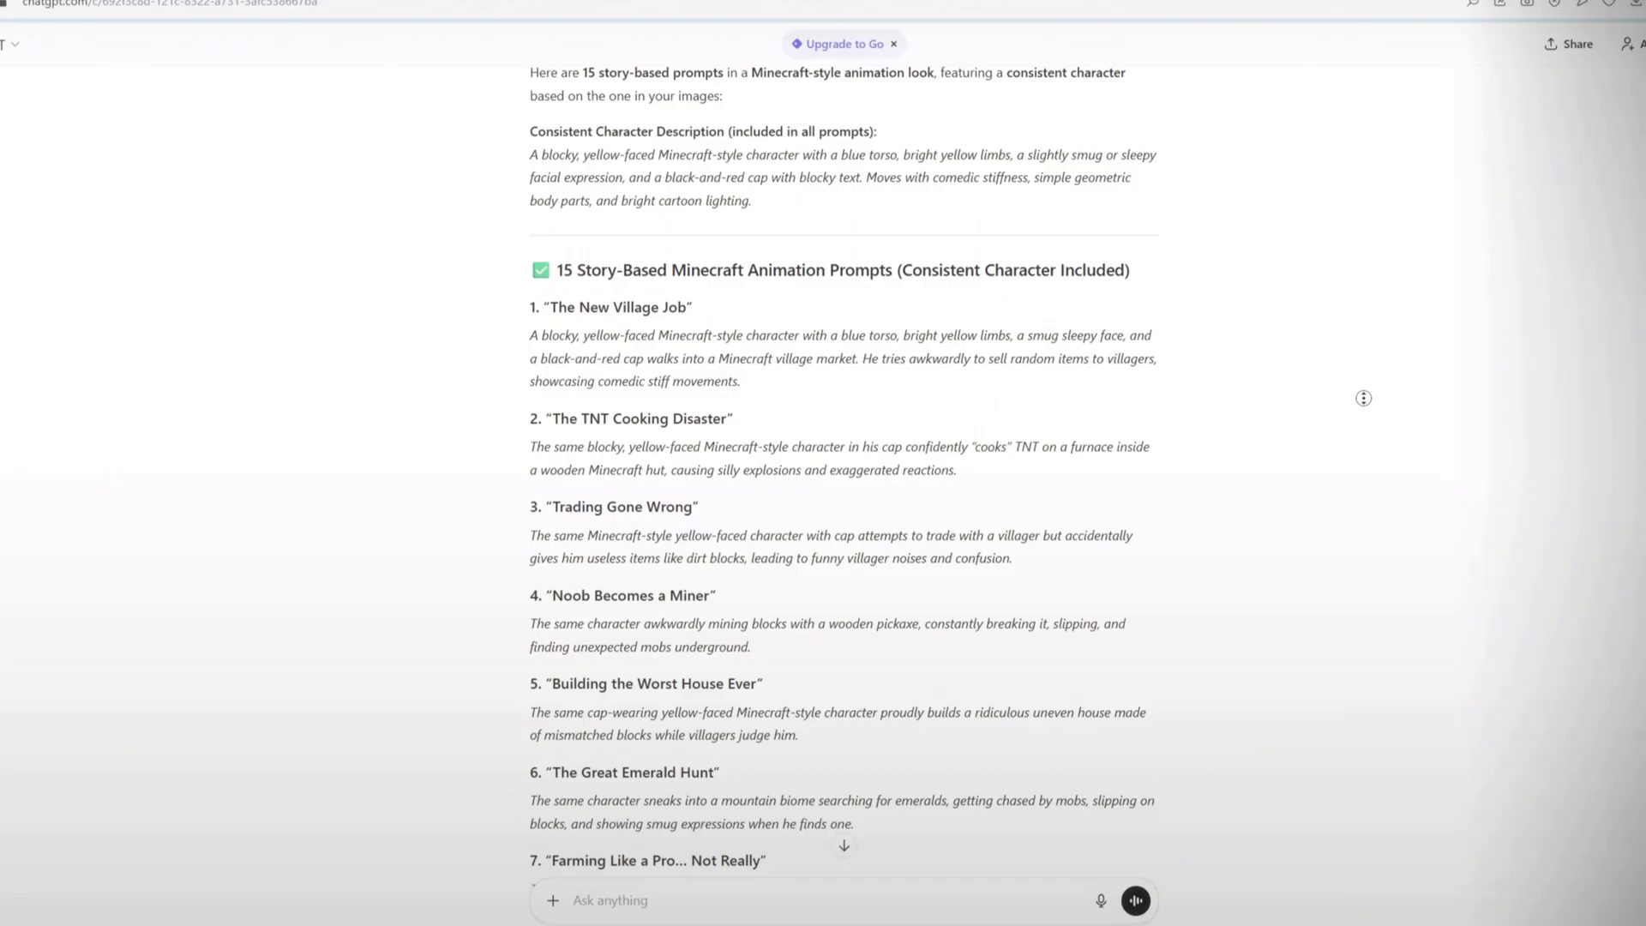
Step: Reach the 20 motion prompts reply and highlight the first five motion prompts
scroll(down, 3)
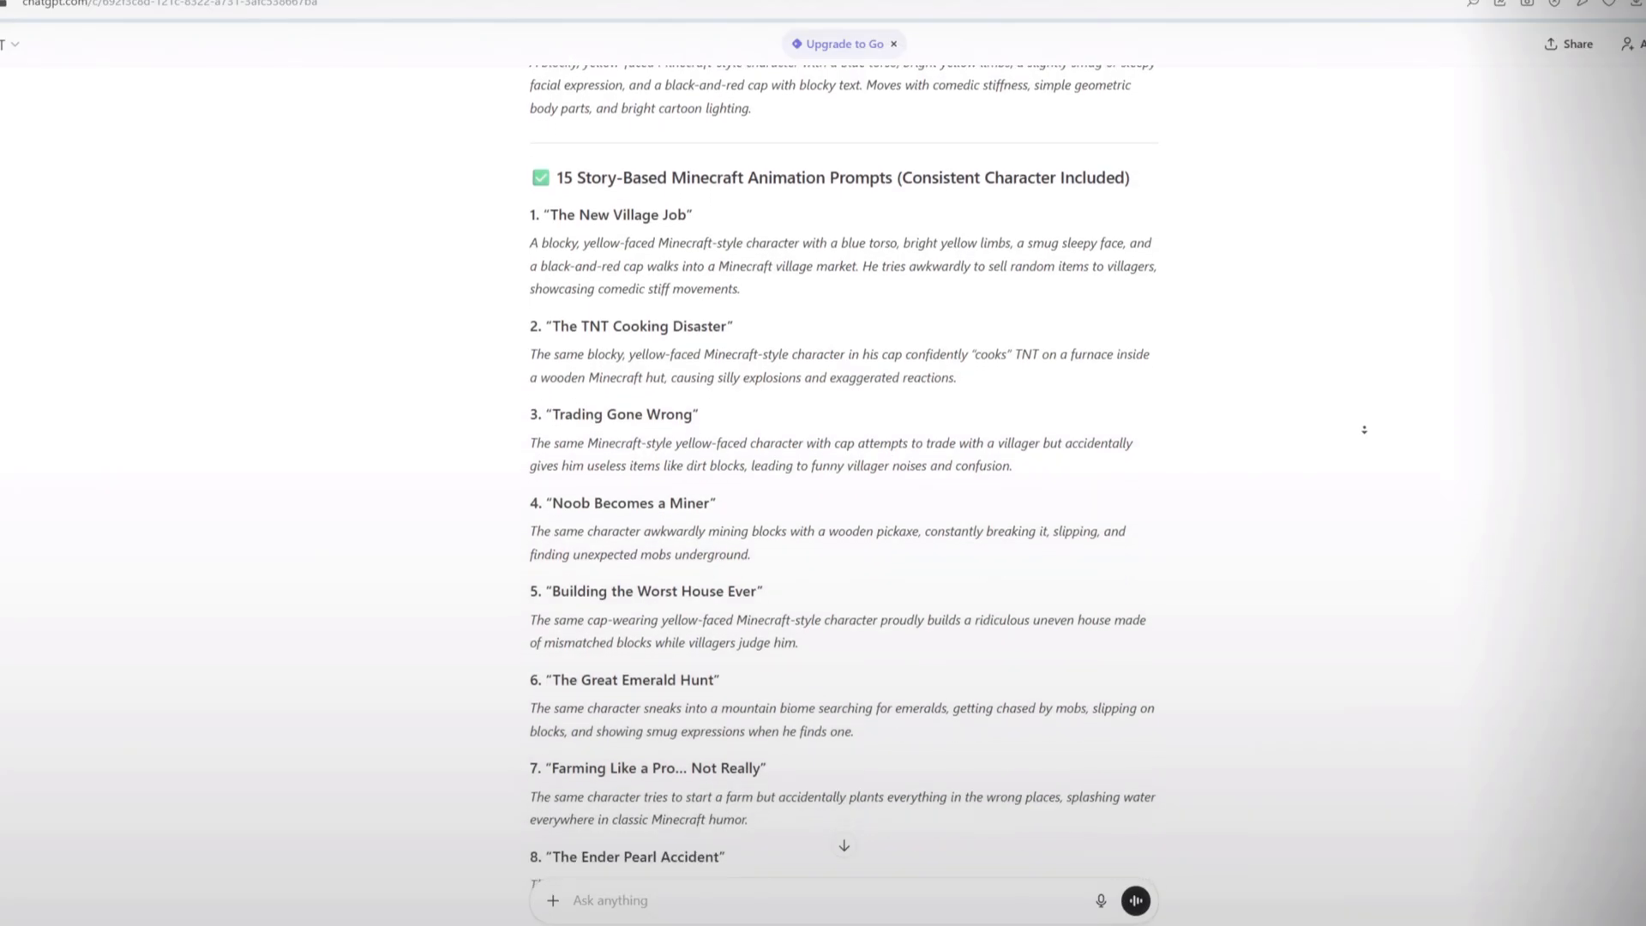
scroll(down, 3)
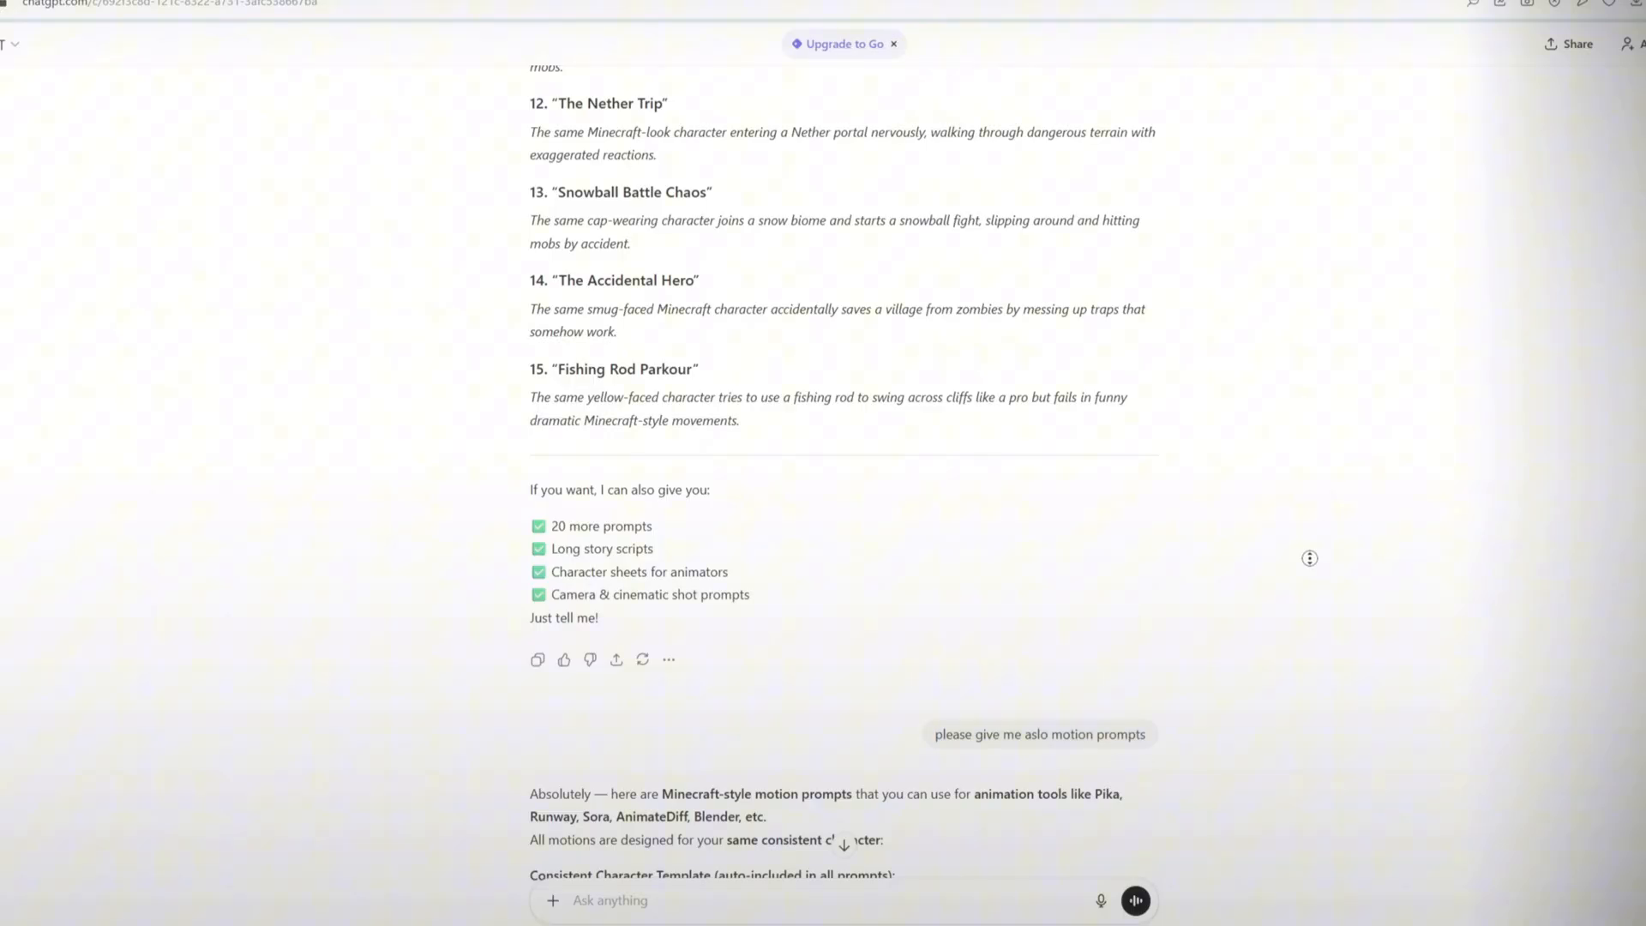
scroll(down, 3)
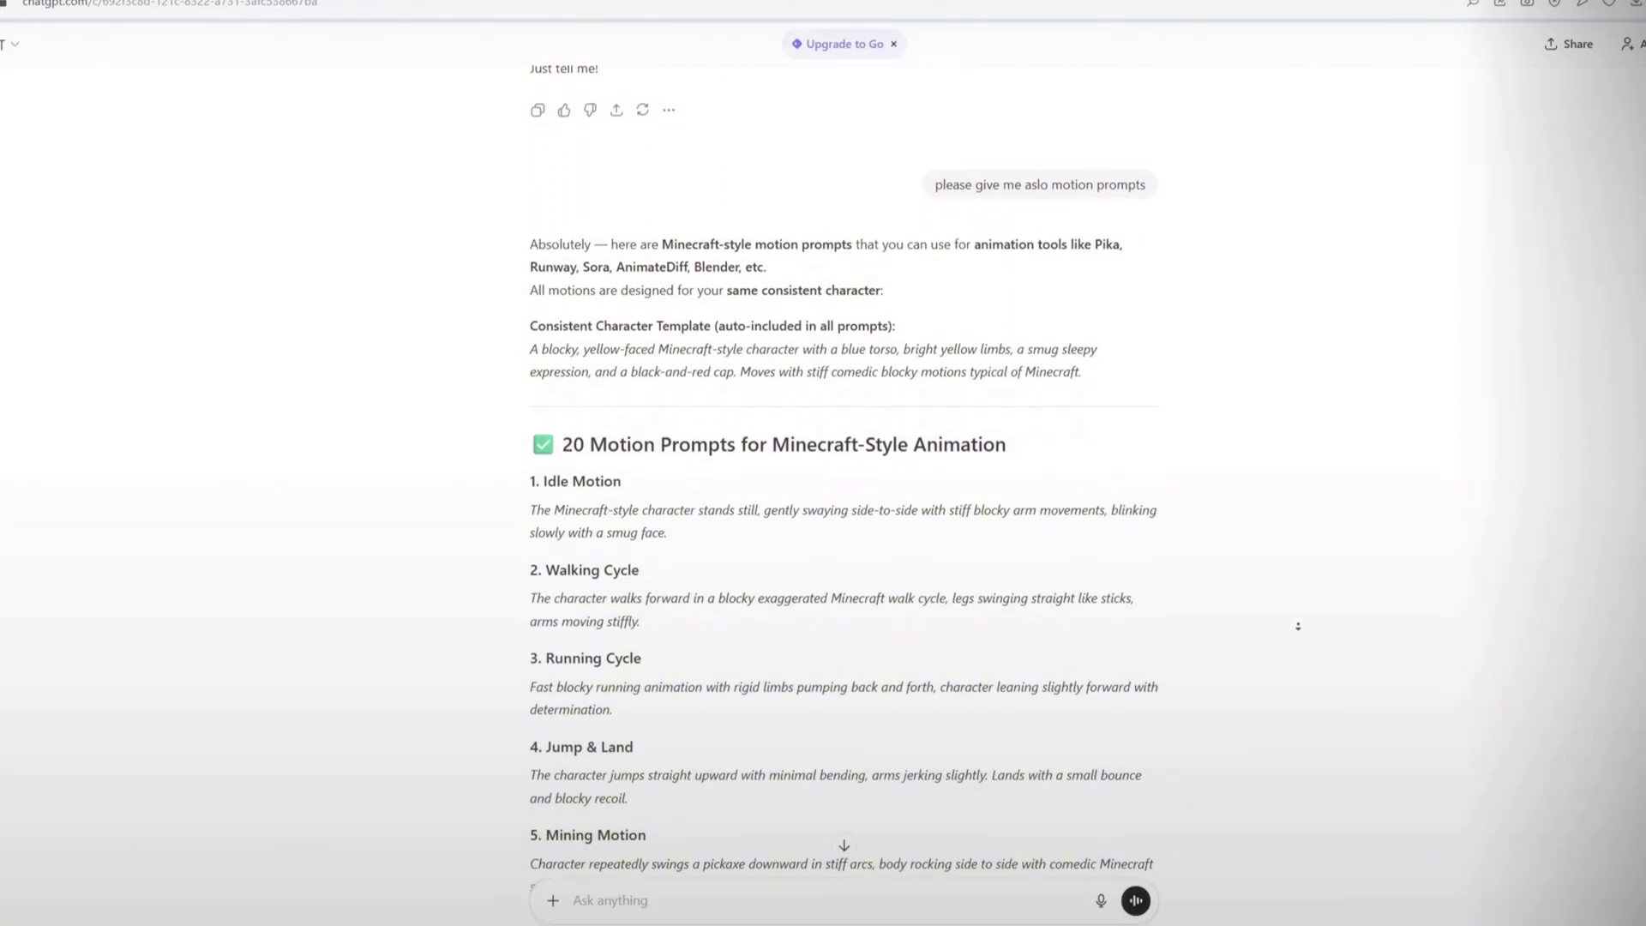
scroll(down, 3)
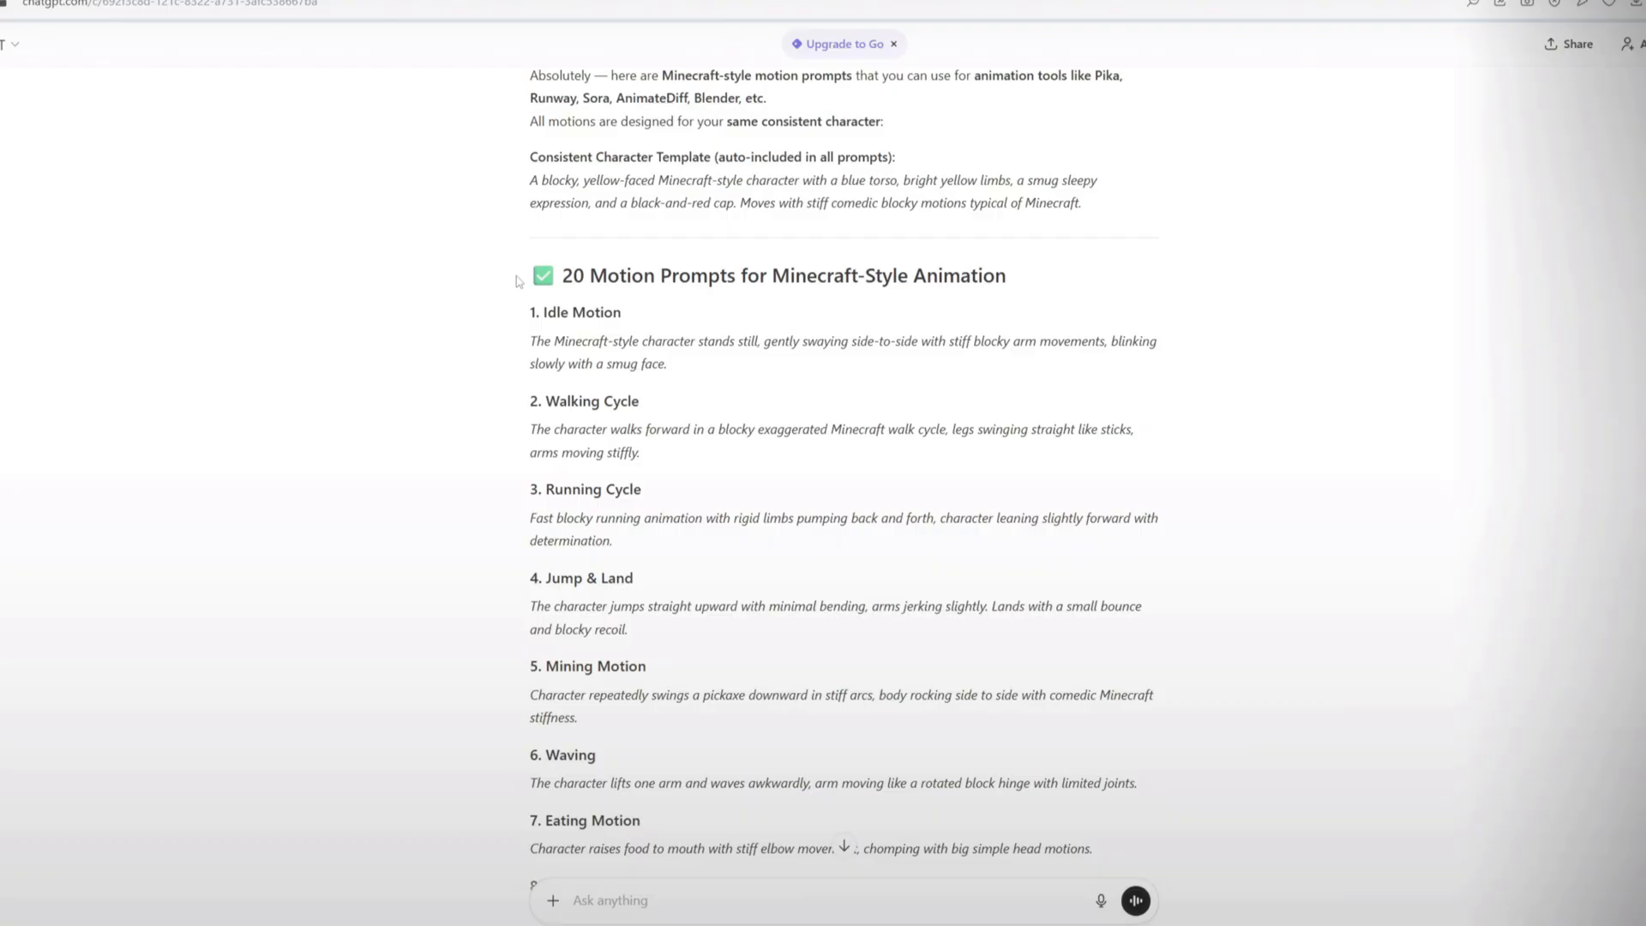
drag(560, 276, 647, 665)
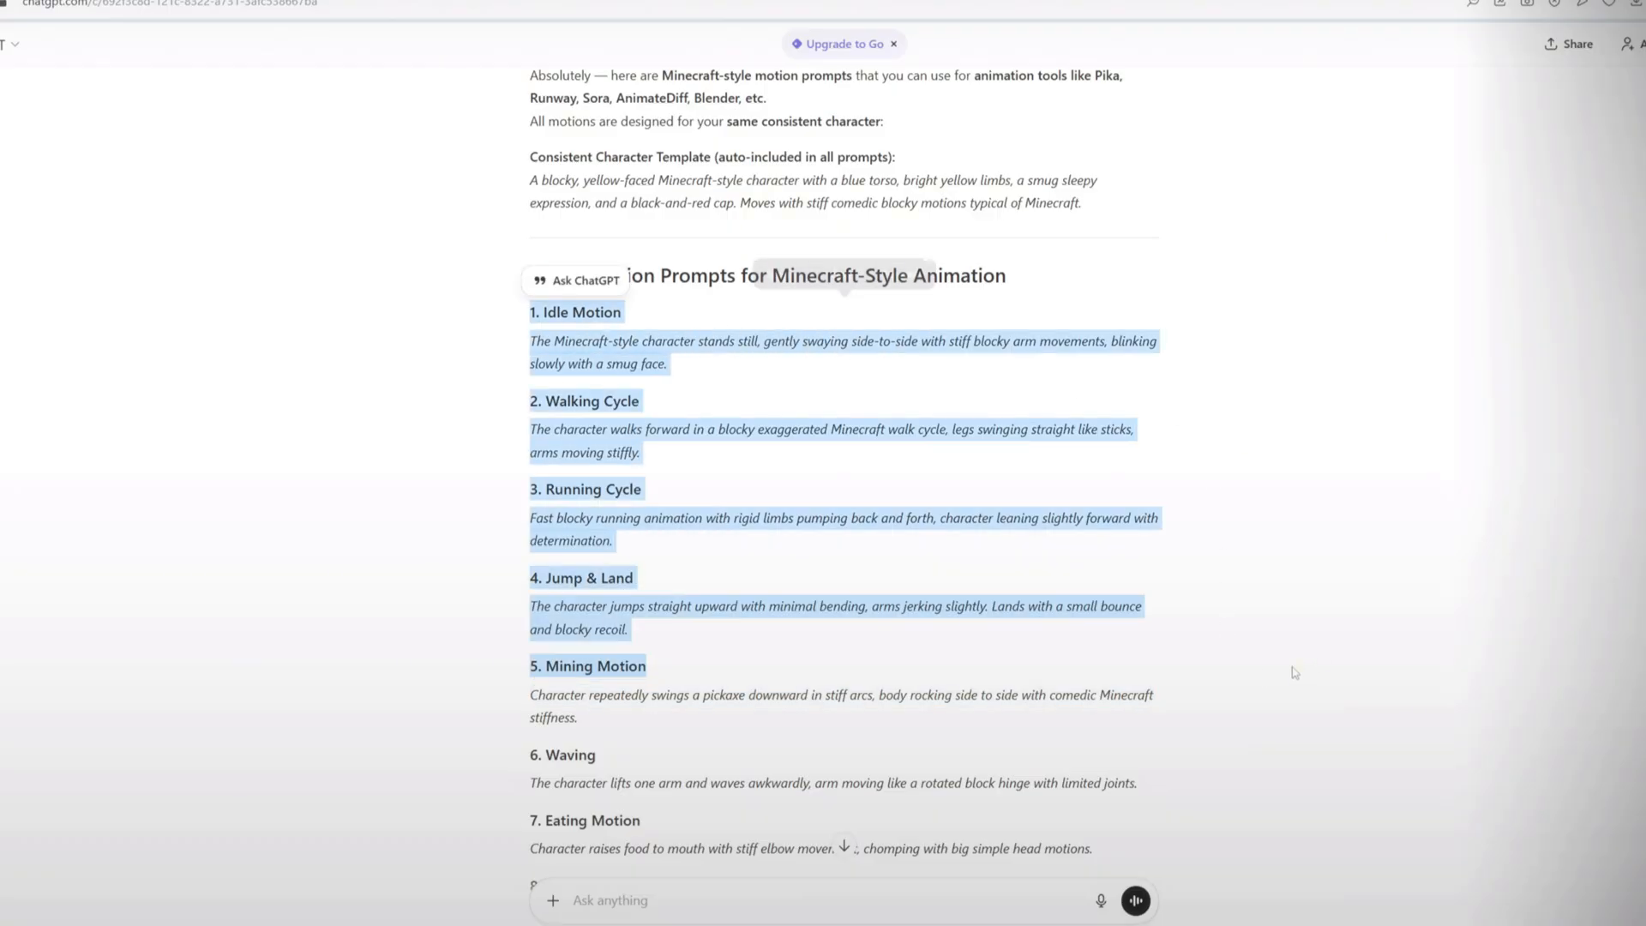
Step: Review the remaining motion prompts through 'Sitting Down & Standing Up'
scroll(down, 3)
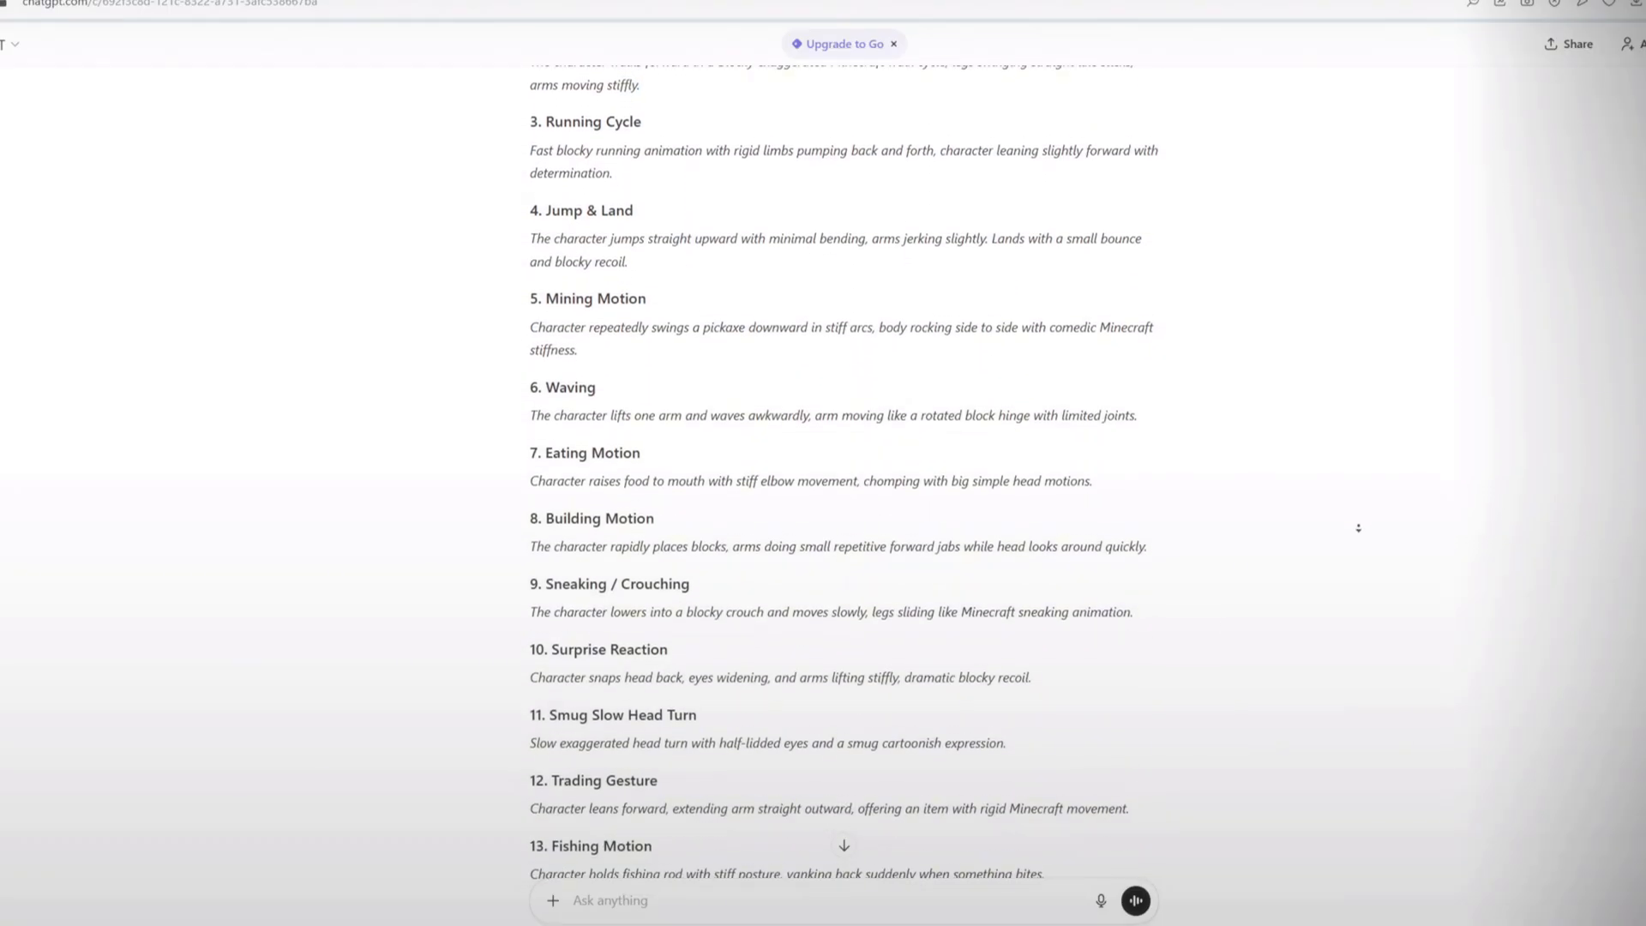
scroll(down, 3)
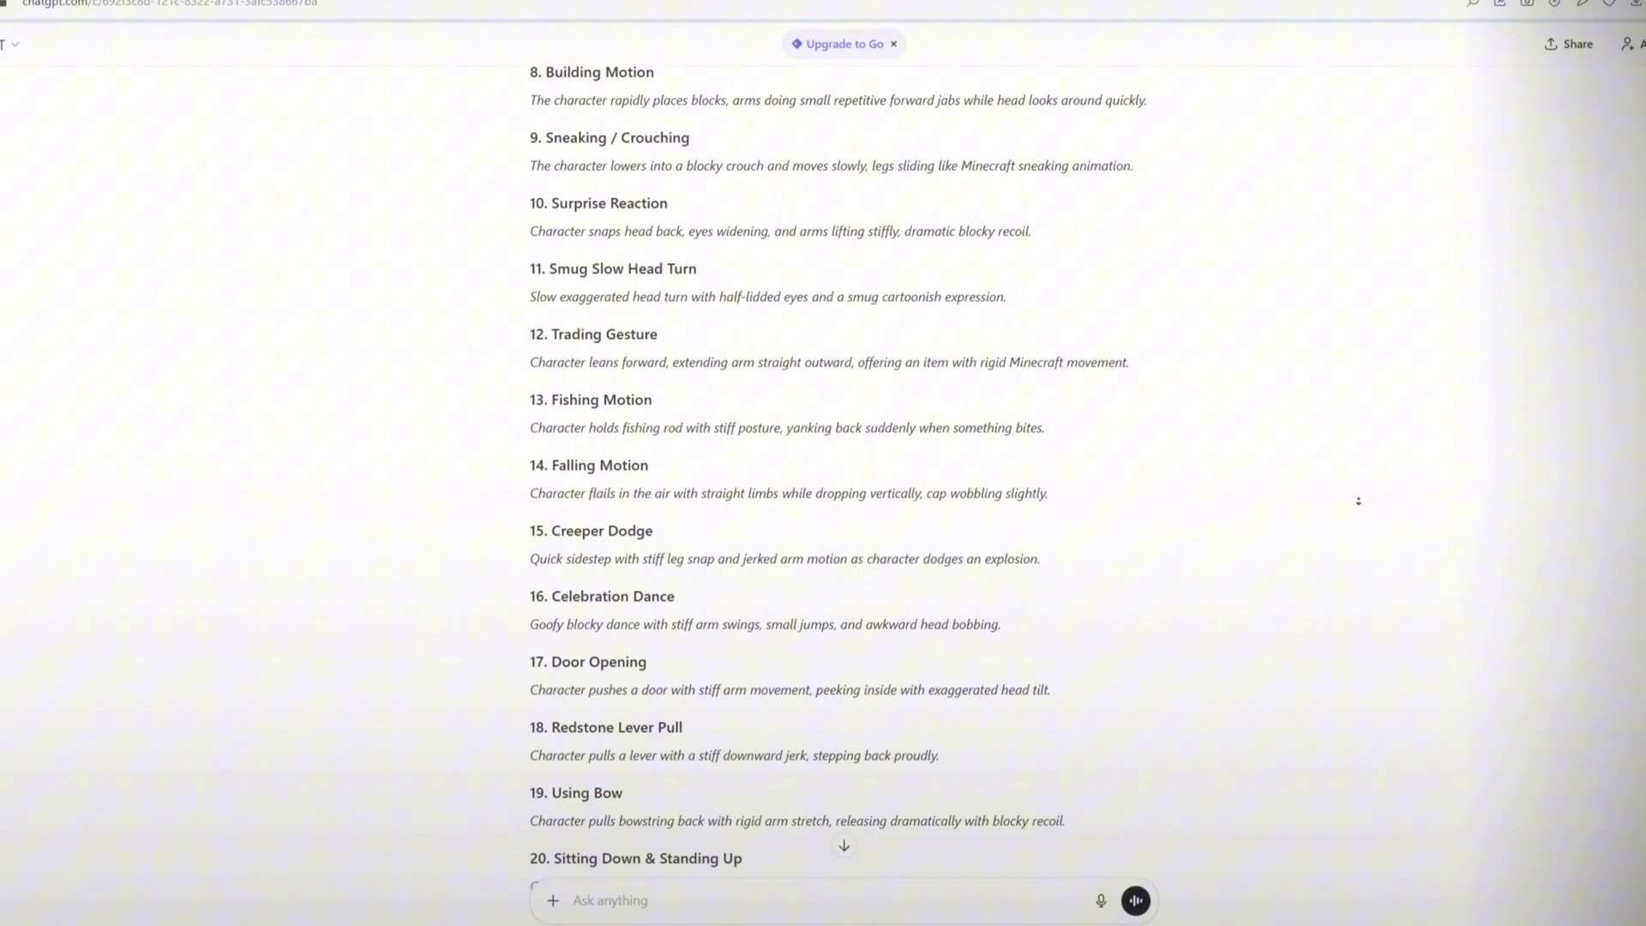
scroll(down, 3)
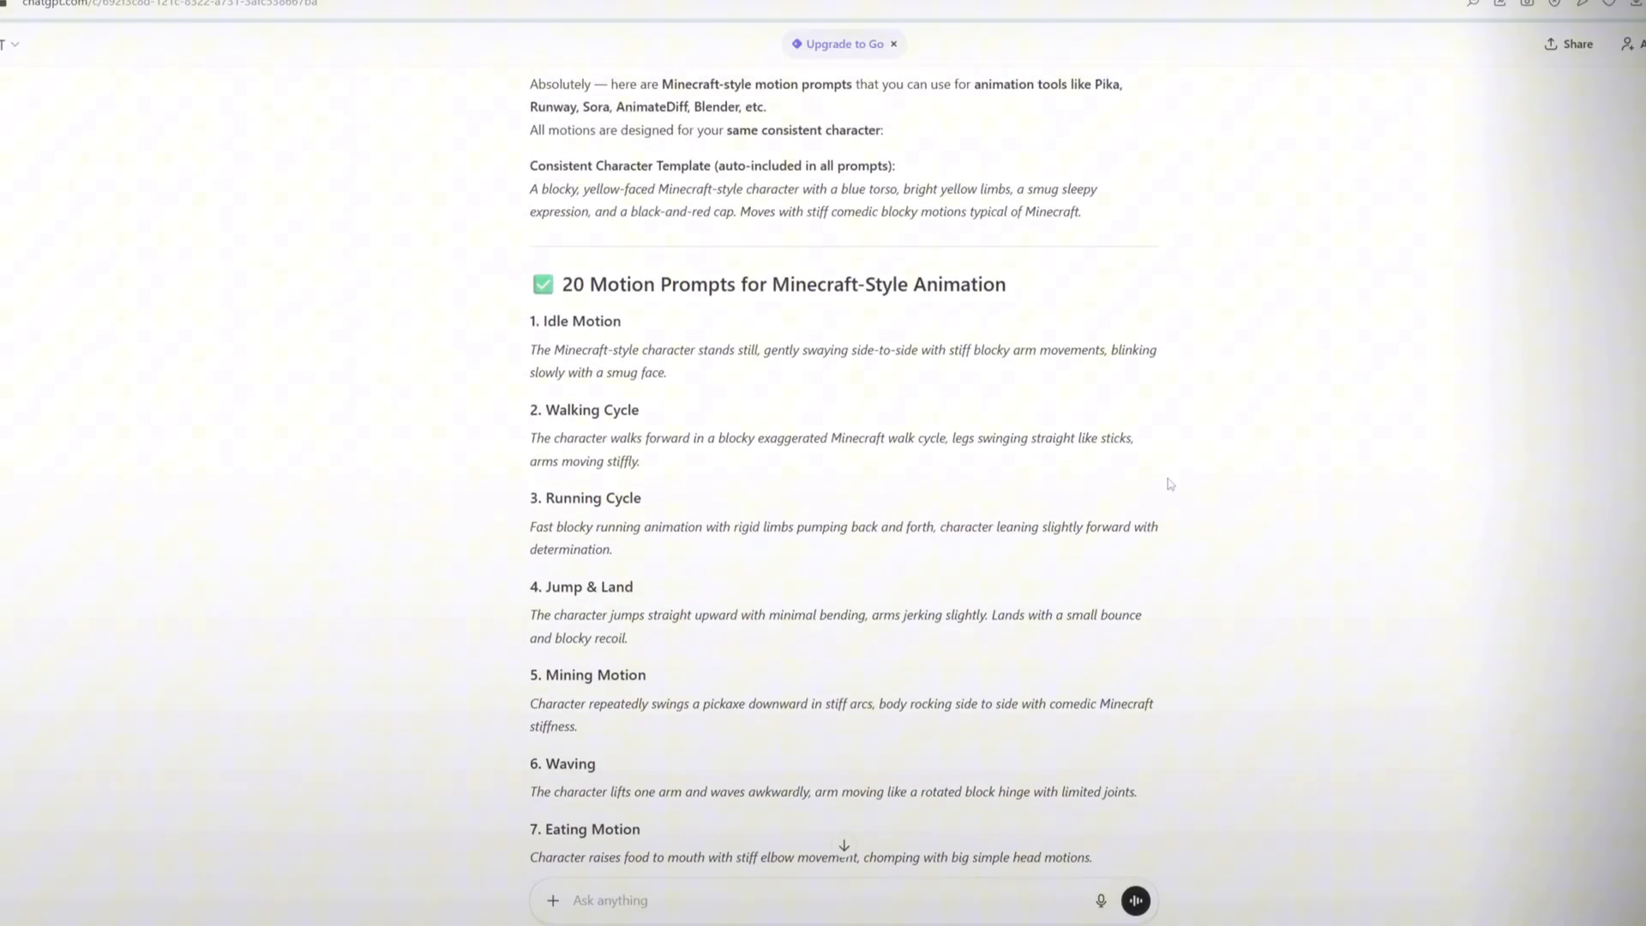
scroll(down, 3)
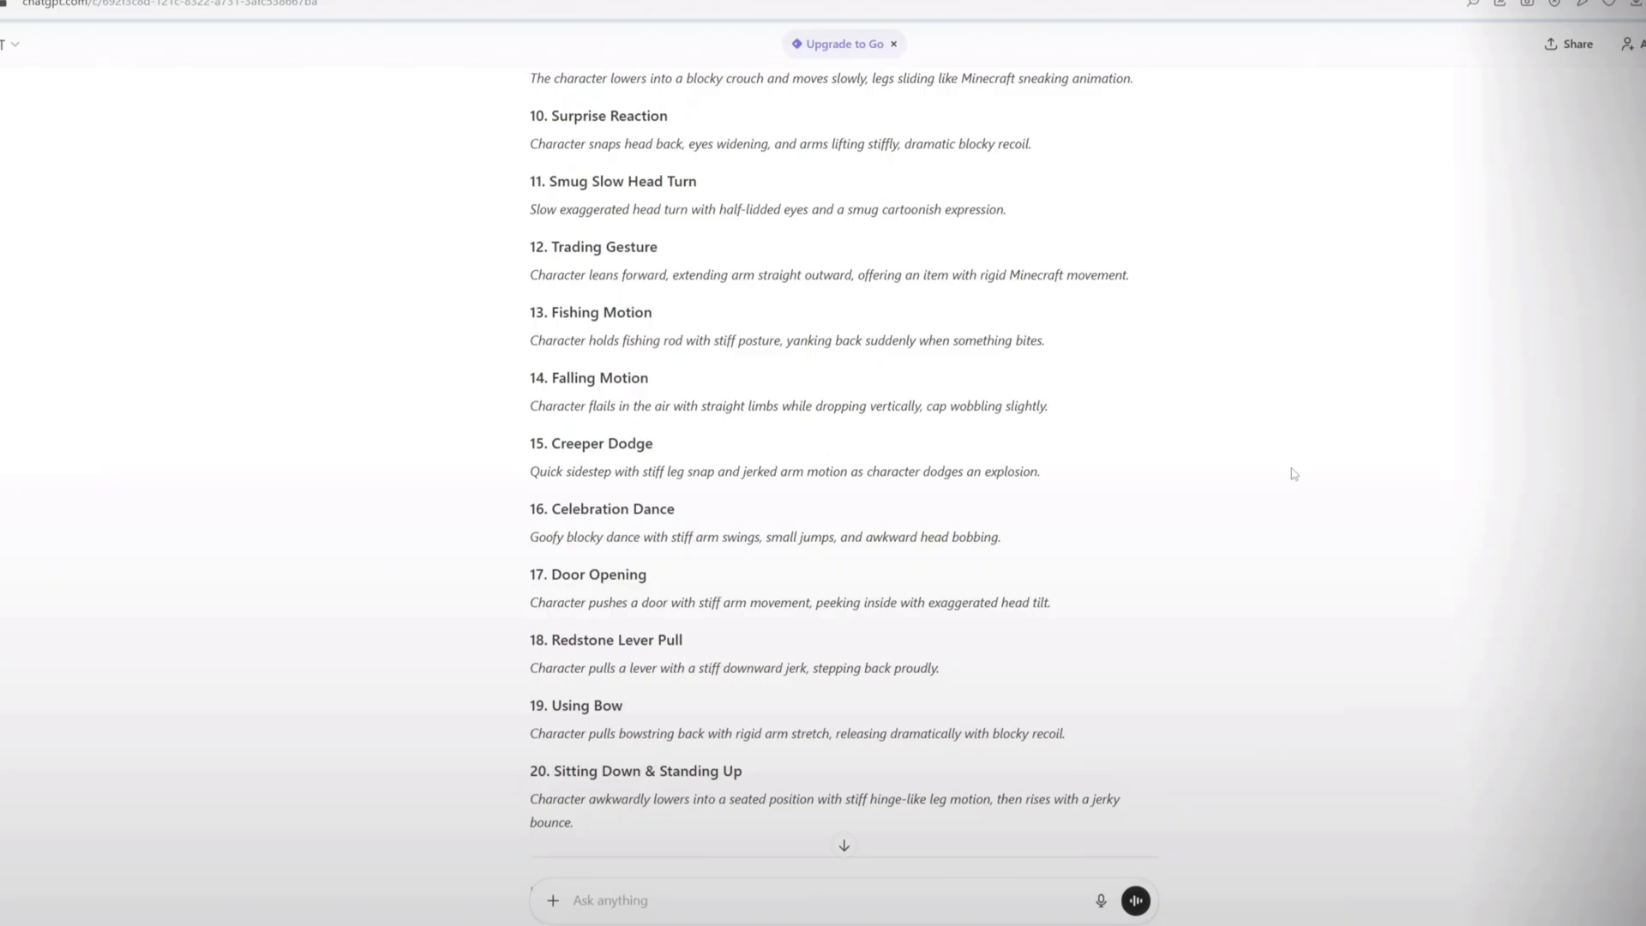
scroll(down, 3)
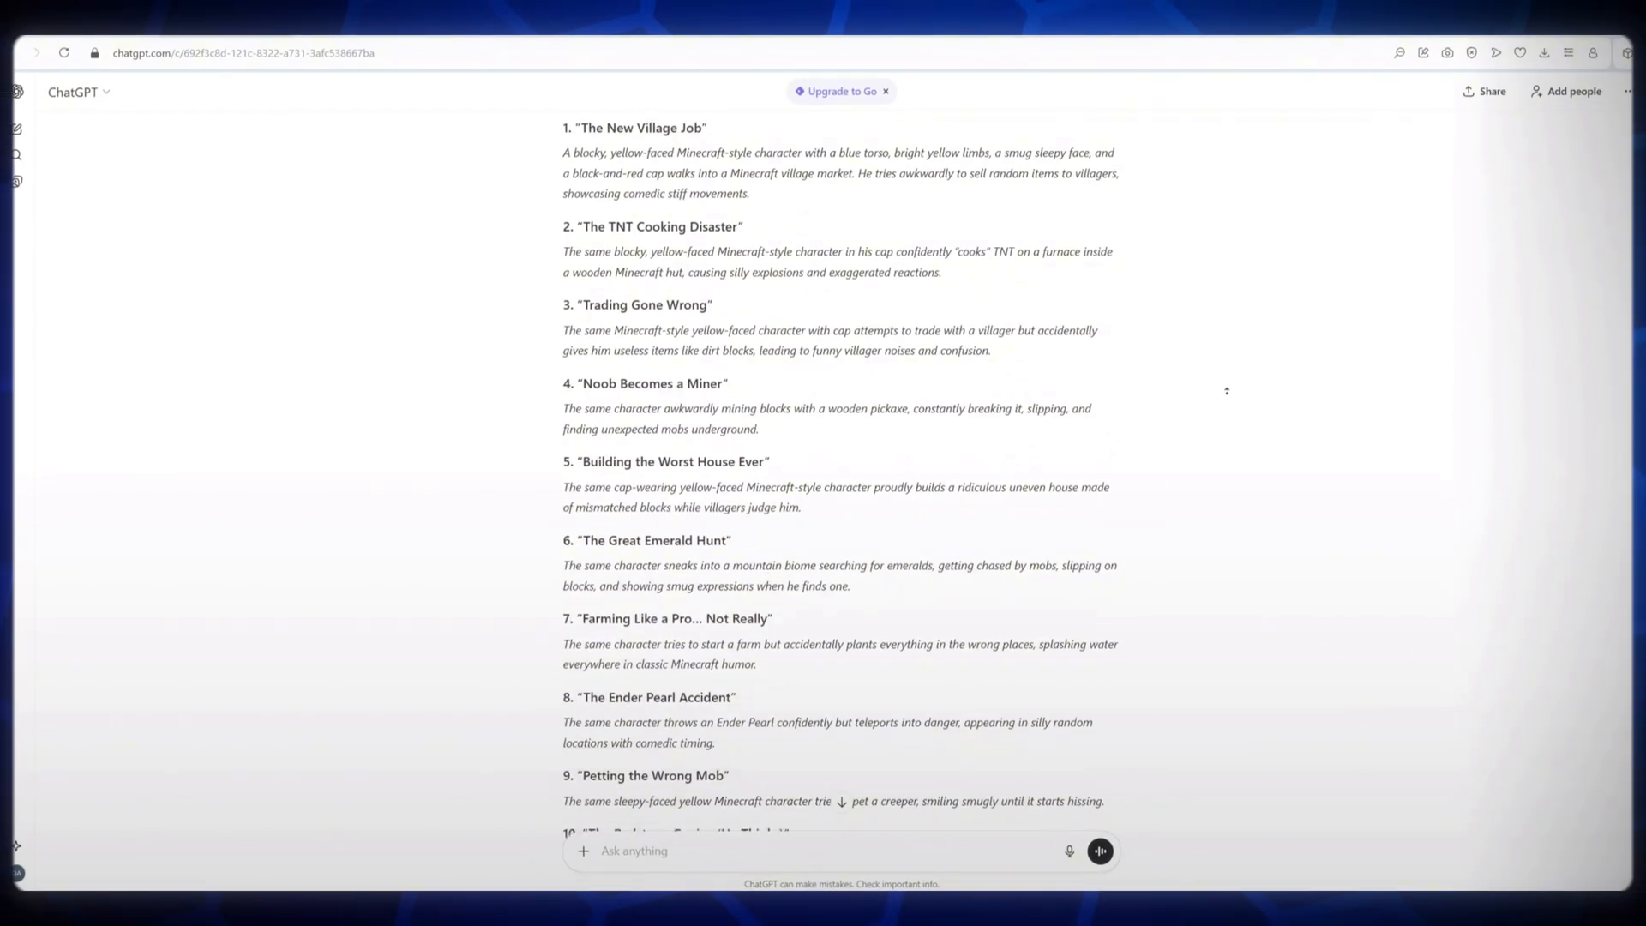
scroll(up, 3)
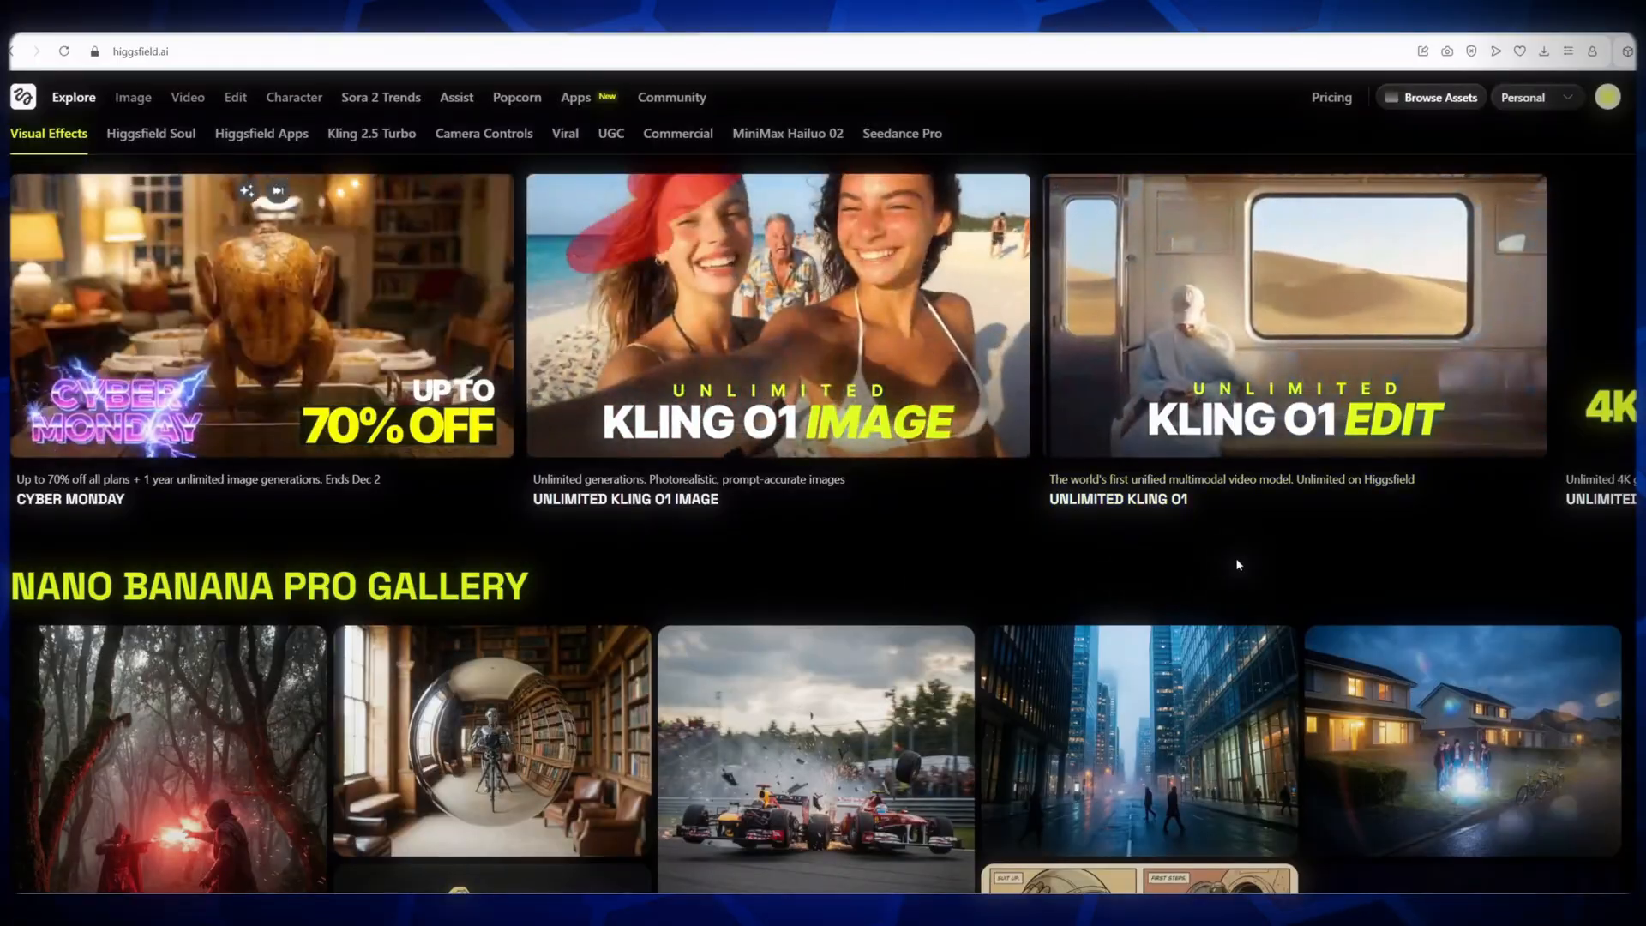
scroll(down, 3)
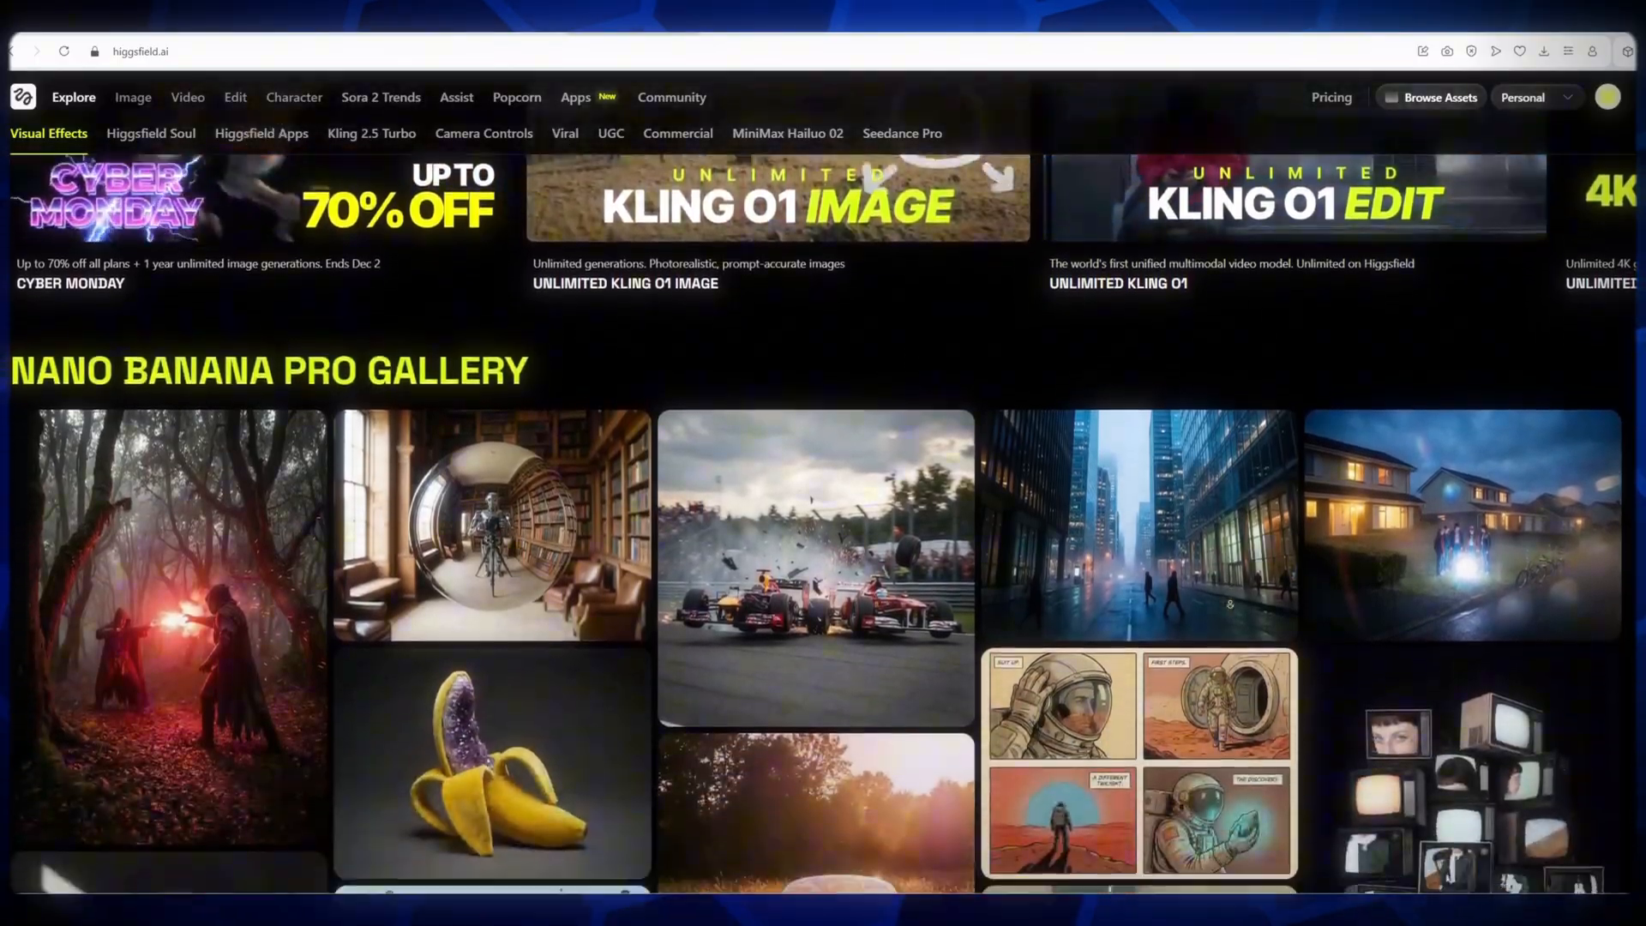
scroll(down, 3)
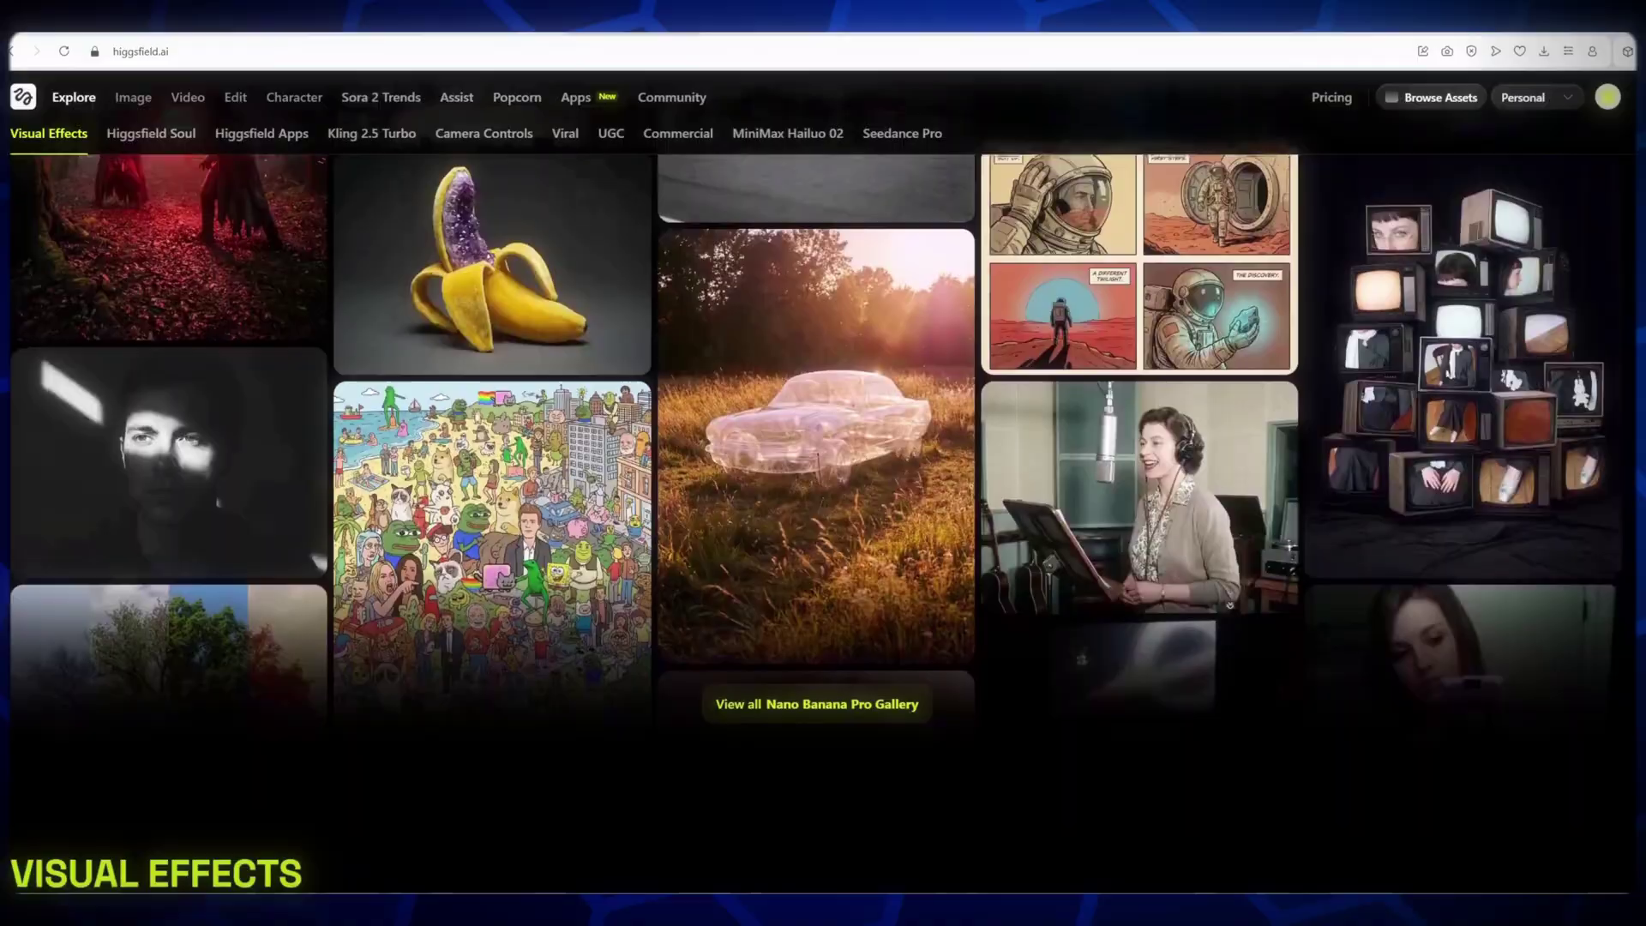
scroll(down, 3)
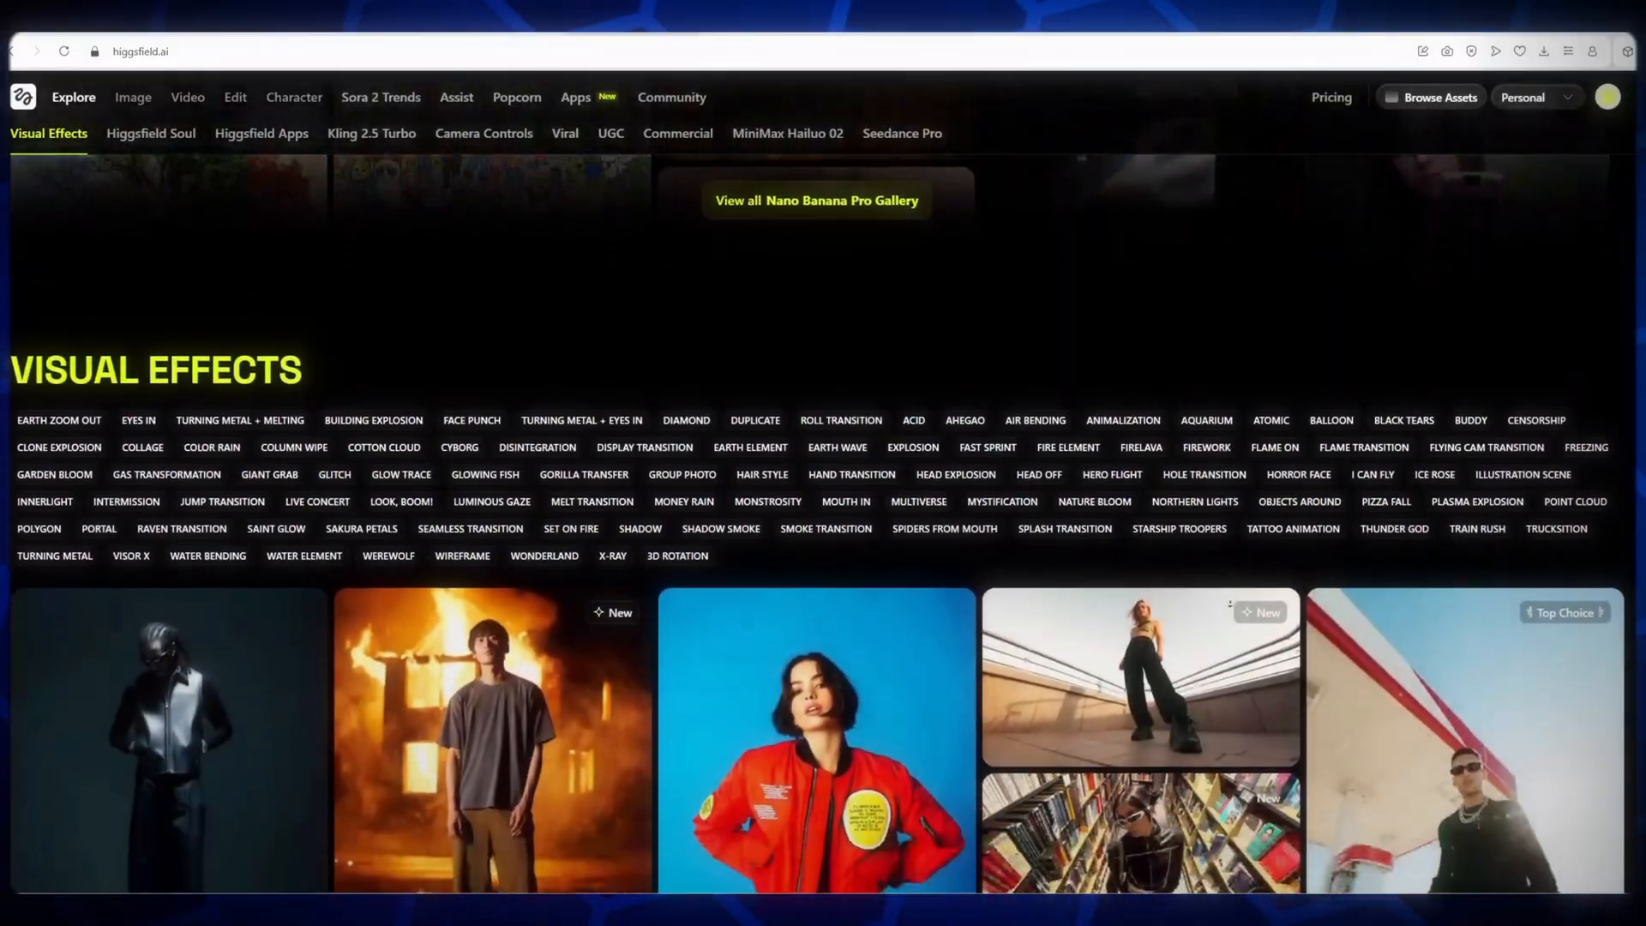
scroll(down, 3)
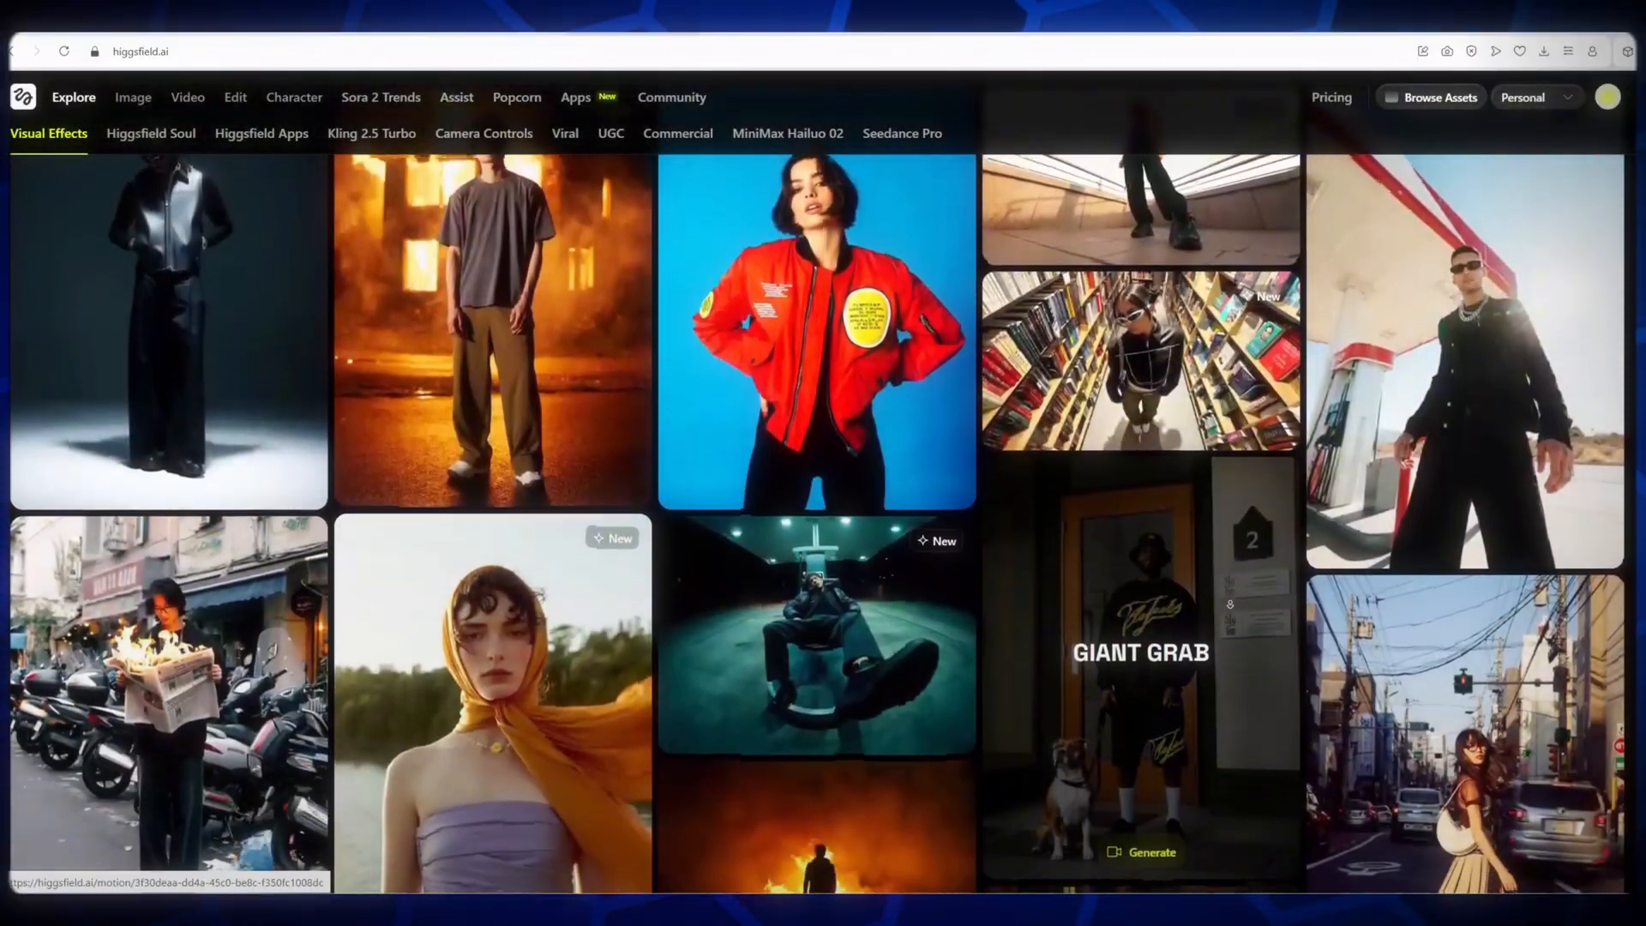
scroll(down, 3)
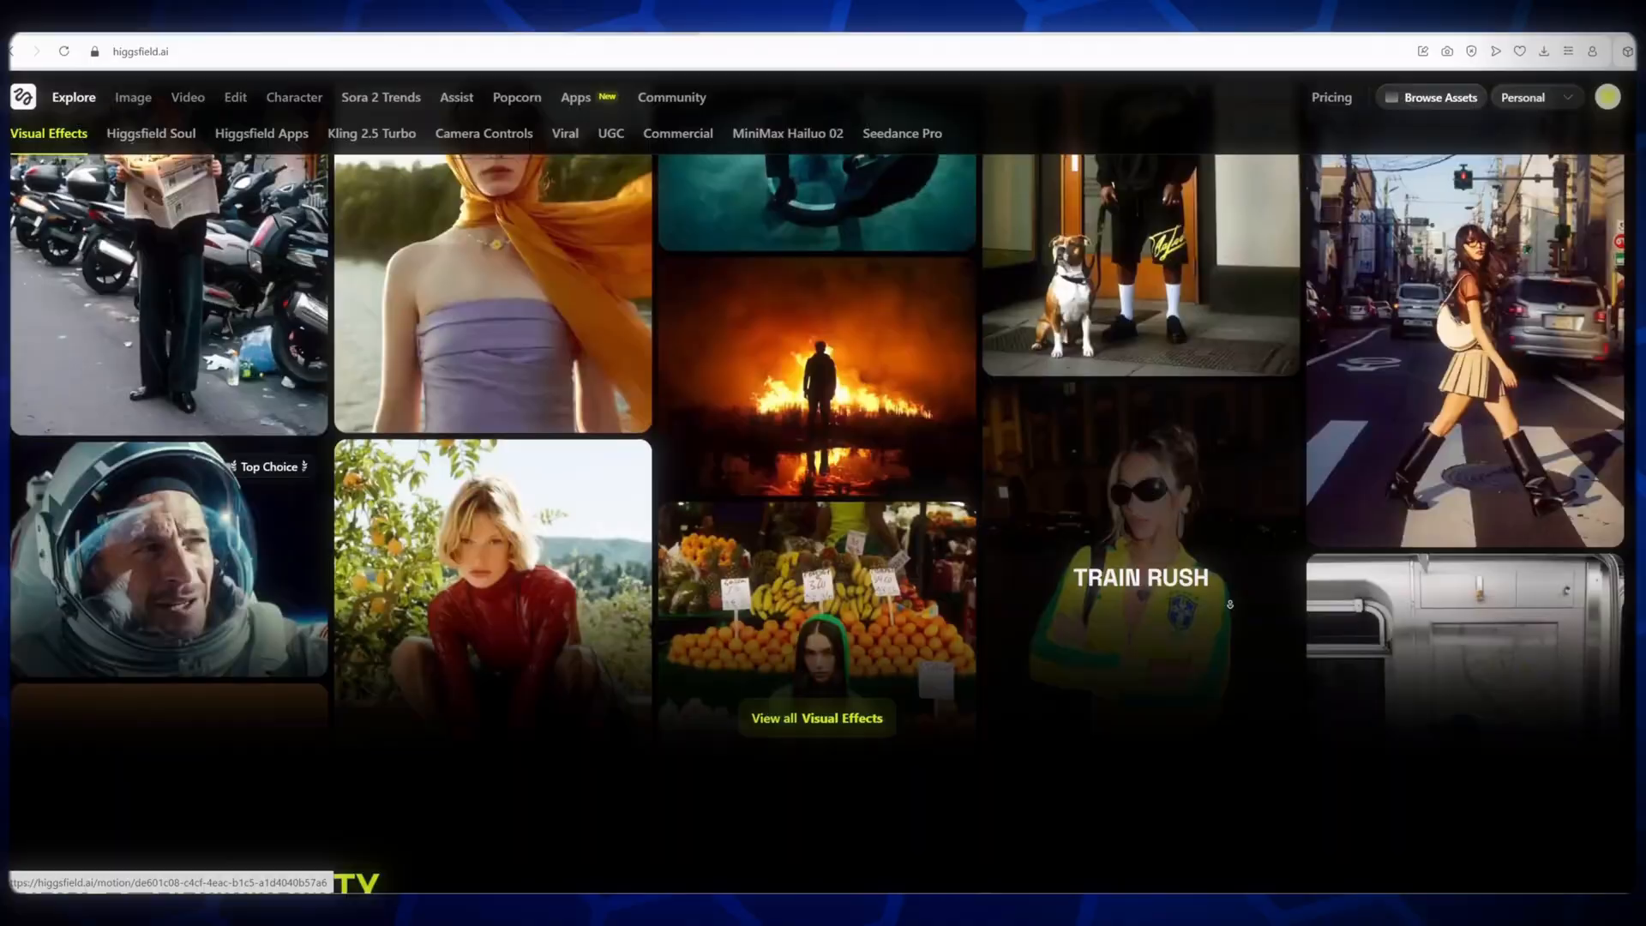
scroll(down, 3)
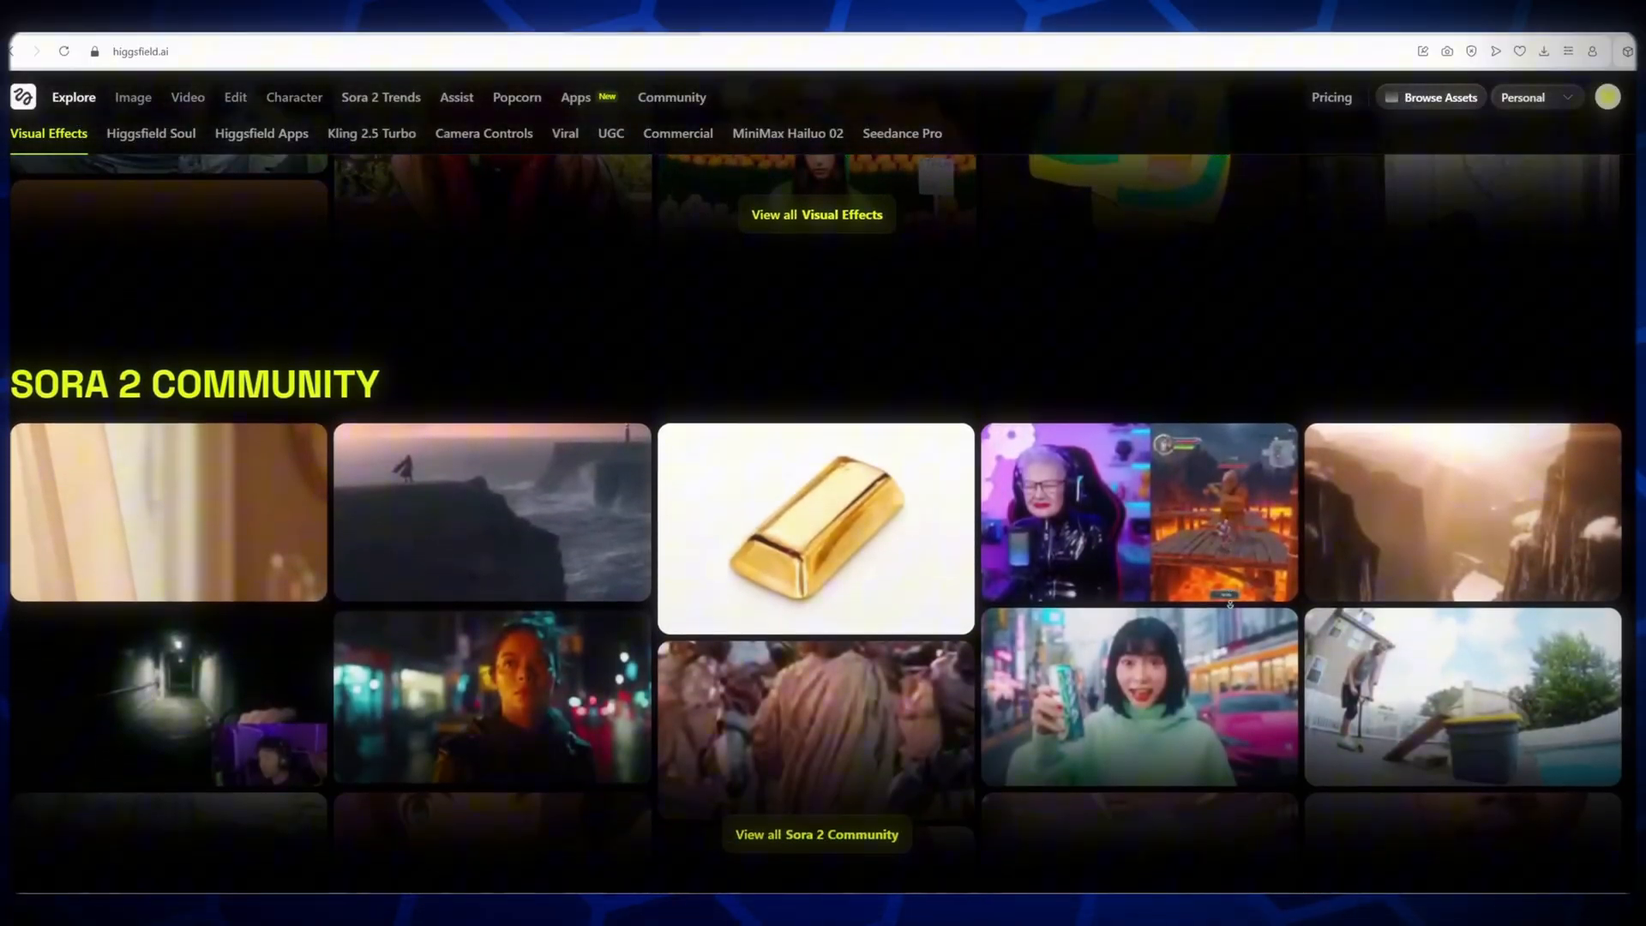
scroll(down, 3)
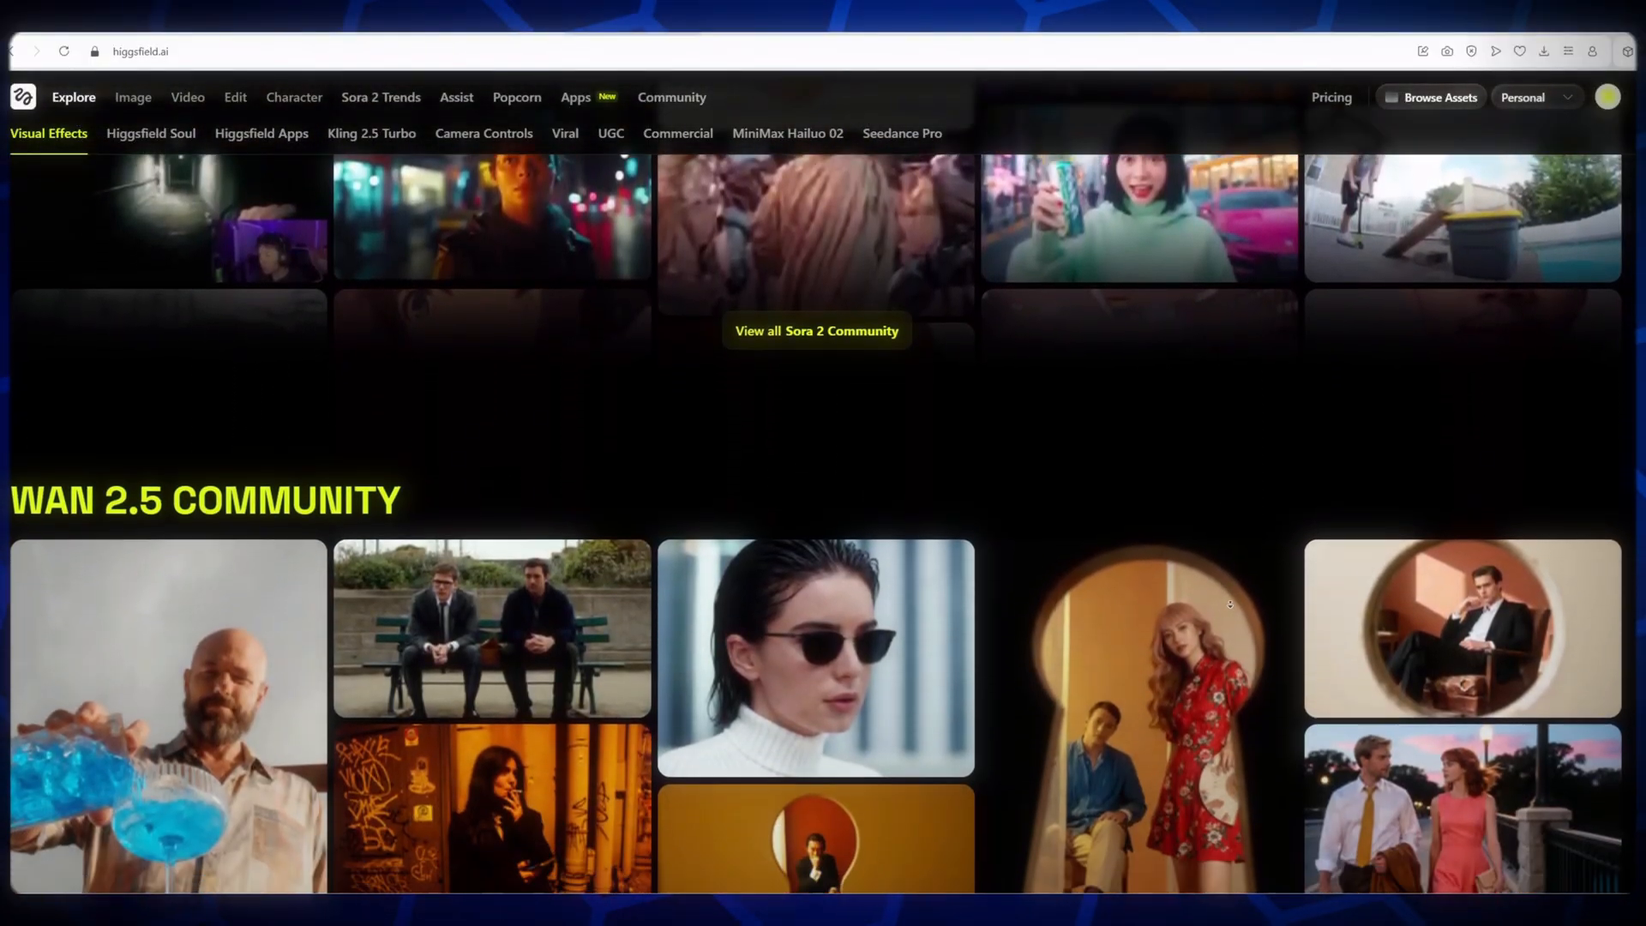
click(150, 133)
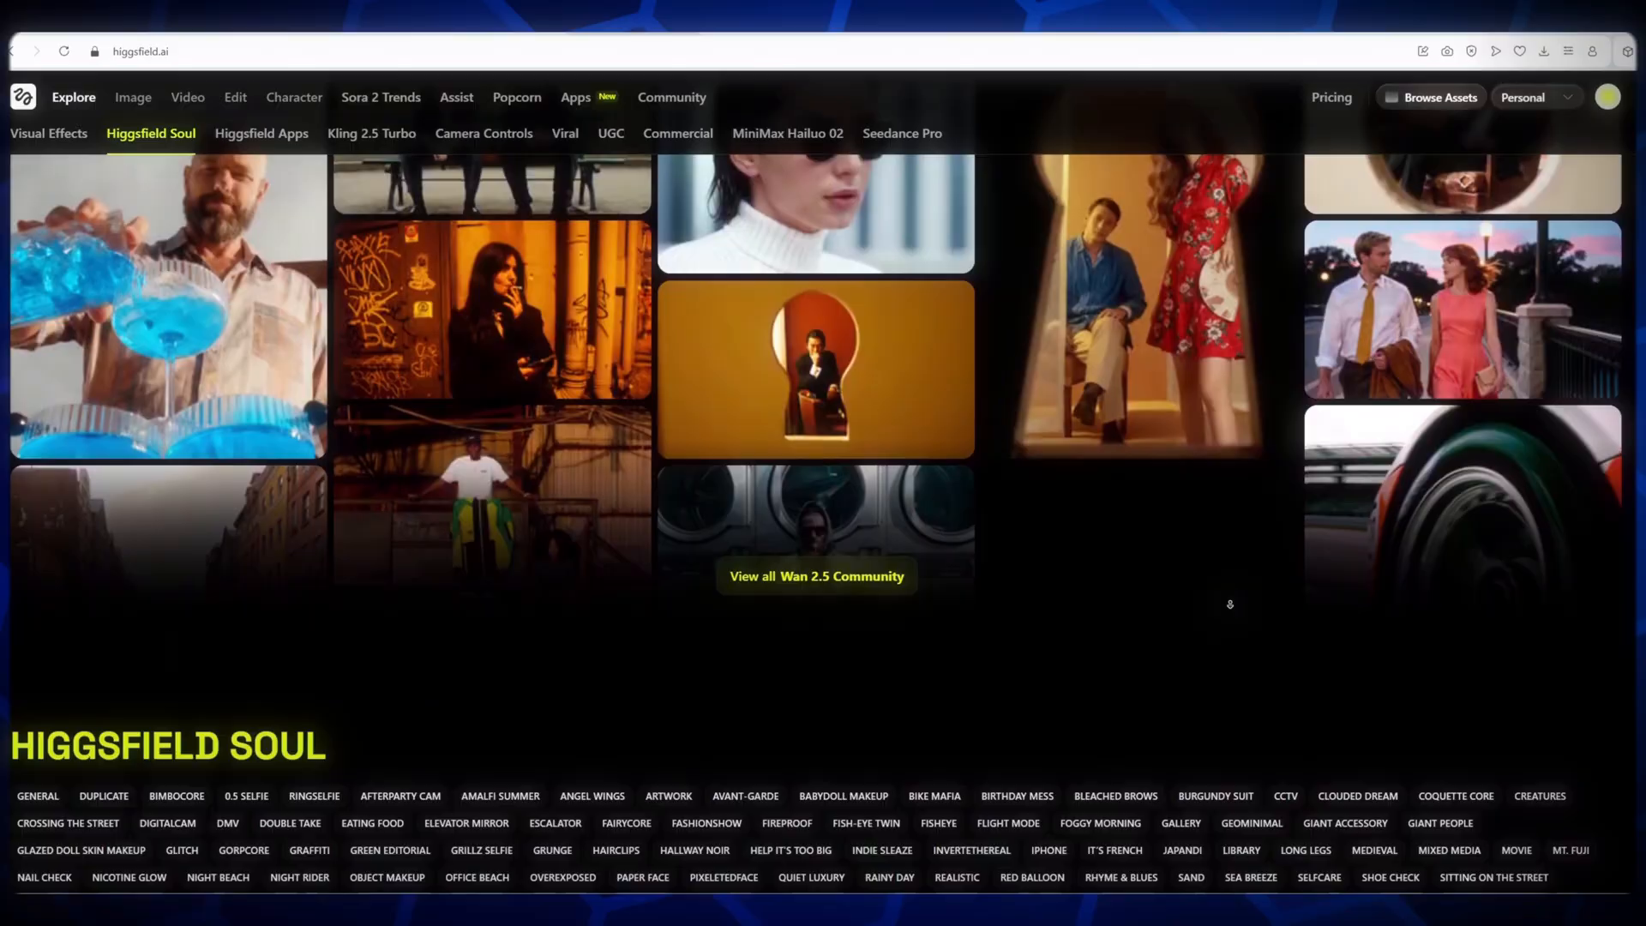
scroll(down, 3)
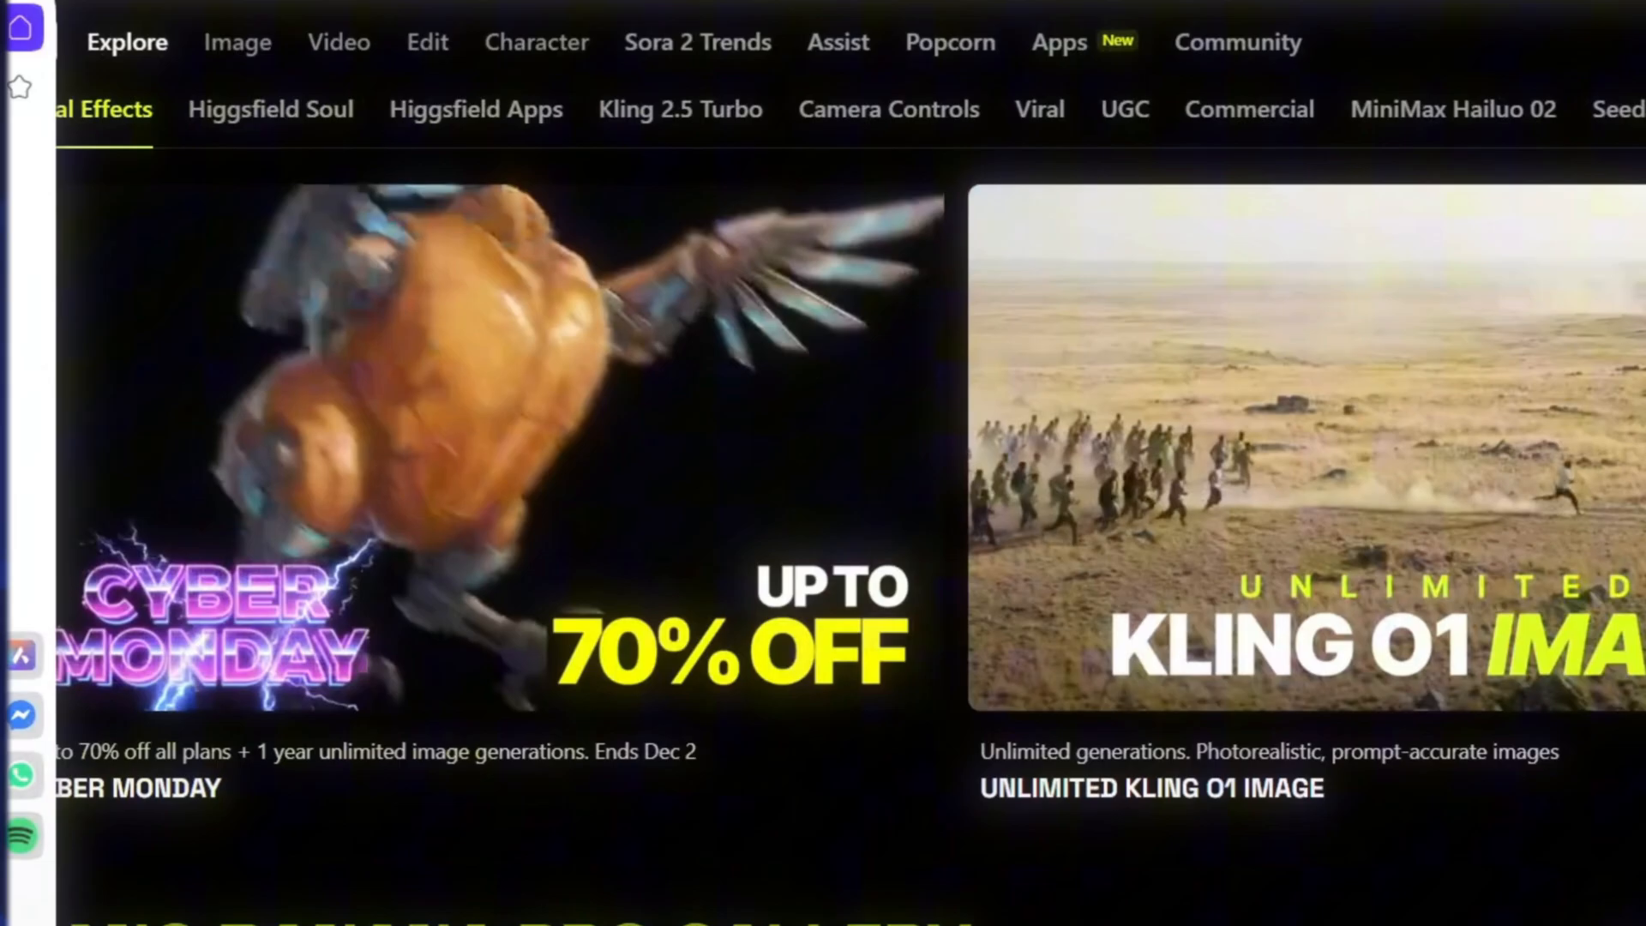
click(237, 41)
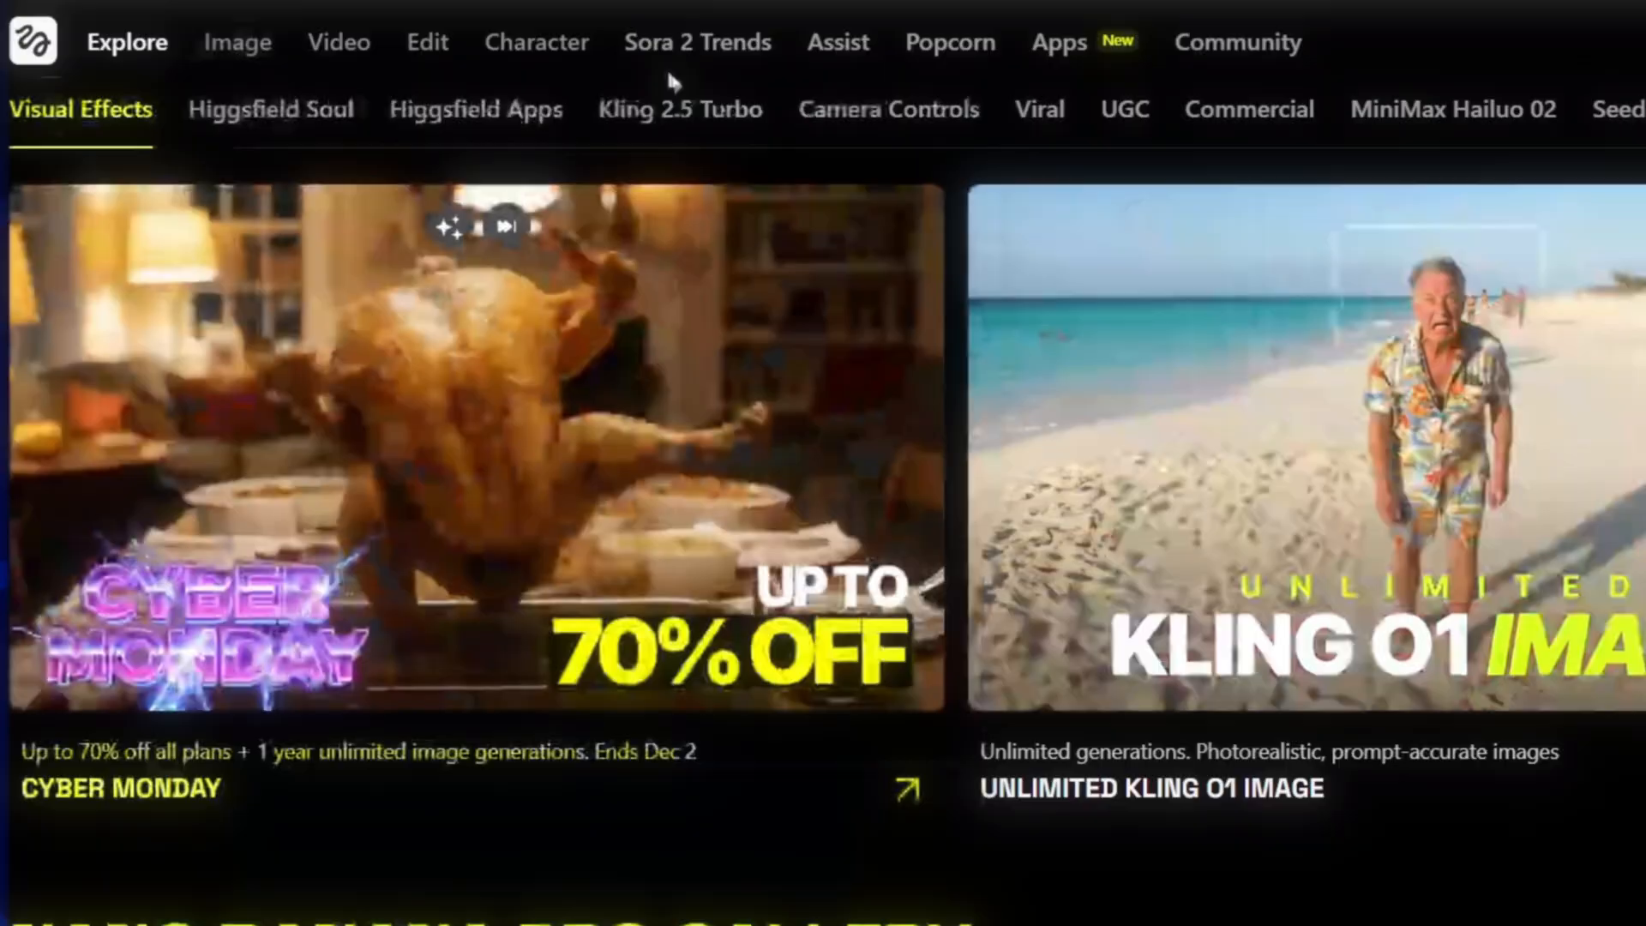
click(338, 40)
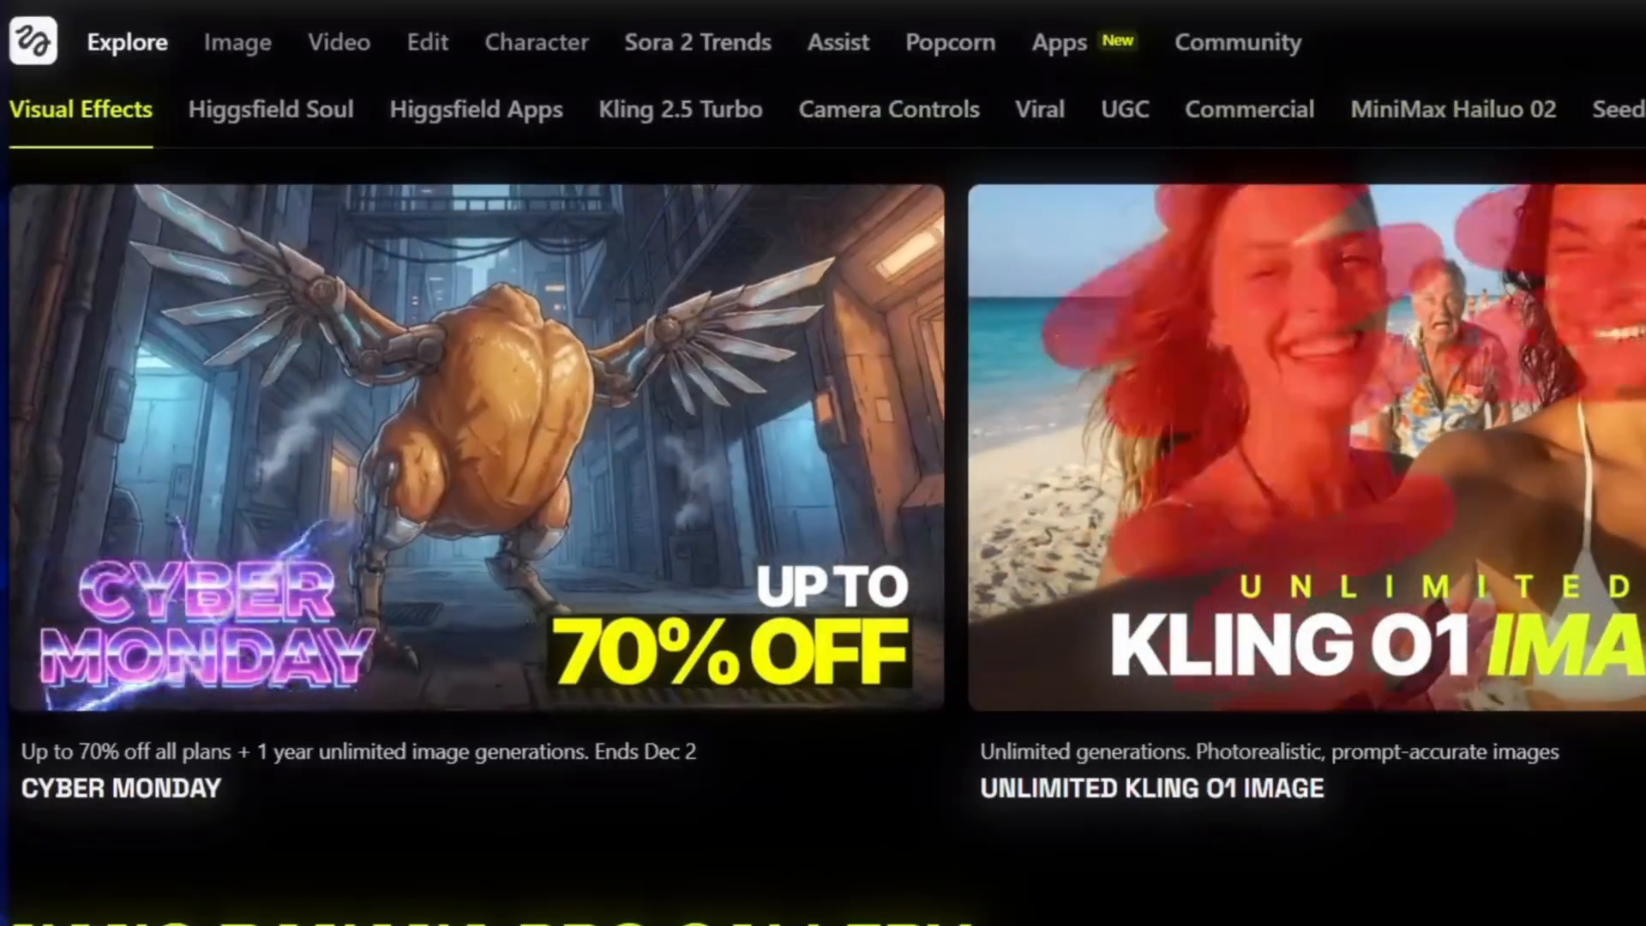
Step: Check credit usage and switch to the Kling O1 Image generator
click(1612, 96)
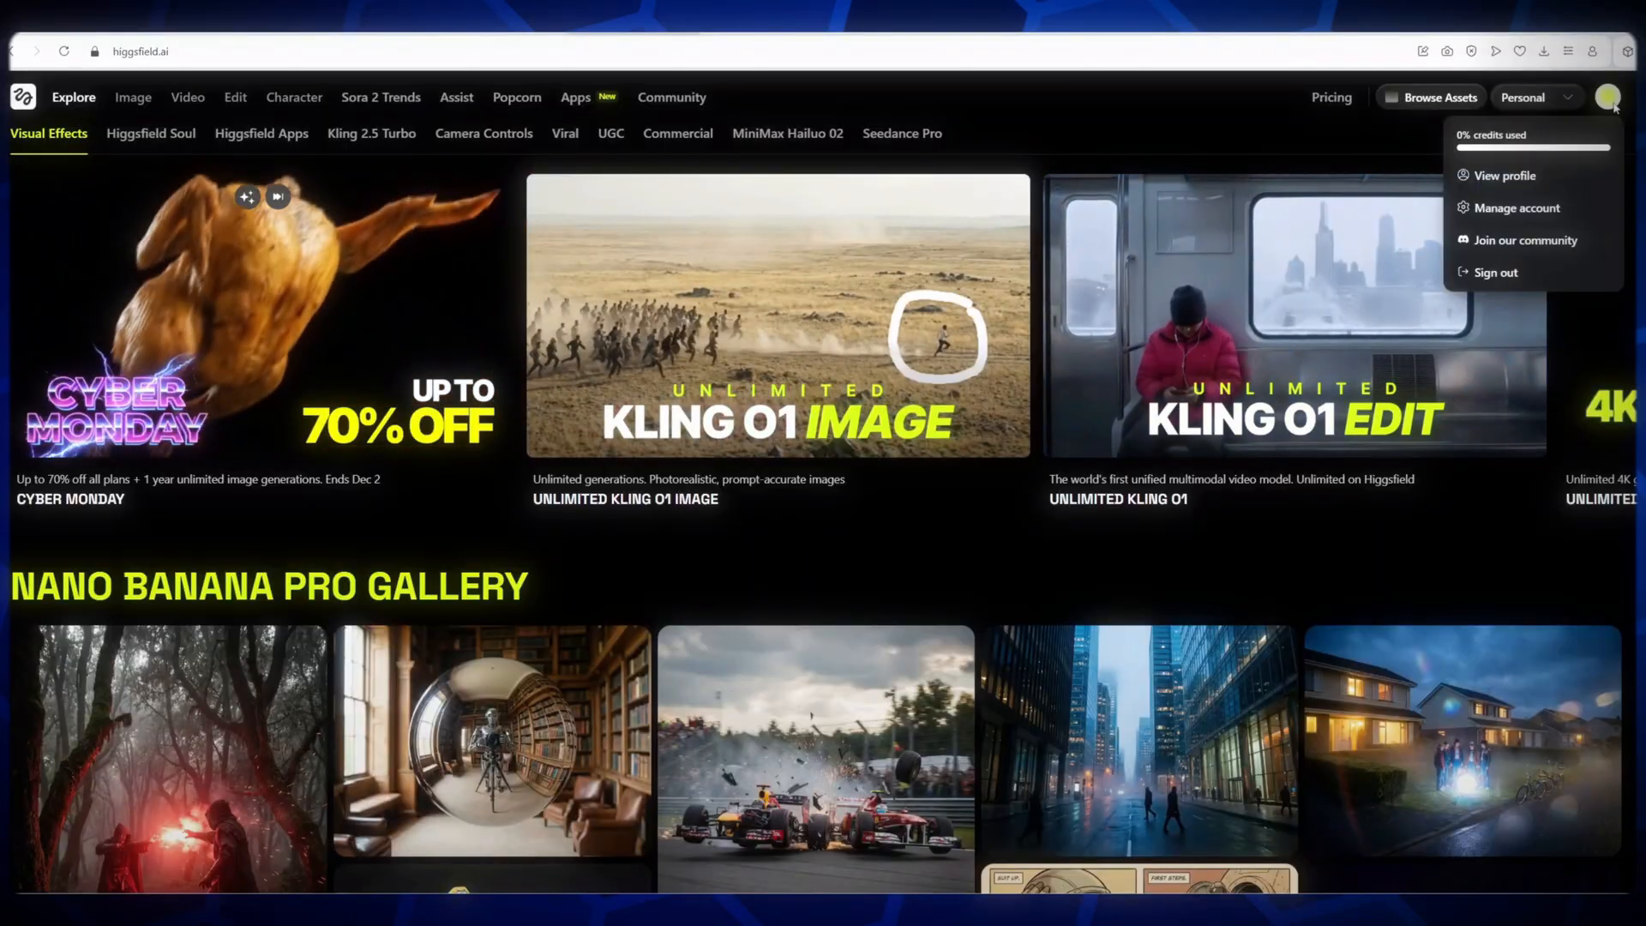
click(134, 97)
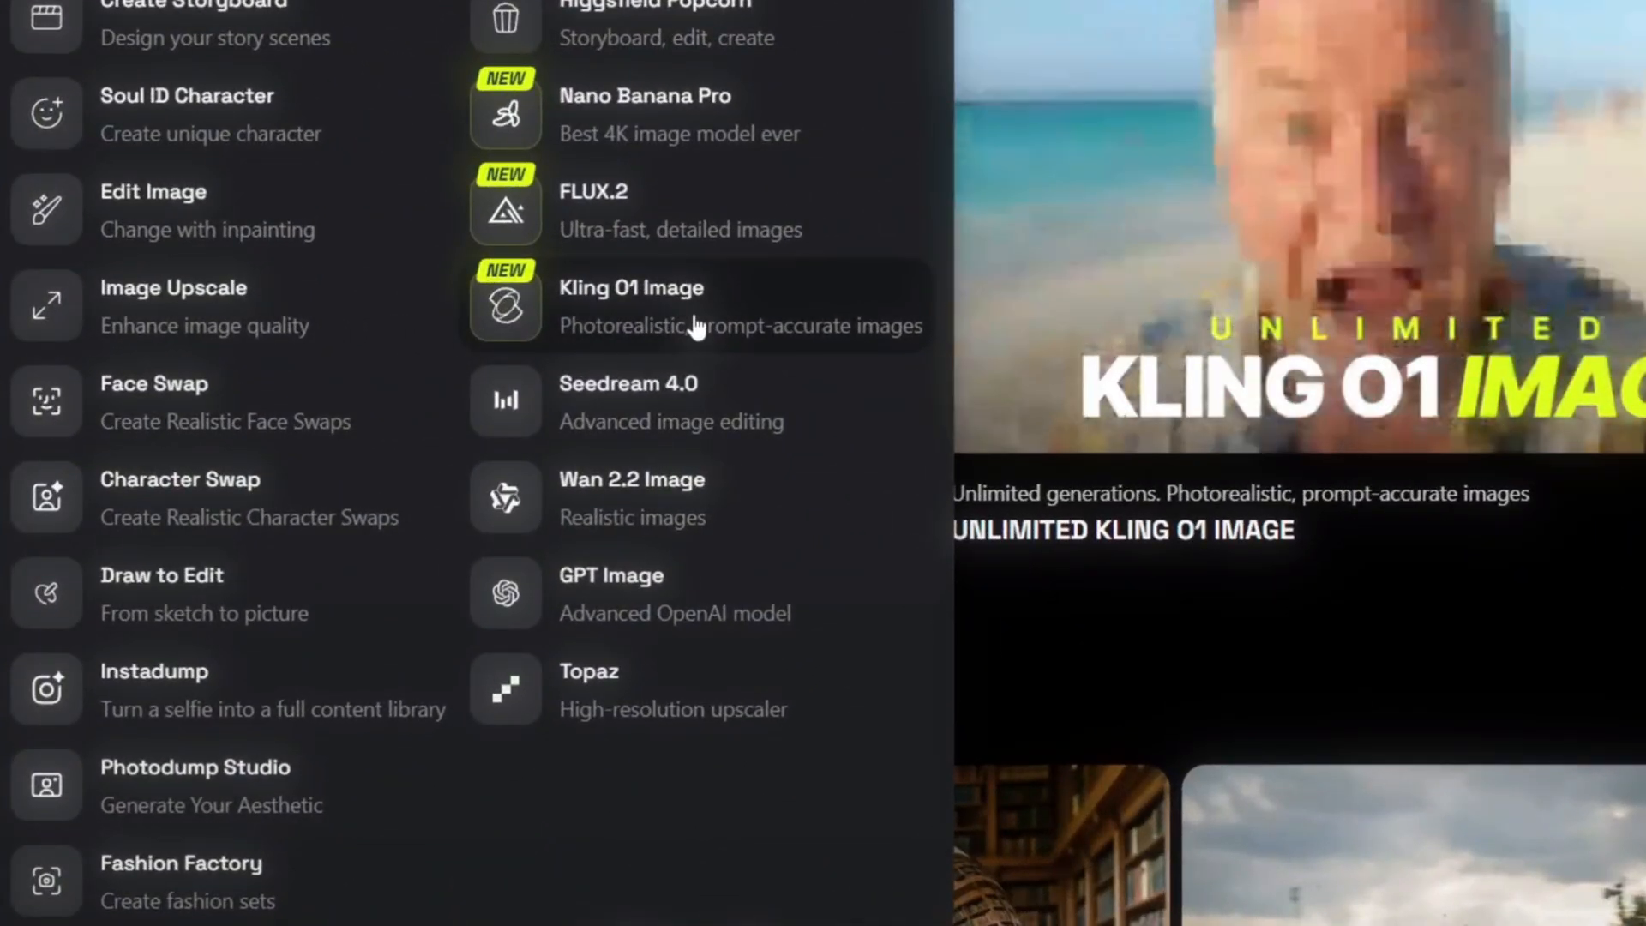
click(631, 305)
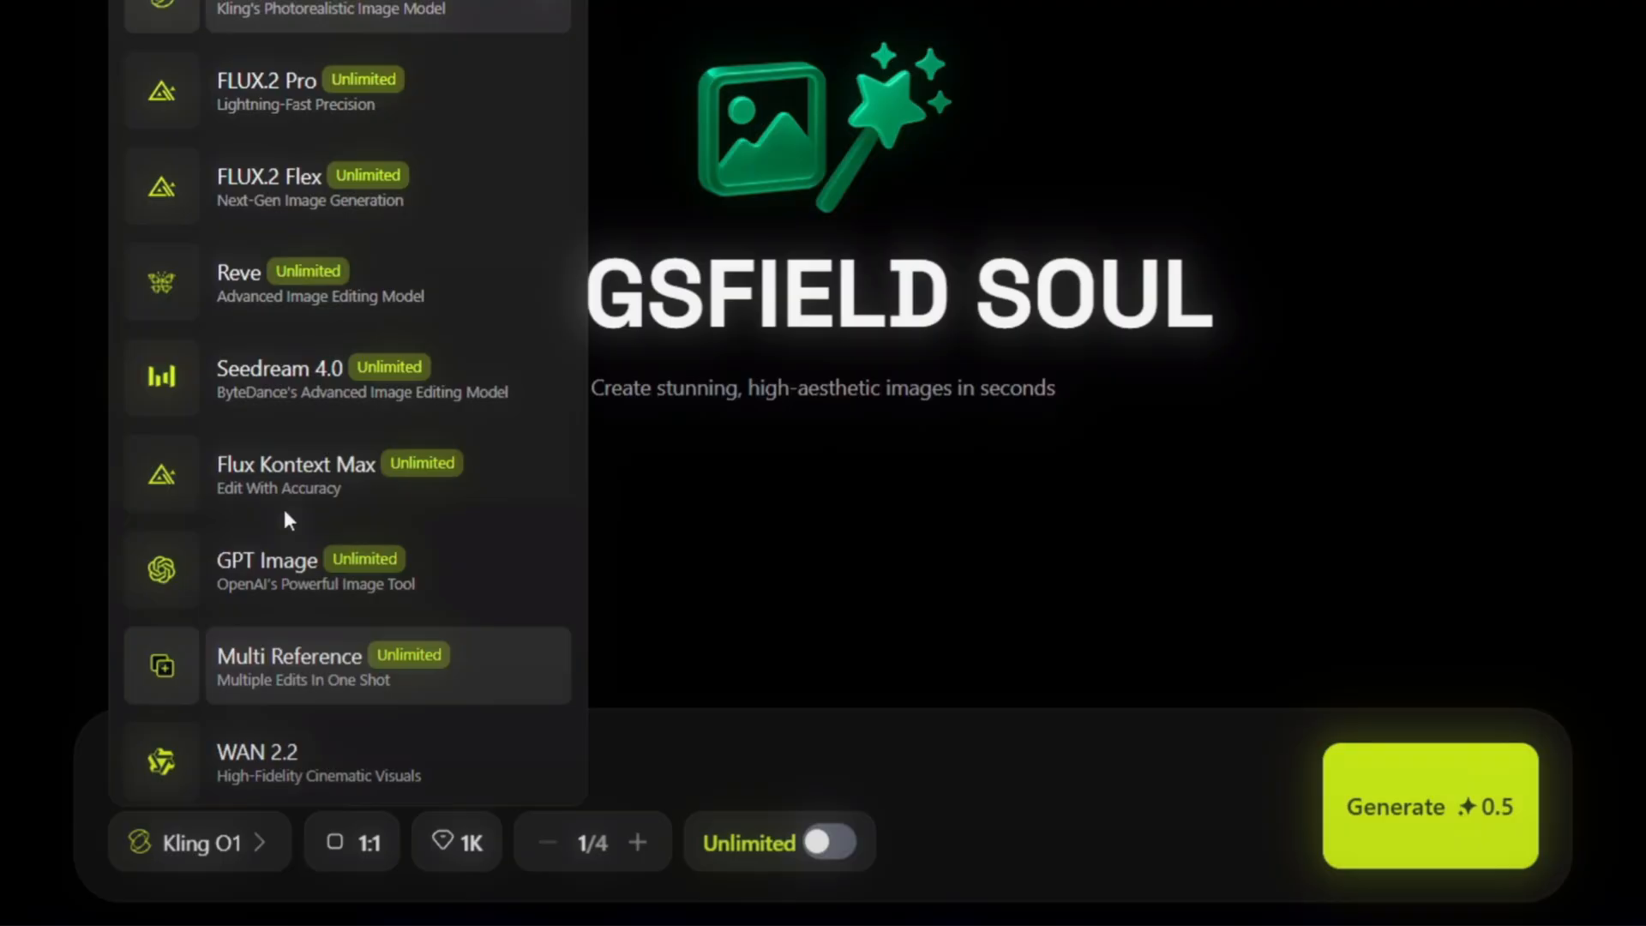
Step: Set the image to vertical 9:16 with Unlimited generation enabled
click(351, 842)
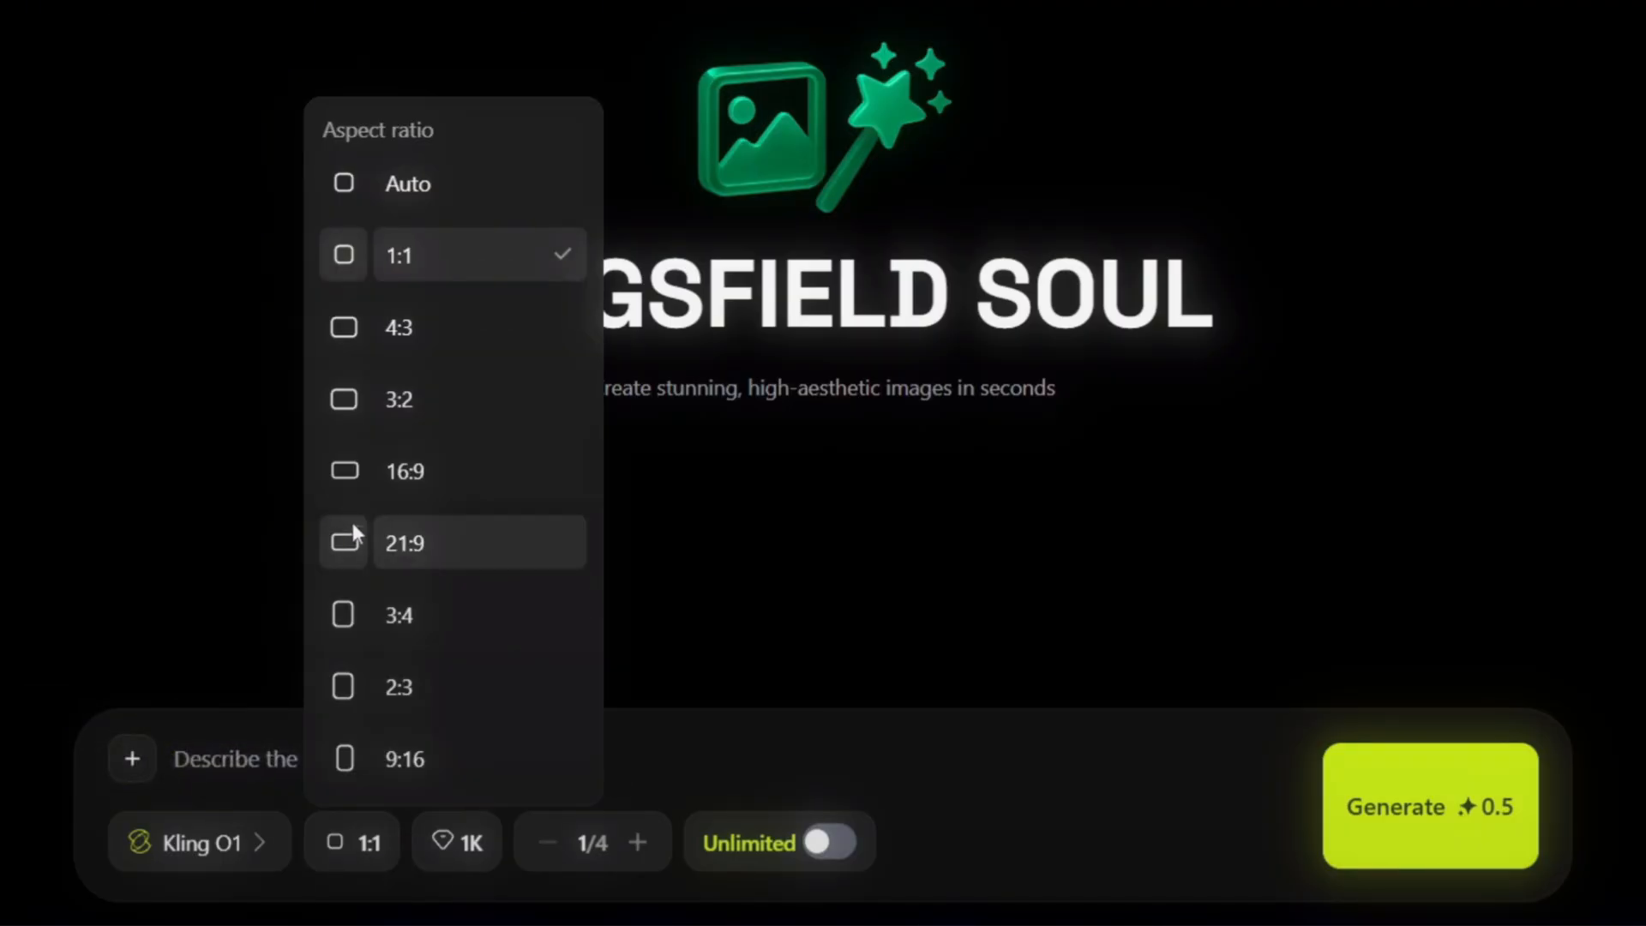
click(403, 759)
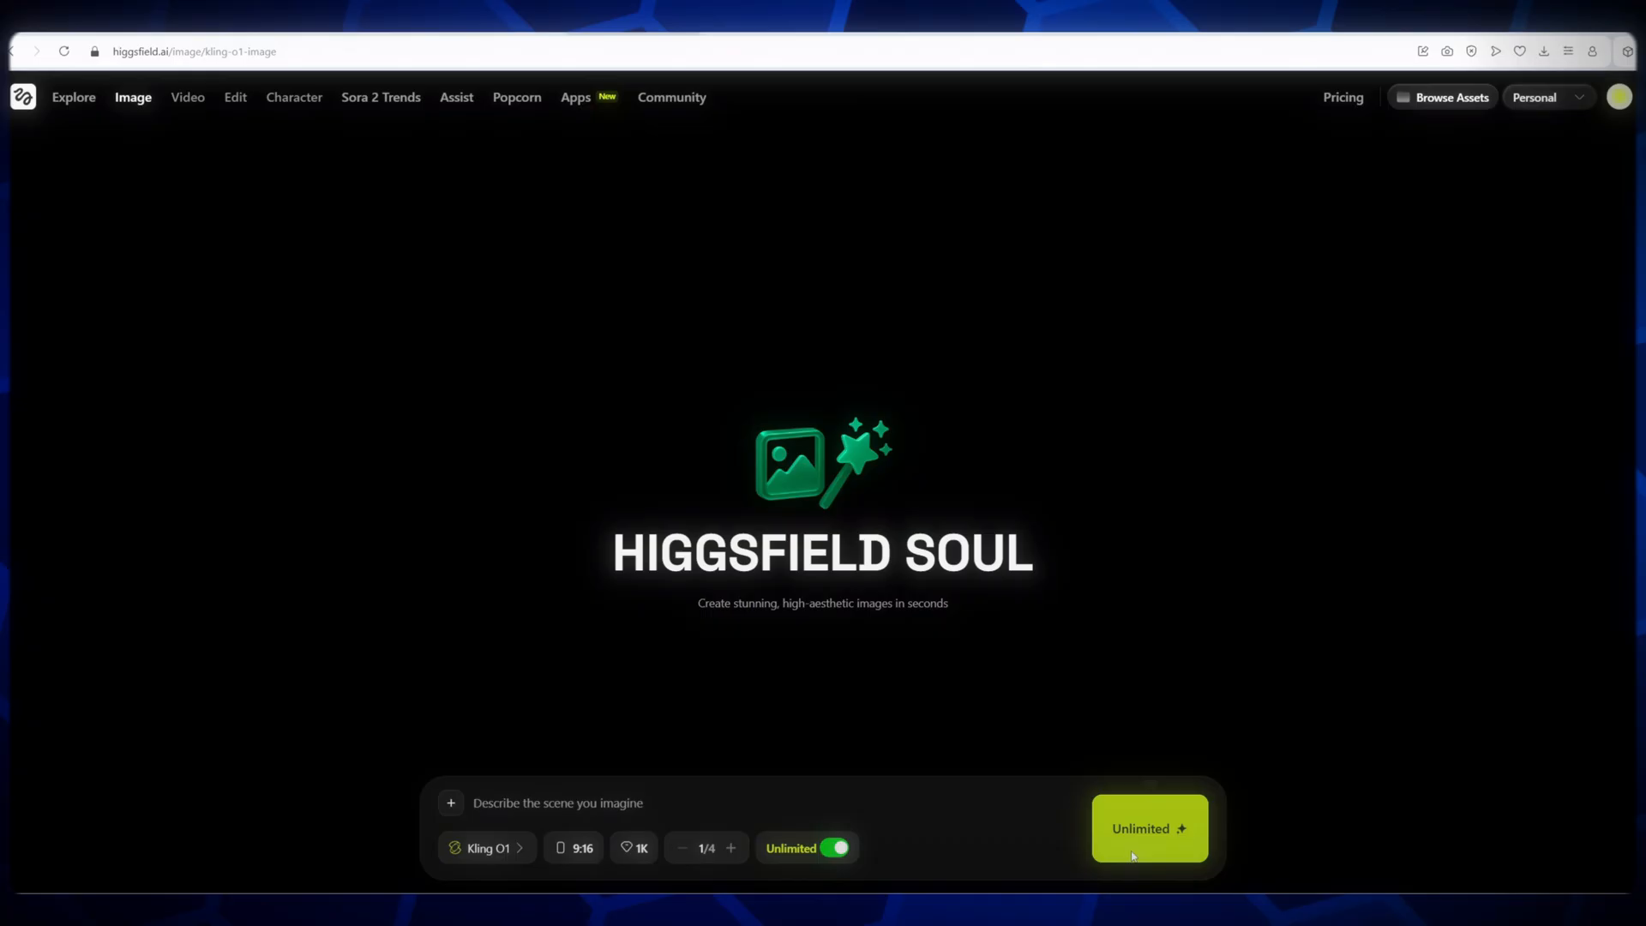
click(841, 848)
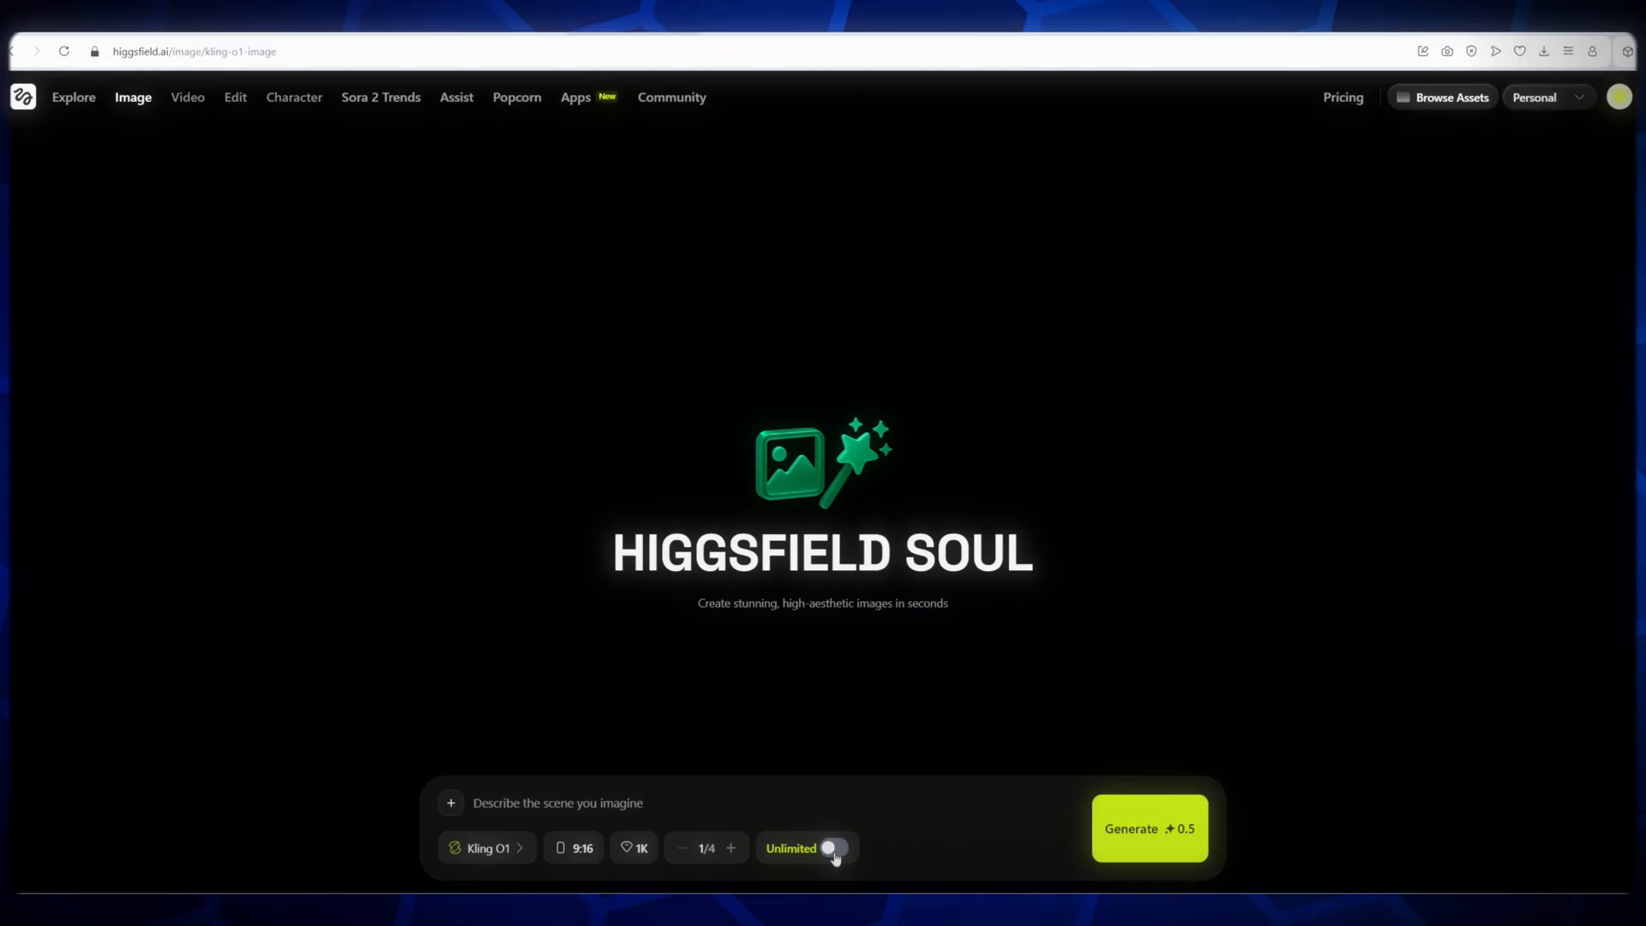
click(842, 848)
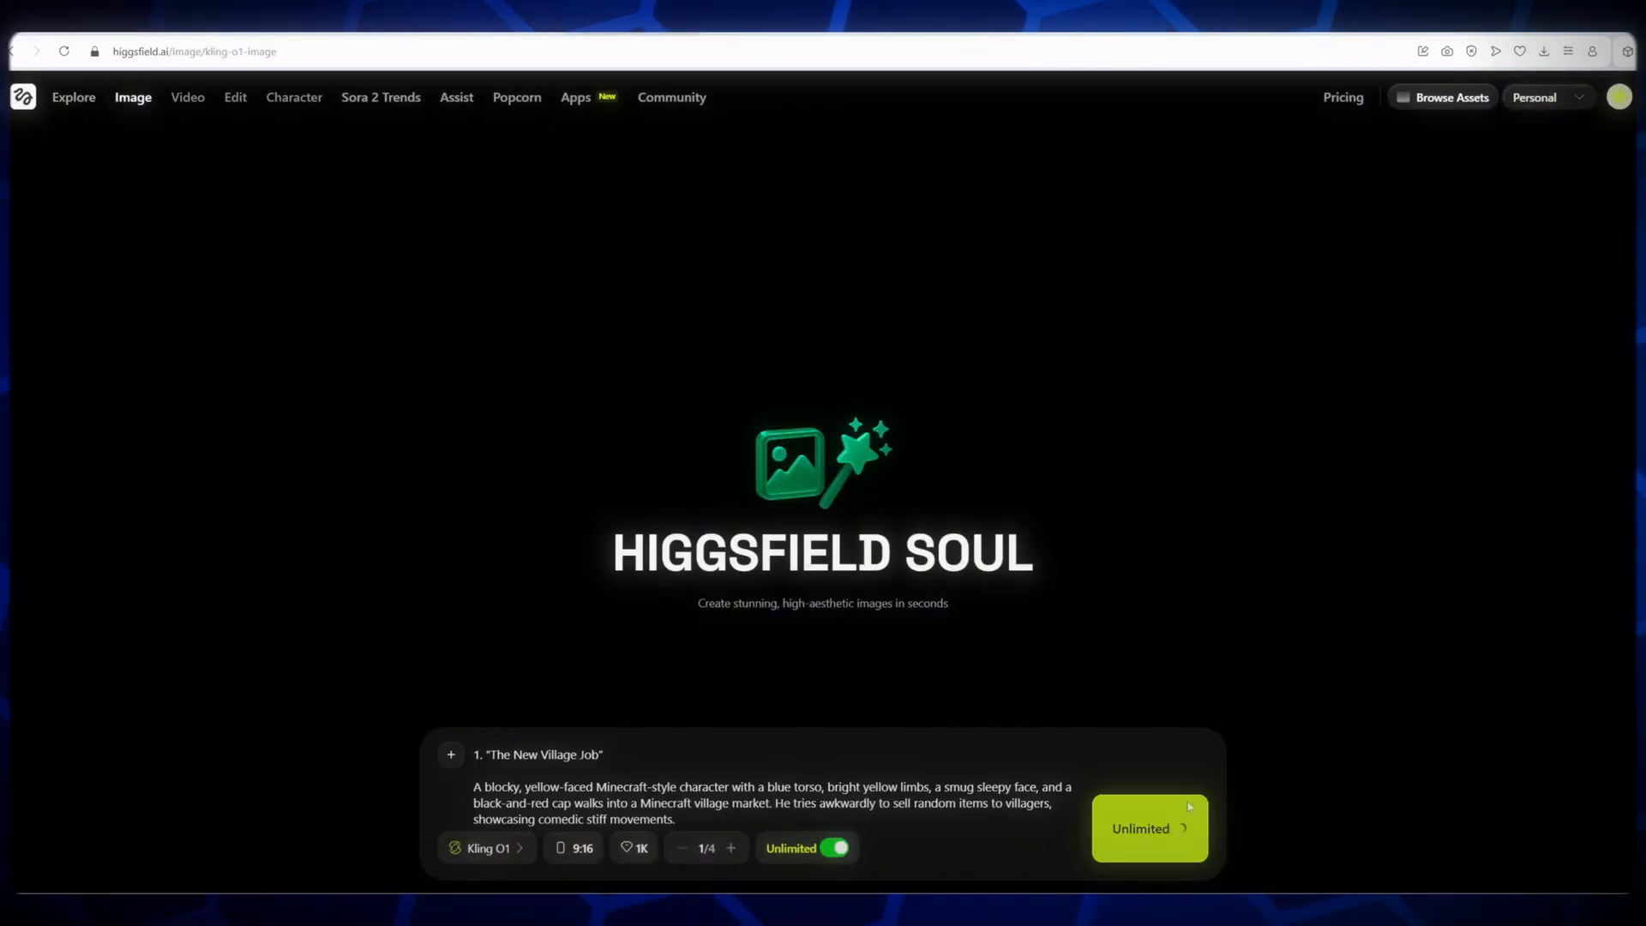
Step: Go to the Kling O1 unified multimodal video model introduction page
click(1150, 829)
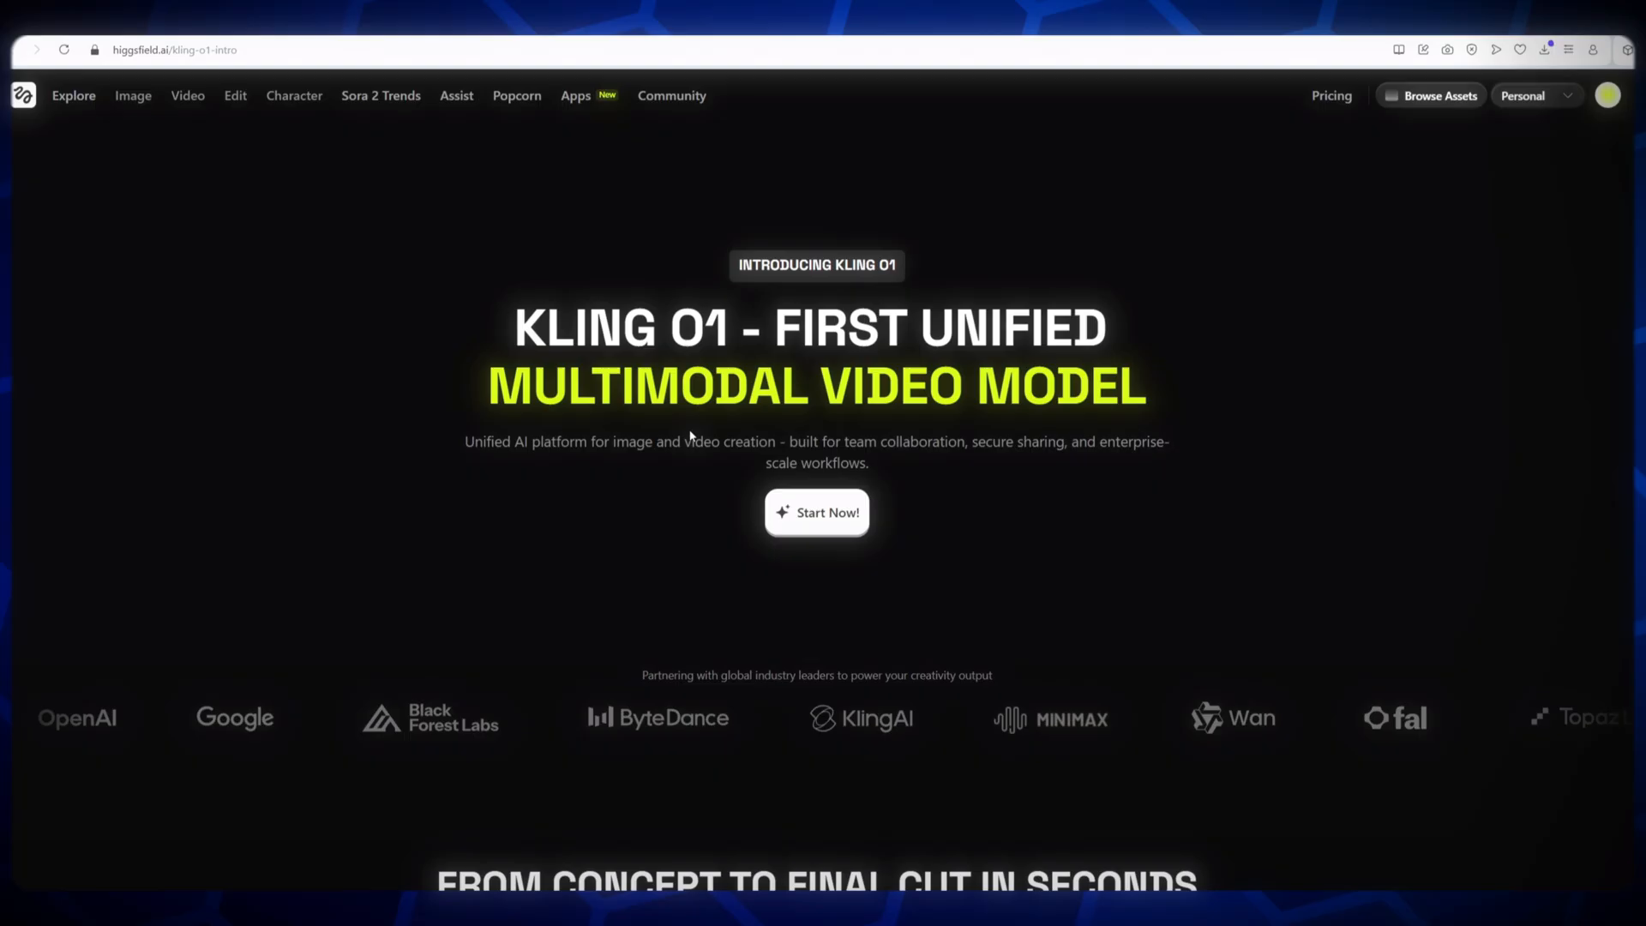
Step: Start a Kling O1 video from reference Elements with the Walking Cycle prompt at 9:16
click(818, 512)
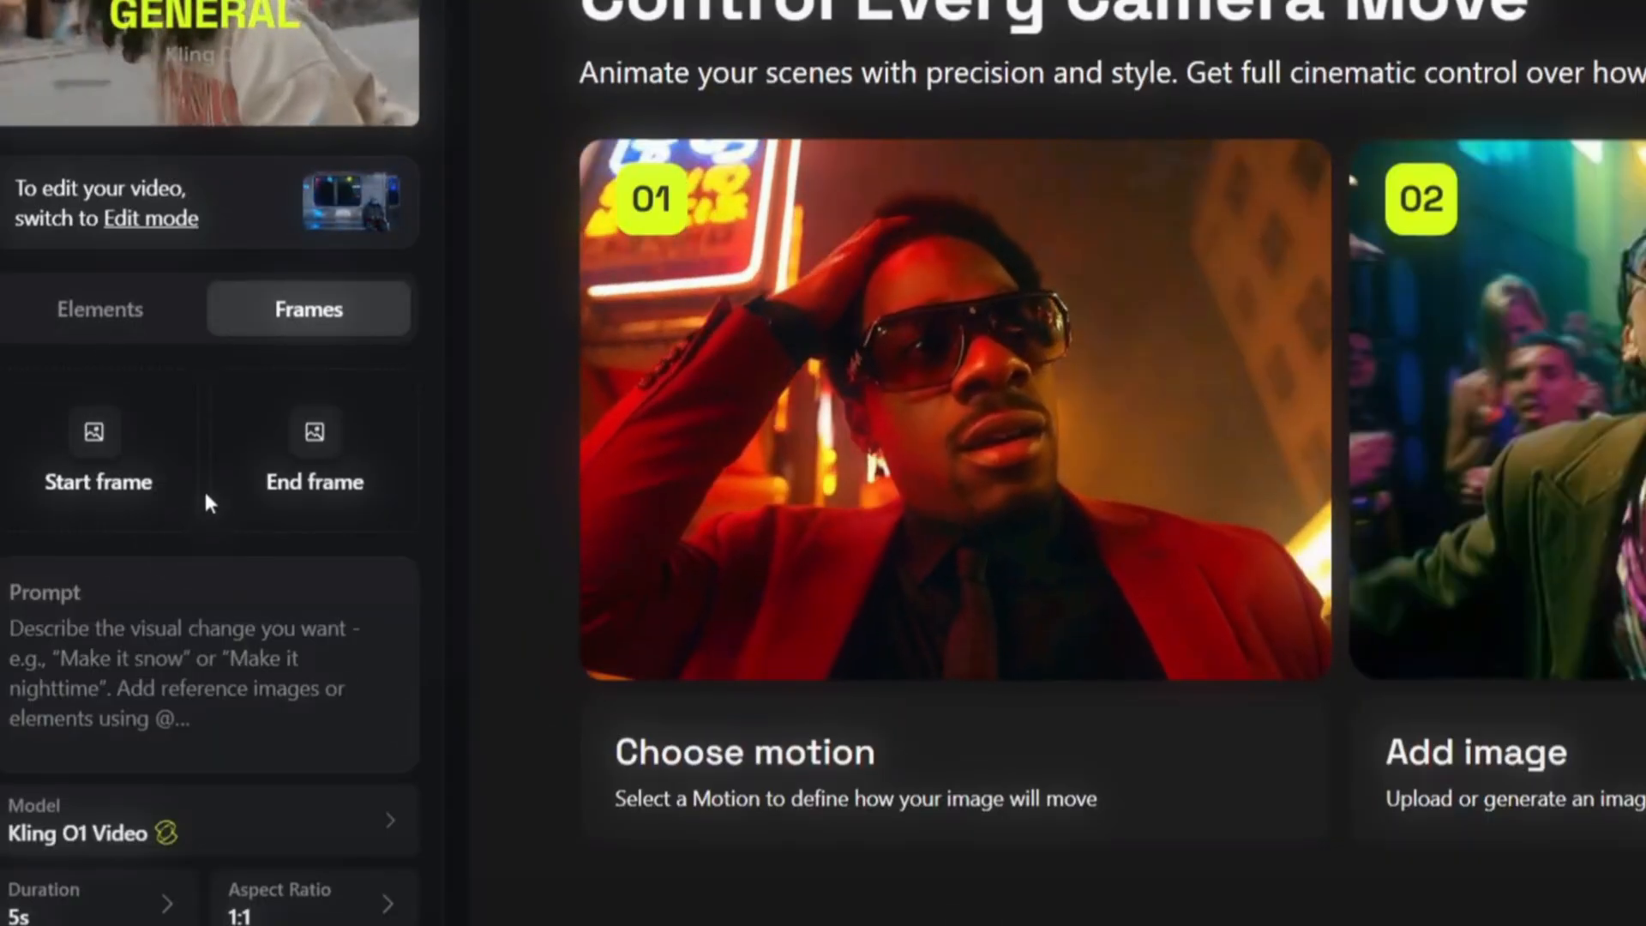
click(100, 308)
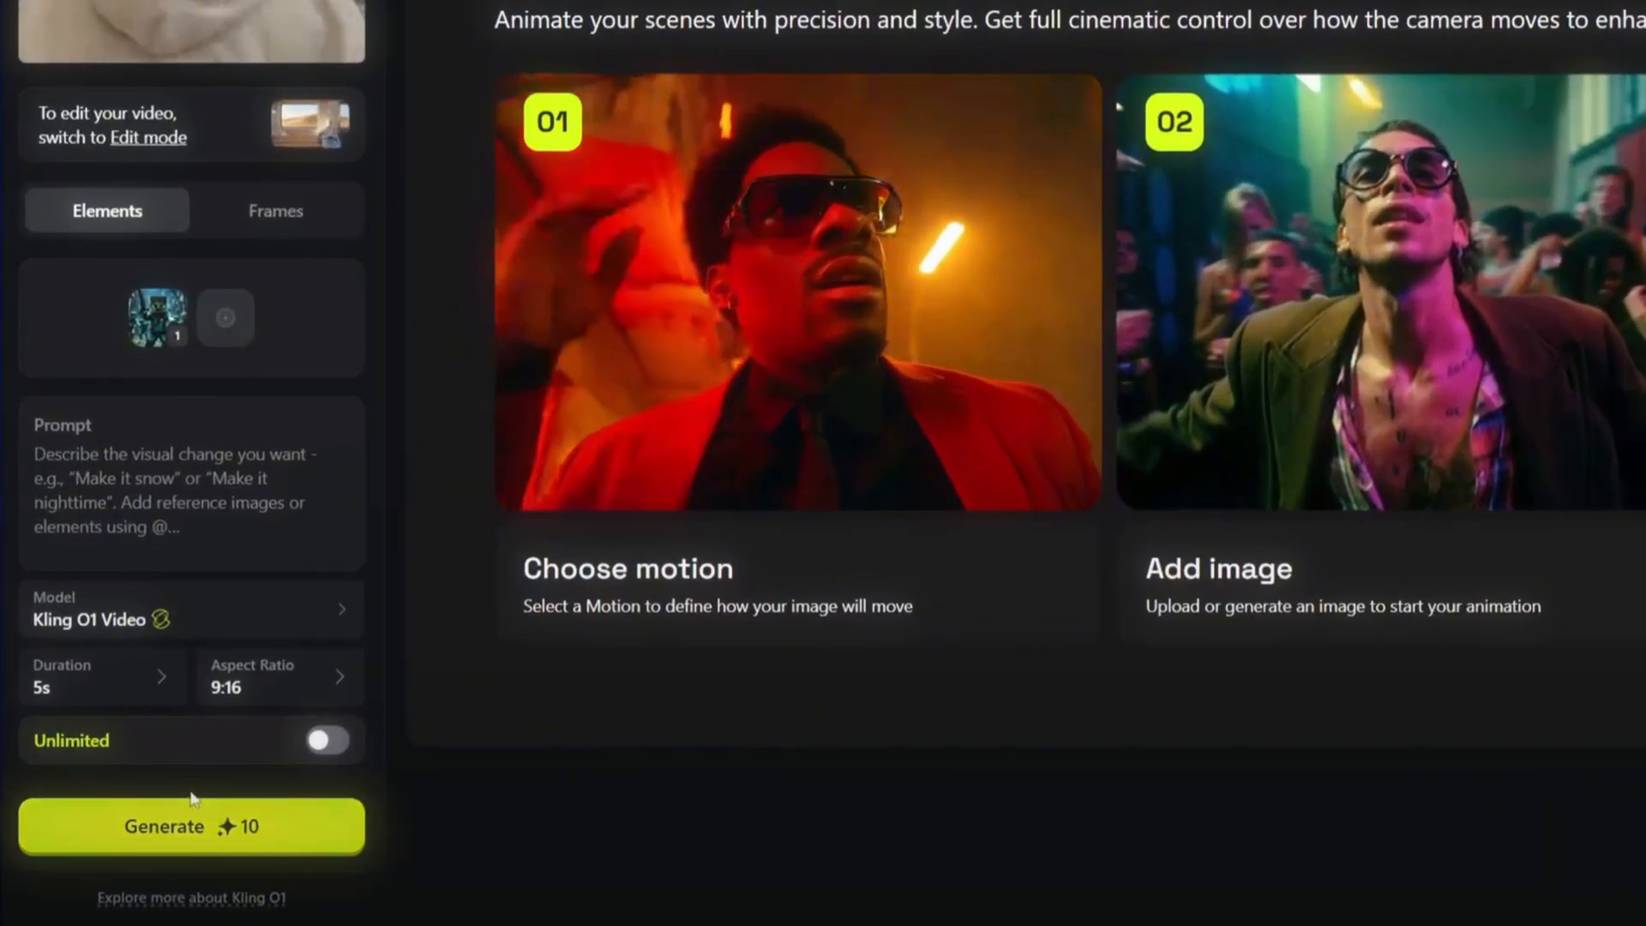
click(324, 740)
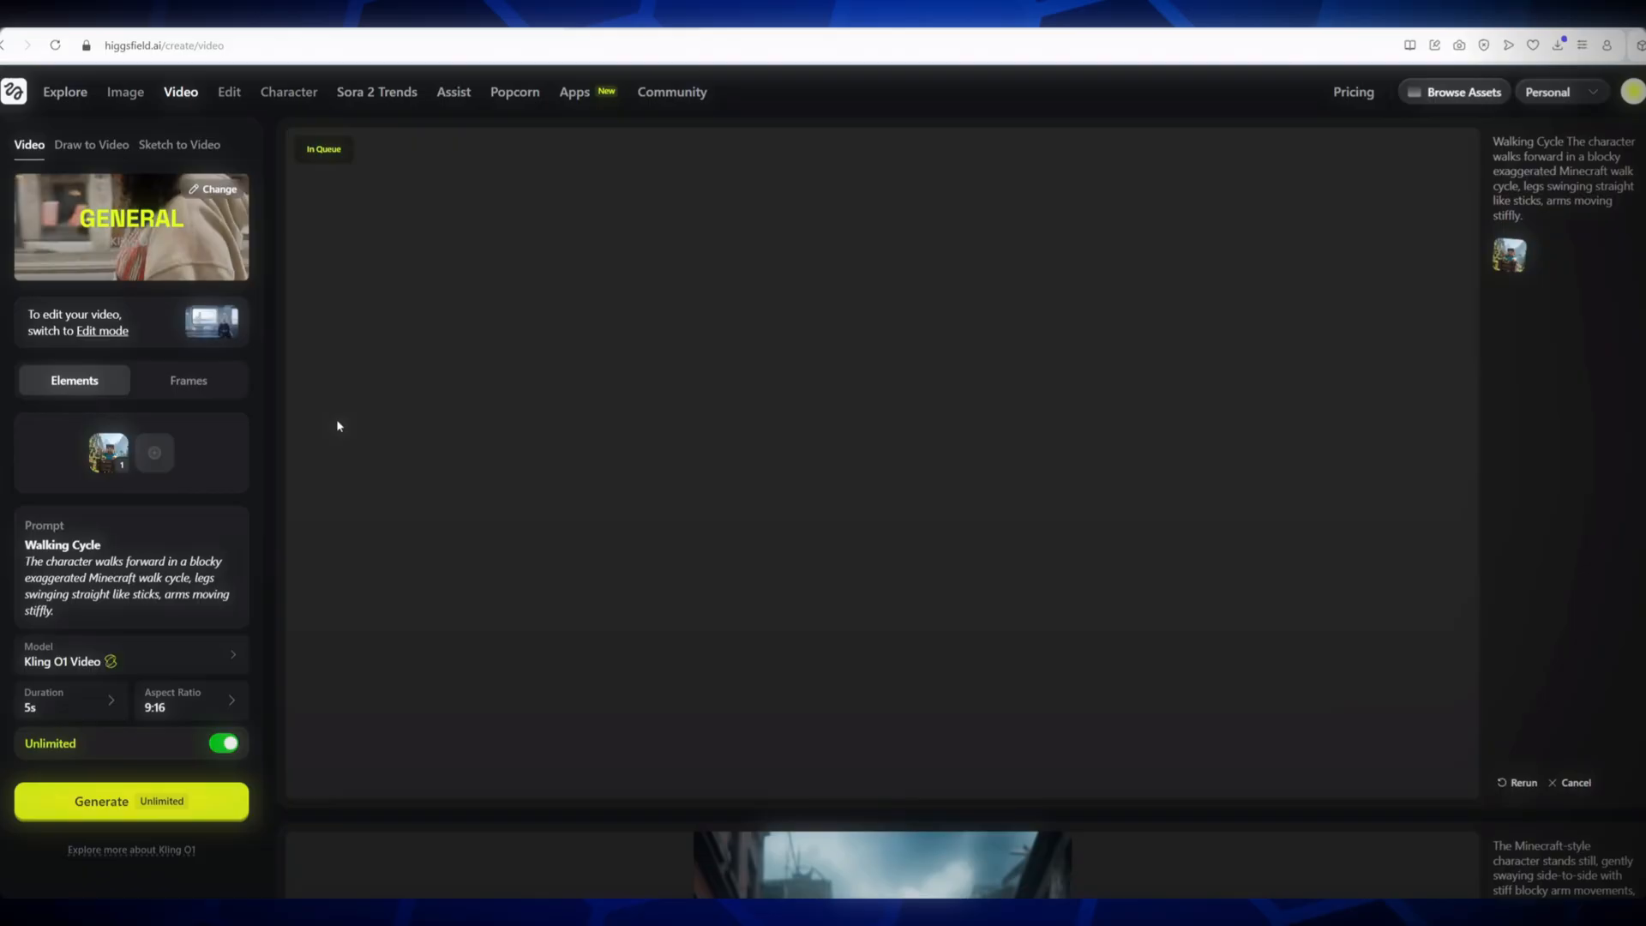
Step: Queue the Sneaking / Crouching and Mining Motion clips and preview a finished one
click(154, 453)
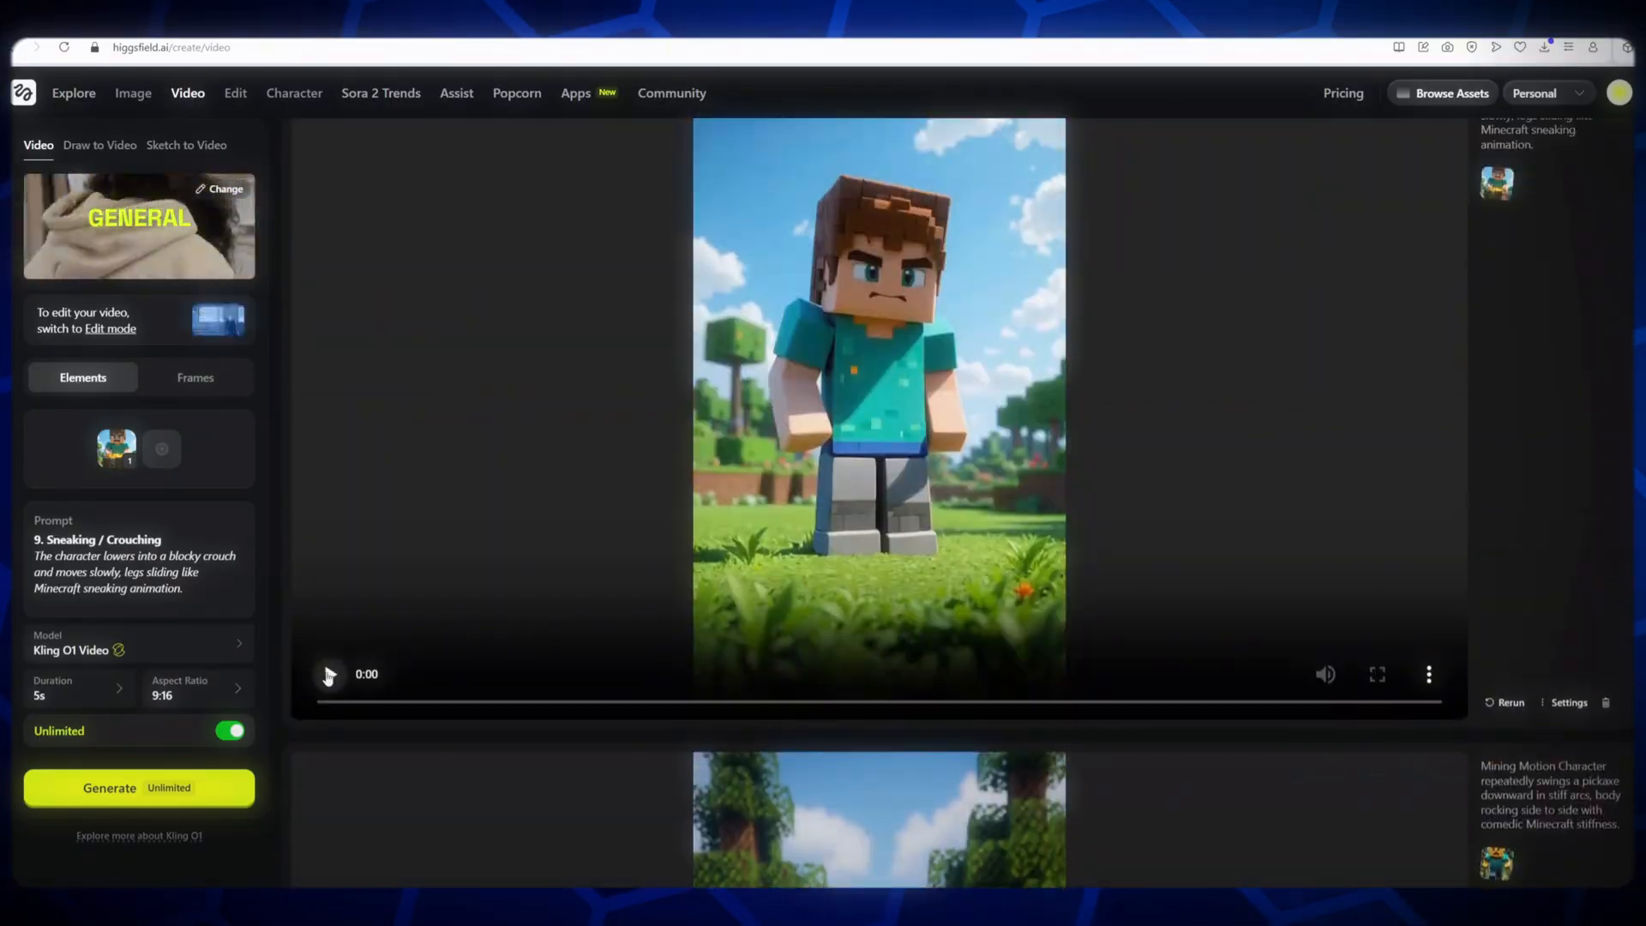
click(329, 675)
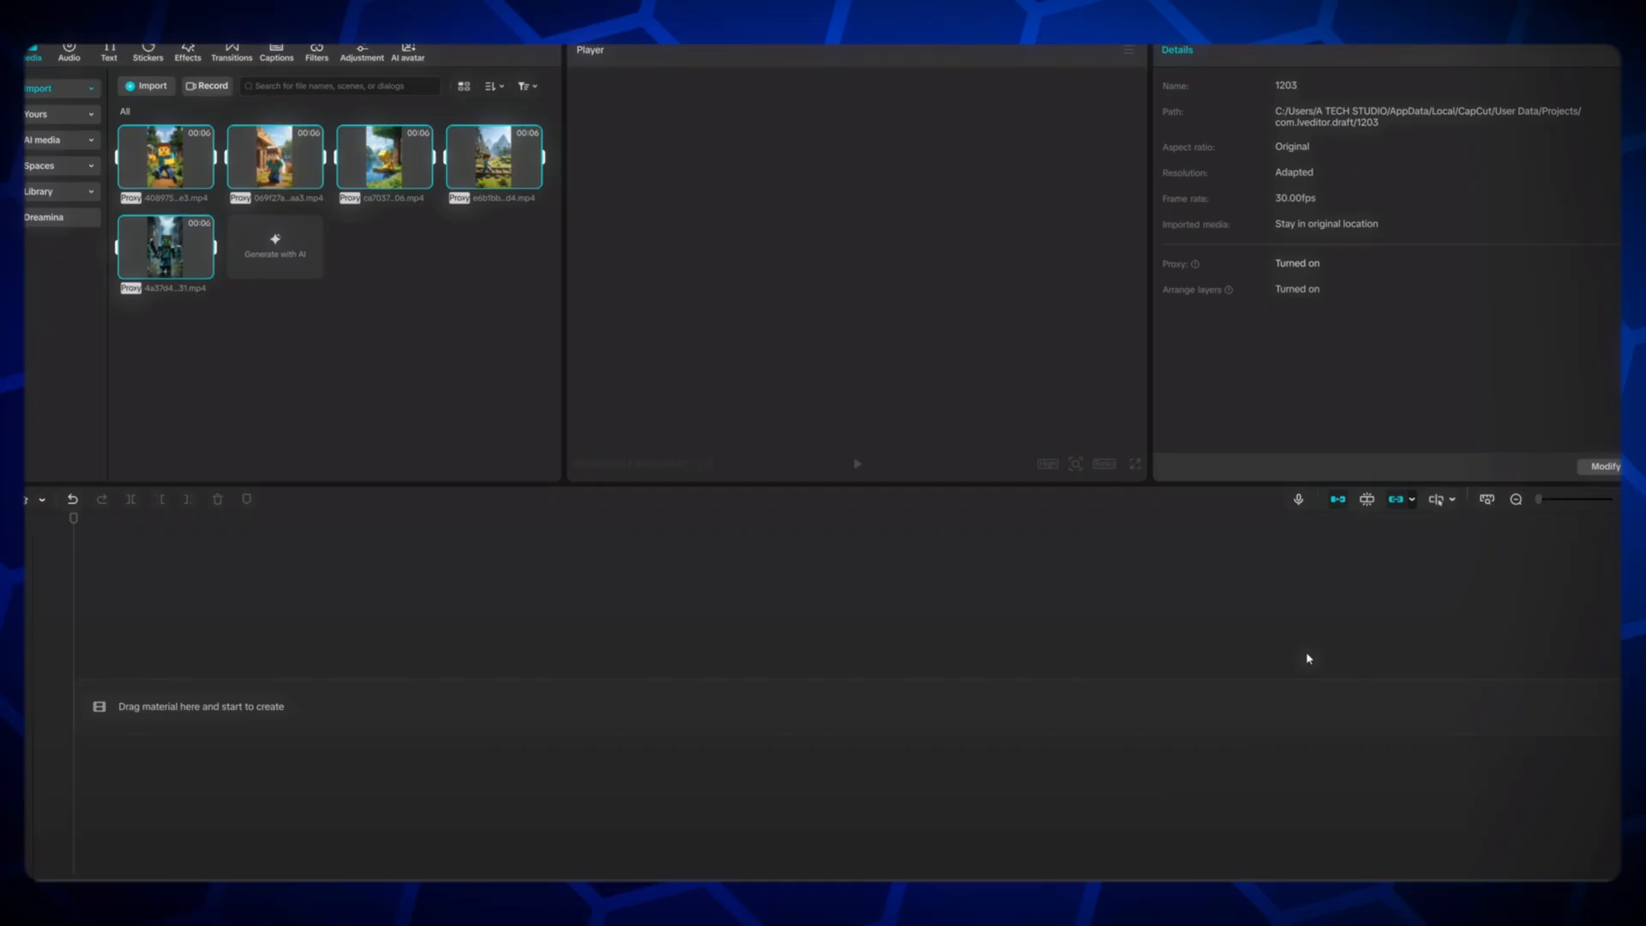
mouse_move(649, 404)
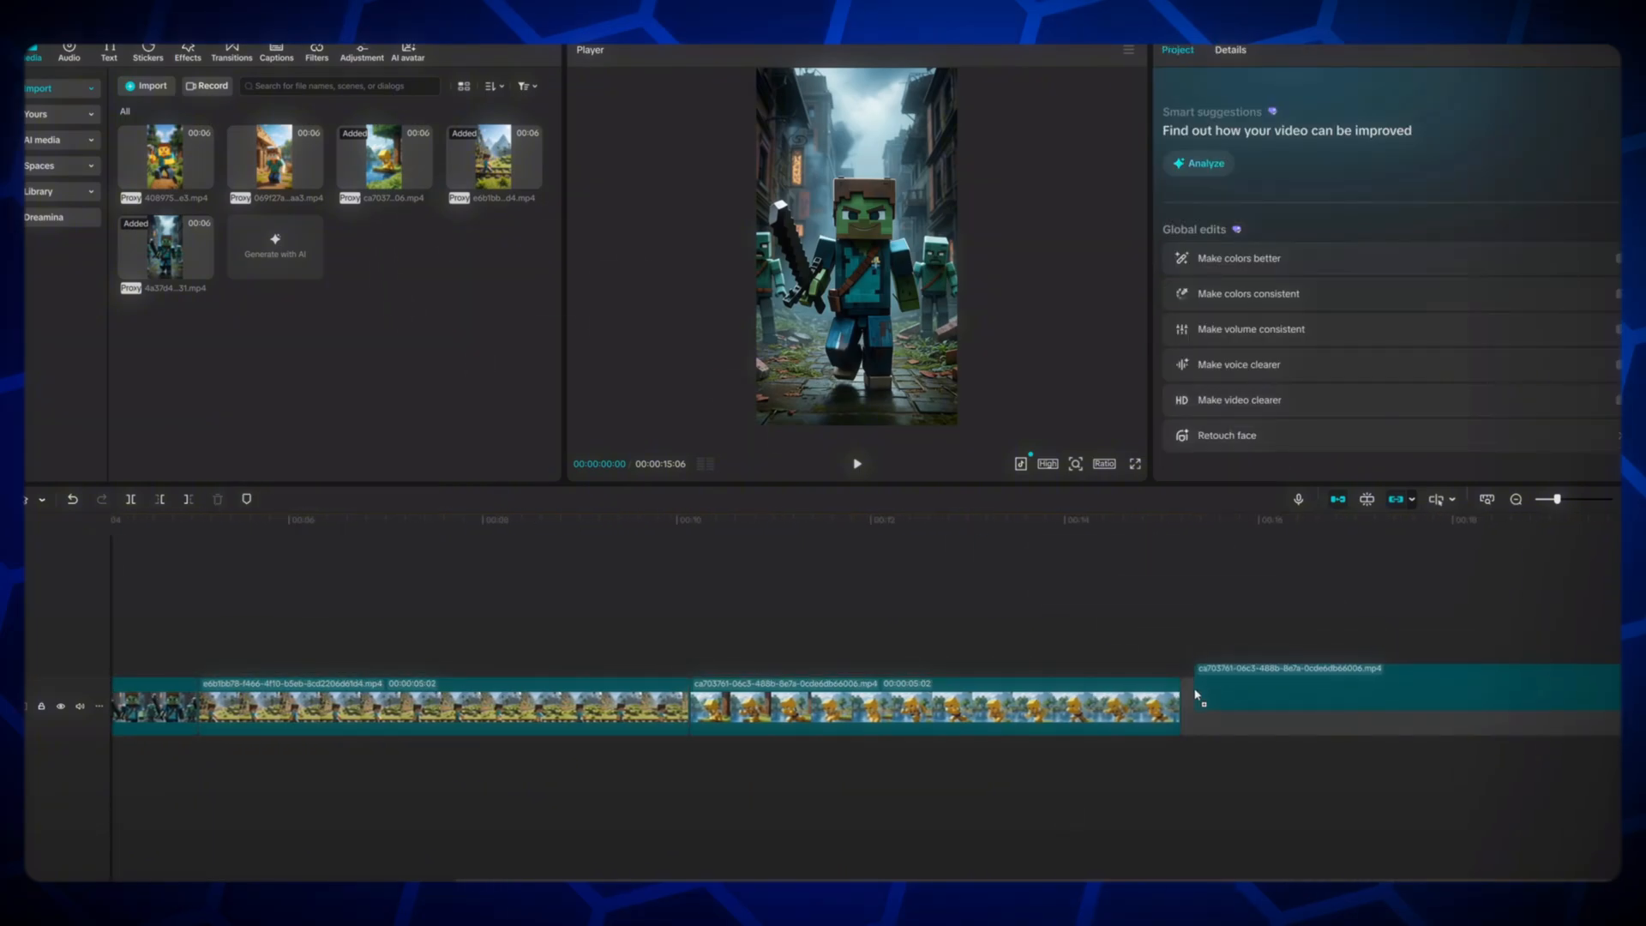
Step: Append the remaining clip and raise exposure 4, contrast 5, highlights 5 in Adjust
click(1387, 706)
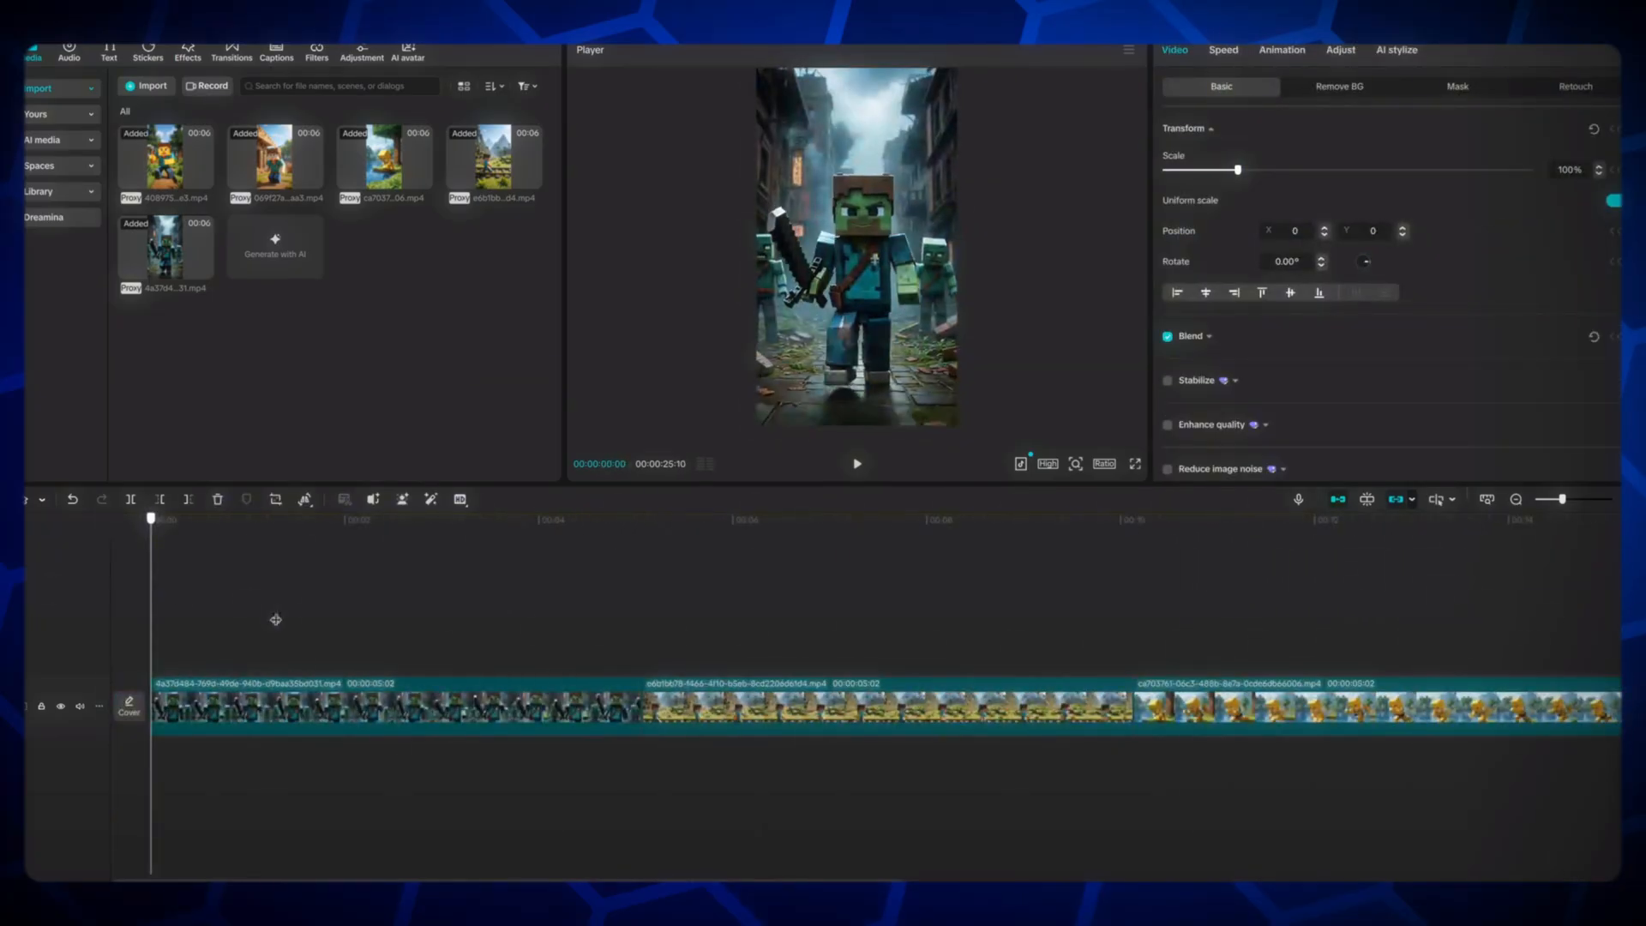
click(231, 53)
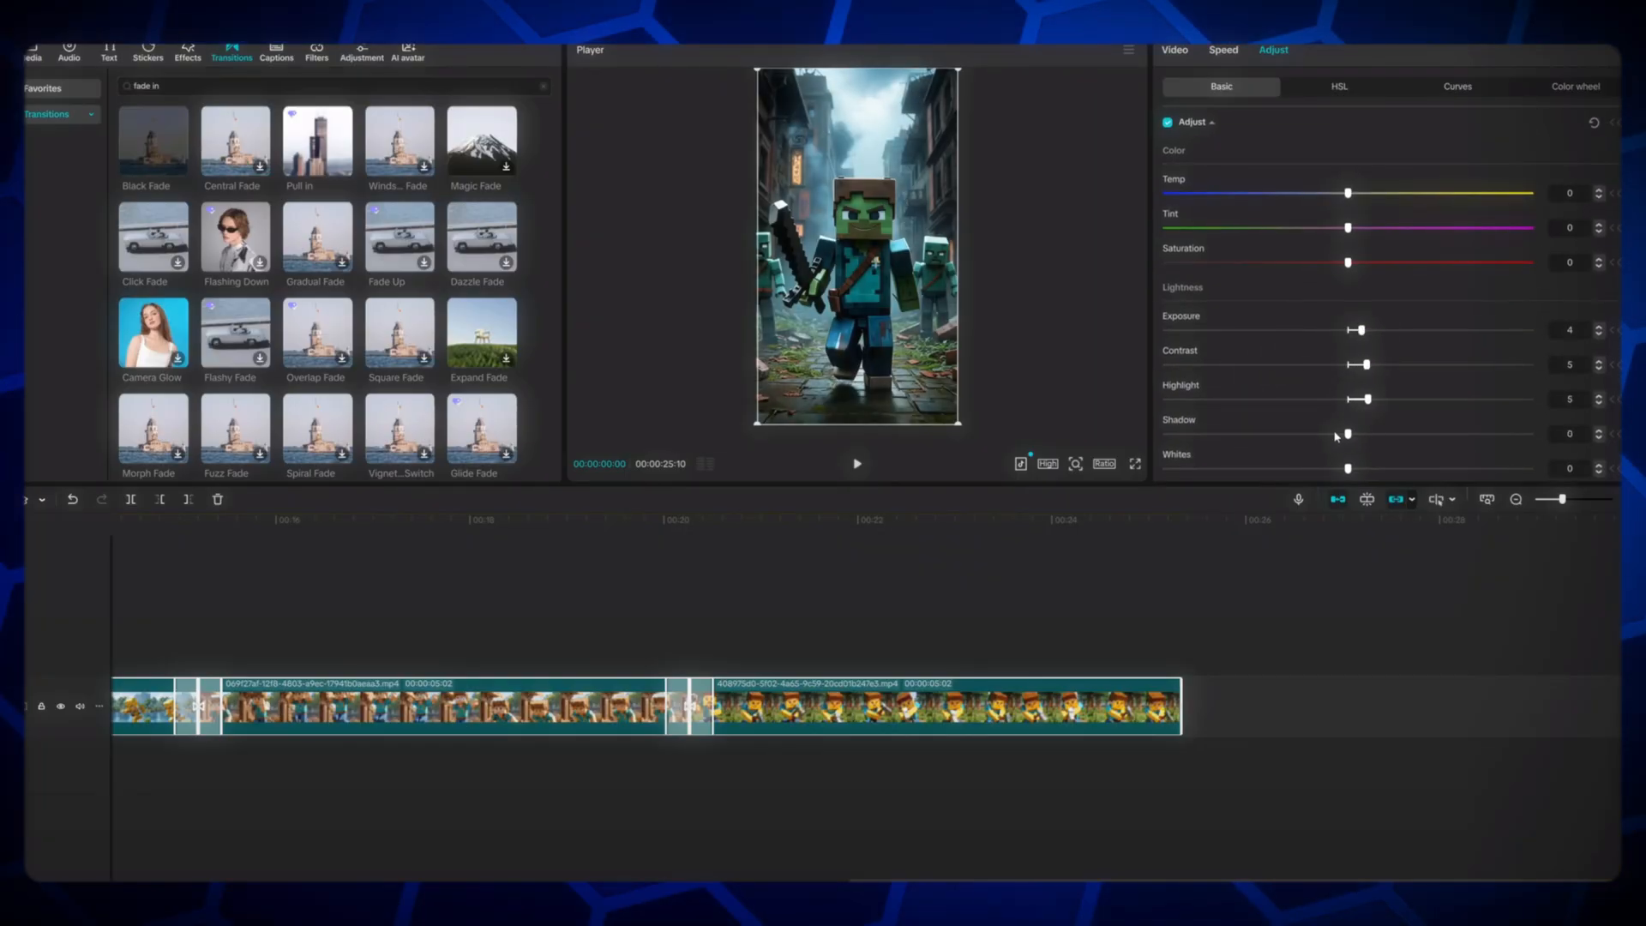
scroll(down, 3)
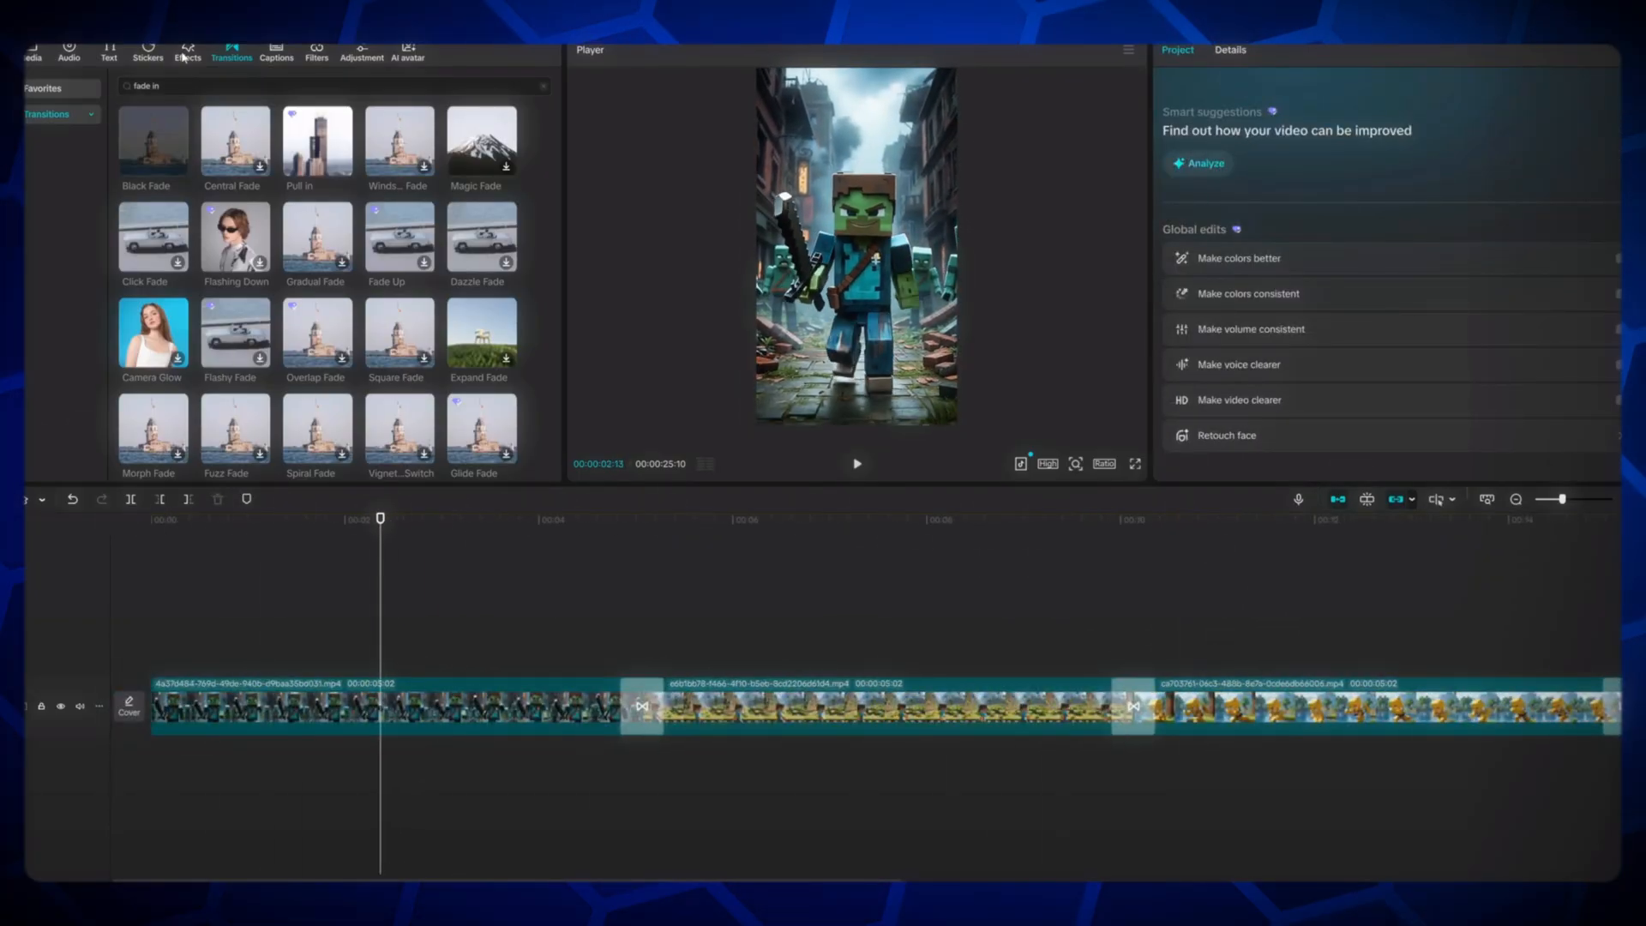
Step: Browse the sound effects library's Transitions and Vlog categories via Effects then Audio
click(187, 54)
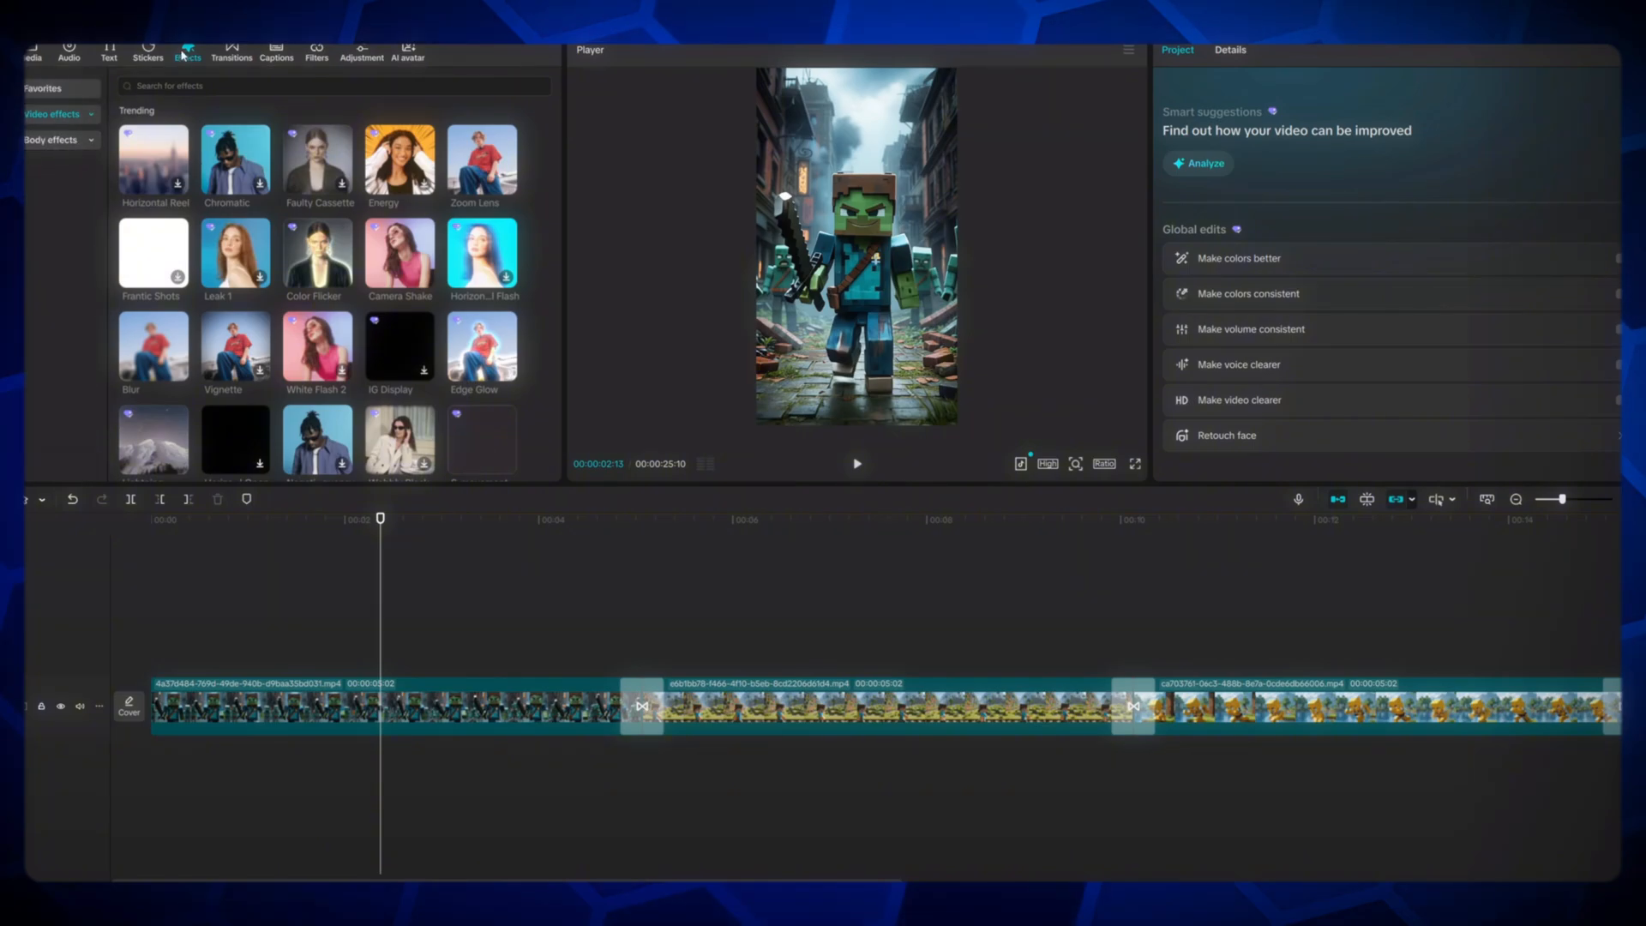
click(68, 53)
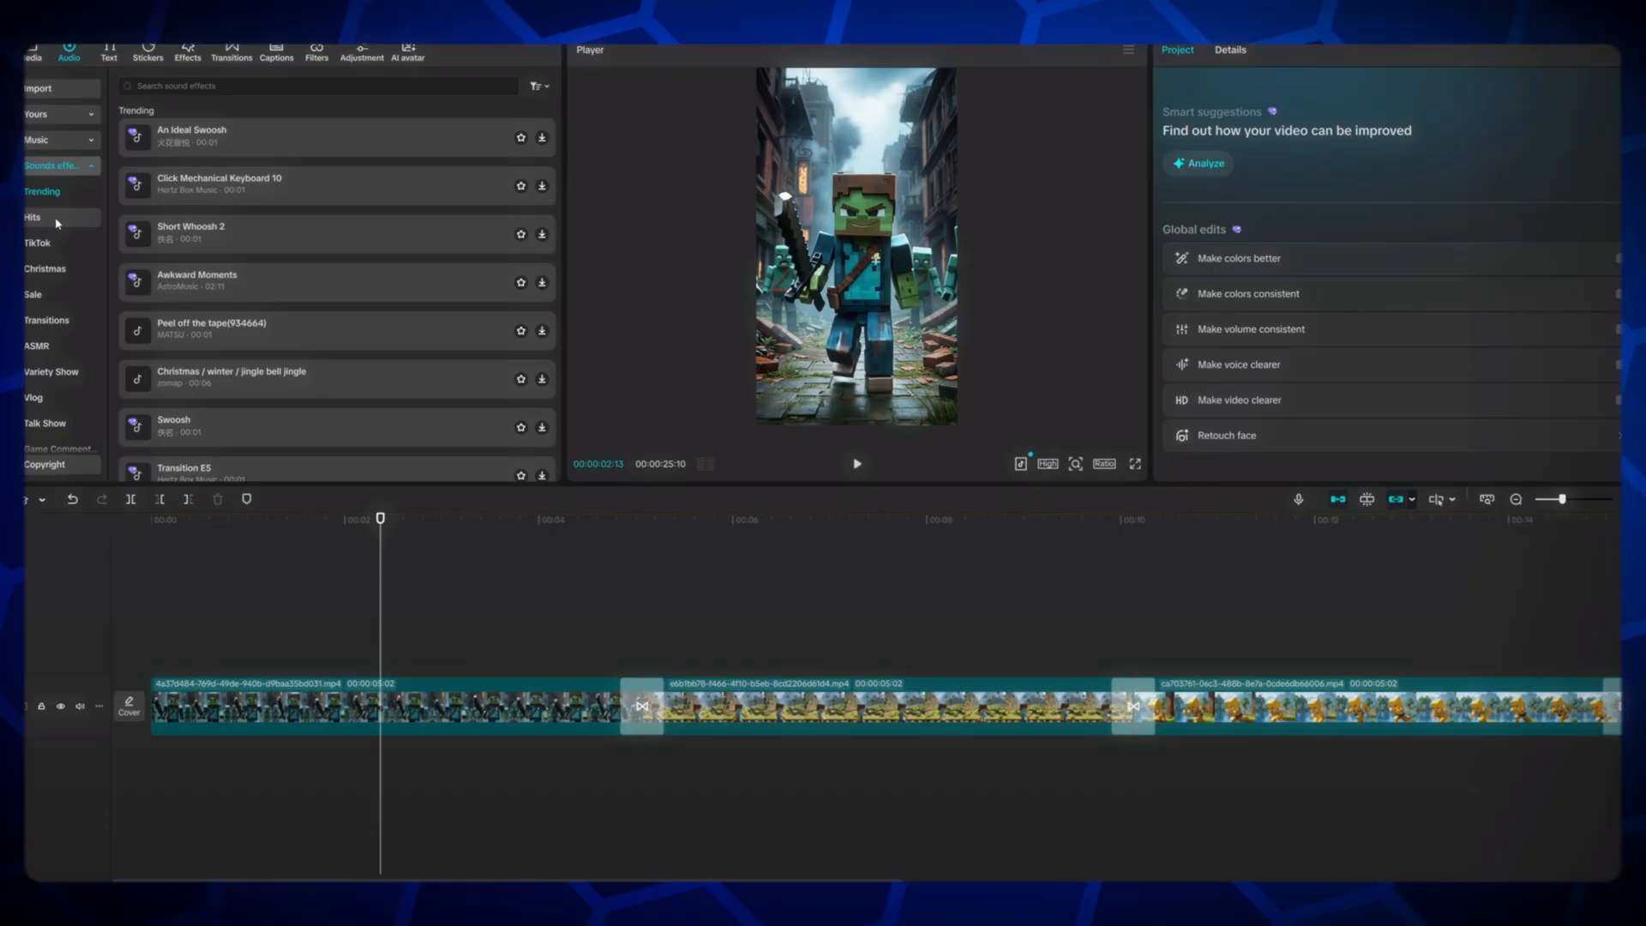
click(46, 320)
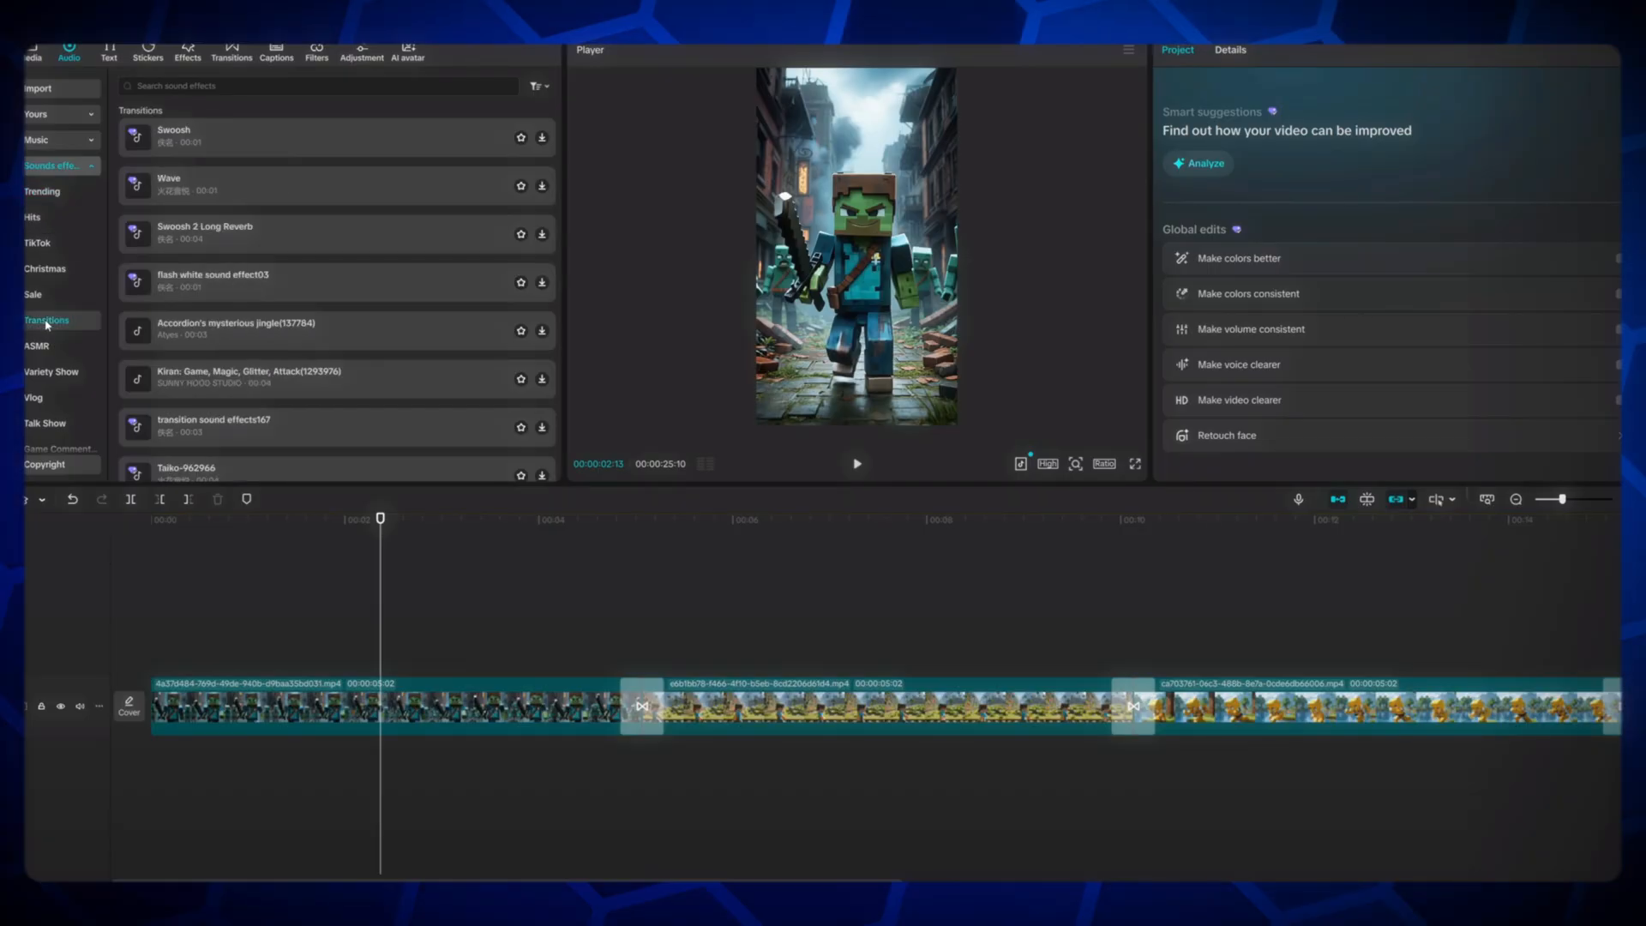
click(32, 397)
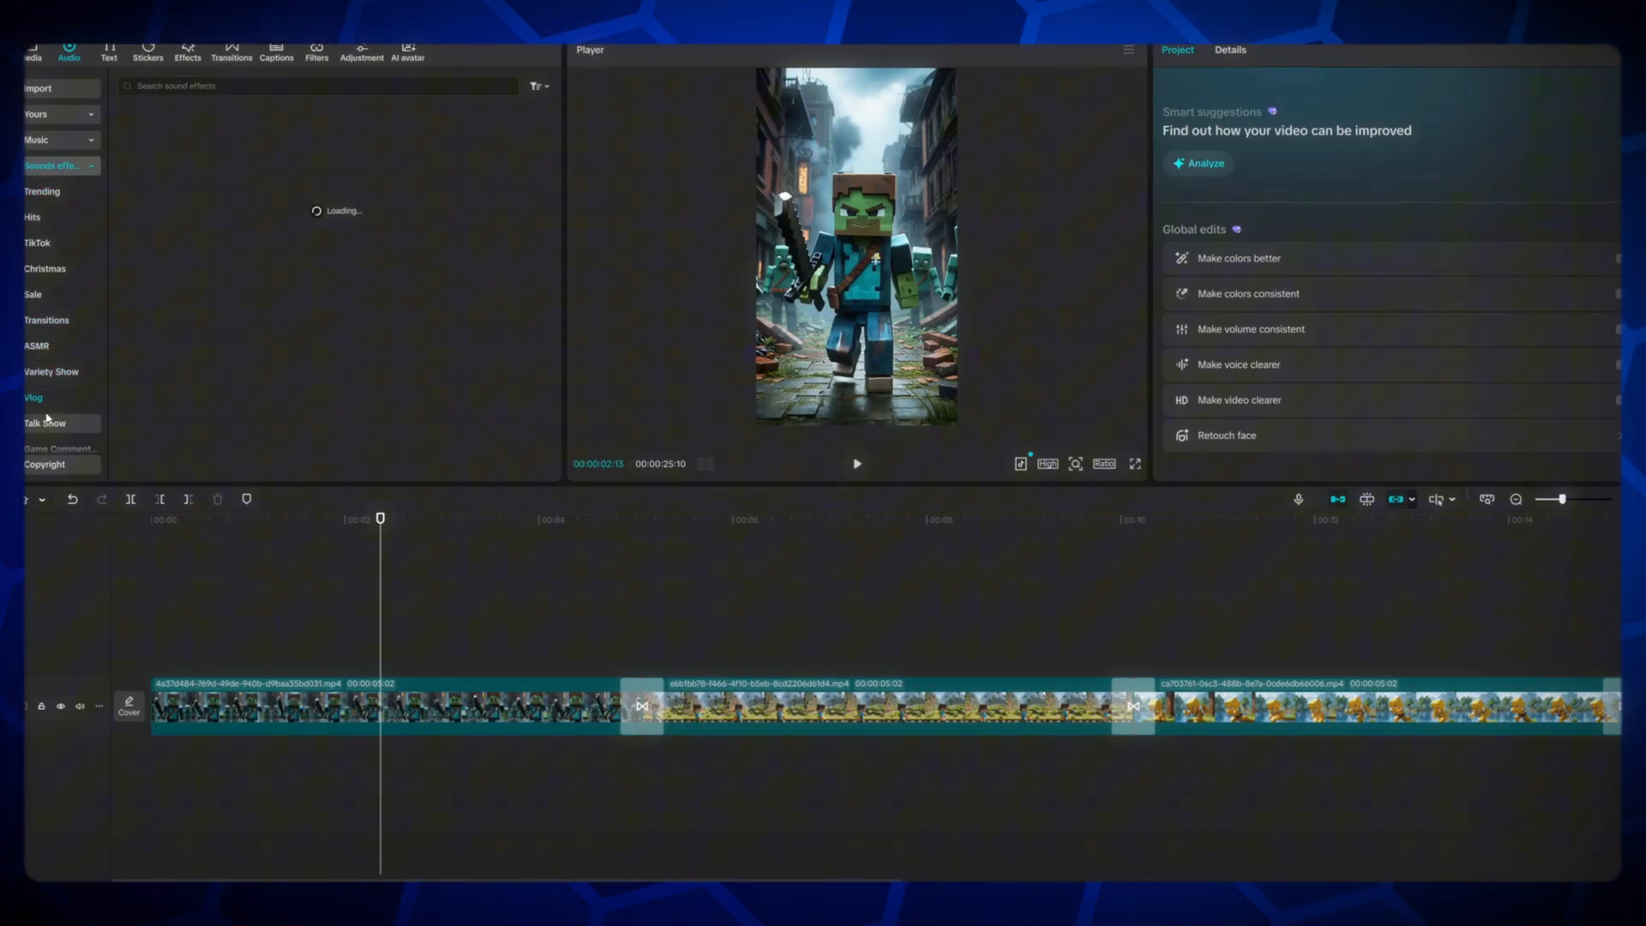
click(45, 320)
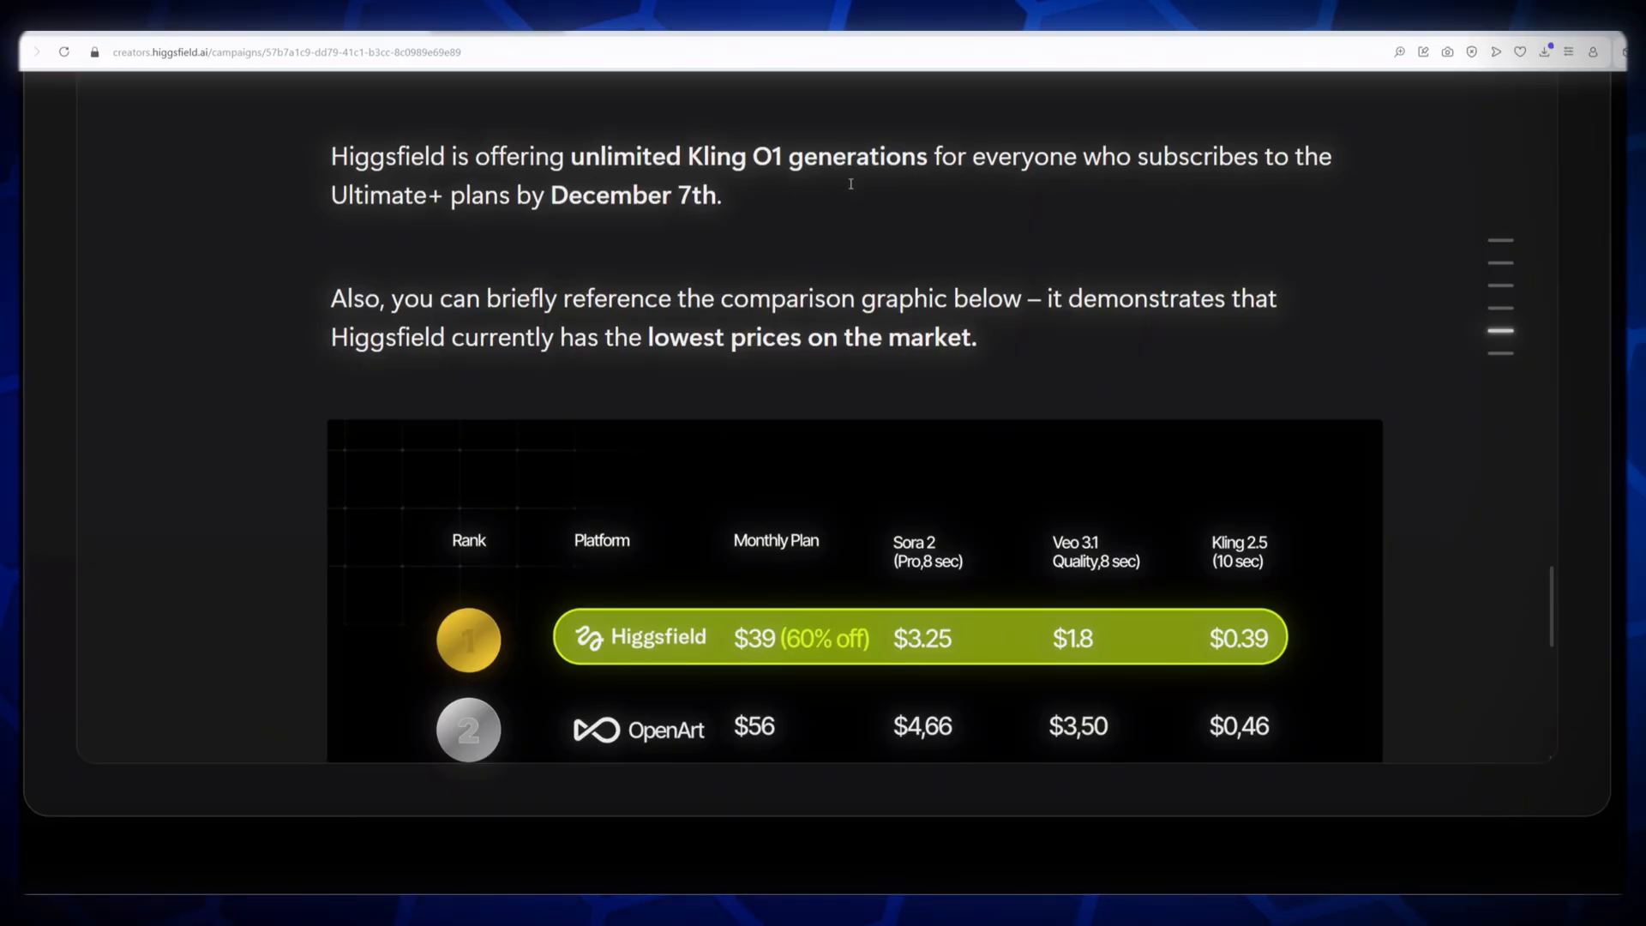
mouse_move(460, 260)
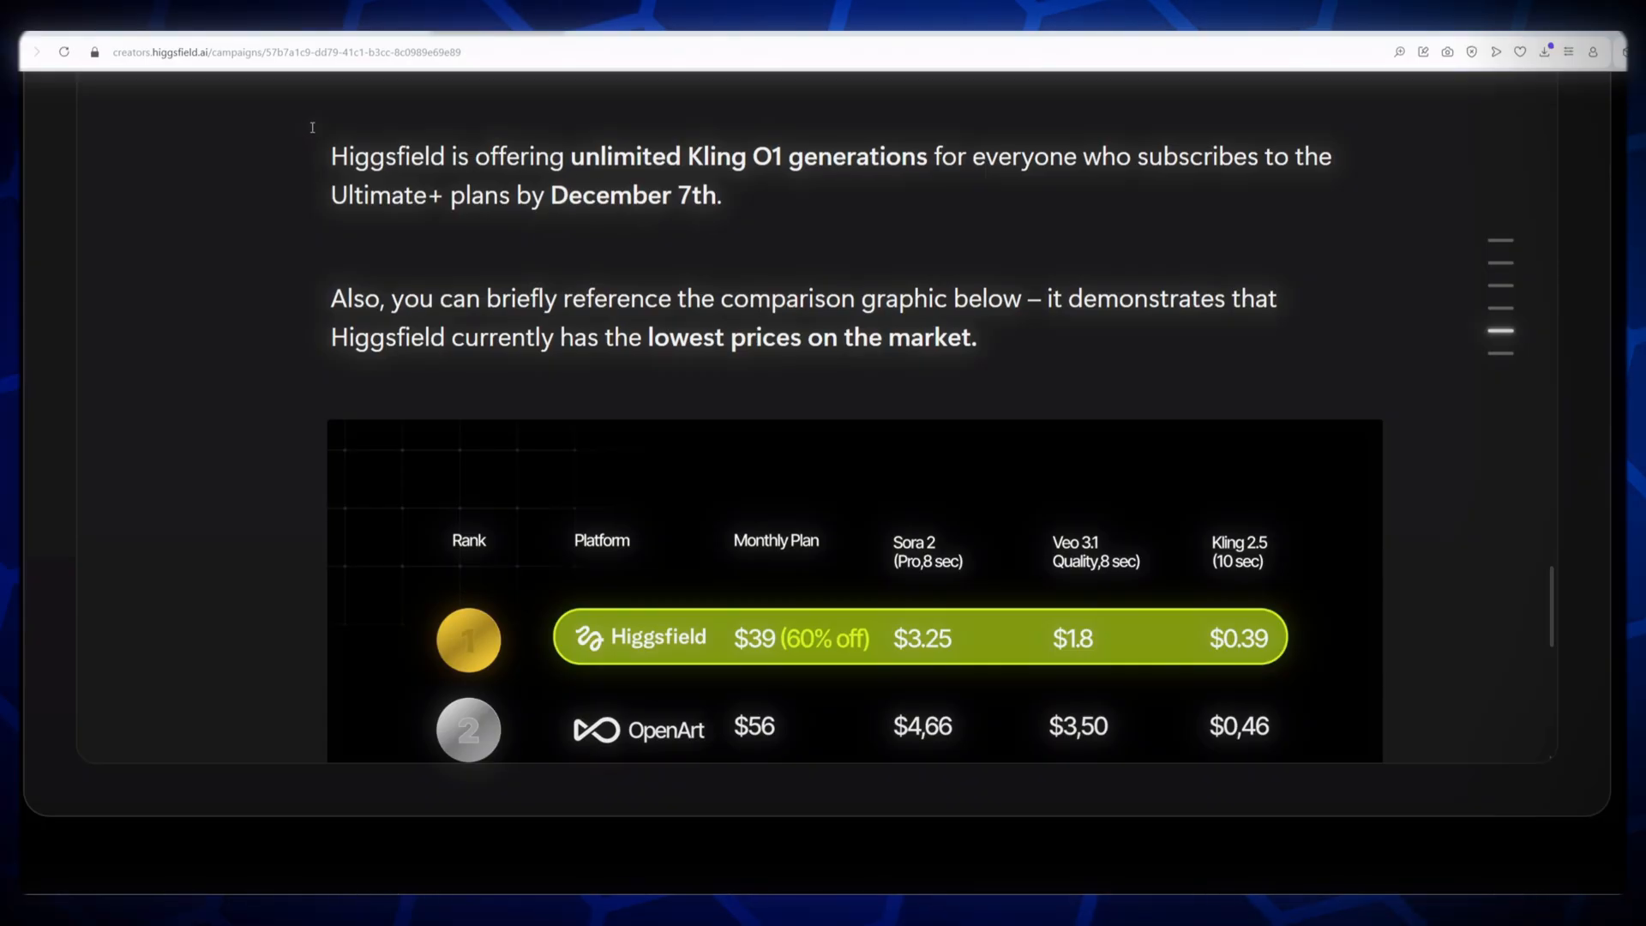
mouse_move(360, 311)
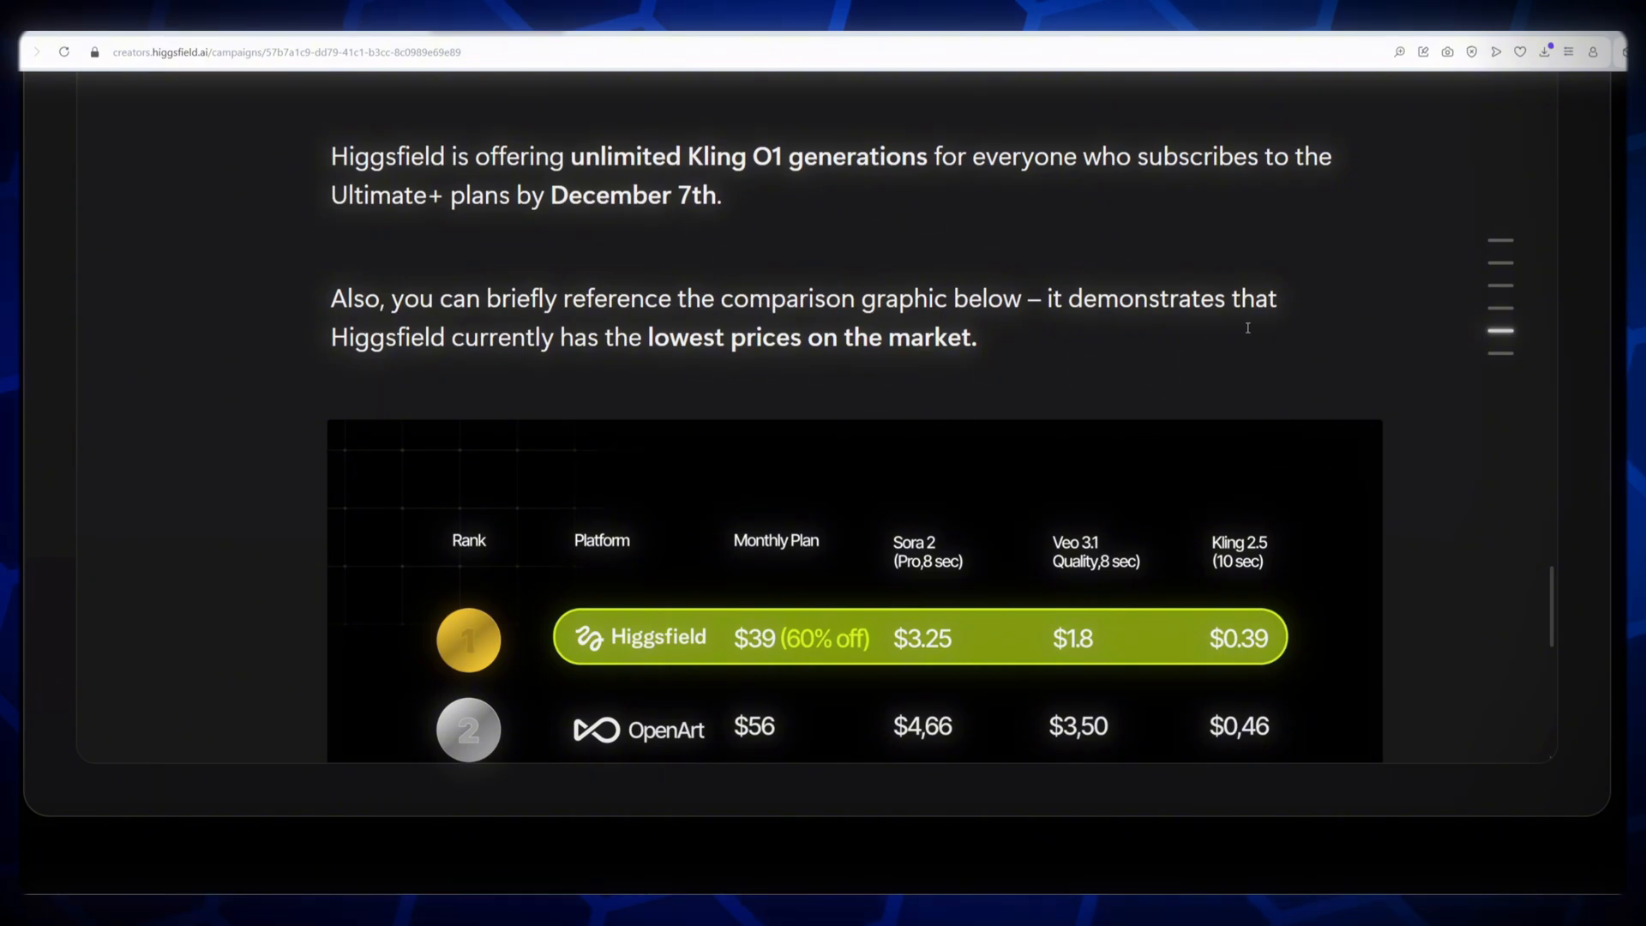
Step: Scroll the campaign page to the price comparison table ranking Higgsfield first at $39/month
scroll(down, 3)
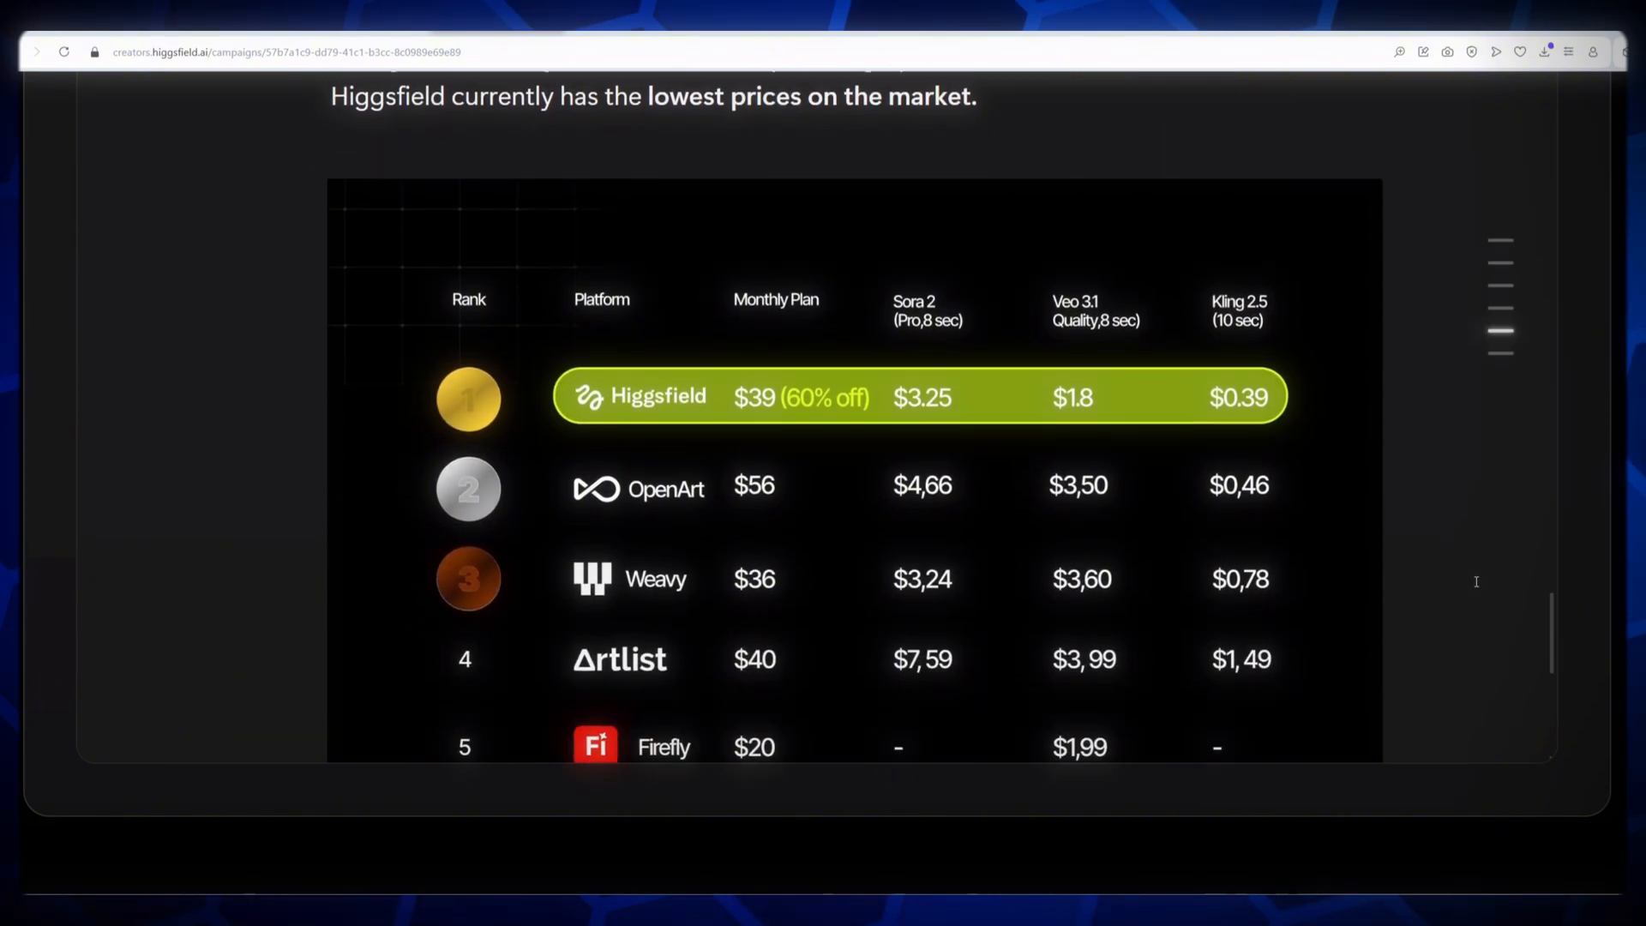
scroll(down, 3)
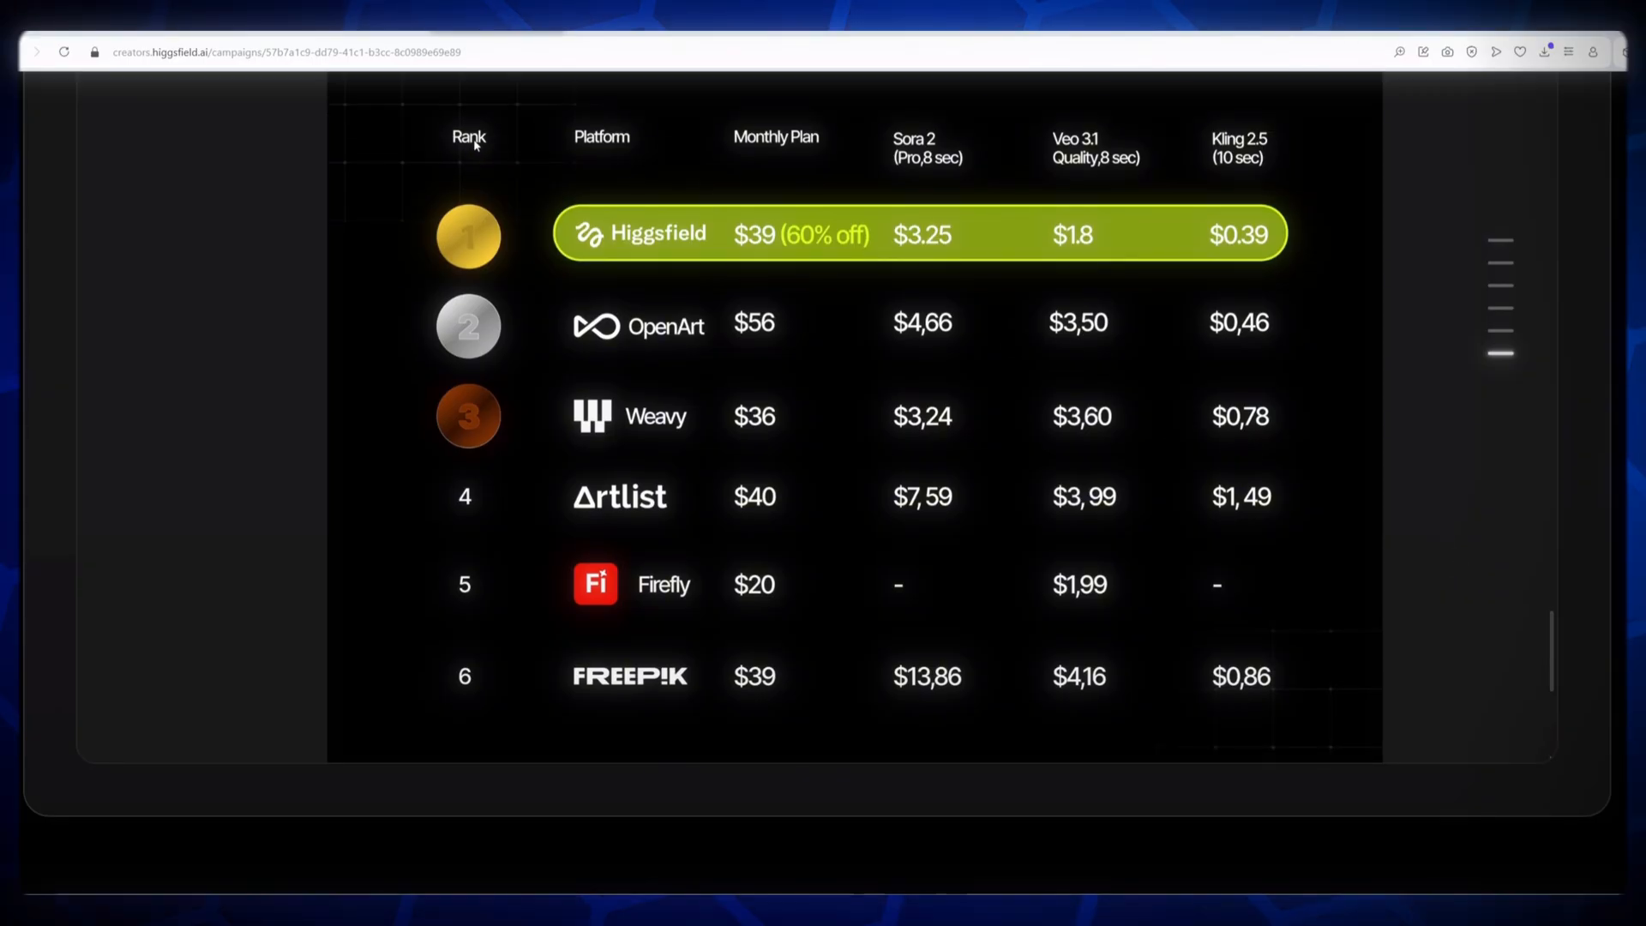
mouse_move(672, 263)
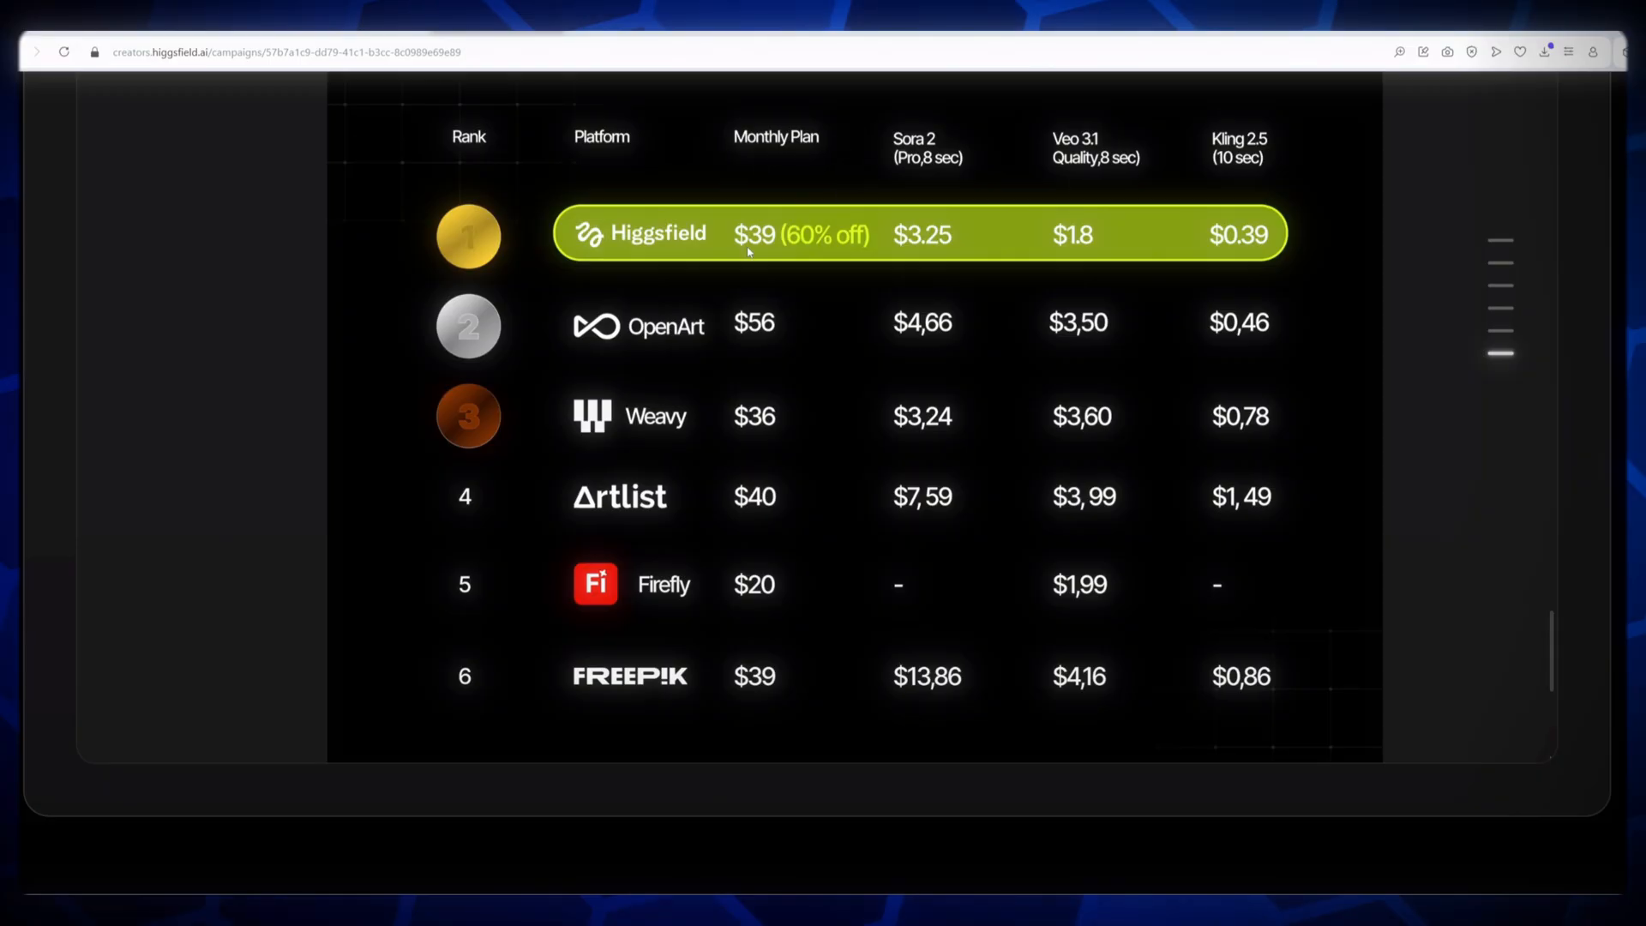
mouse_move(936, 165)
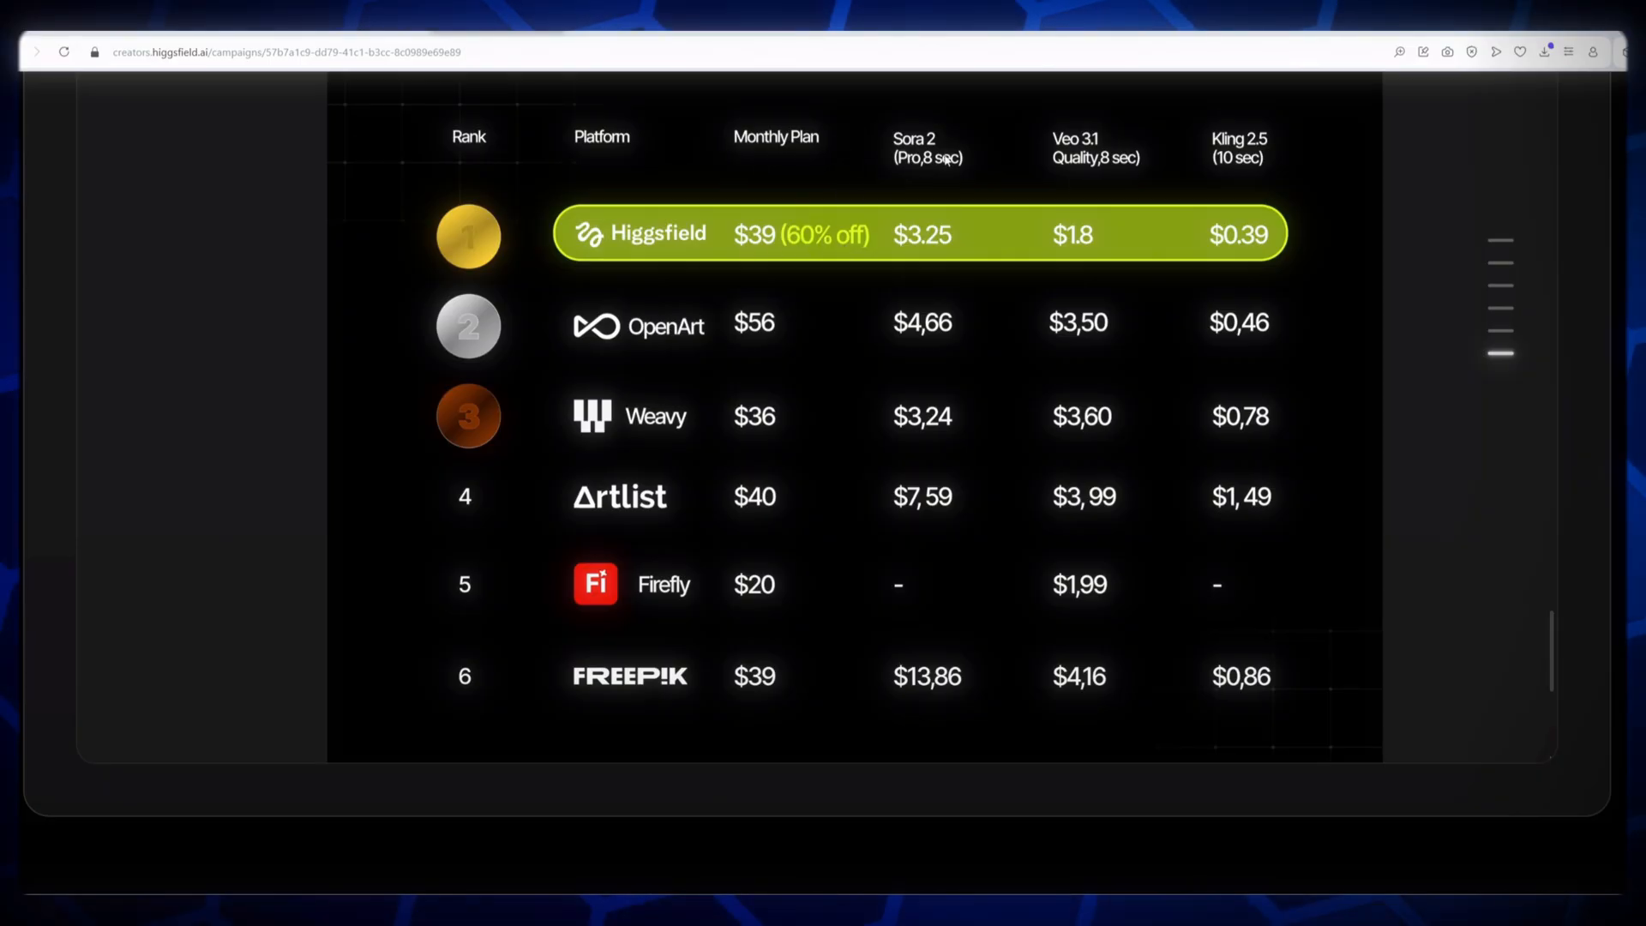
mouse_move(1223, 255)
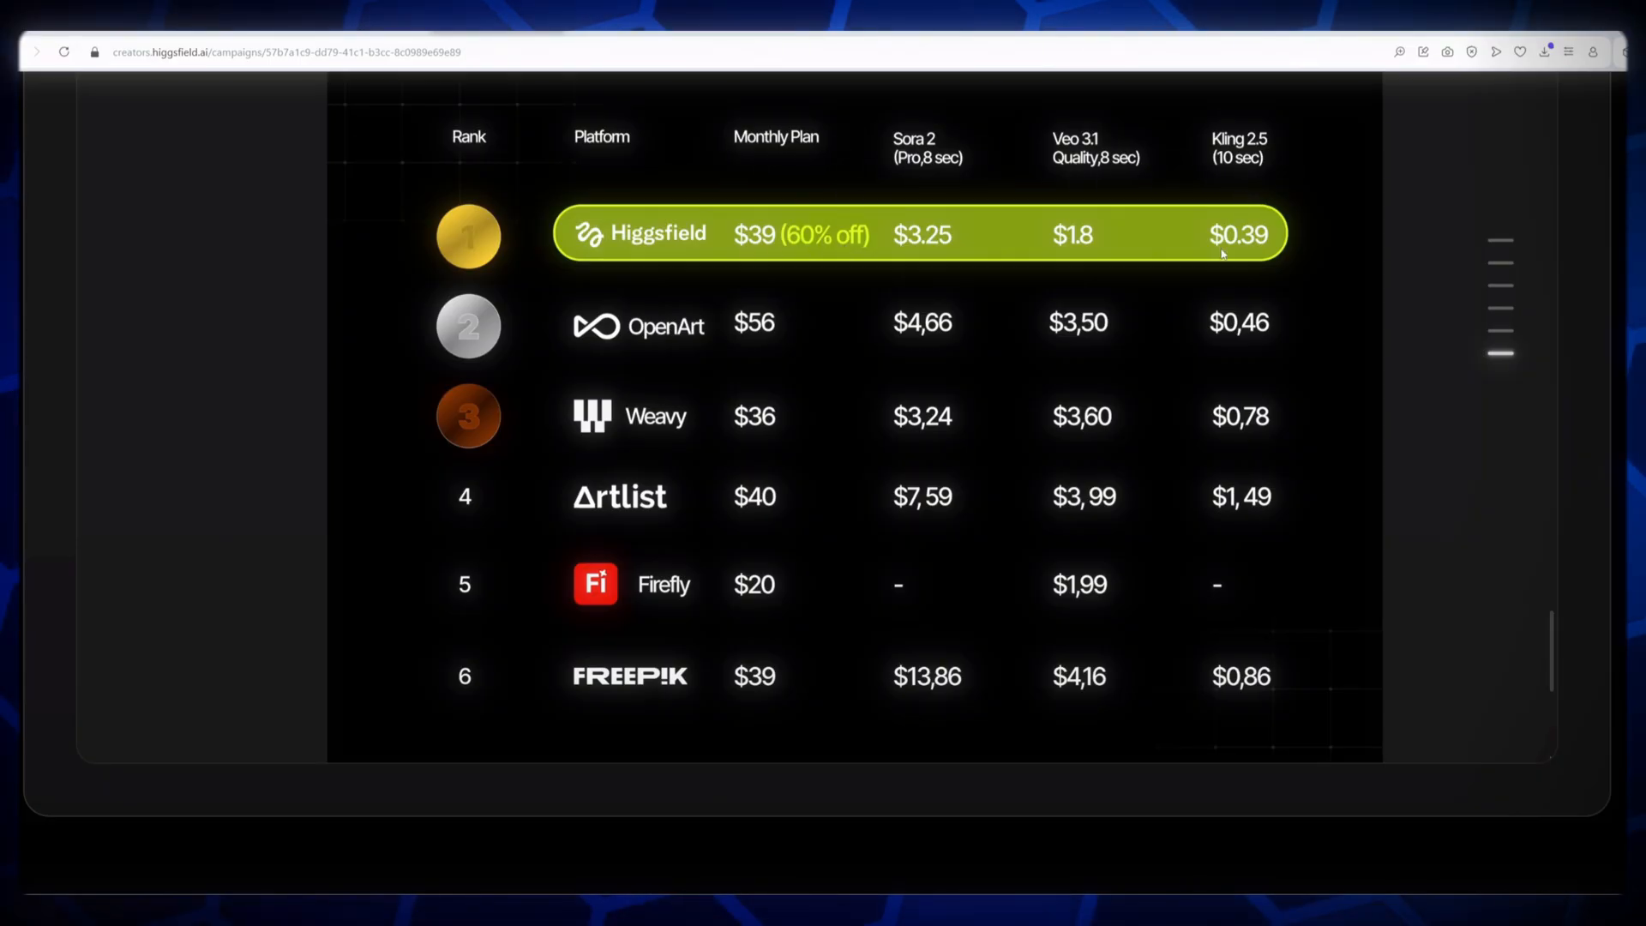